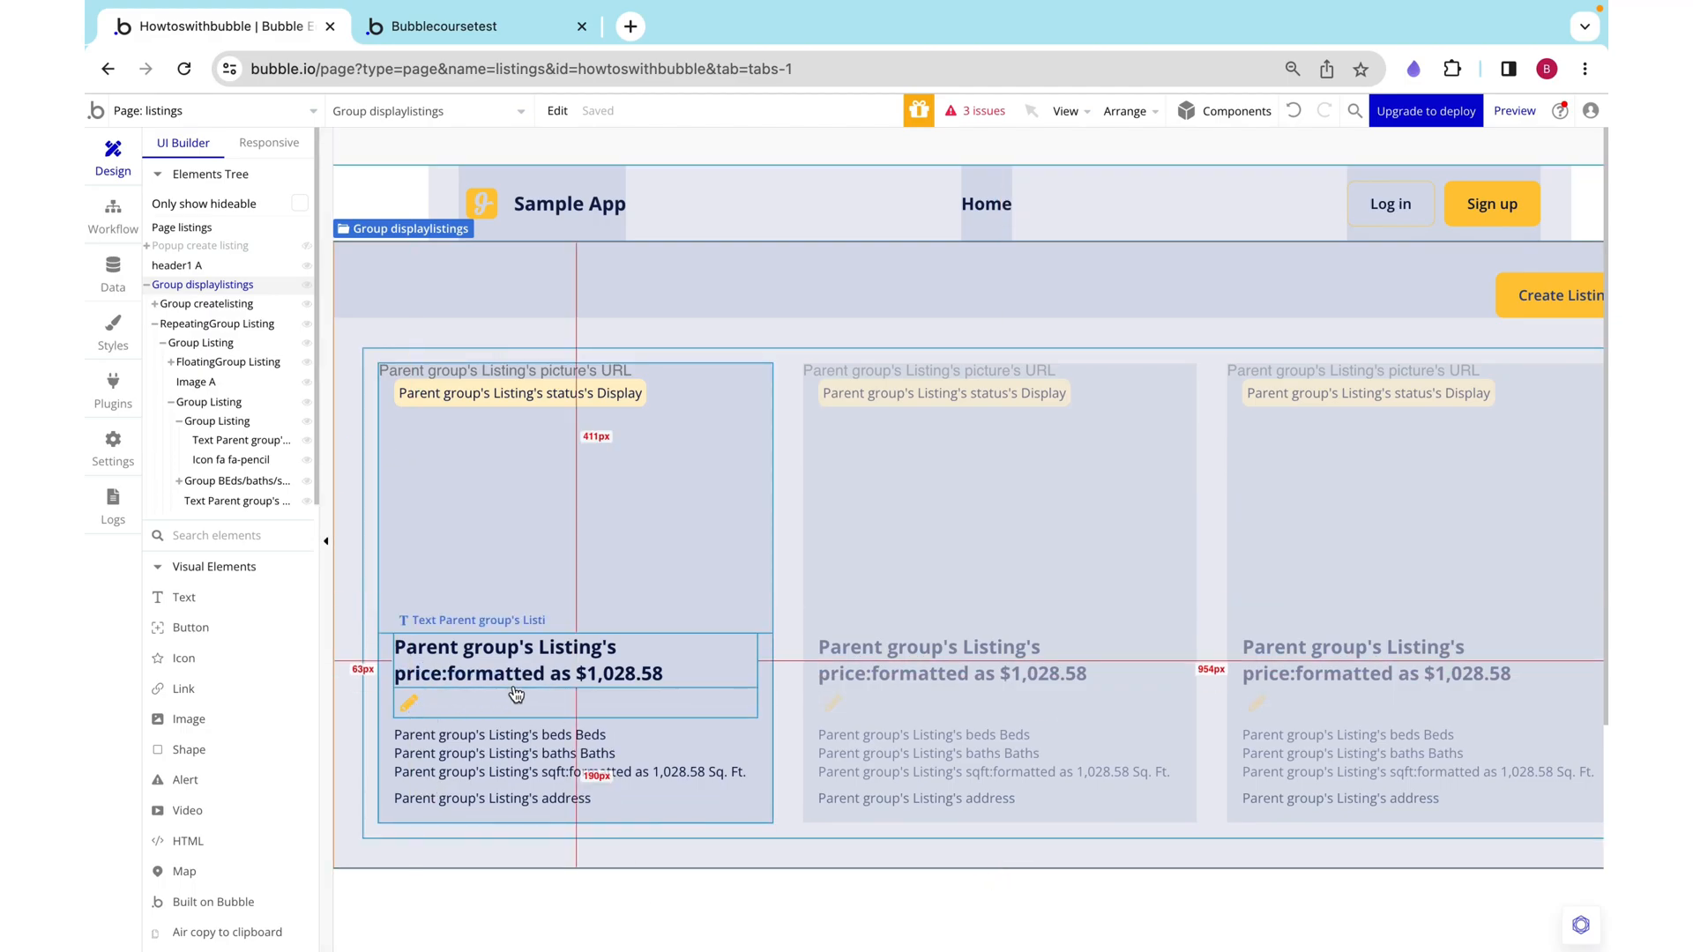
Step: Duplicate the listing card's pencil icon and turn the copy into a trash can icon
left_click(407, 702)
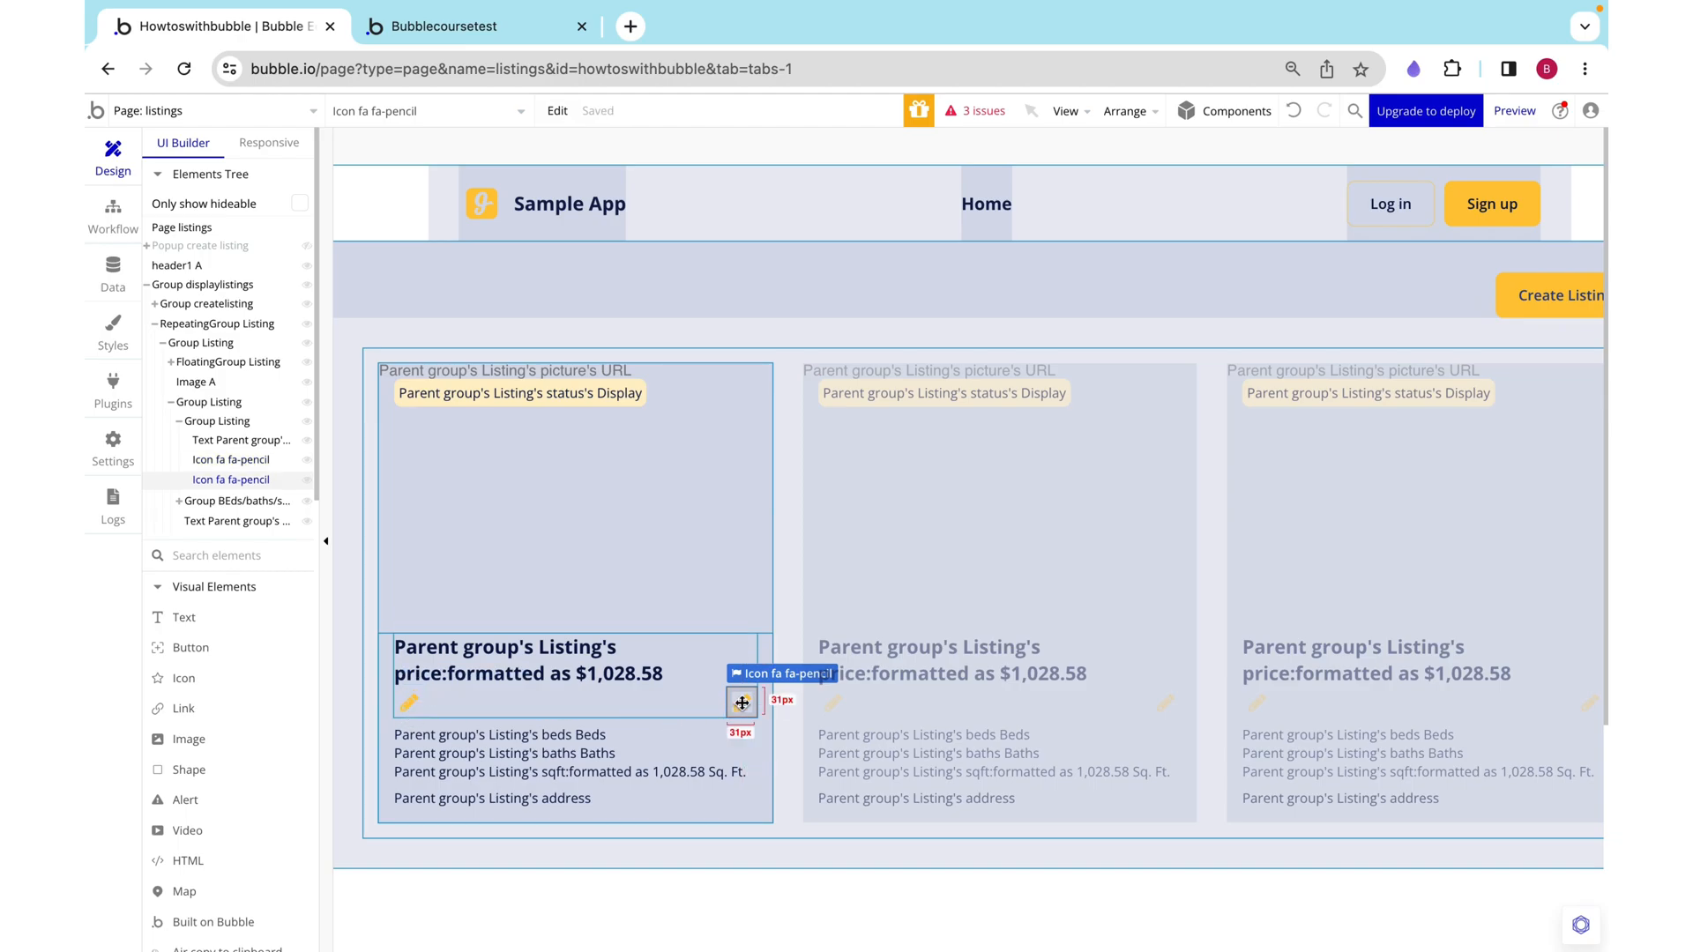
left_click(740, 702)
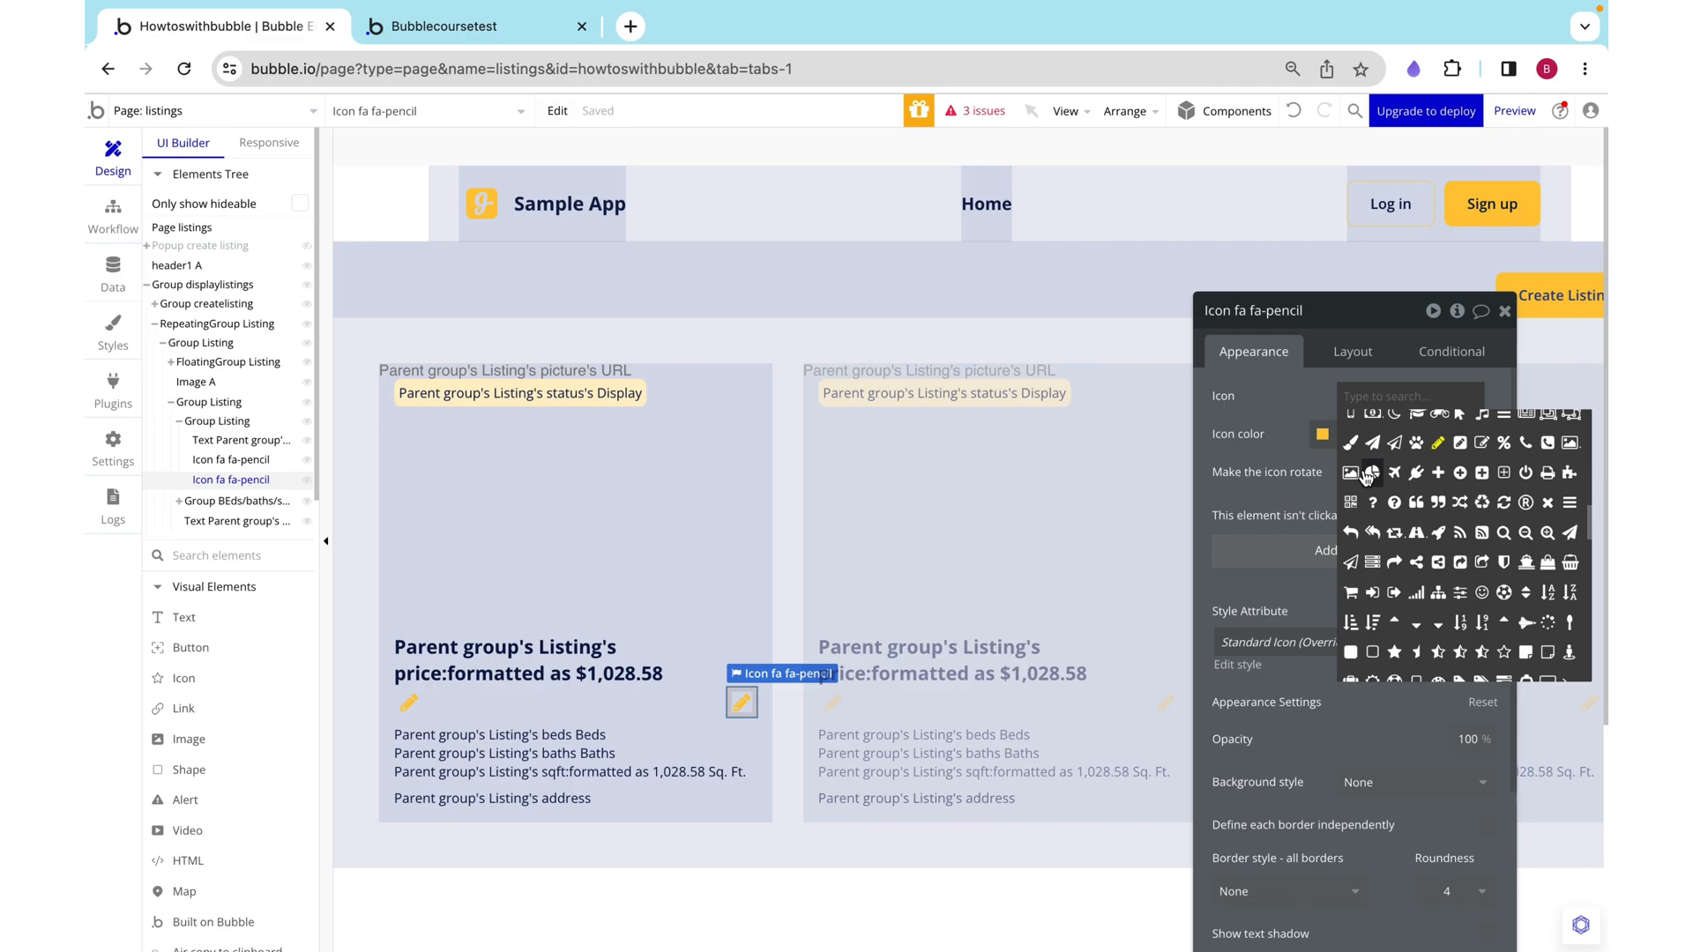
left_click(1407, 395)
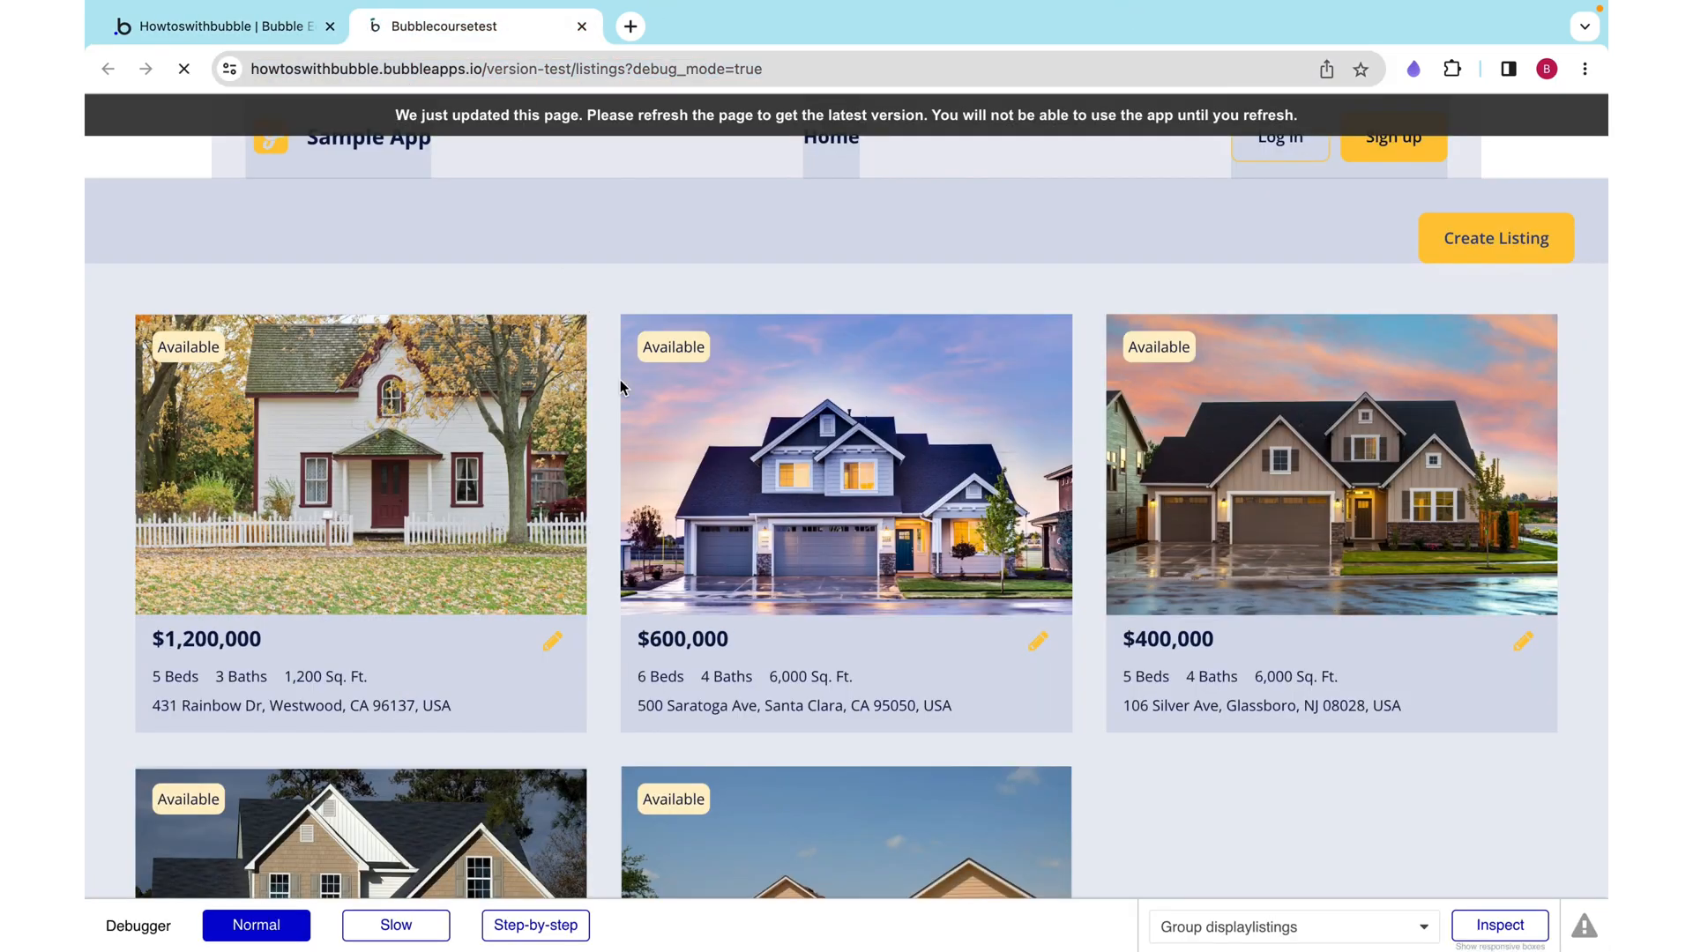
left_click(182, 69)
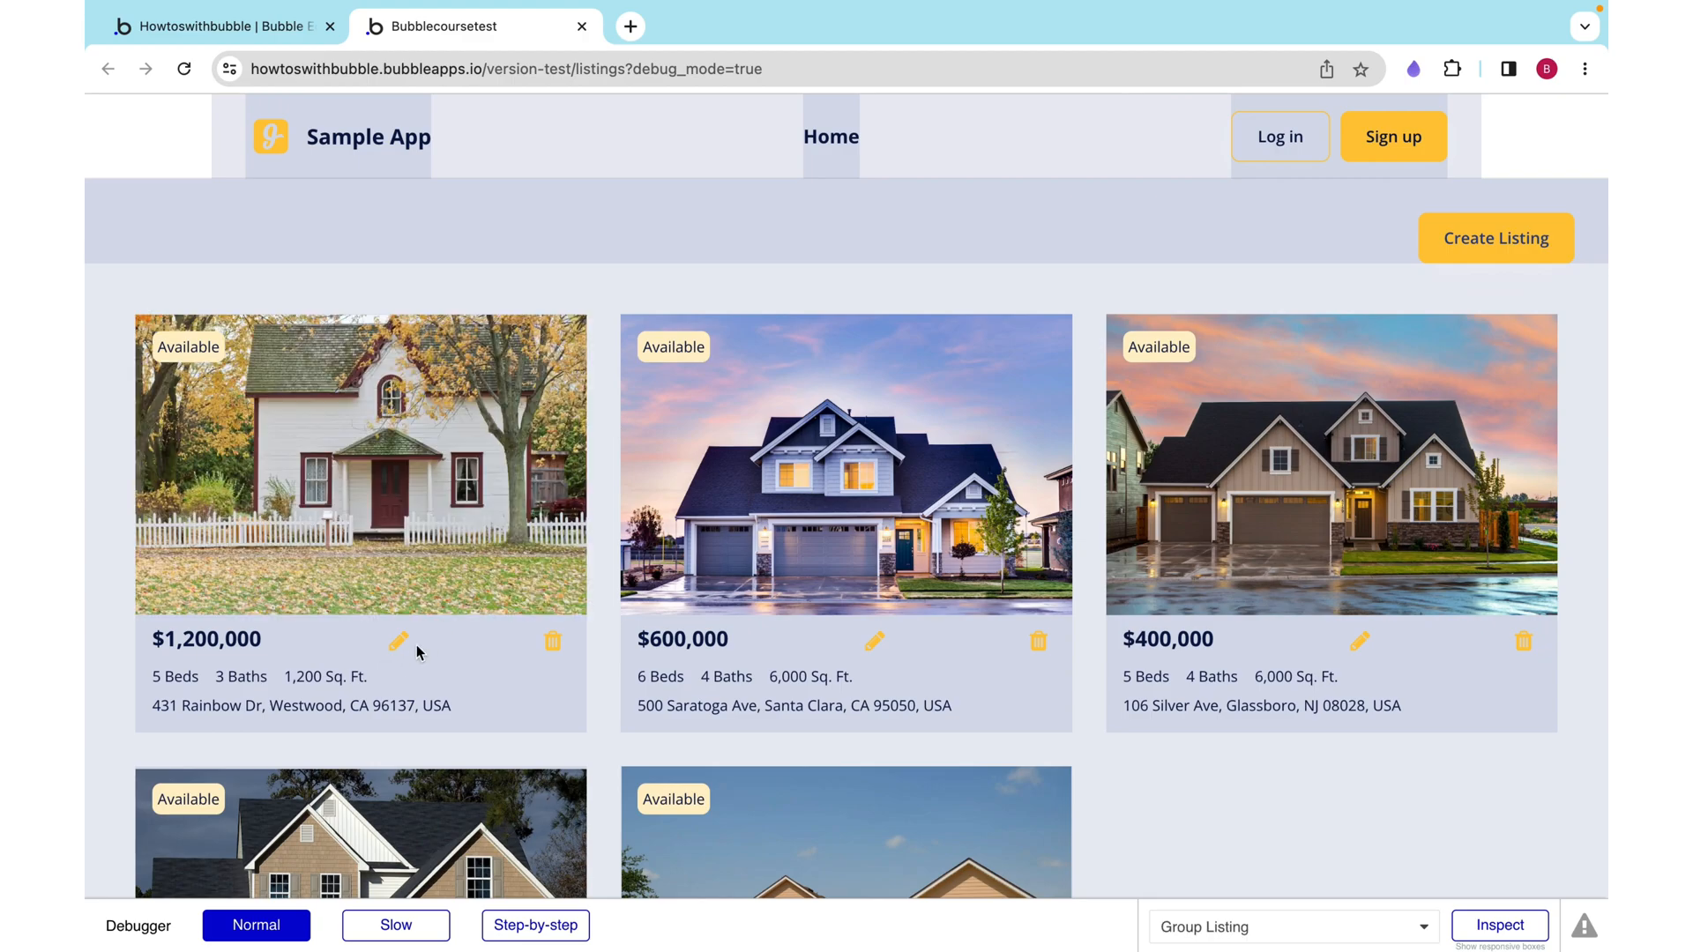
mouse_move(561, 656)
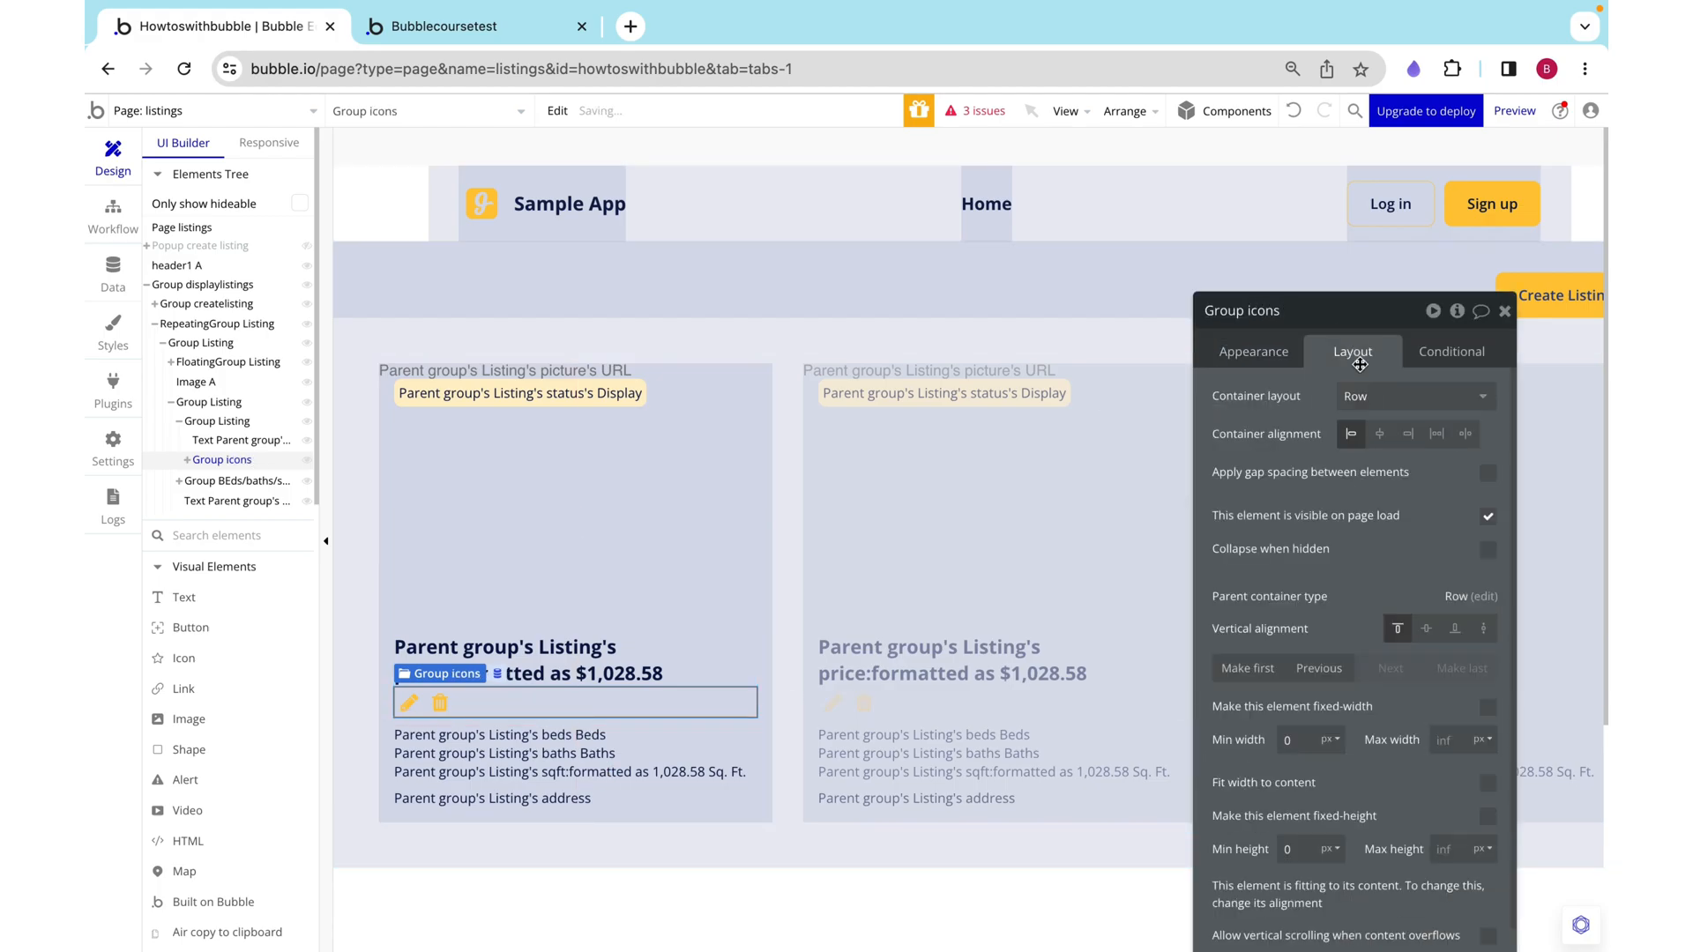
Step: Review the new Group icons row container's layout settings
left_click(1486, 783)
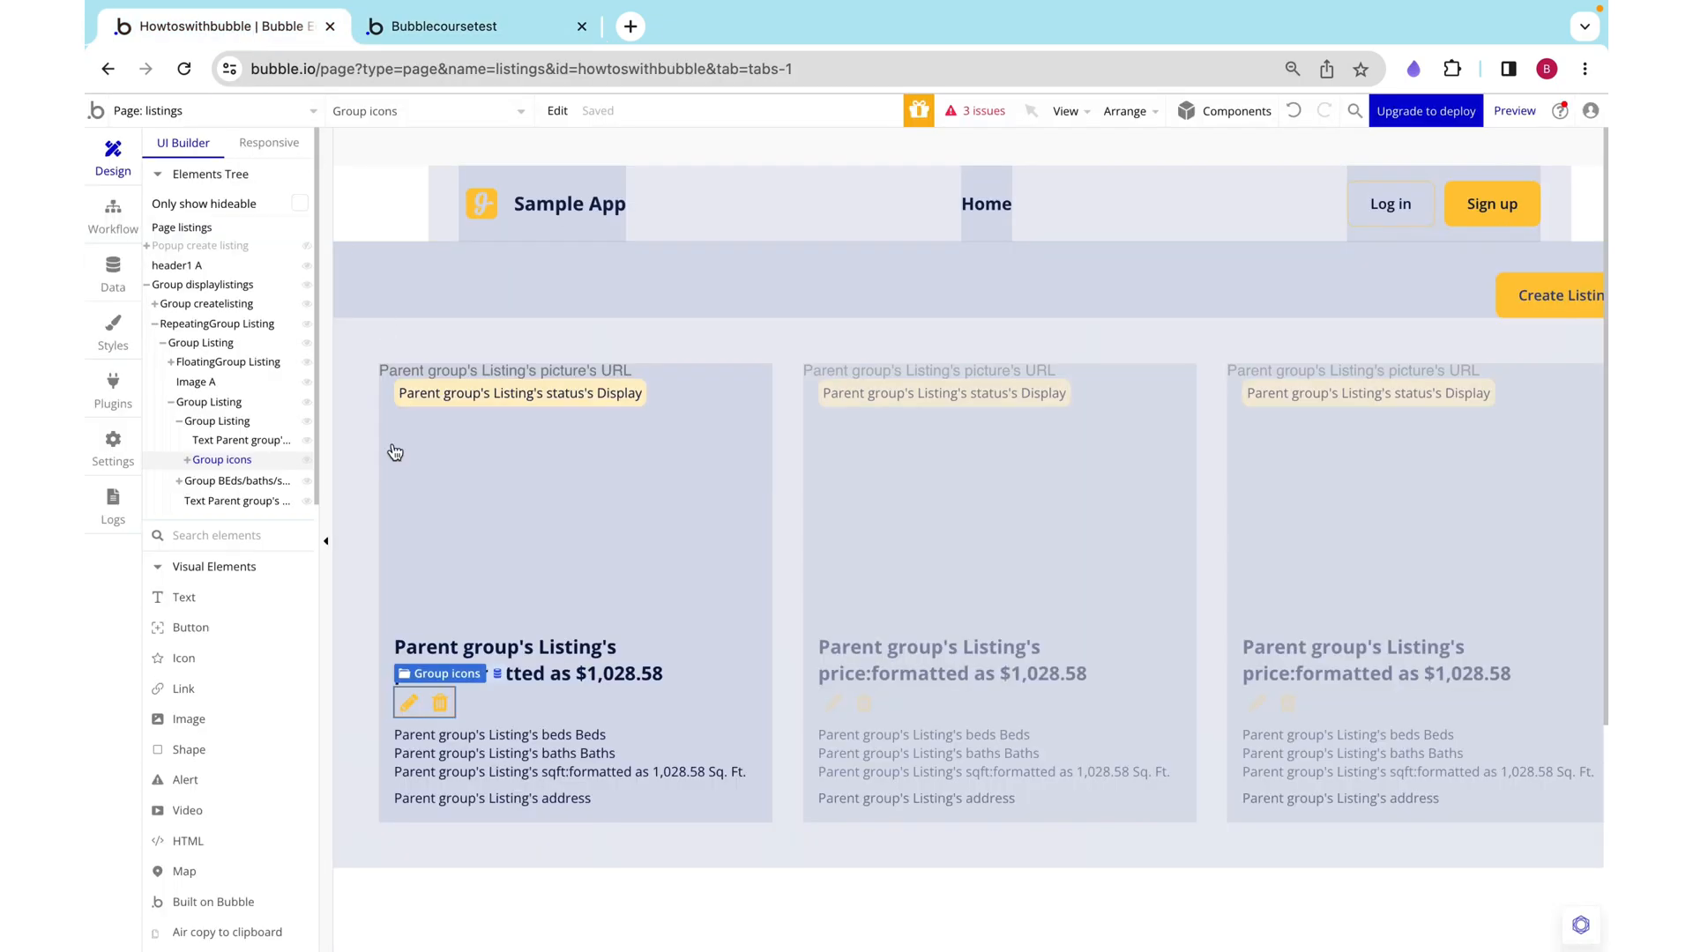
mouse_move(205, 614)
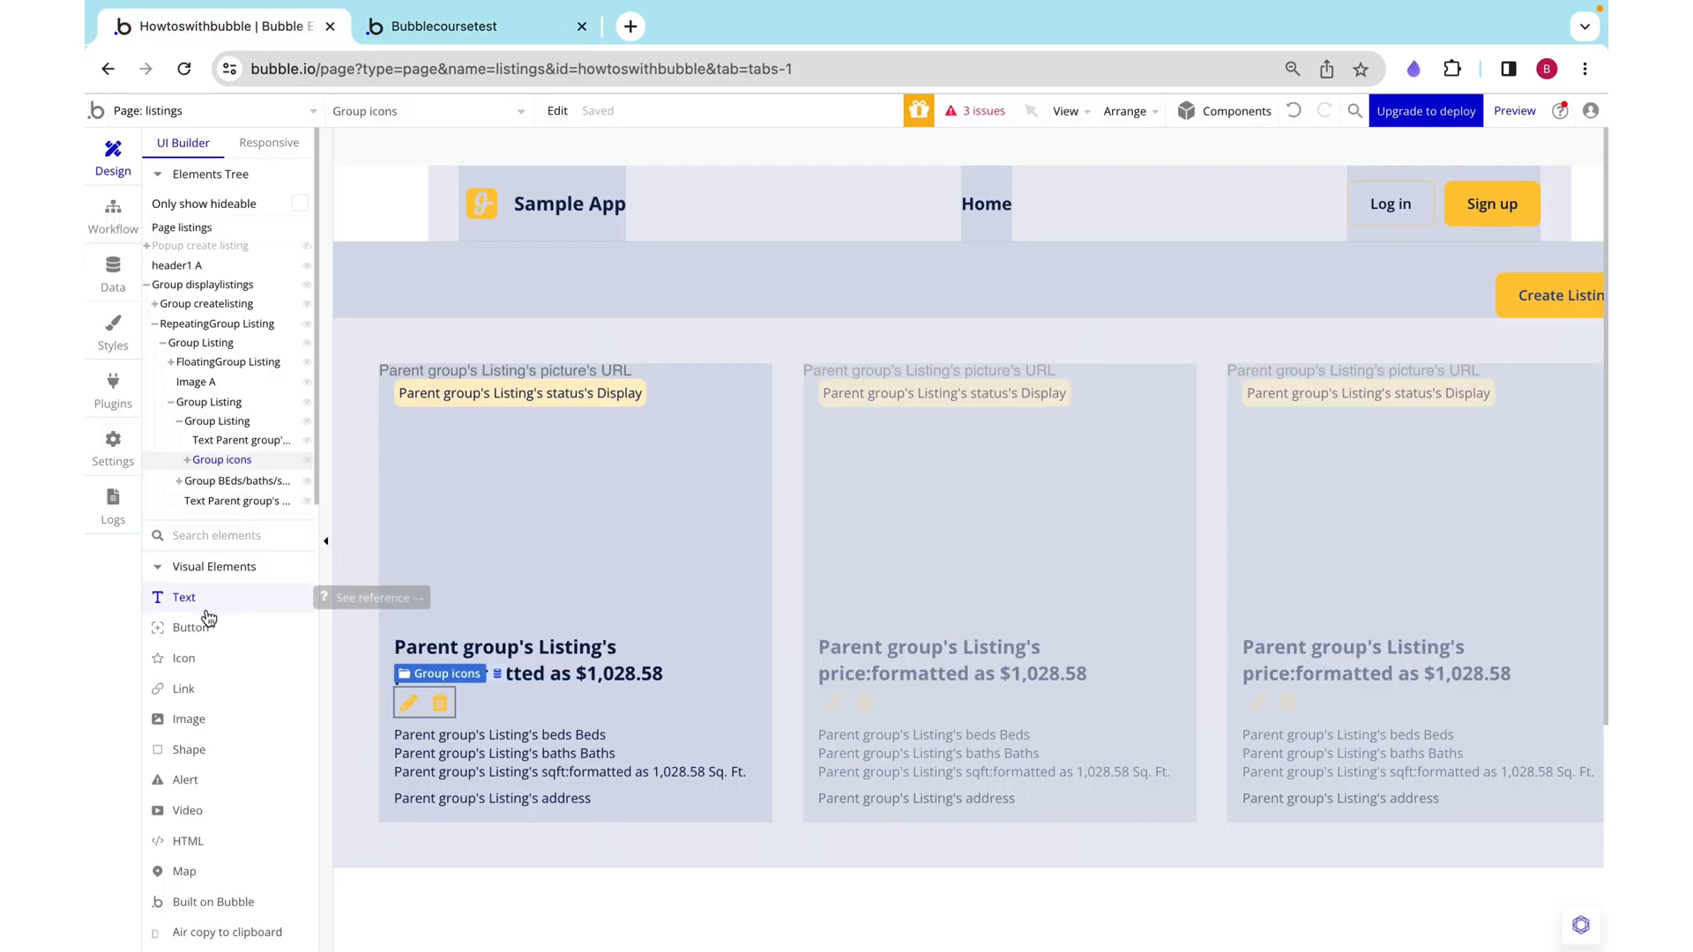
Step: Set the new popup to a Column layout with 32px padding on its sides
scroll("down", 3)
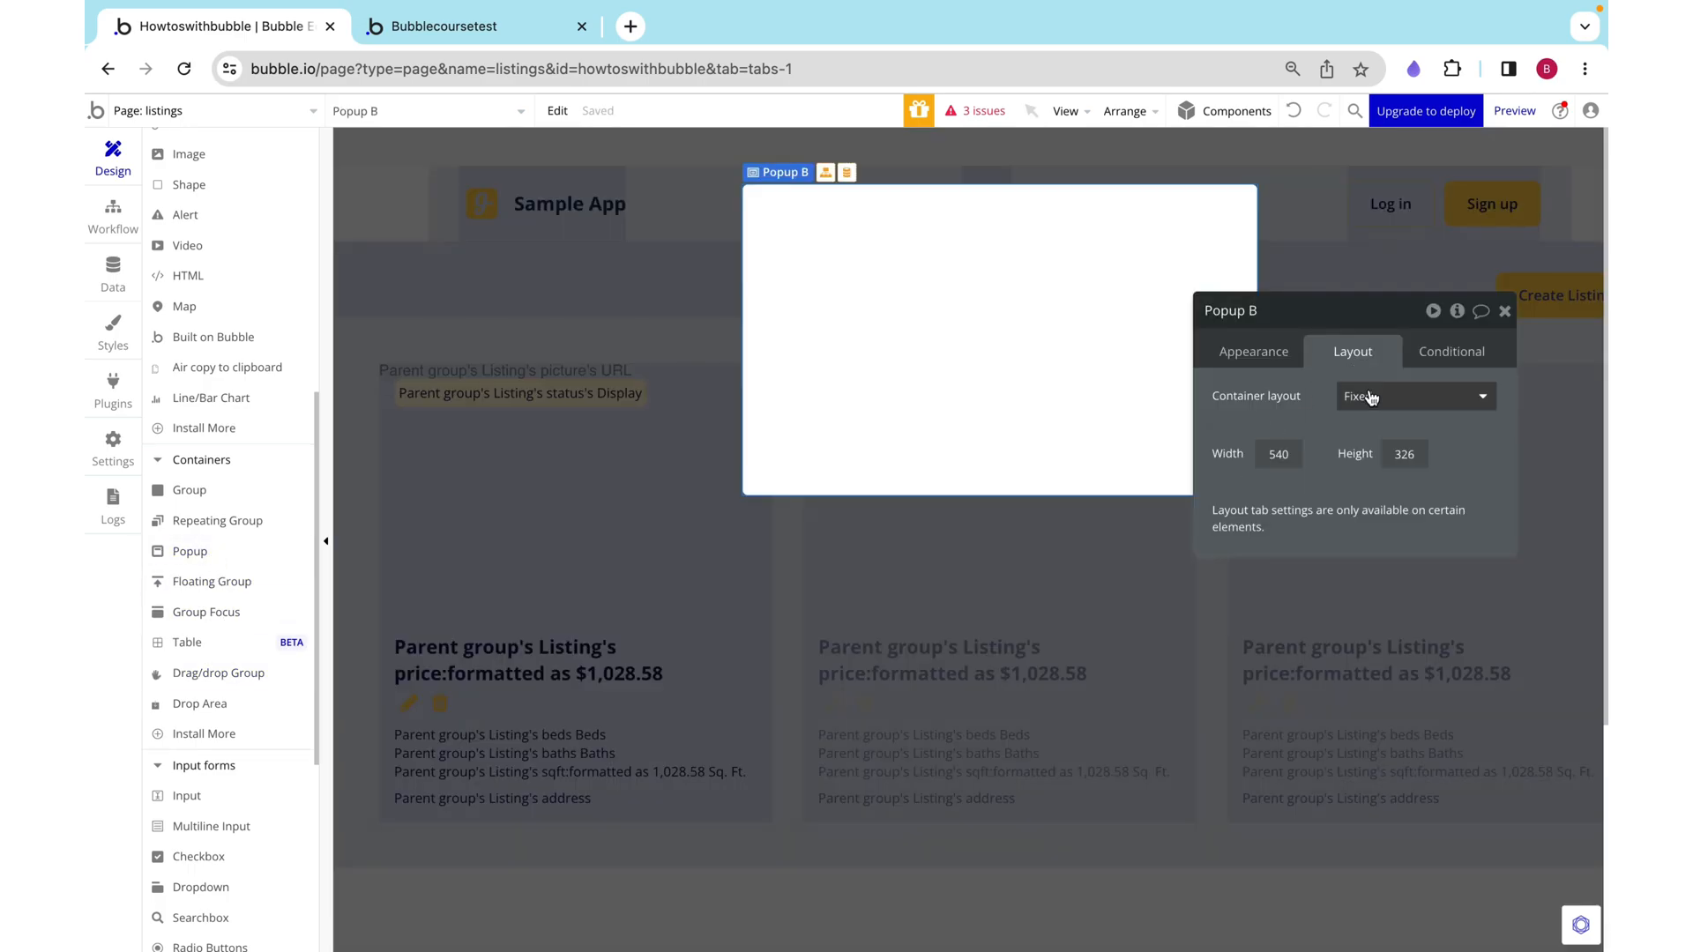
left_click(1415, 395)
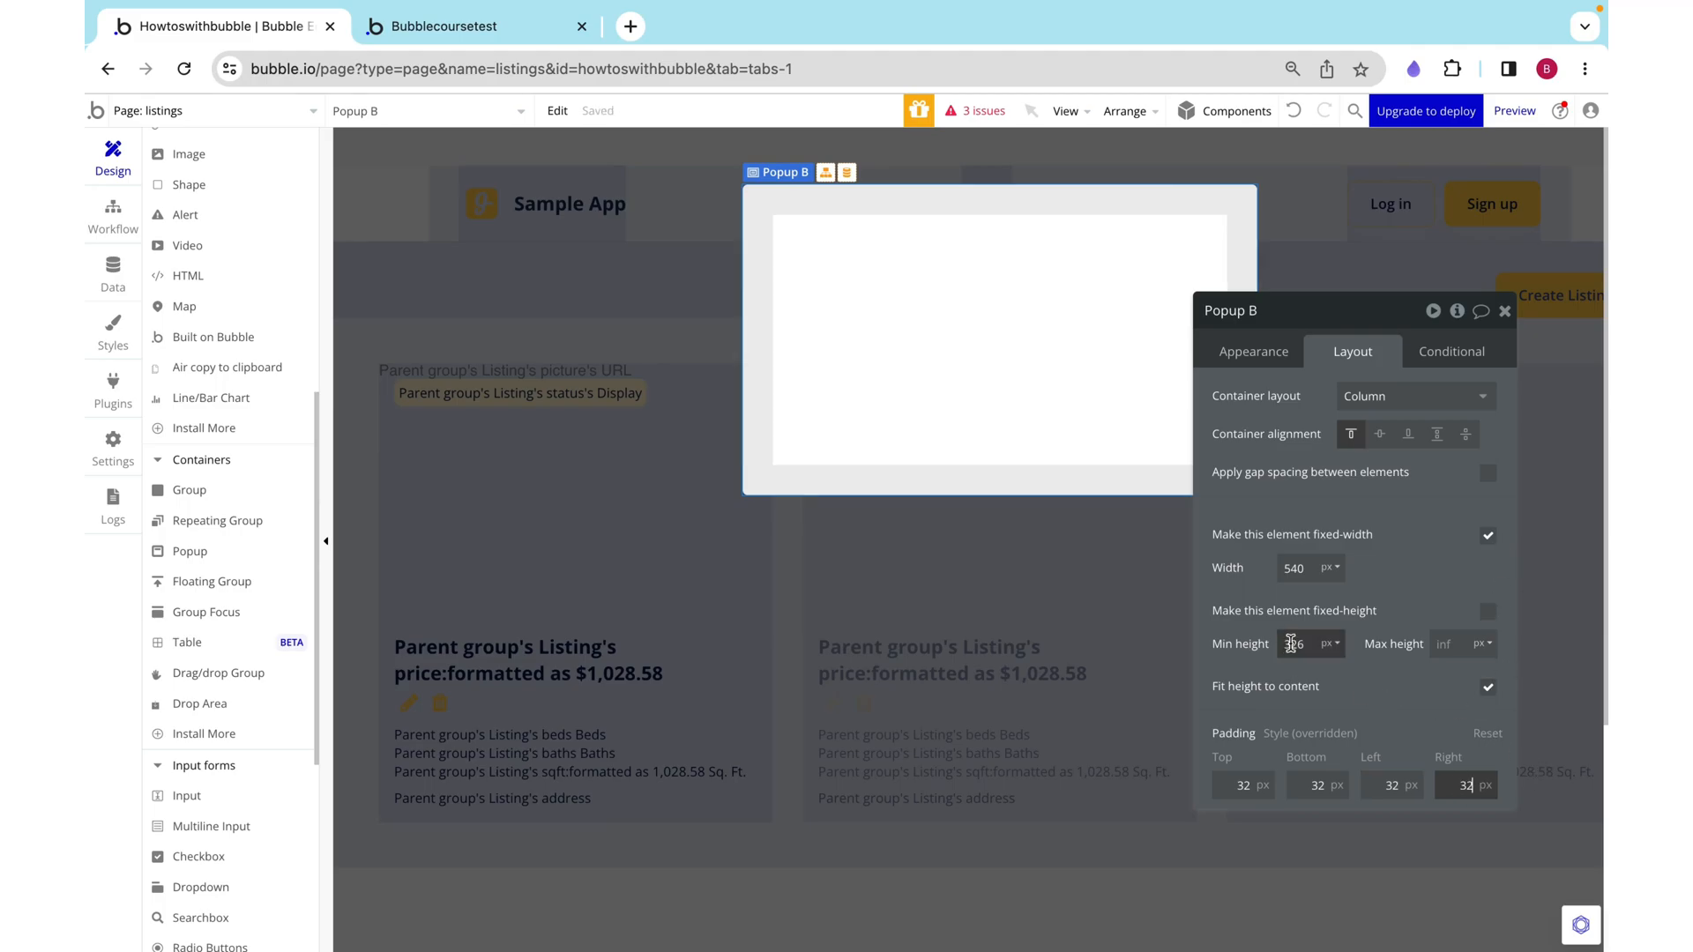
left_click(1504, 310)
type("A")
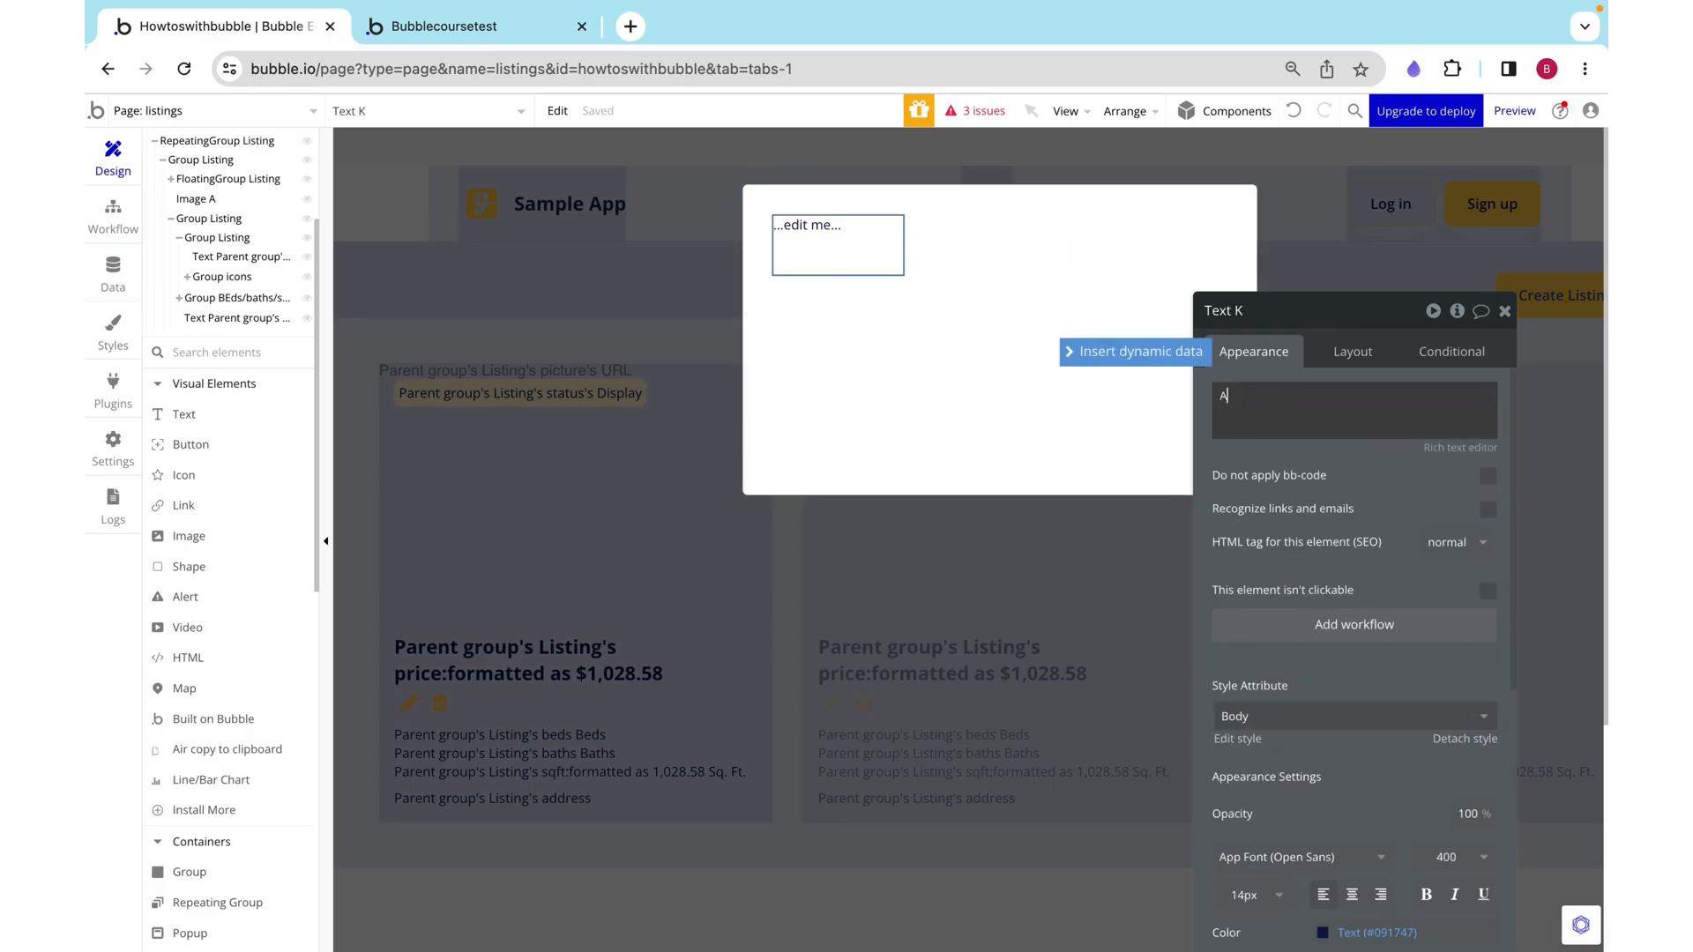
Step: Enter the heading 'Are you sure you want to delete this listing:' in the popup text
type("re you sure you")
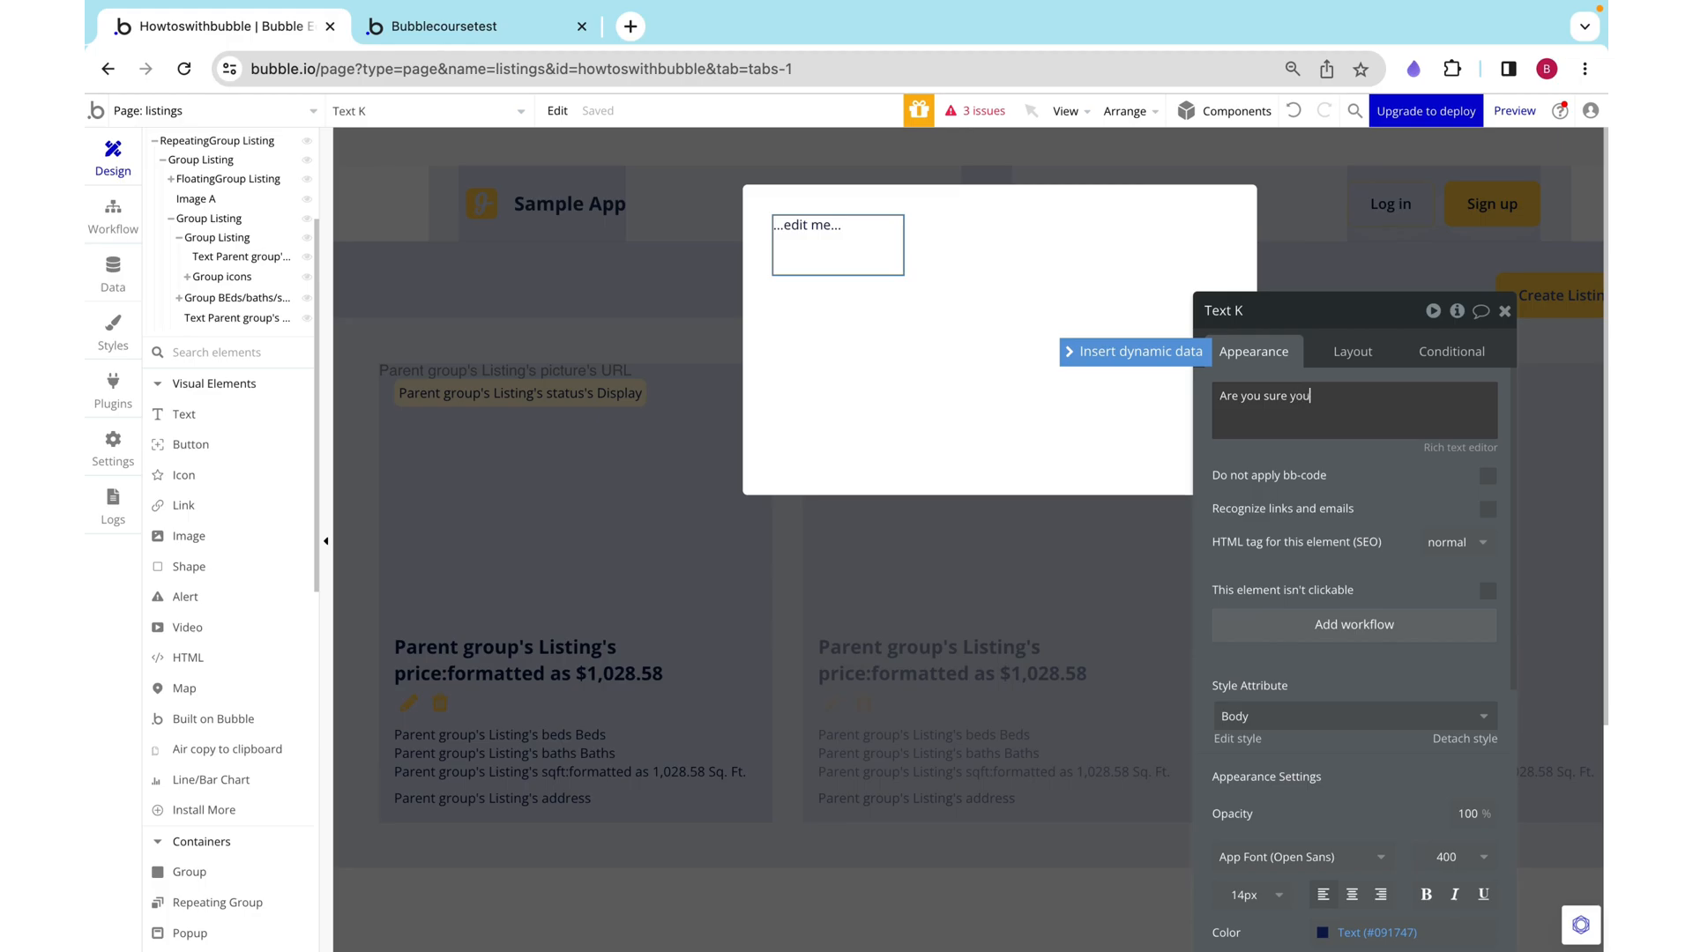
type("want to delt")
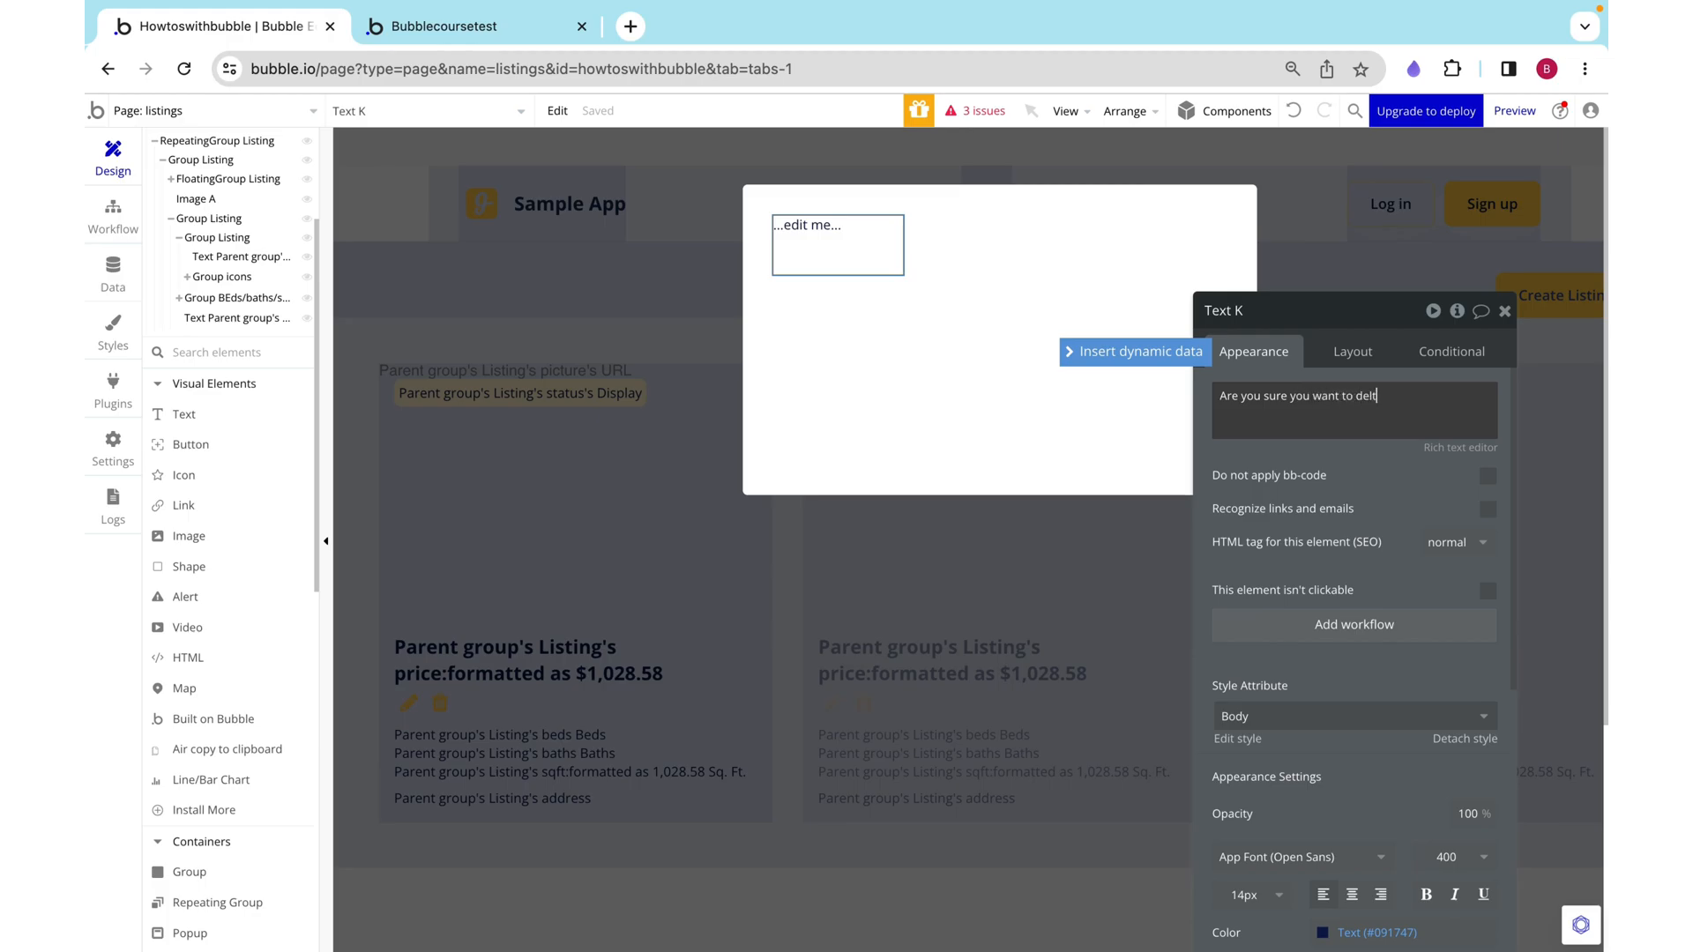
type("ete this listing:")
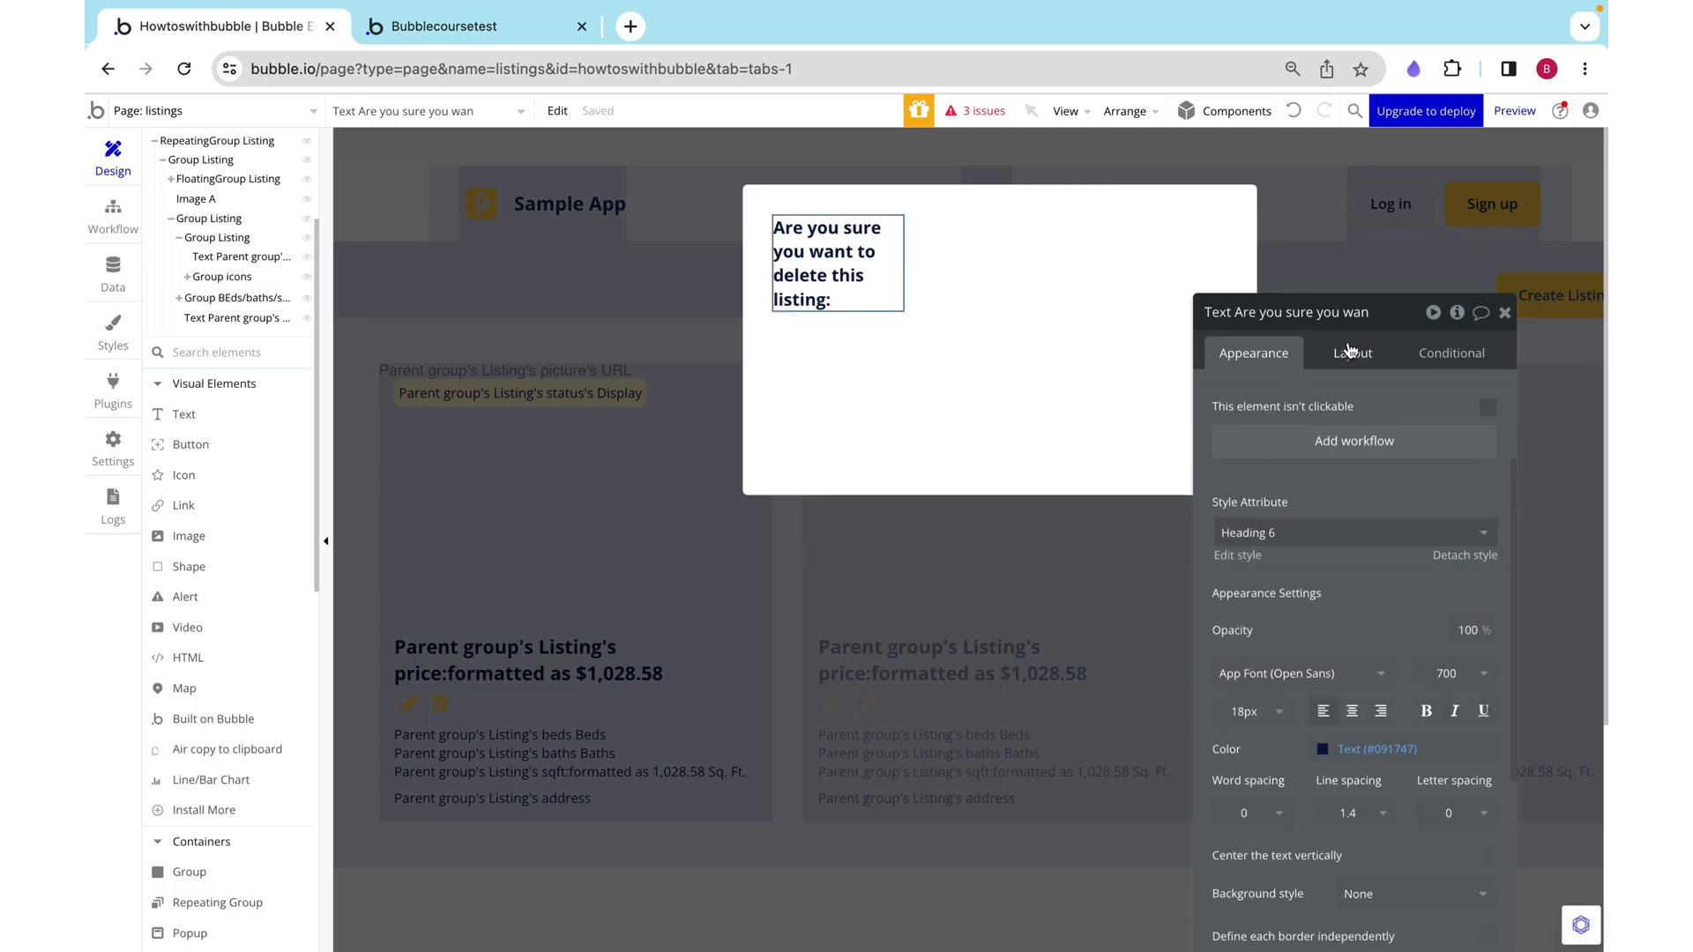
Step: Remove the heading's fixed width and centre it horizontally in the popup
left_click(1351, 352)
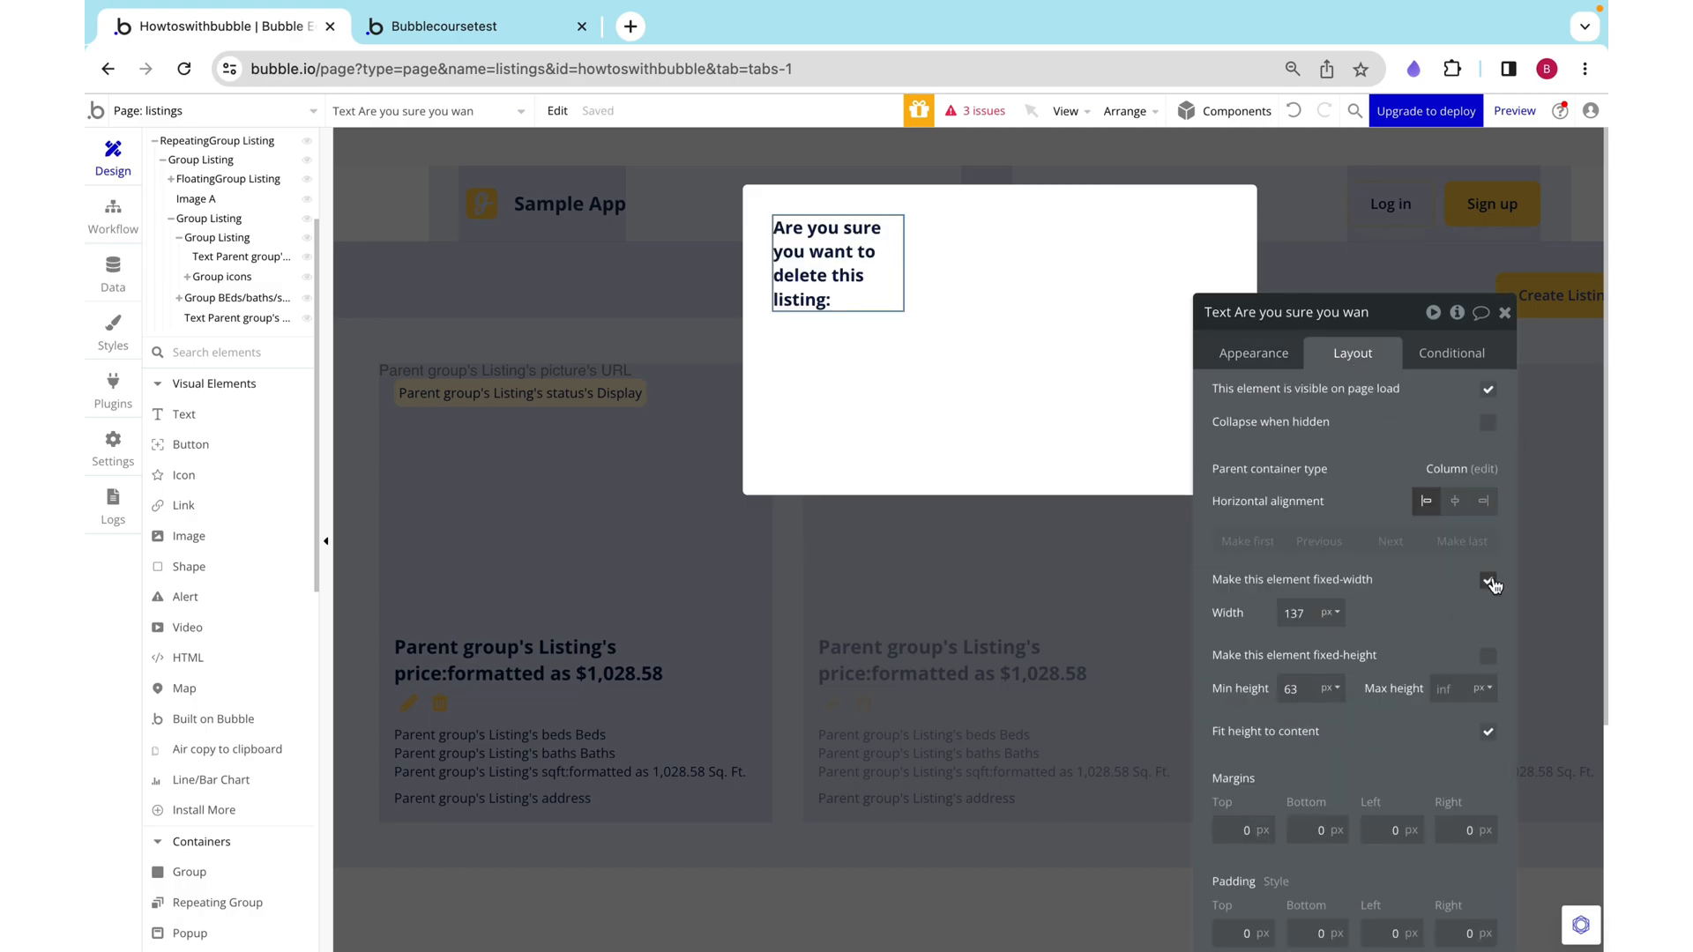
left_click(1488, 578)
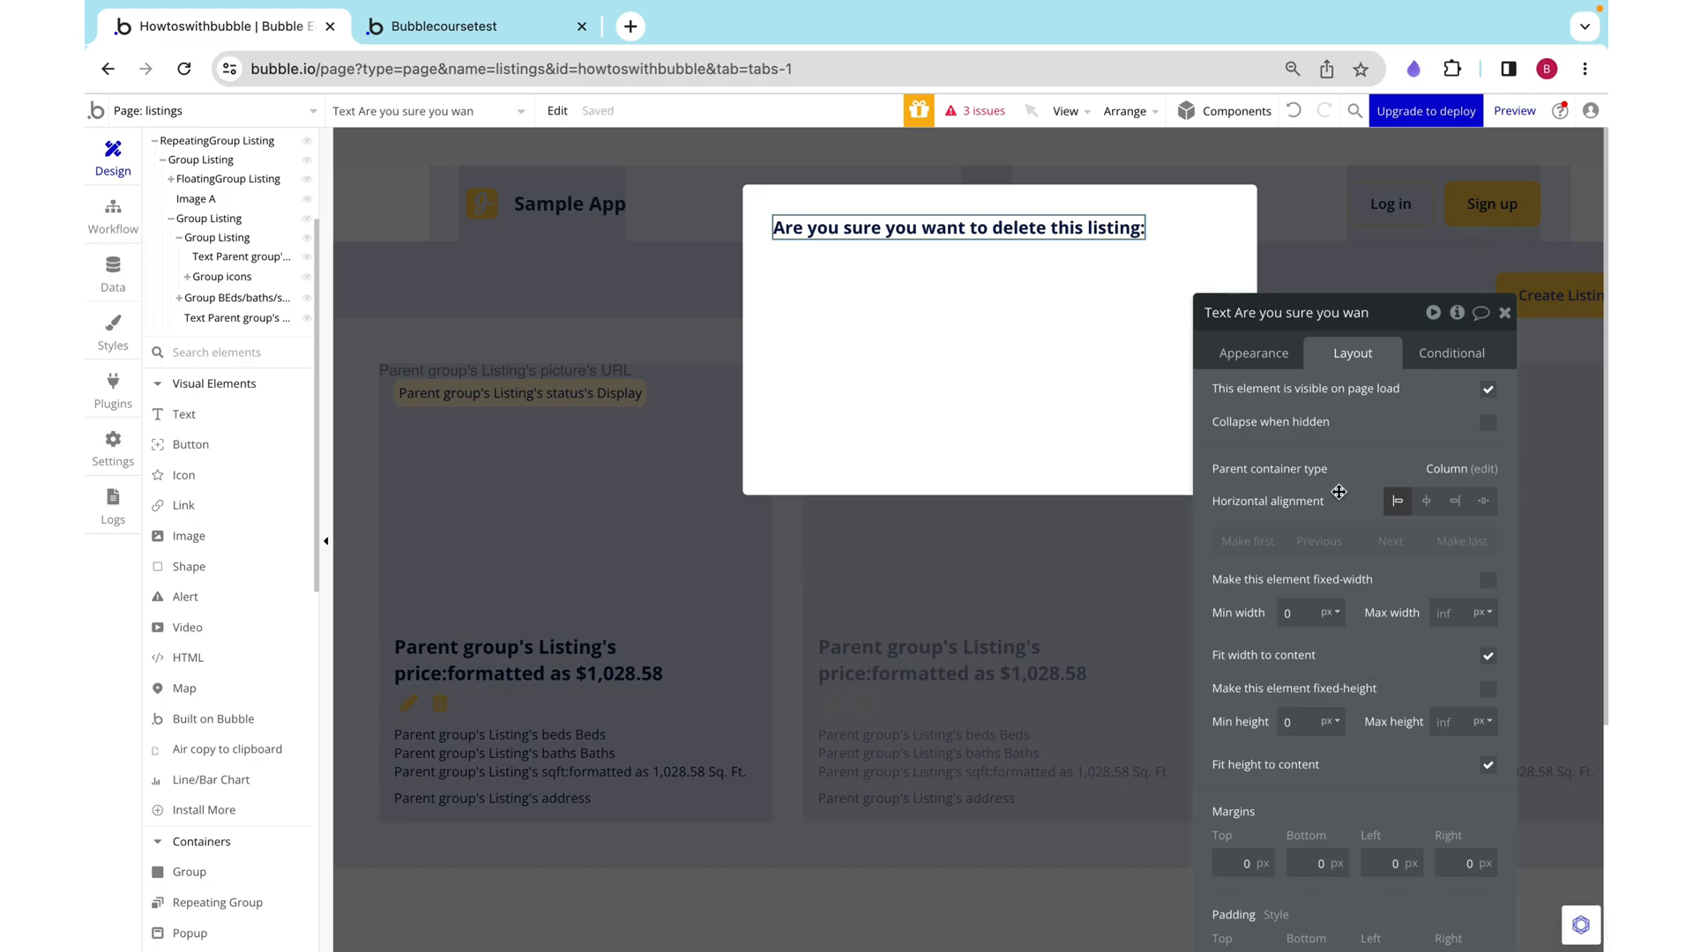
left_click(1425, 500)
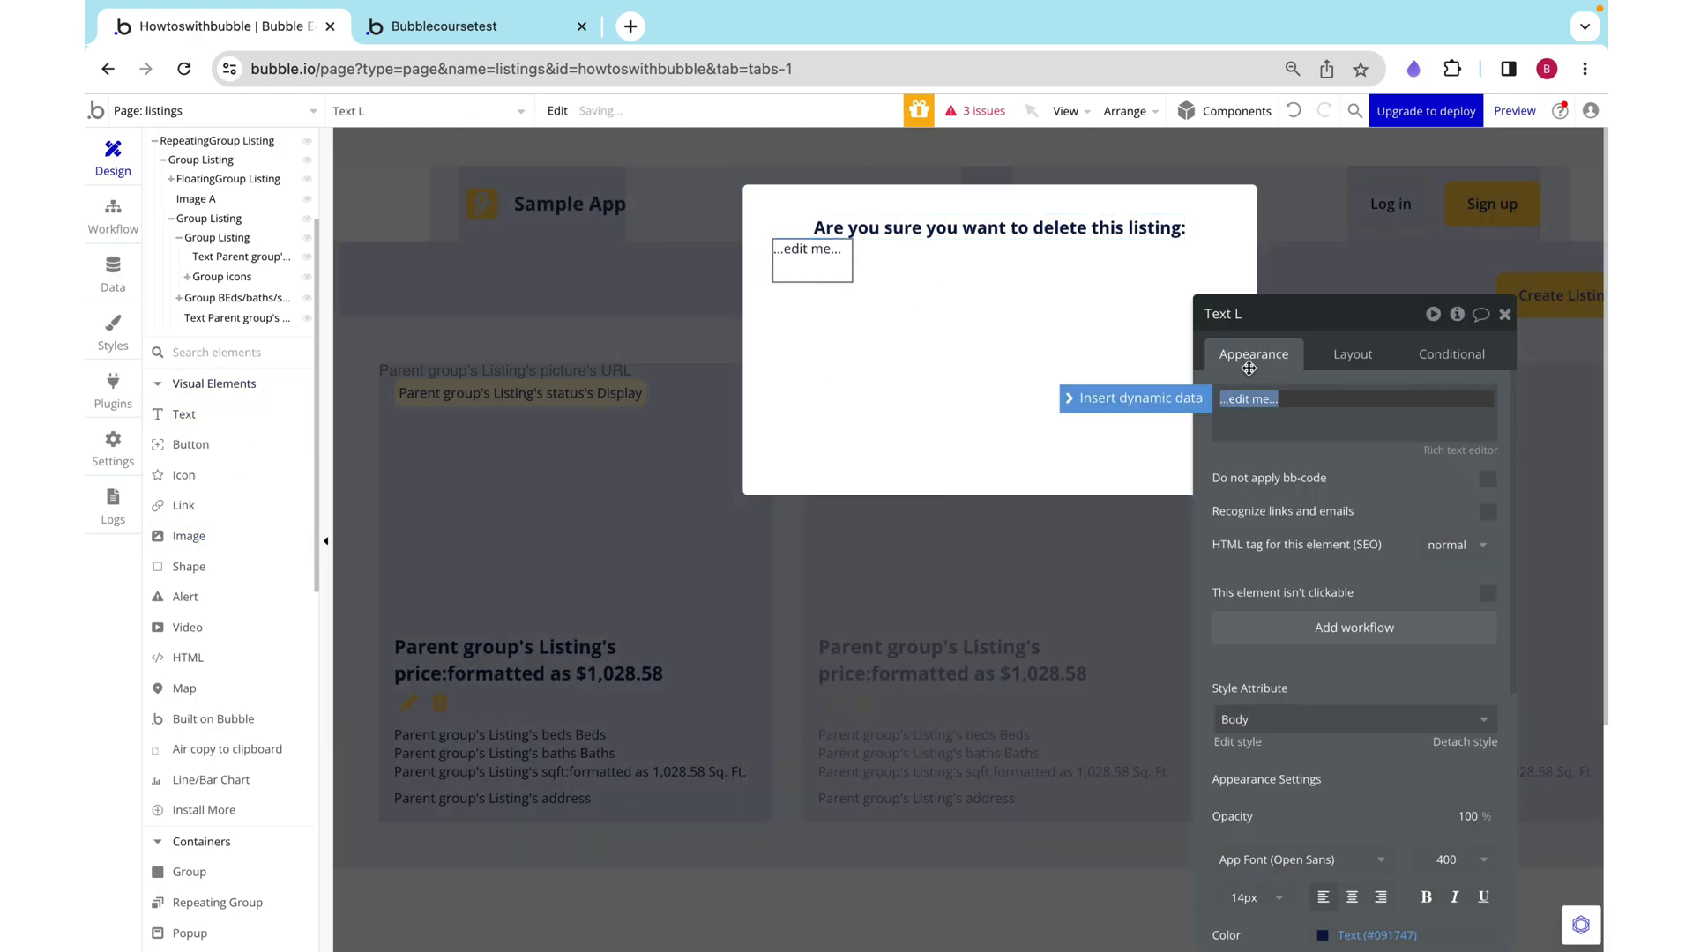
Step: Remove the second text's fixed width and centre it horizontally under the heading
left_click(1352, 352)
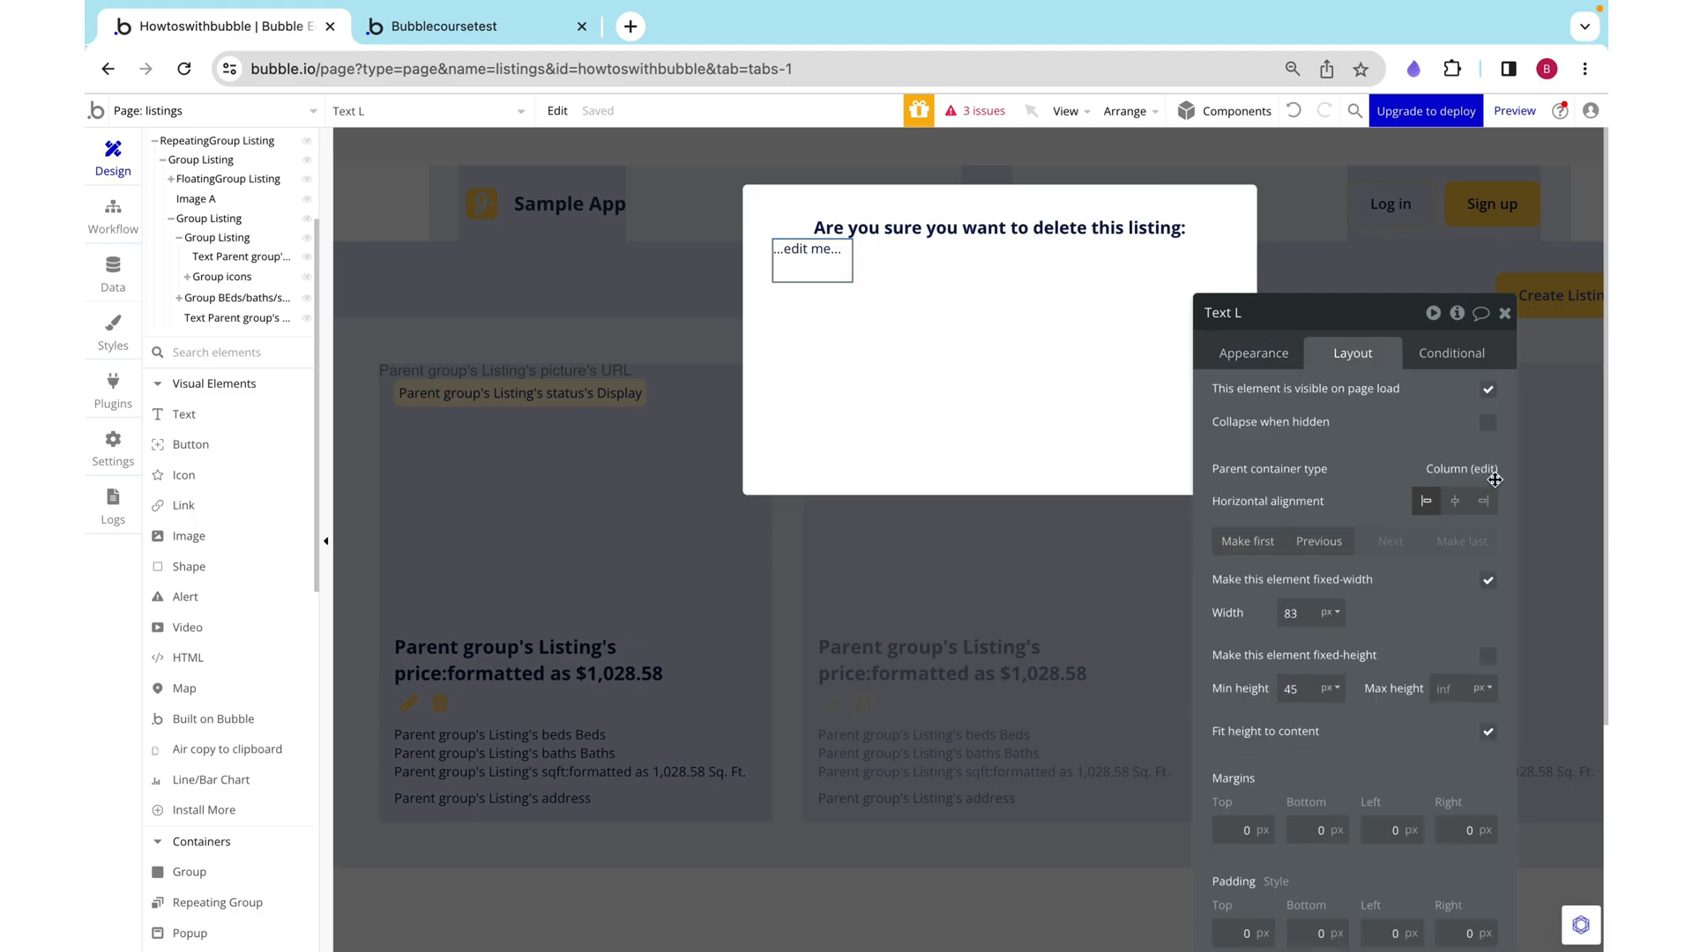
left_click(1488, 580)
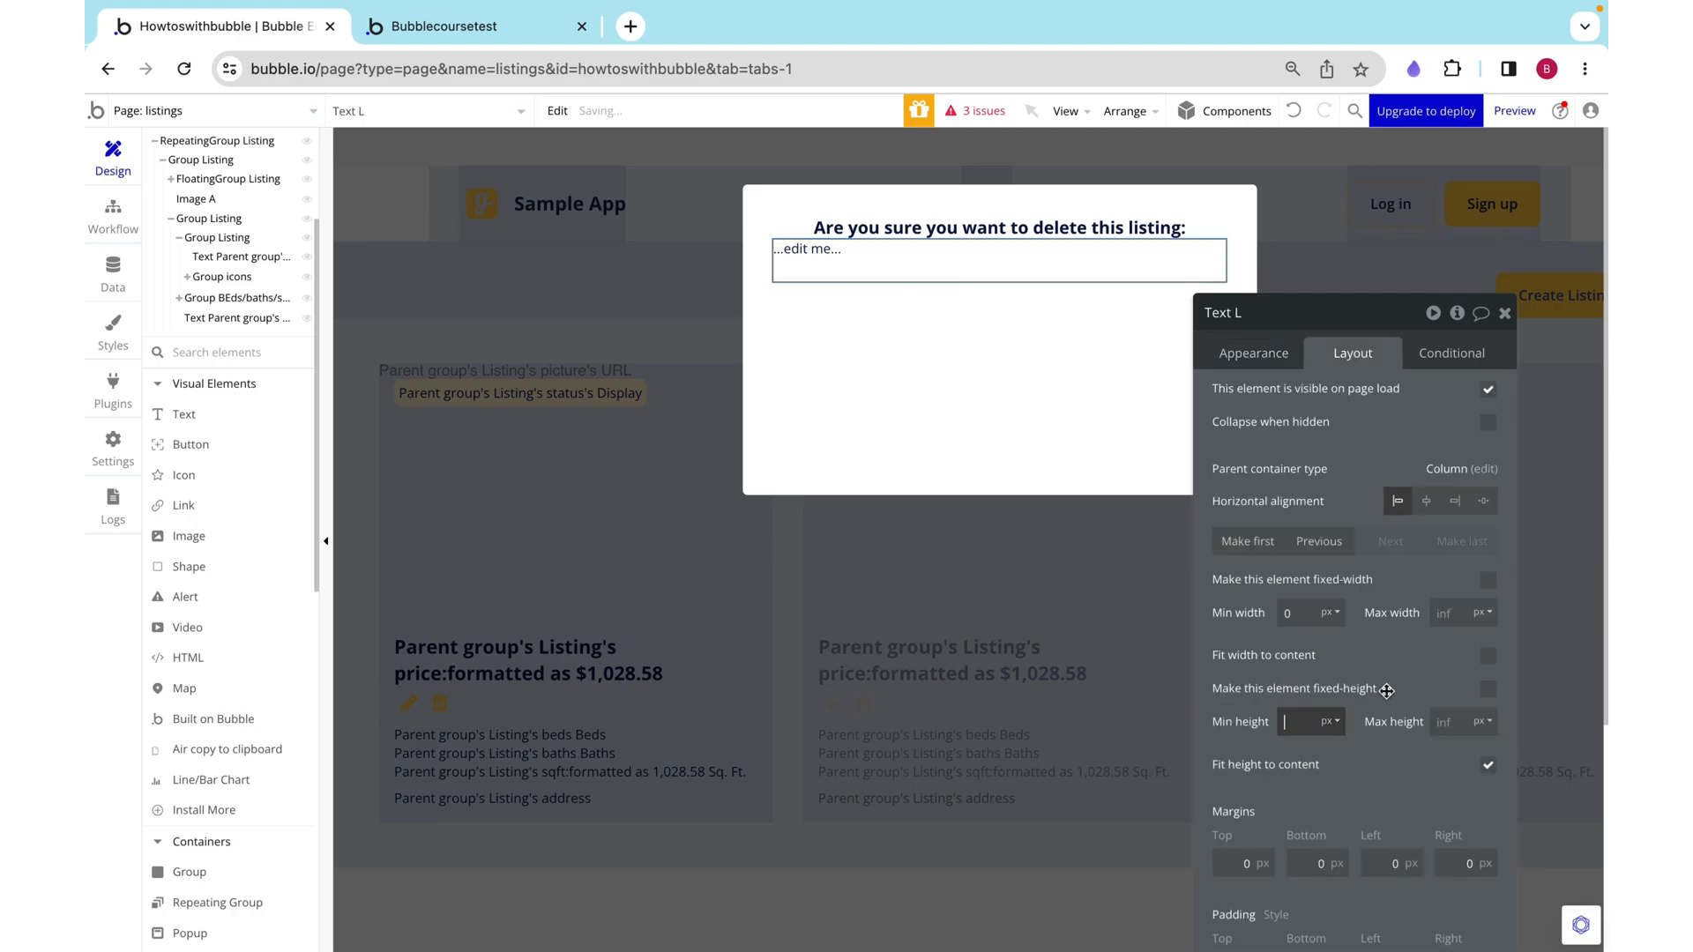
left_click(1424, 501)
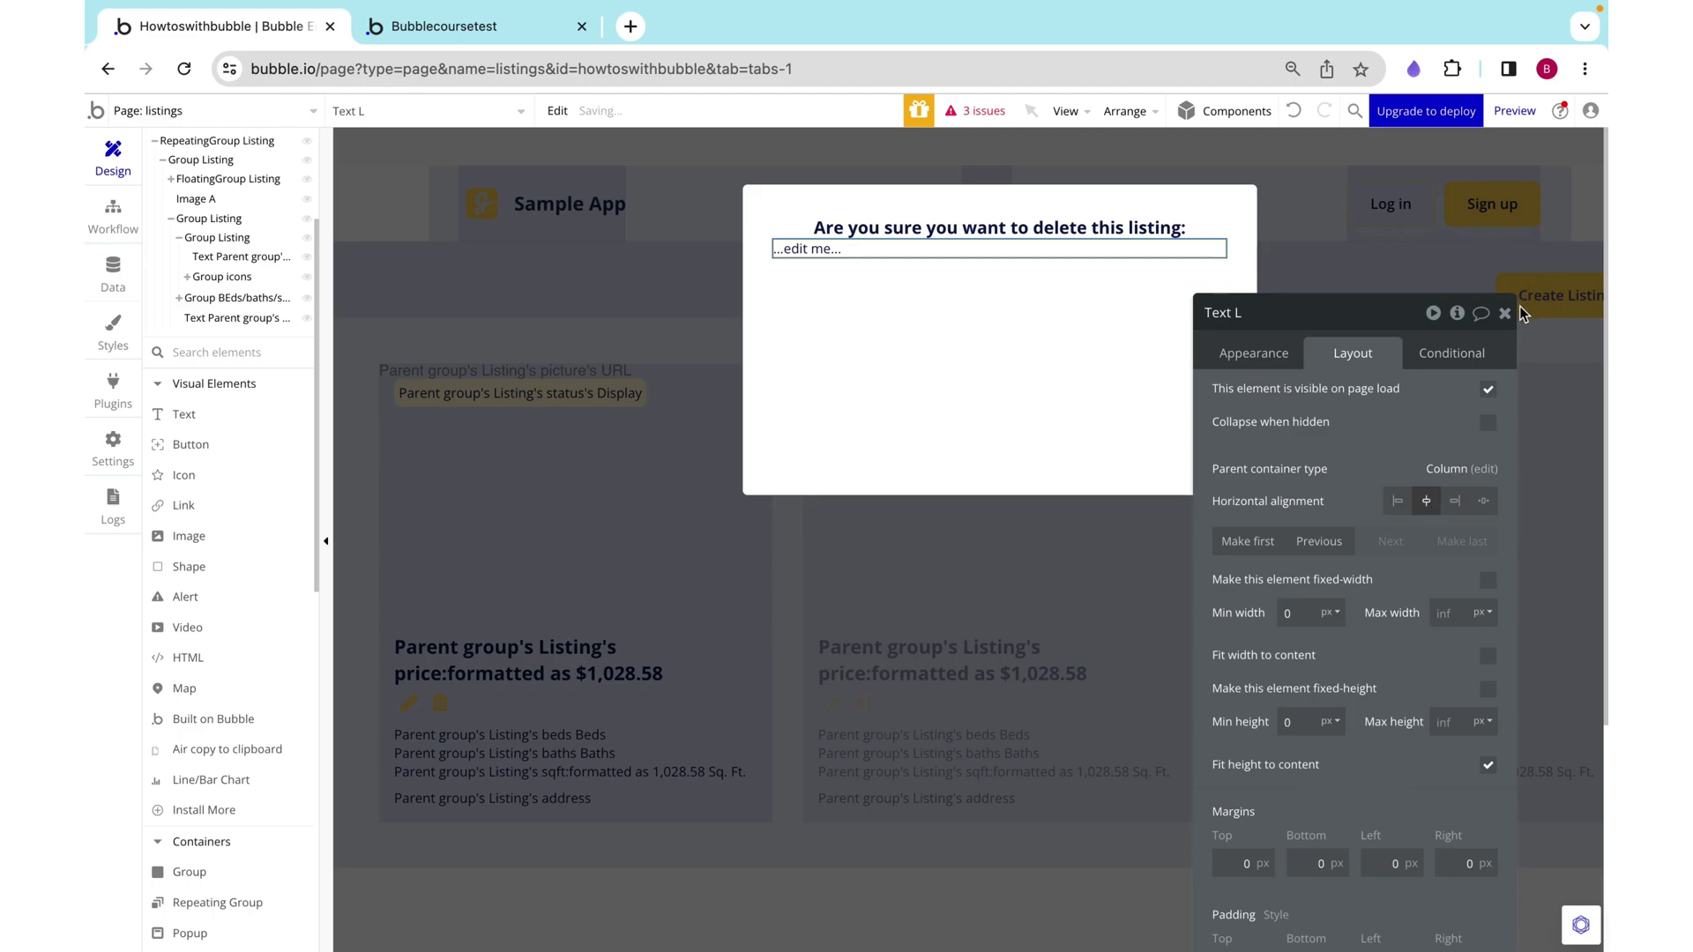
left_click(1488, 654)
type("Delet")
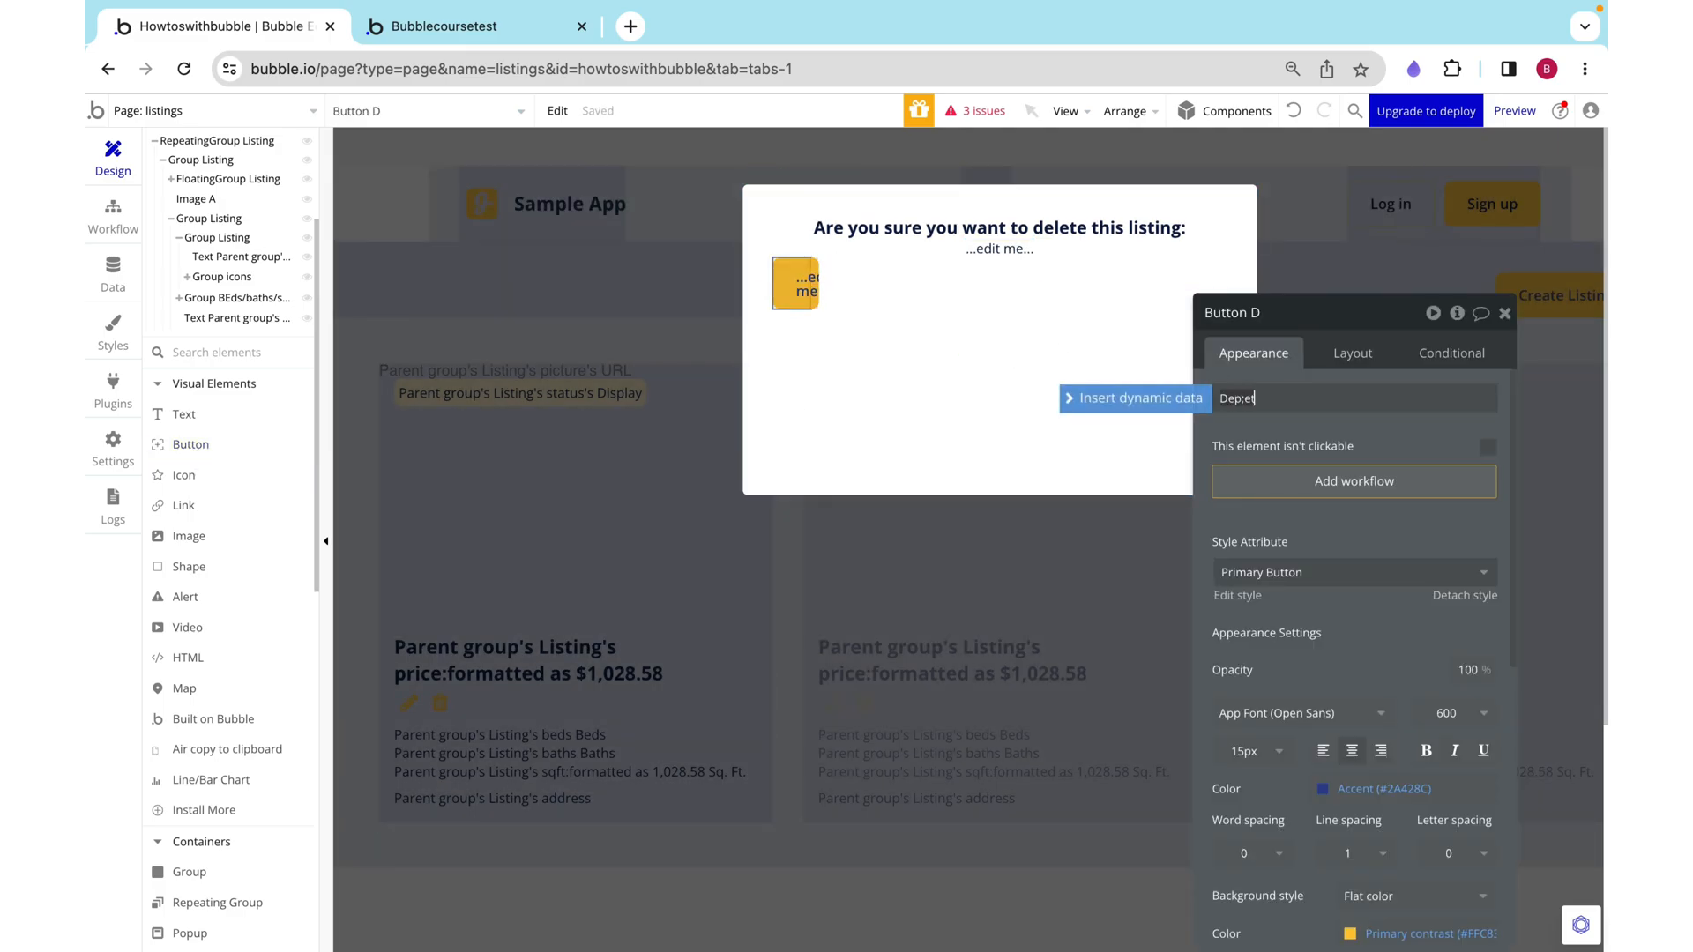
Step: Remove the Delete button's fixed width so it fits its label, centred in the popup
left_click(1350, 353)
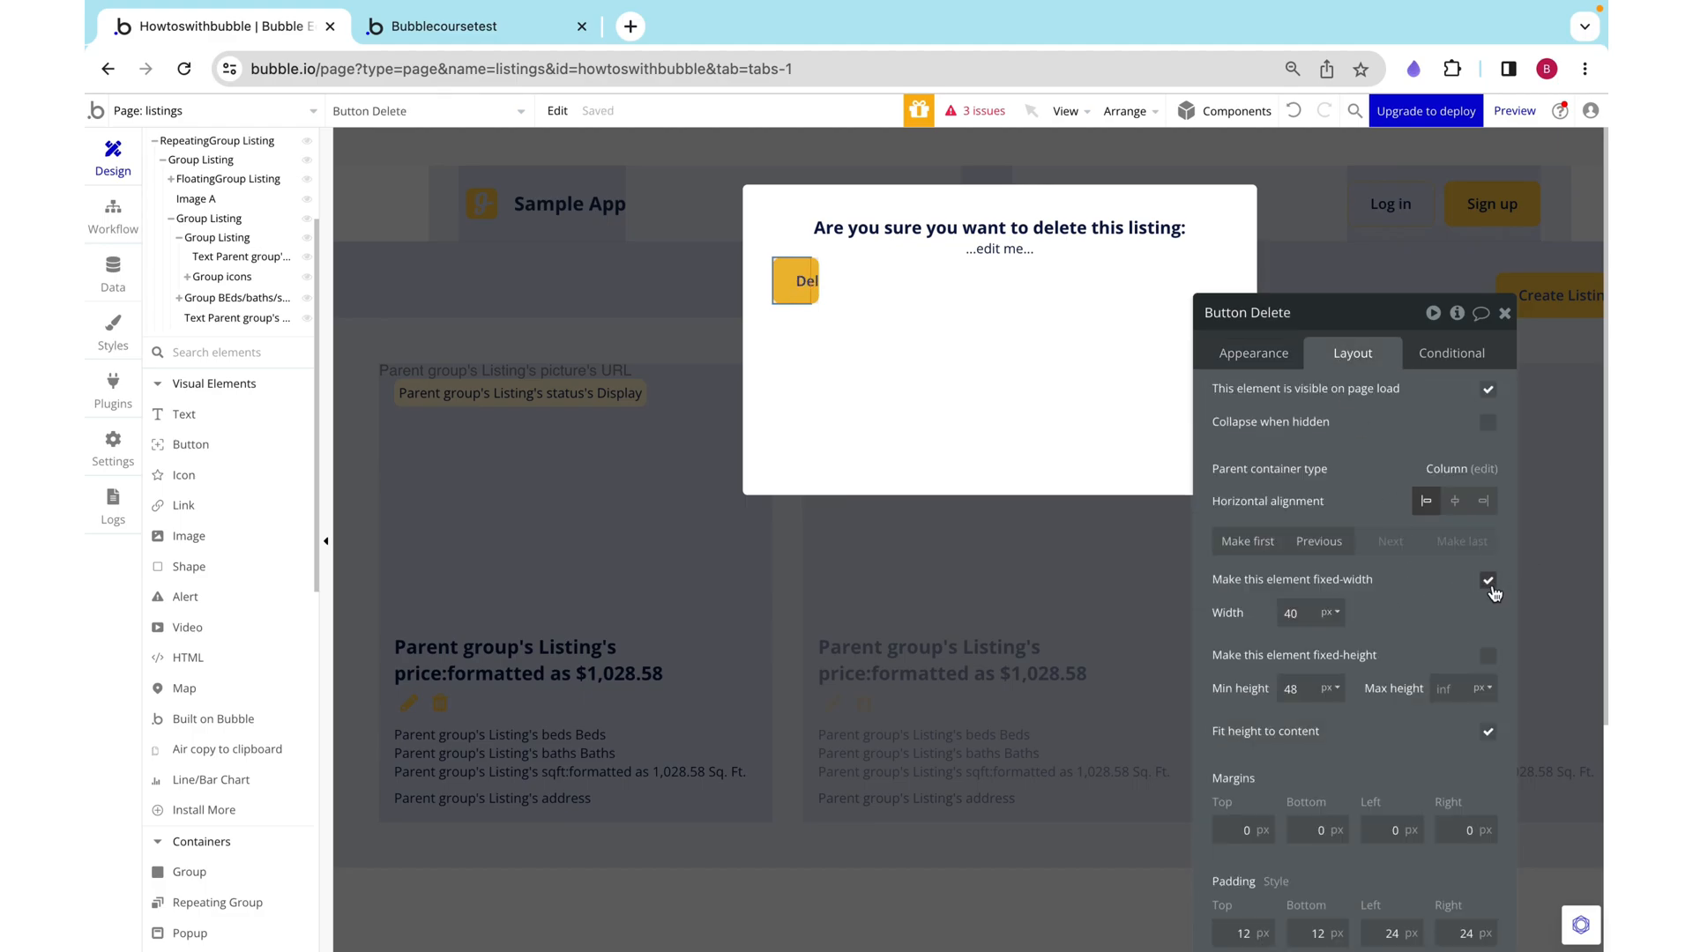
left_click(1488, 578)
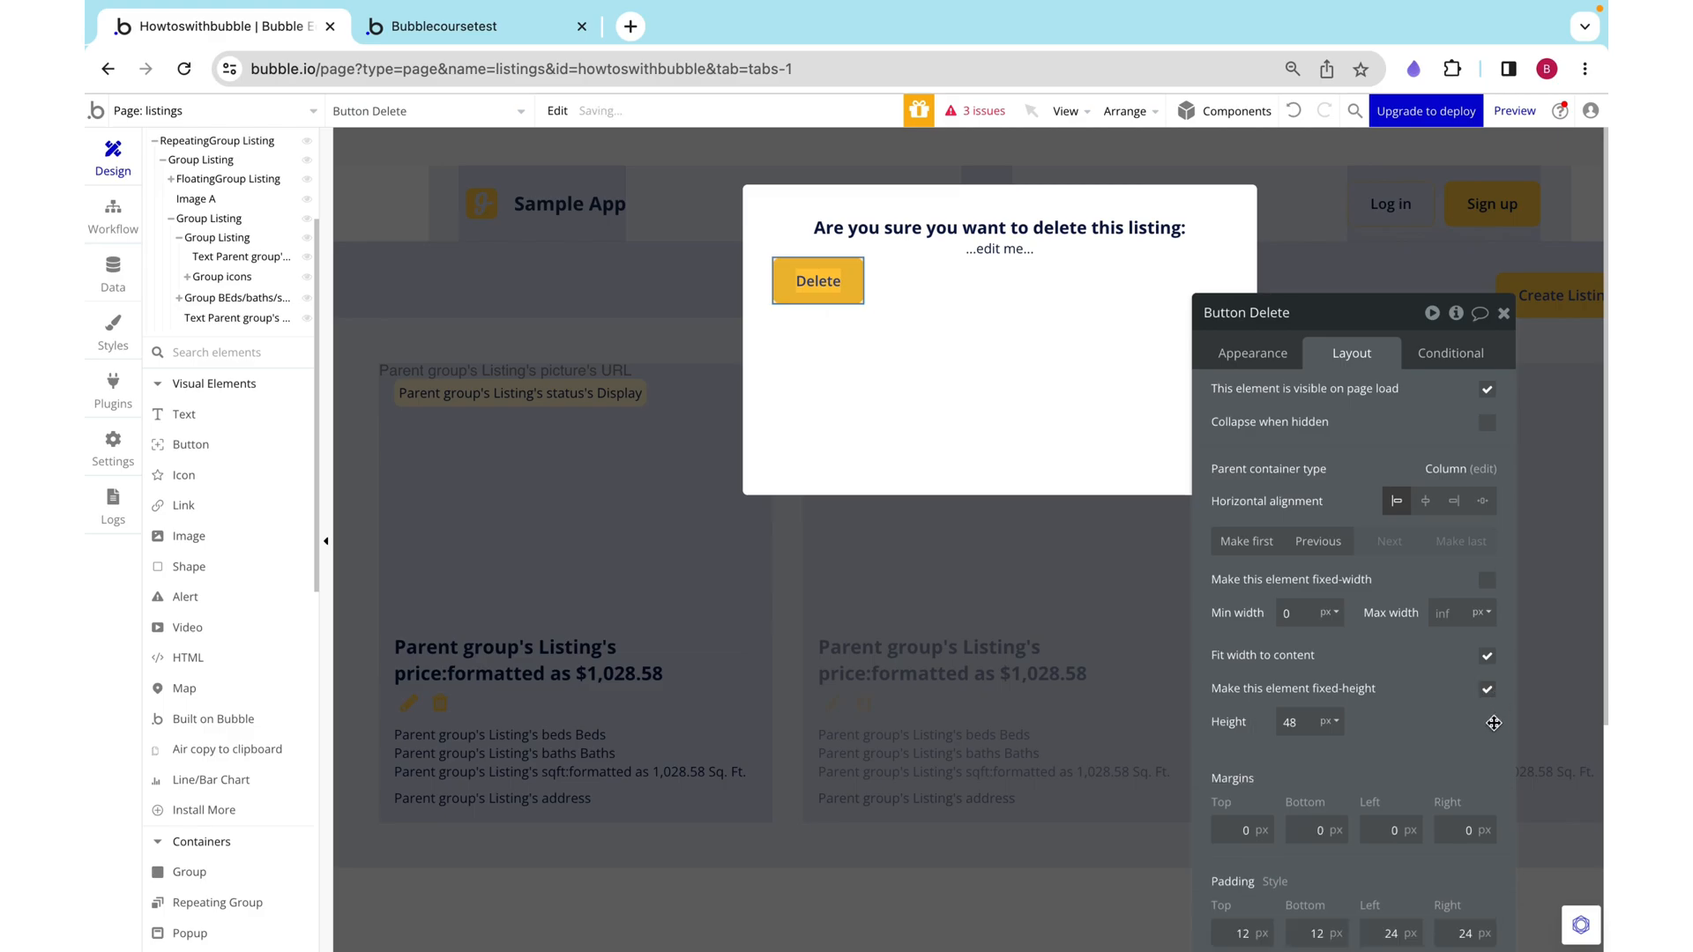
mouse_move(1395, 414)
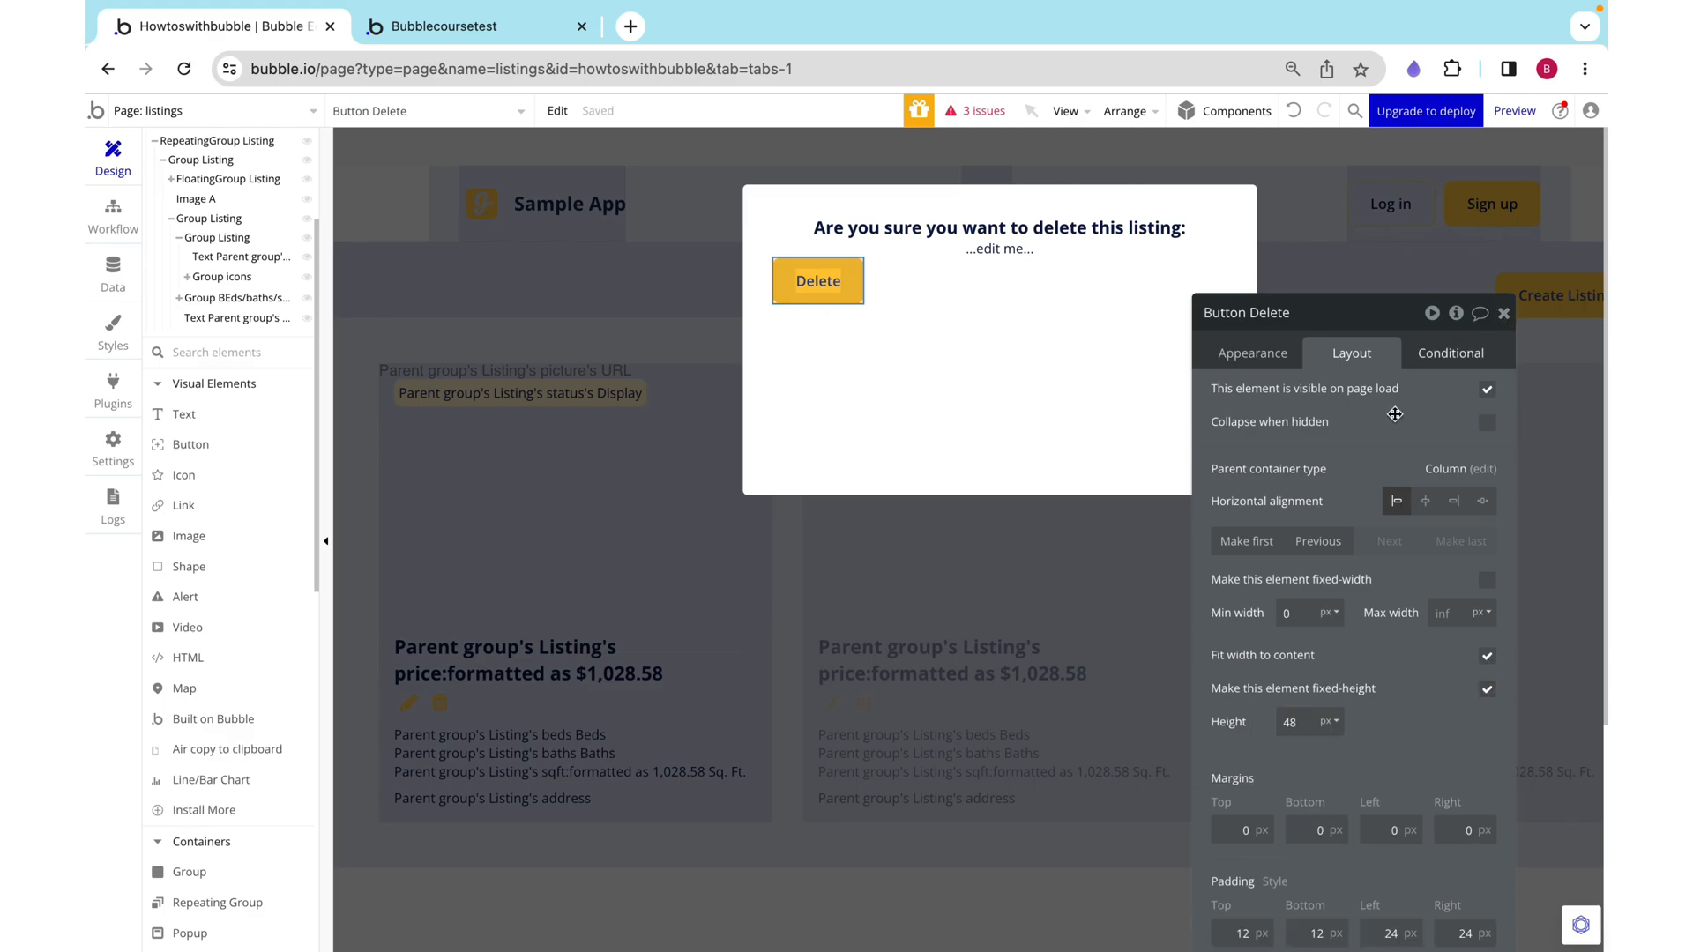
left_click(1424, 501)
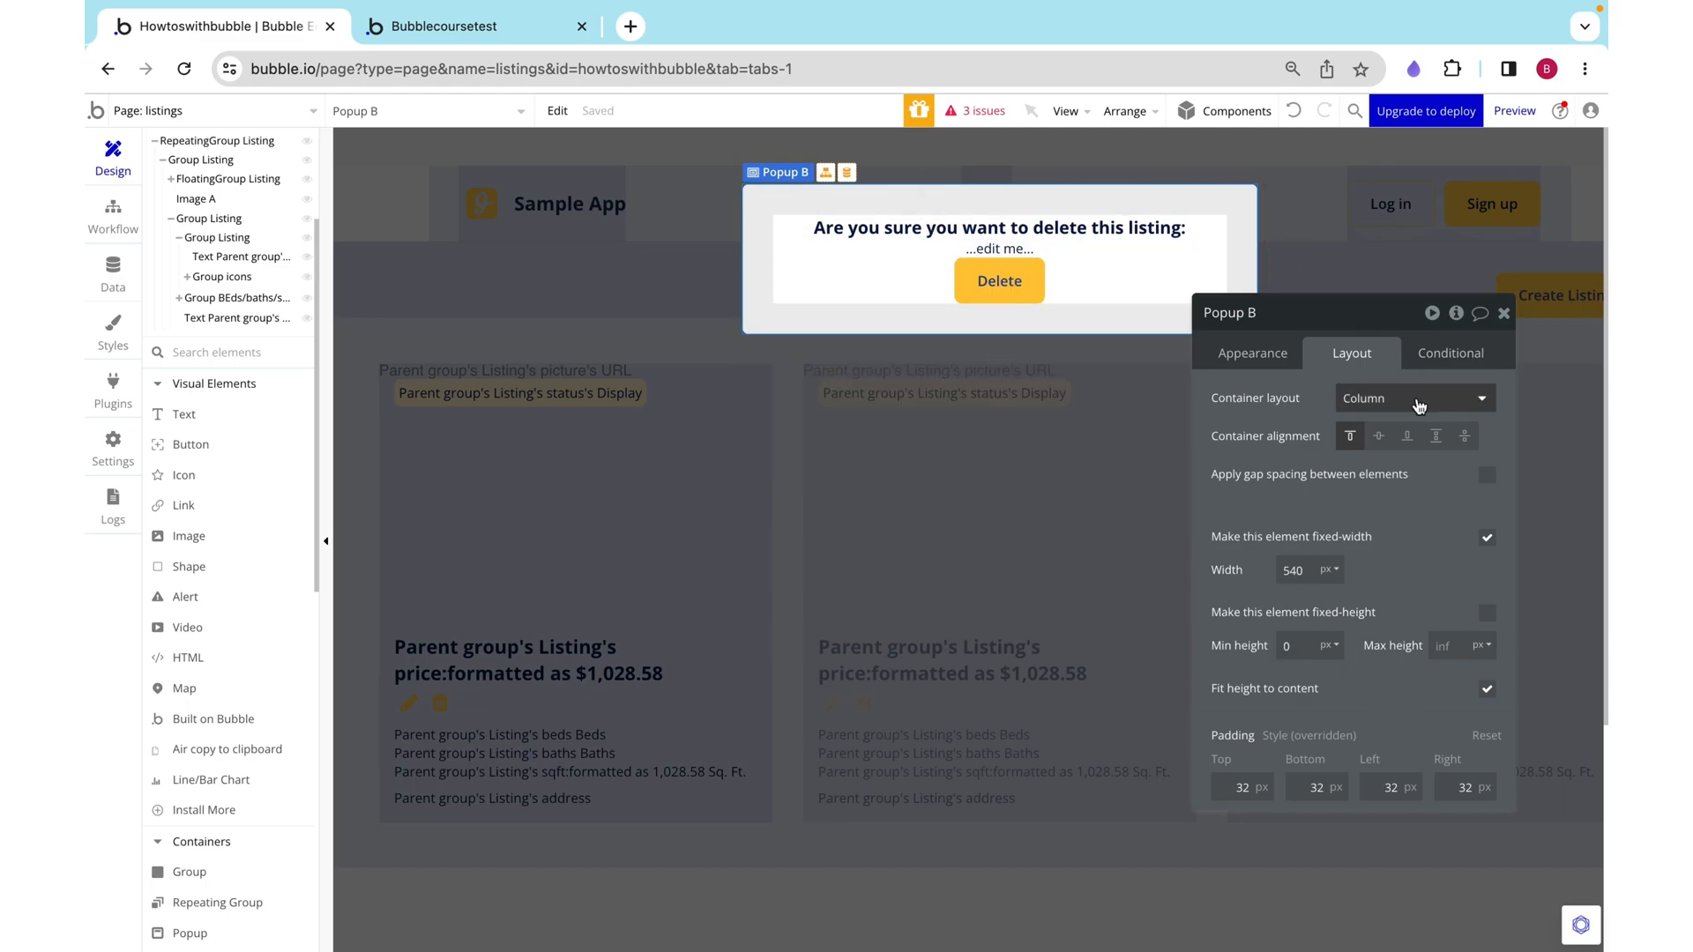
Step: Apply 32px gap spacing between the popup's elements
left_click(1487, 474)
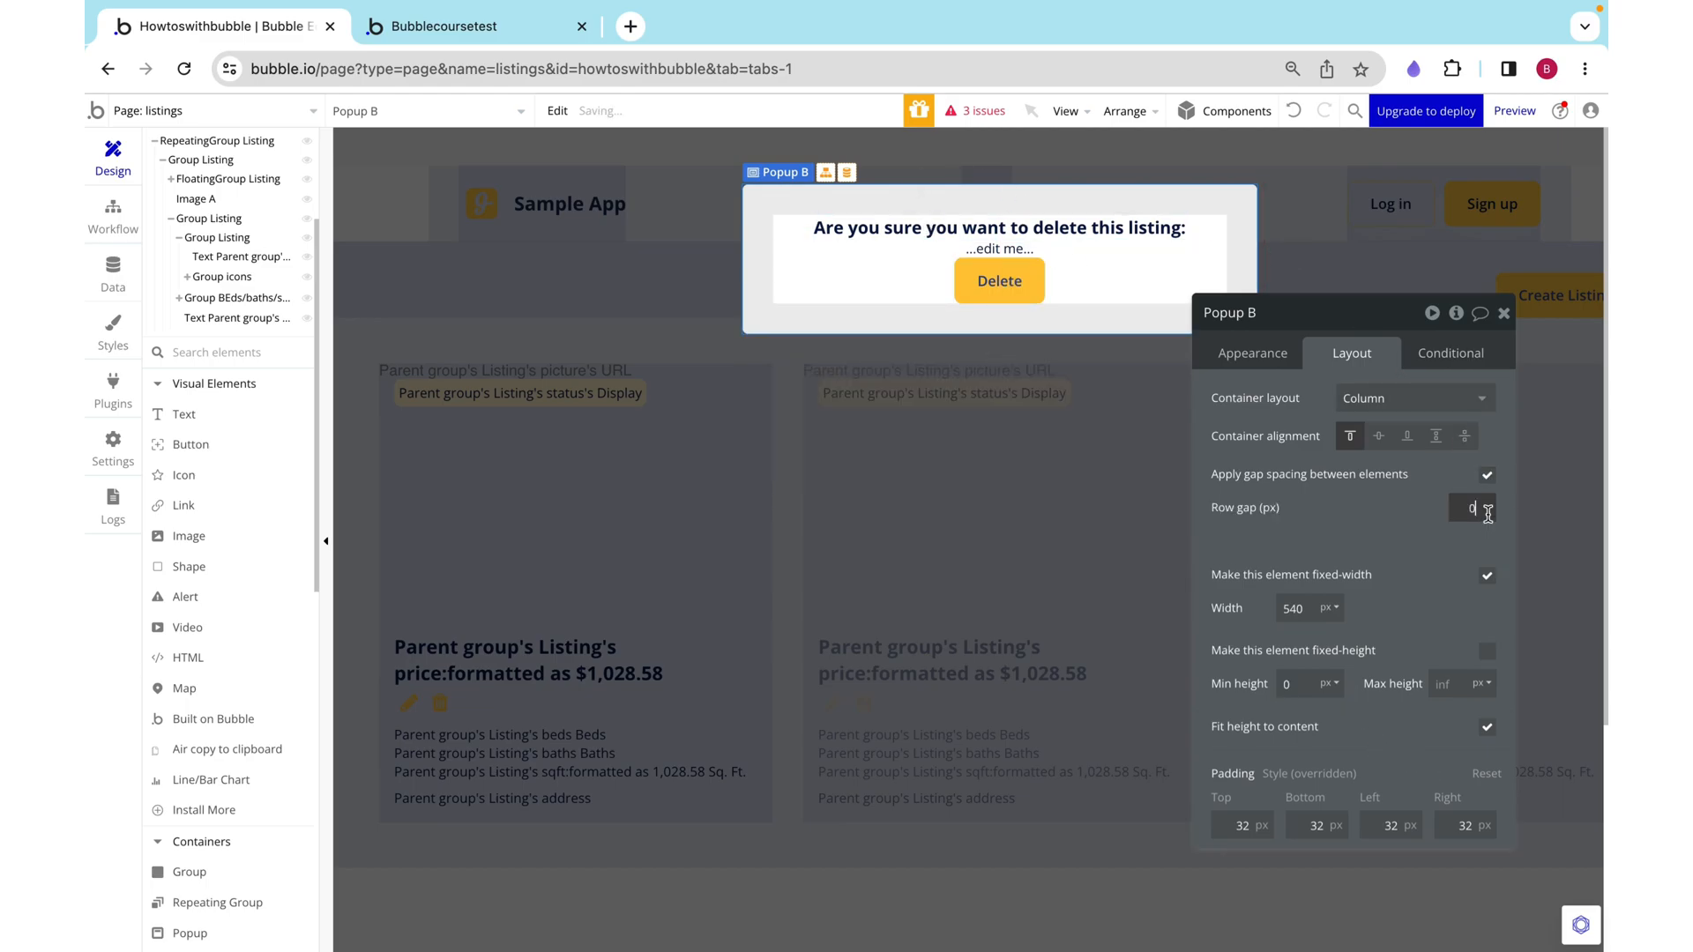
type("32")
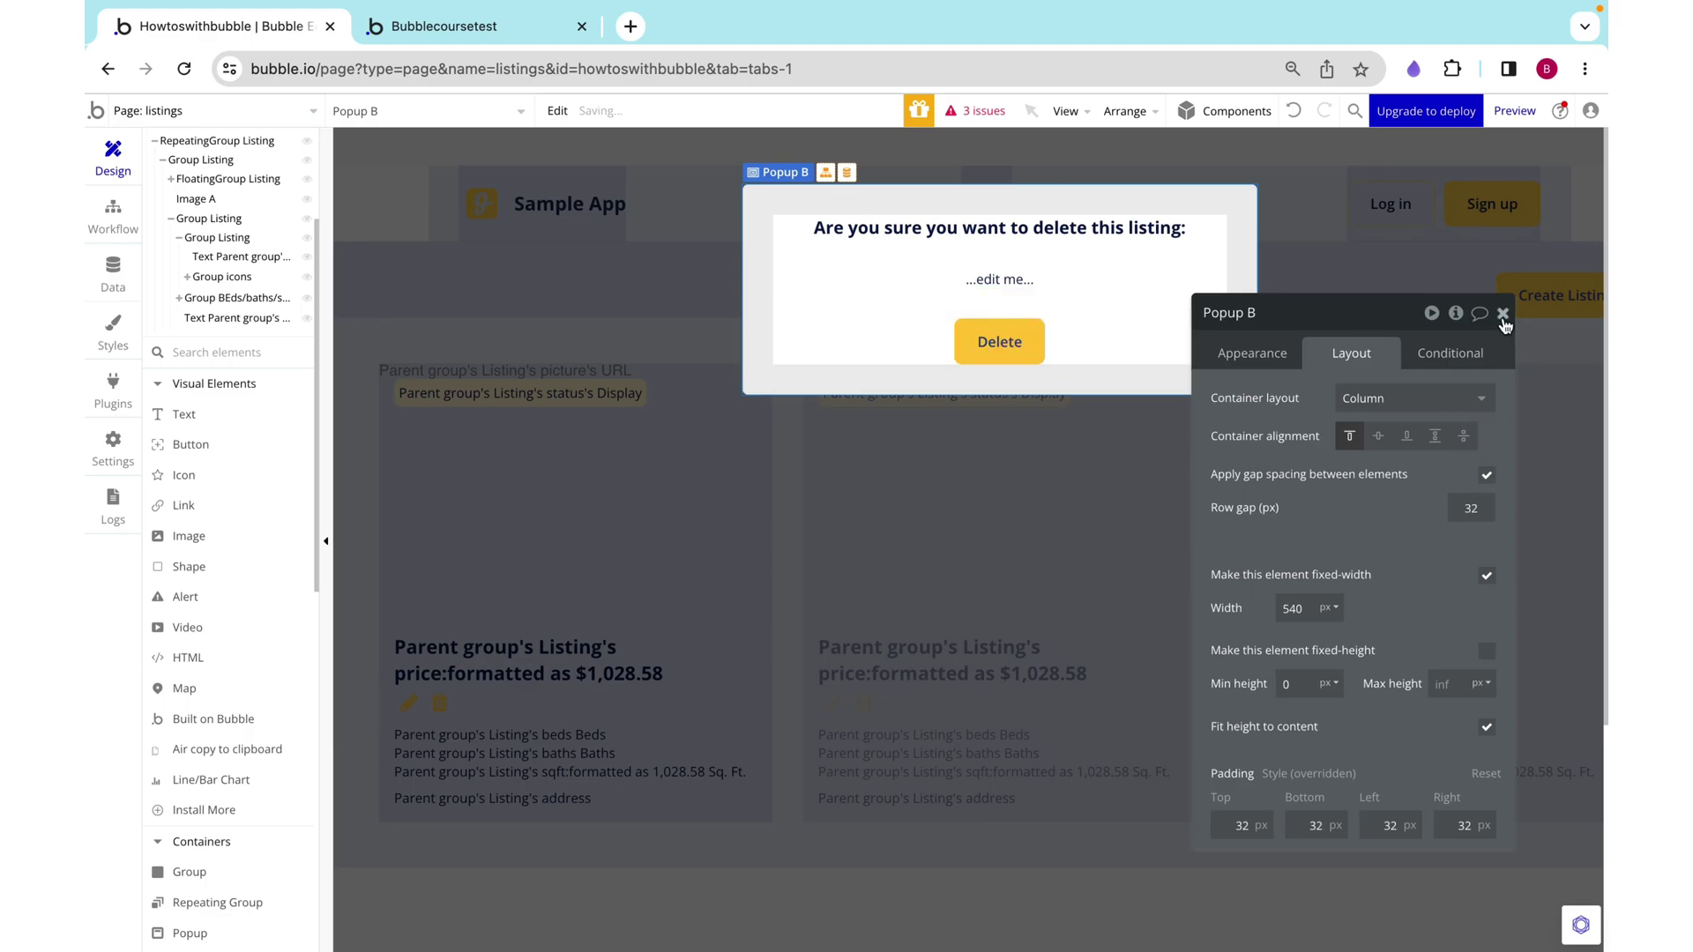
left_click(1502, 314)
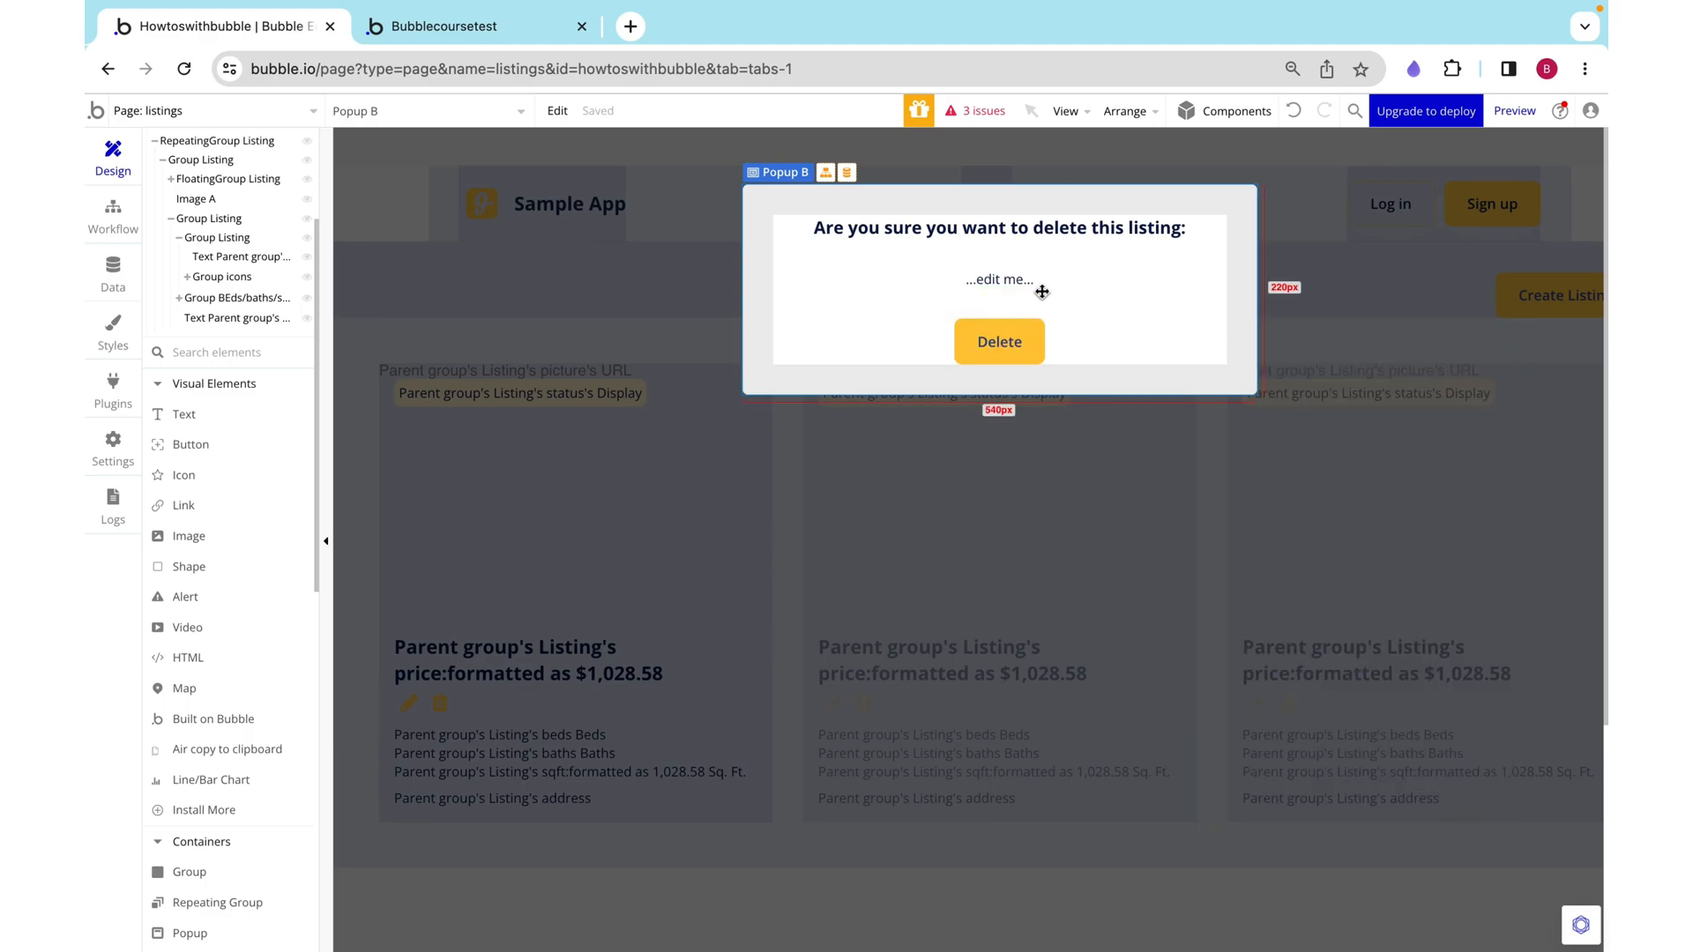
Step: Group the heading and second text into one container and adjust its alignment
left_click(997, 227)
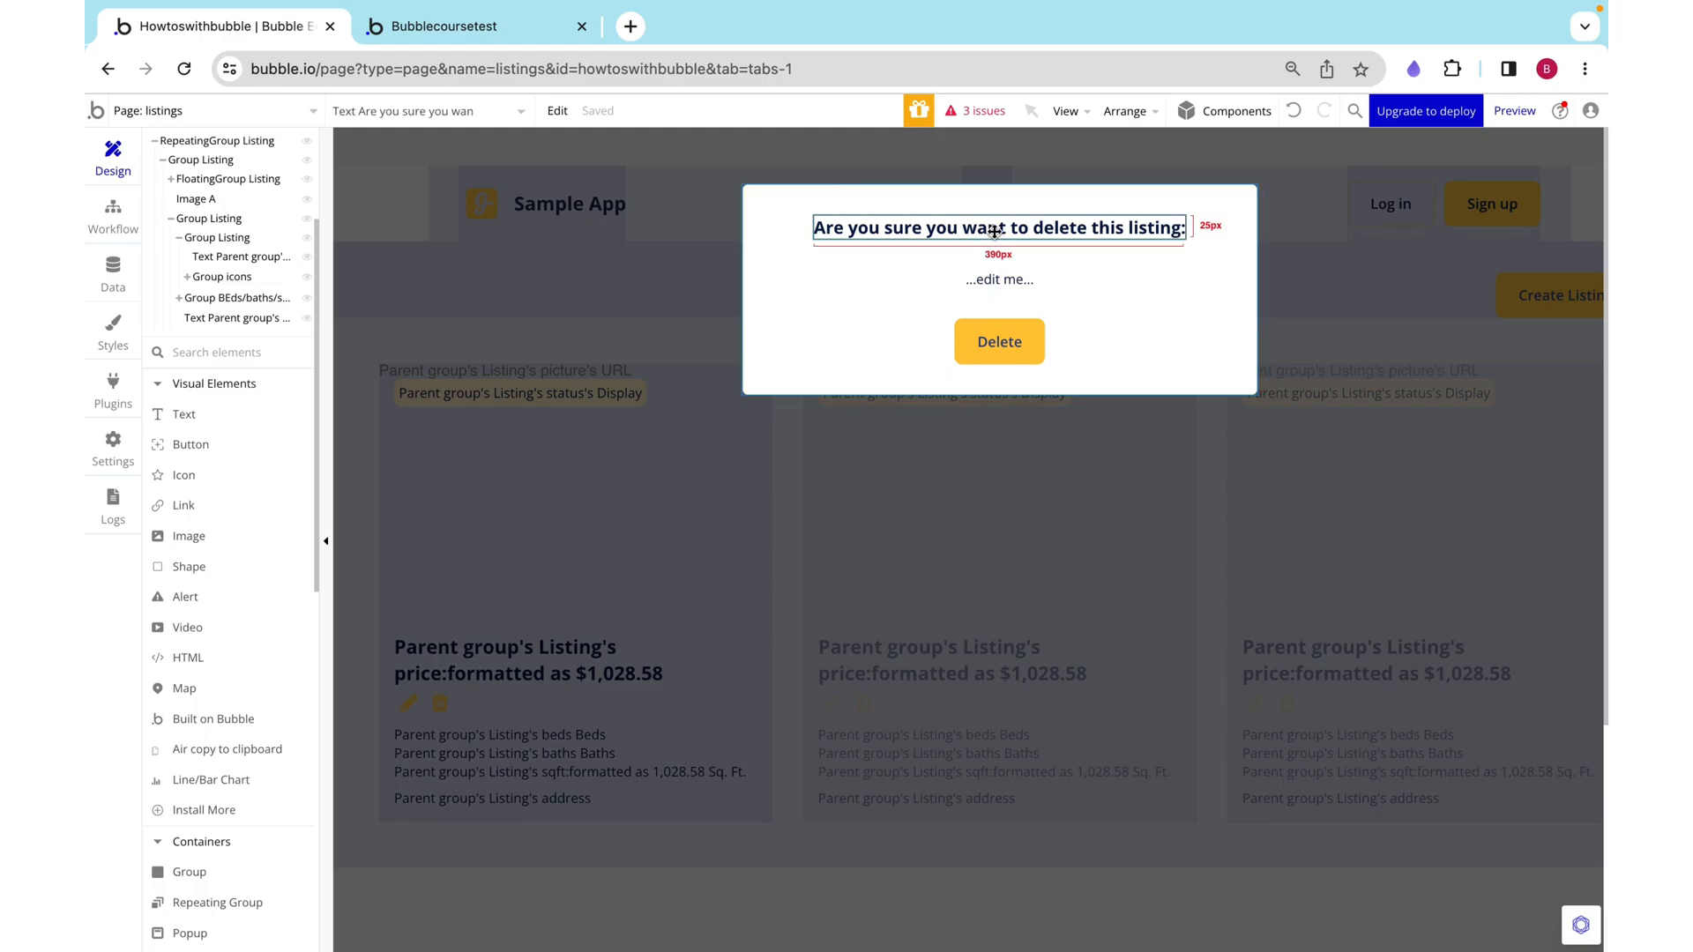
left_click(998, 279)
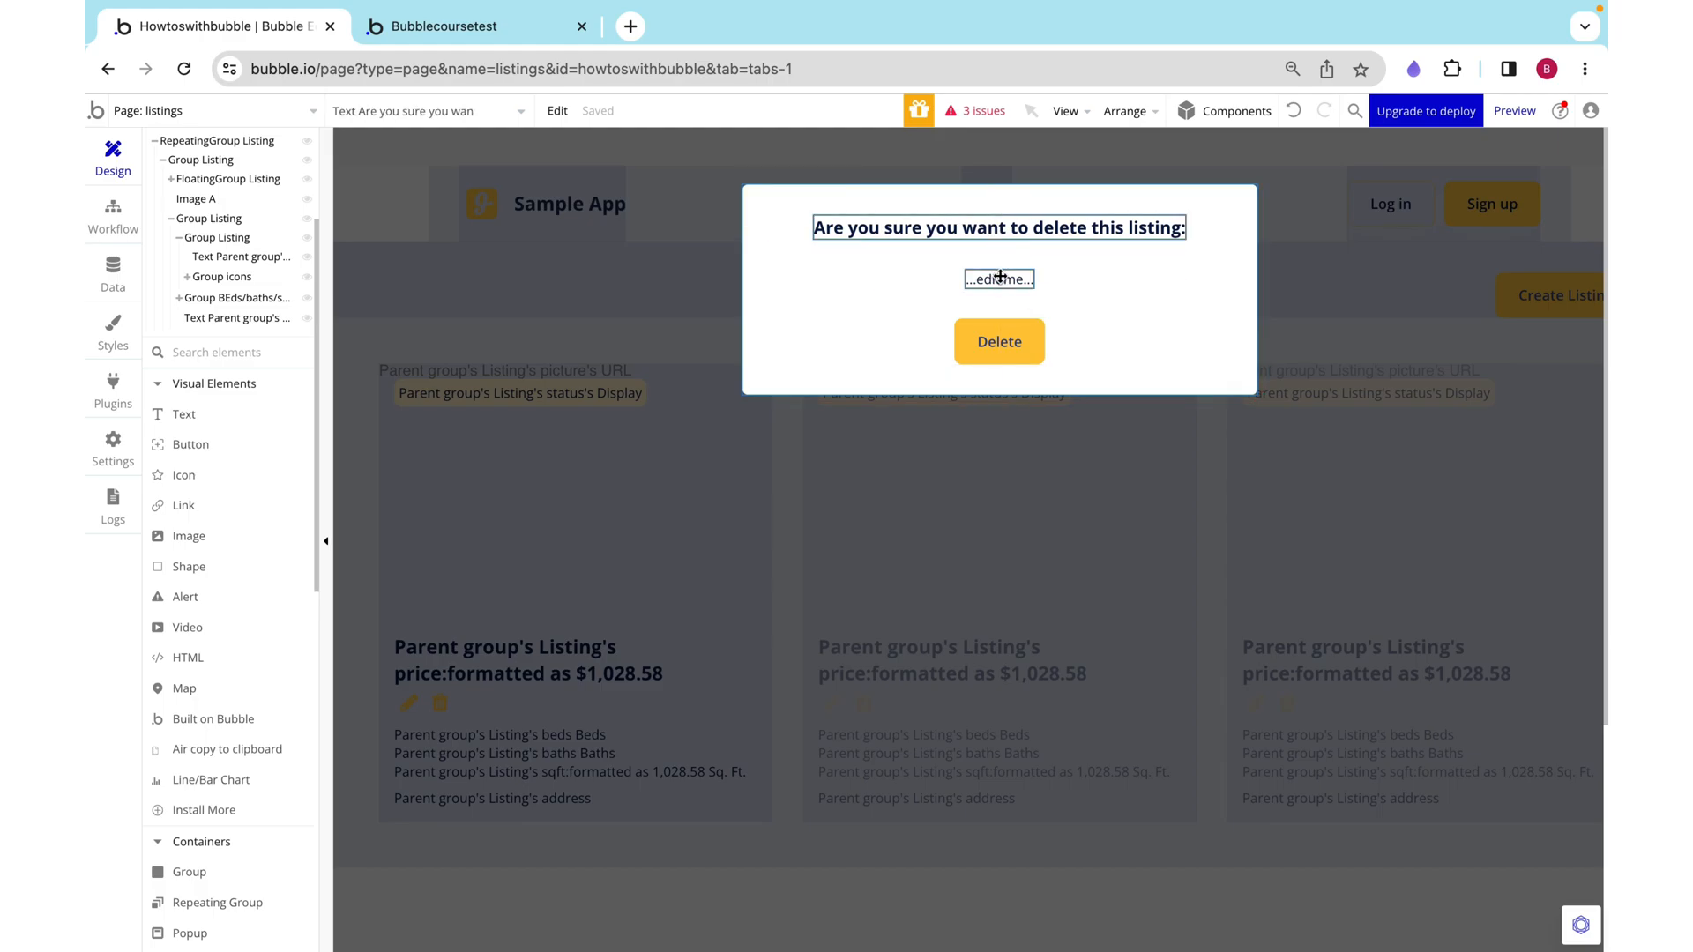
right_click(998, 278)
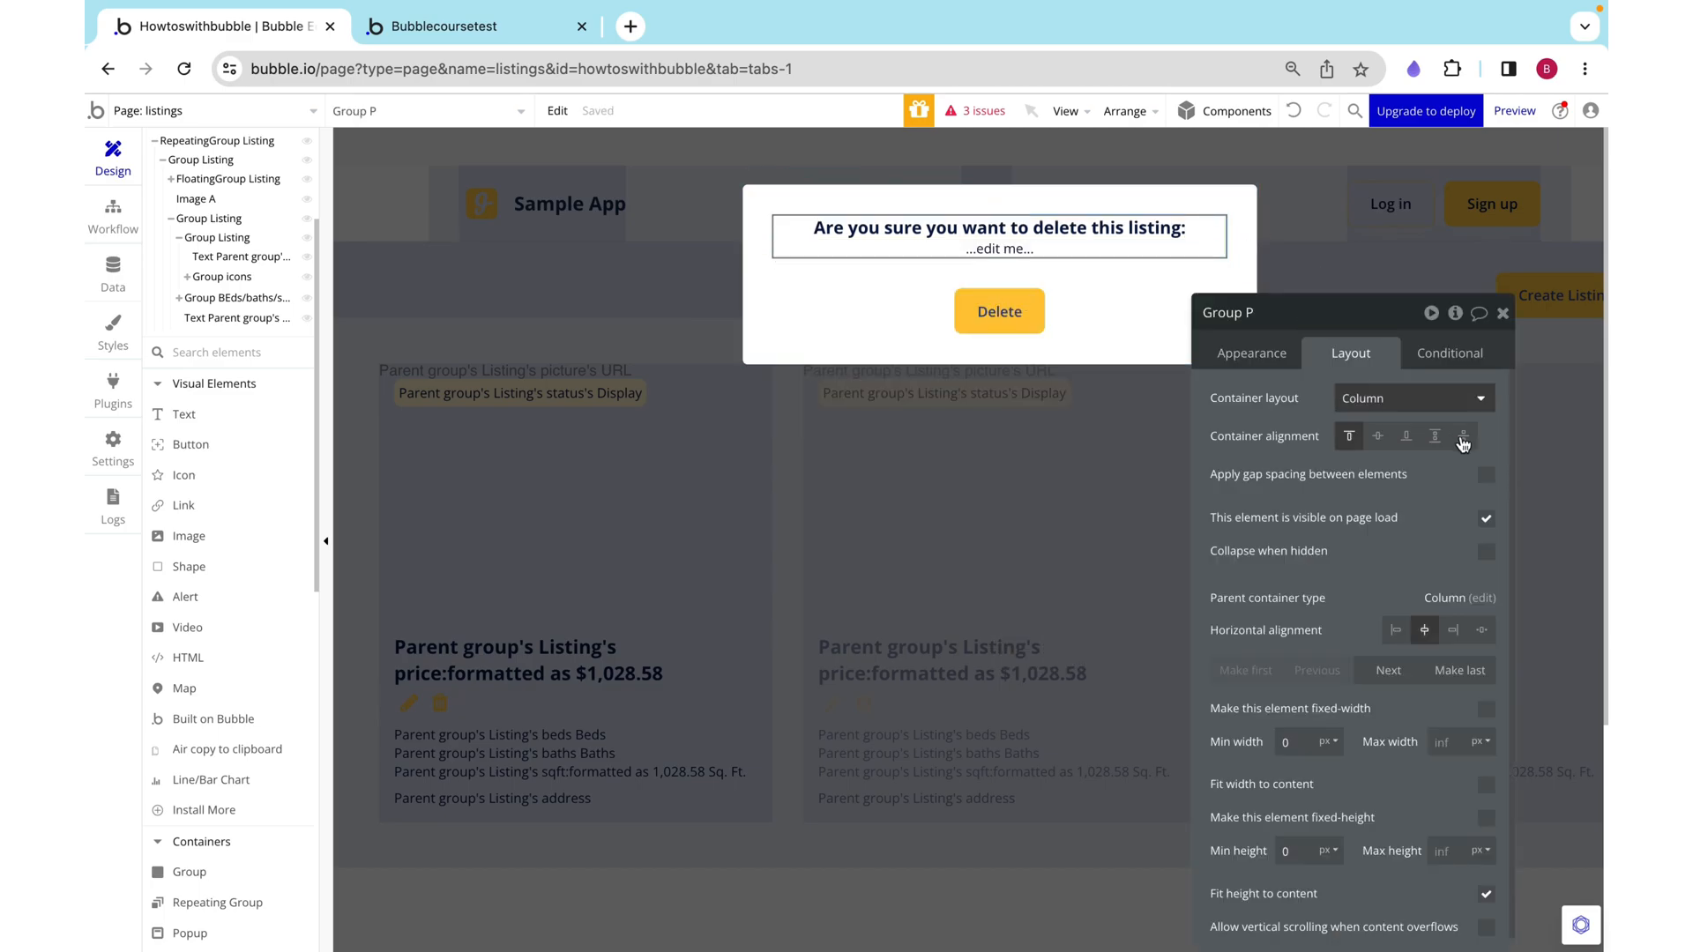
left_click(1485, 474)
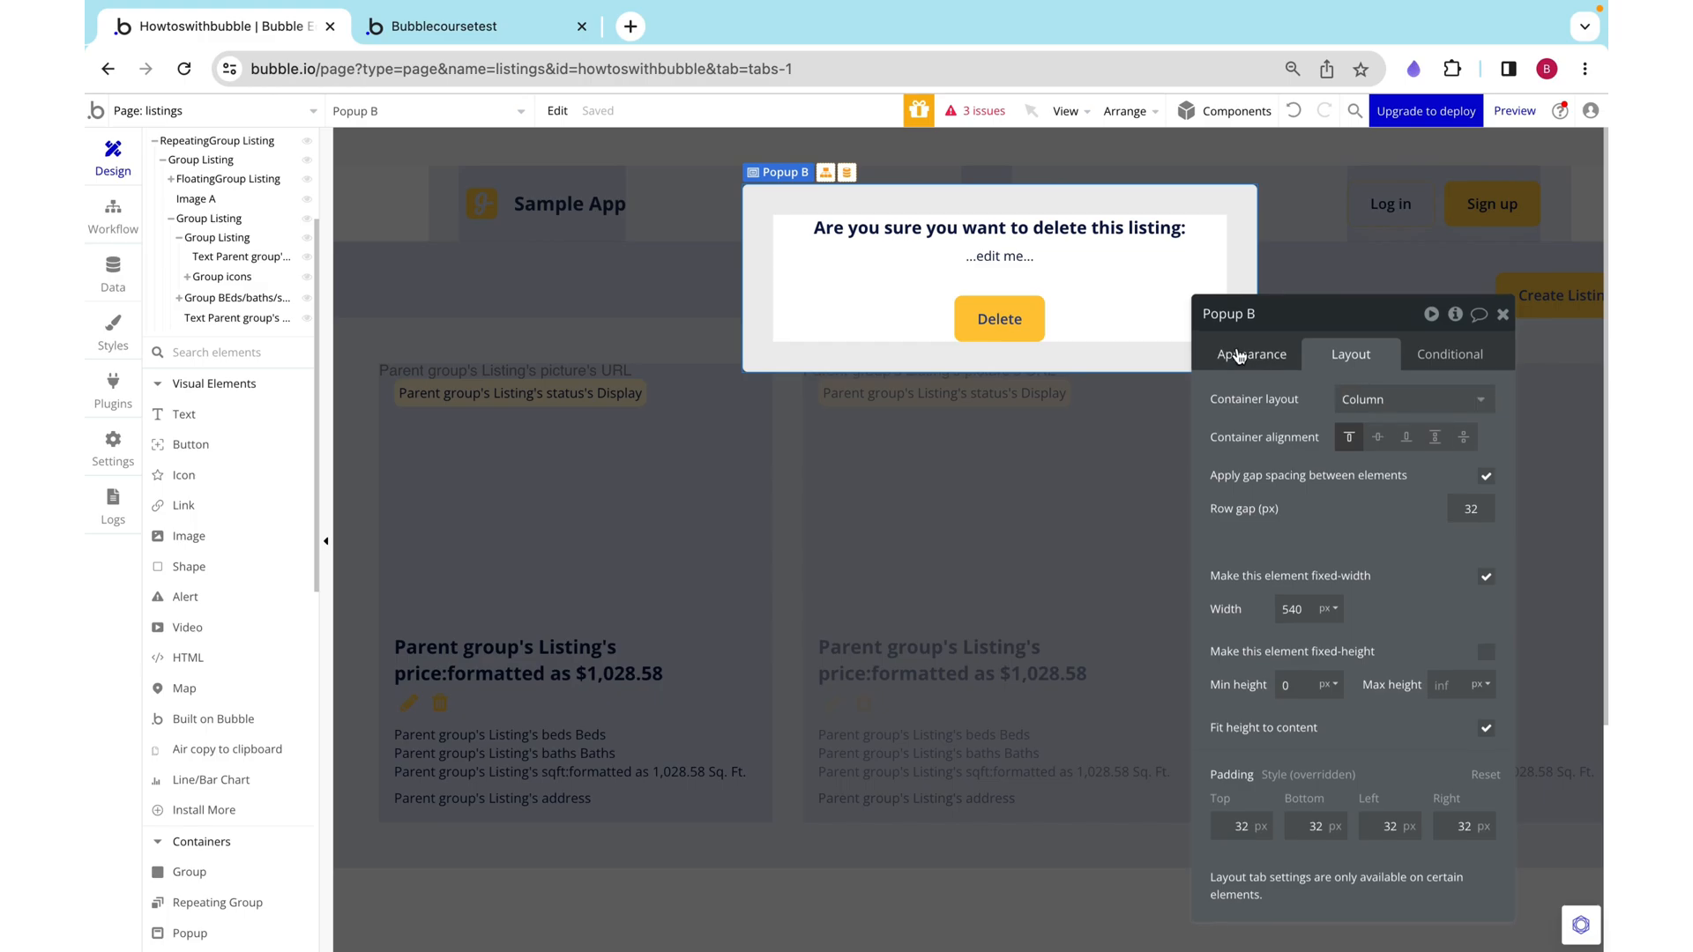
Step: Set the popup's Type of content to Listing and return to the page
left_click(1252, 353)
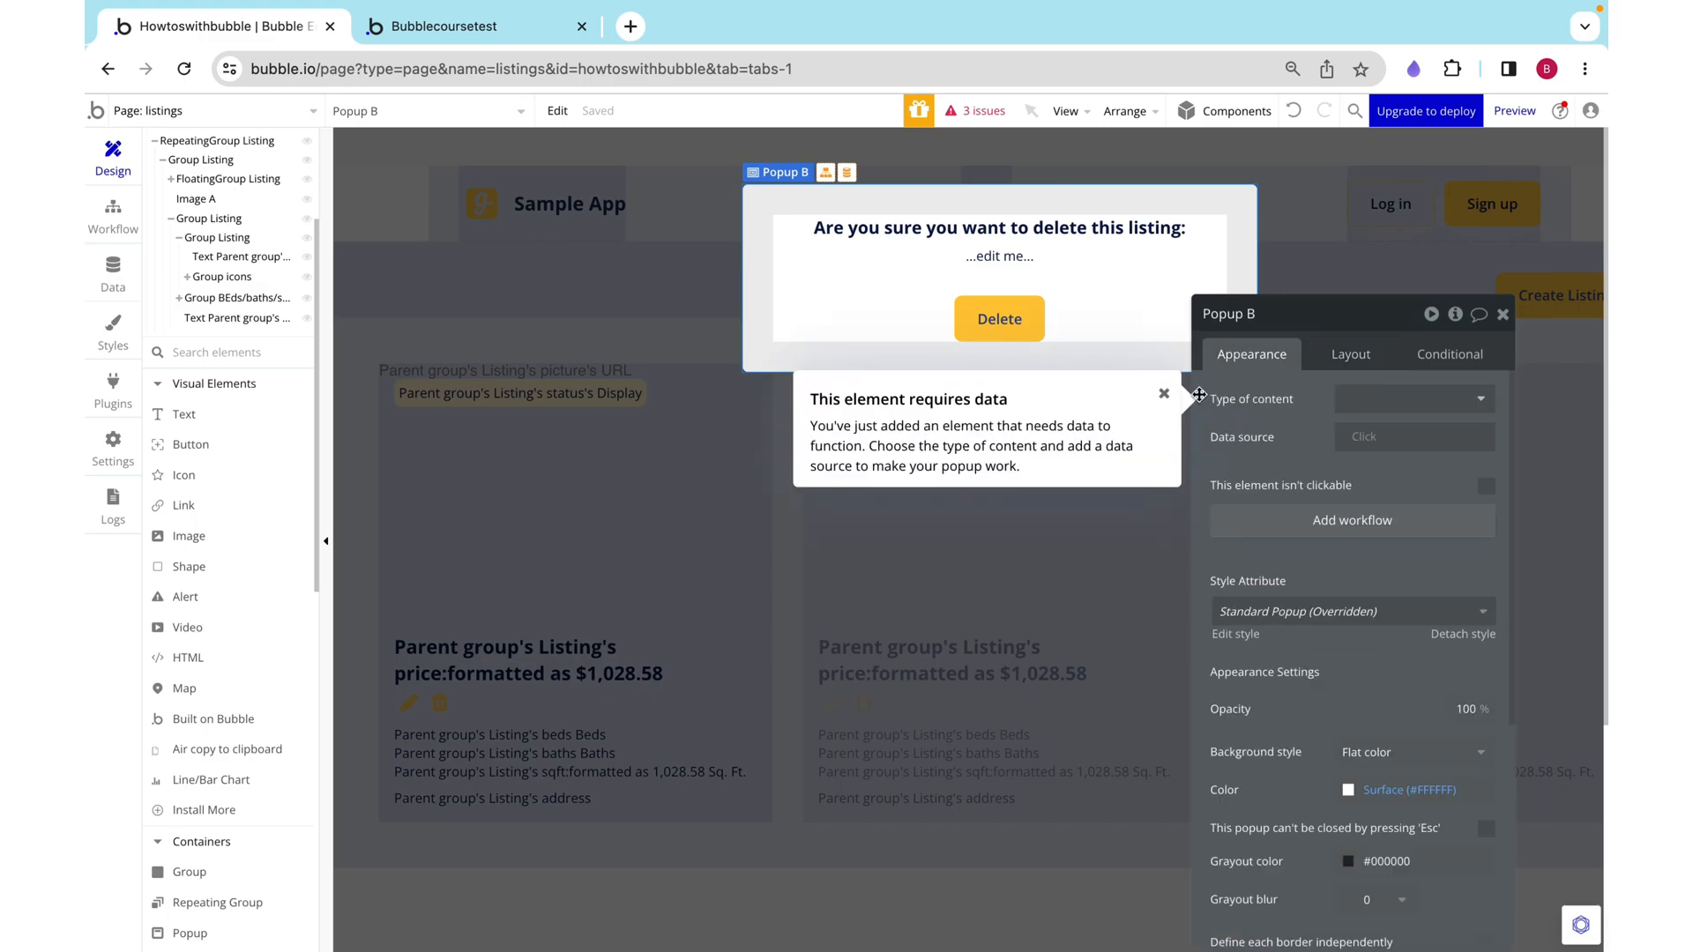
left_click(1414, 398)
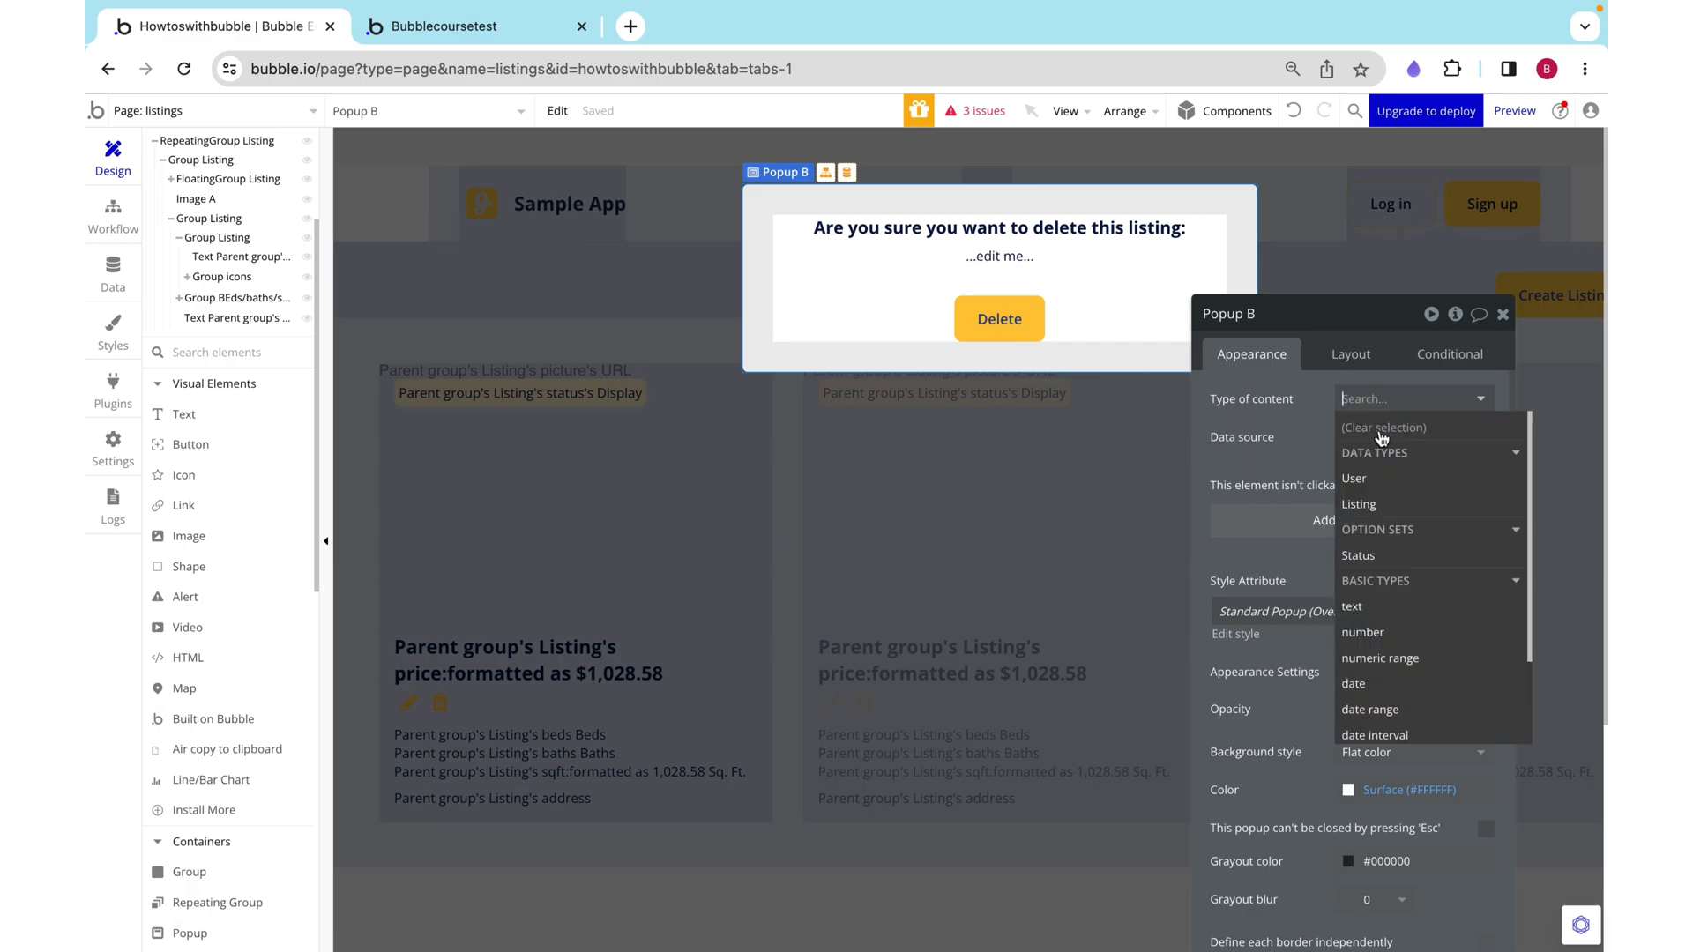
left_click(1358, 504)
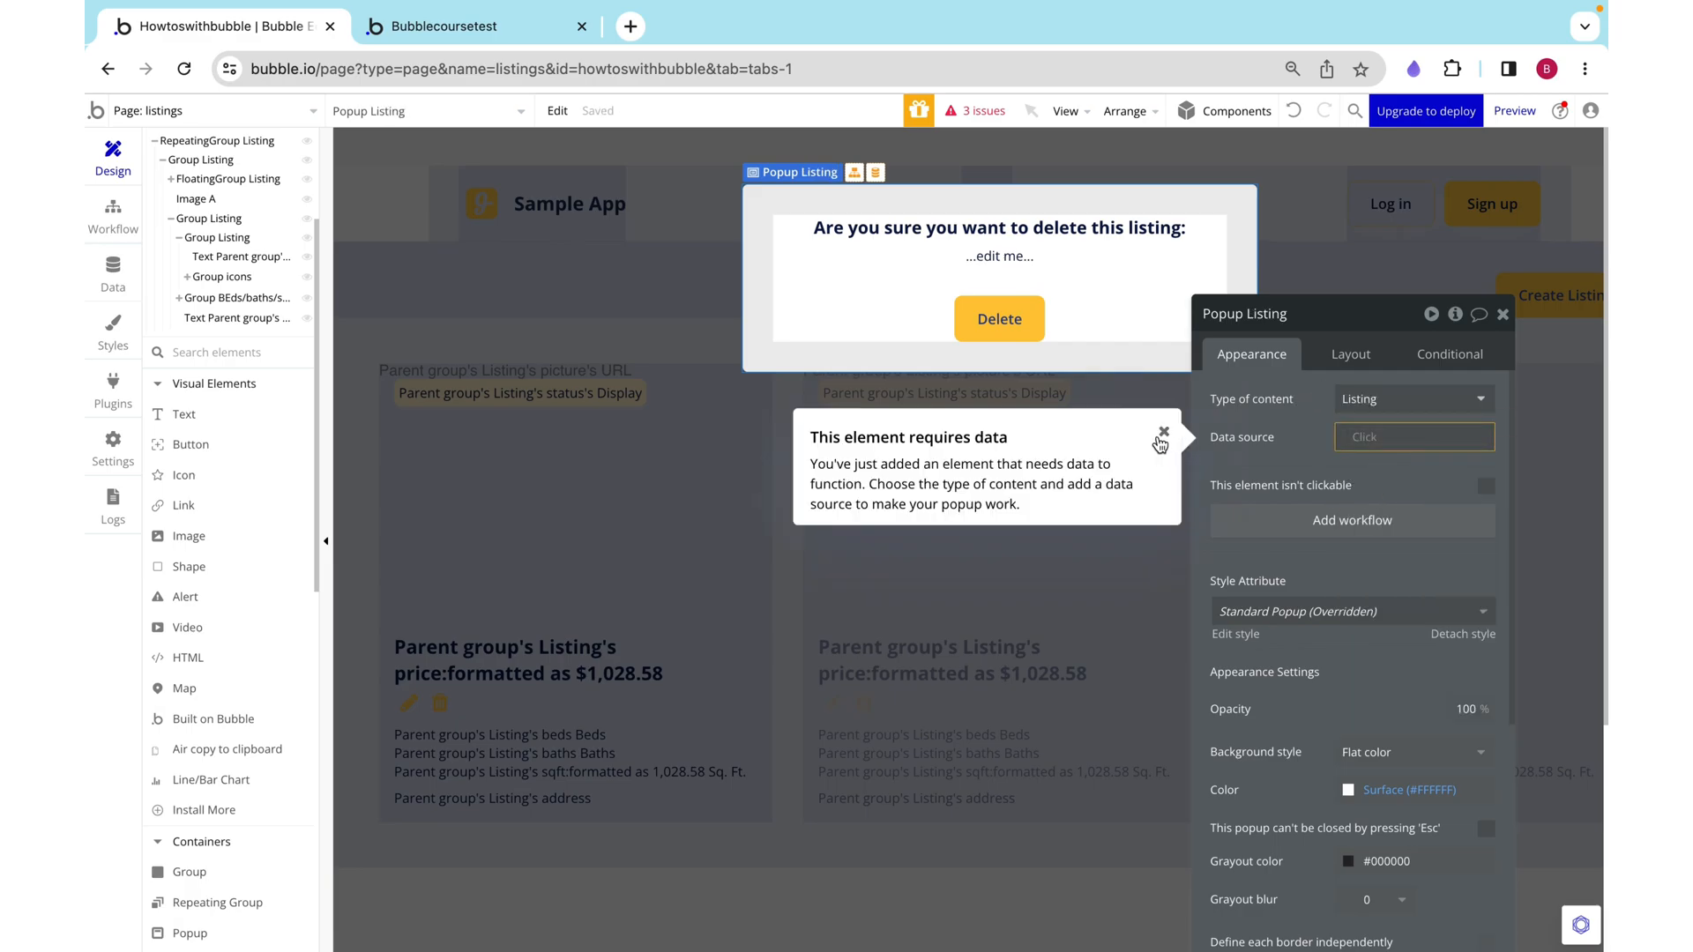
left_click(1163, 432)
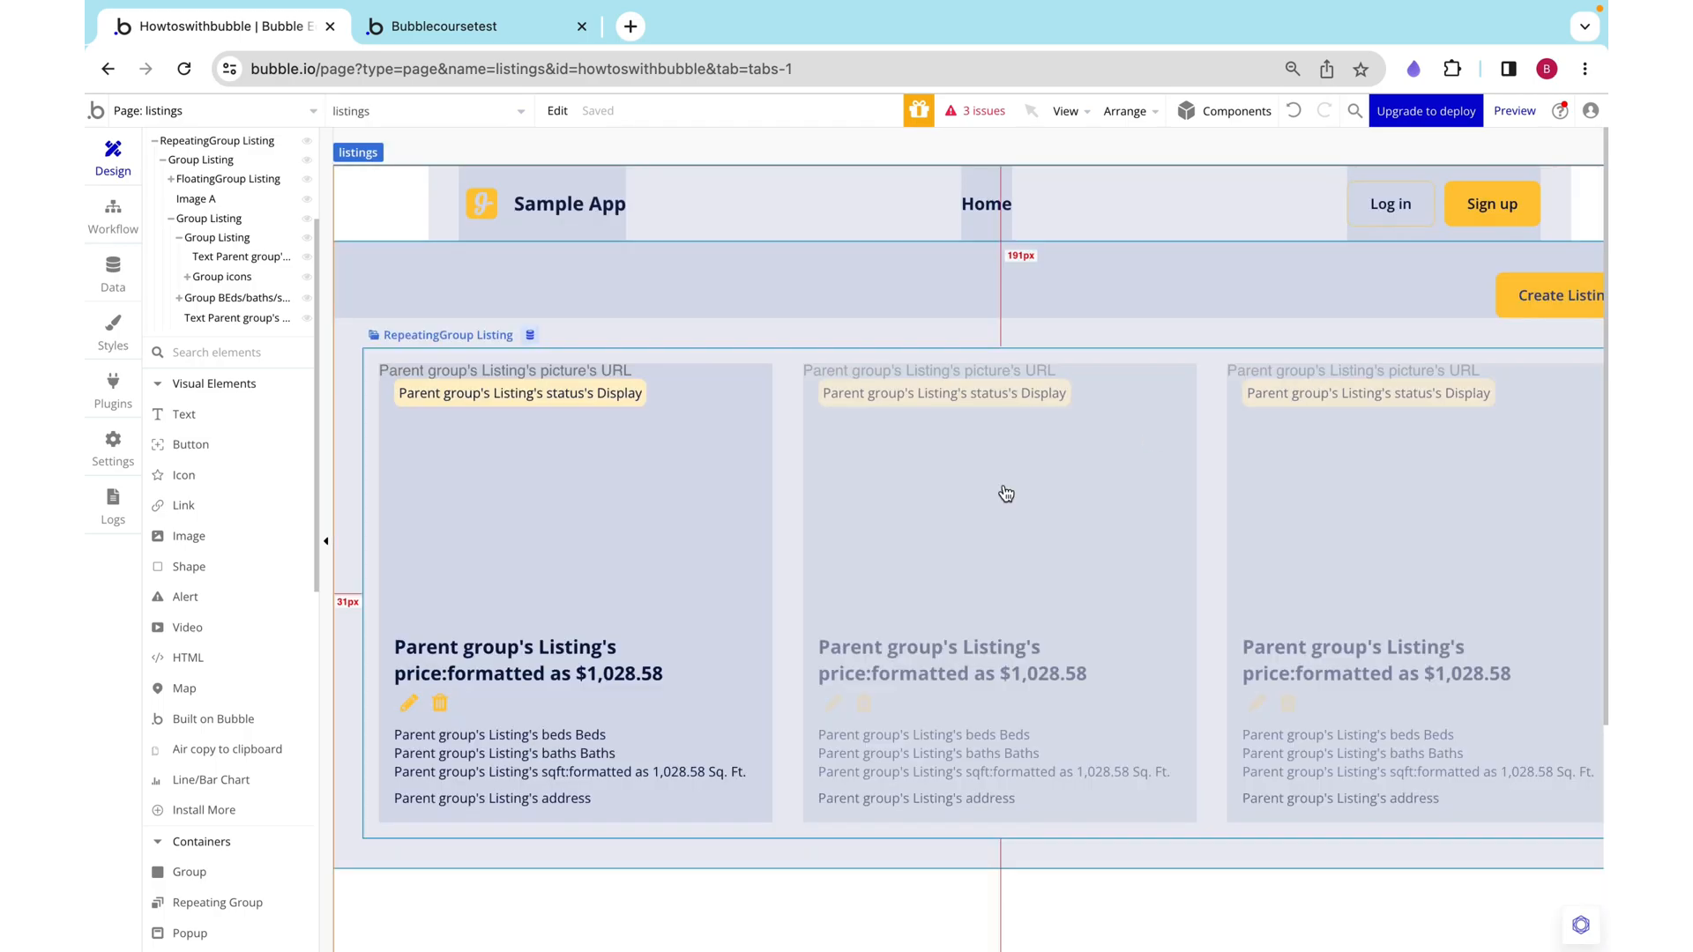
left_click(437, 702)
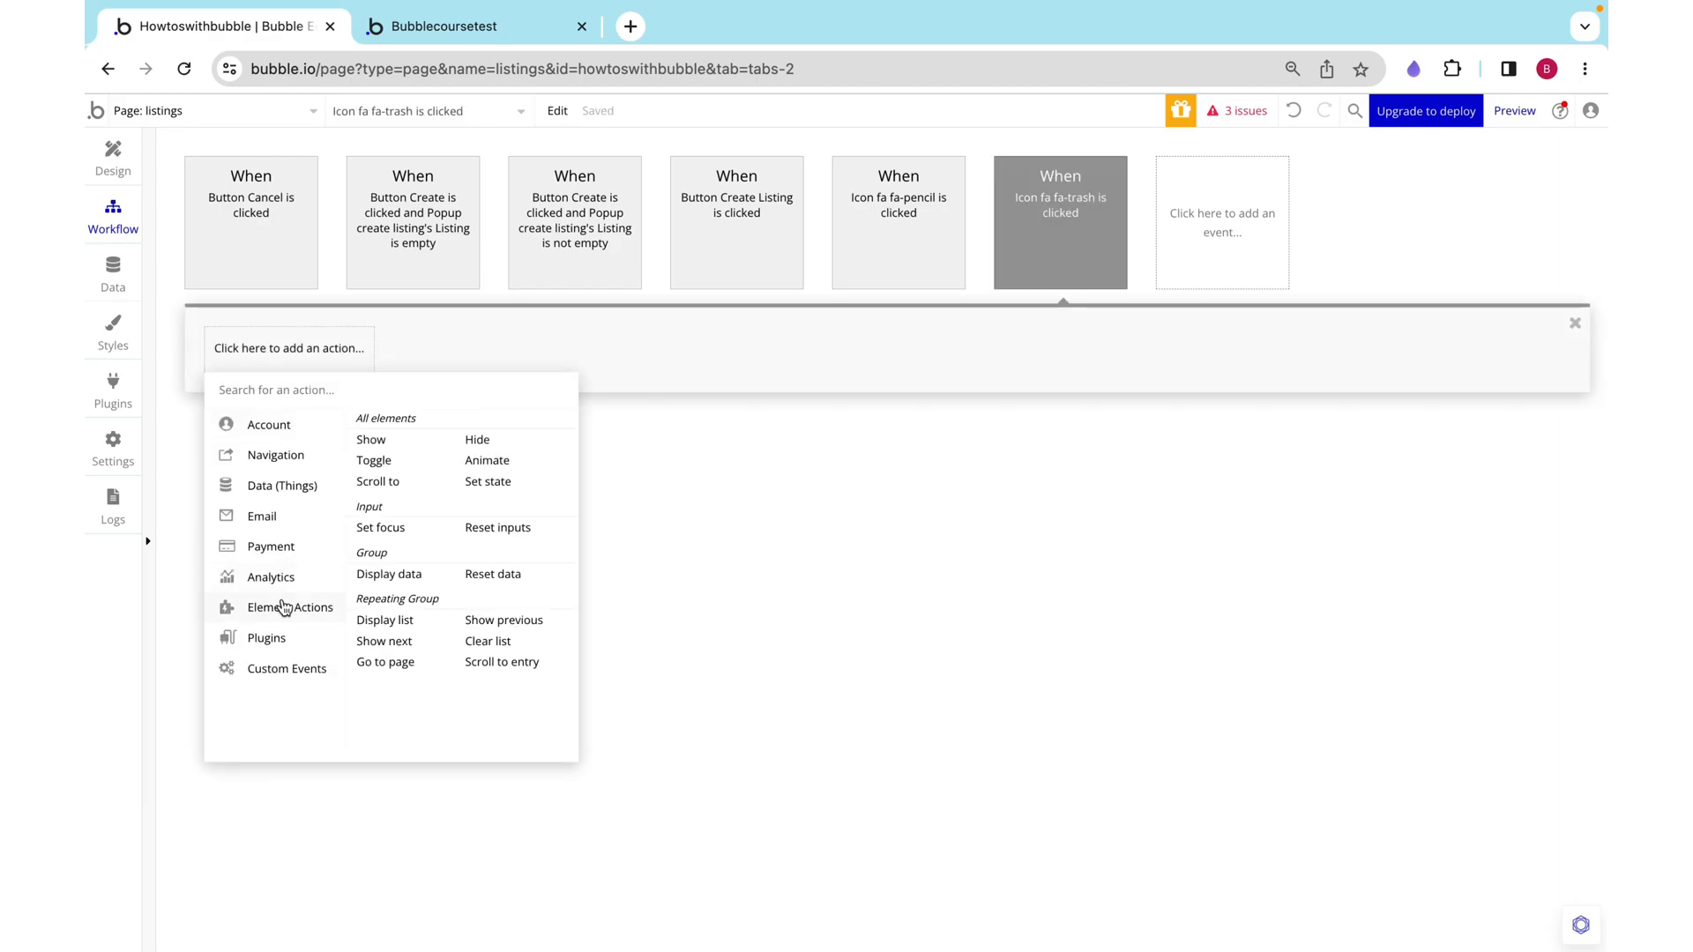
Step: Add a Display data action sending the parent group's Listing to Popup deleteListing
left_click(388, 575)
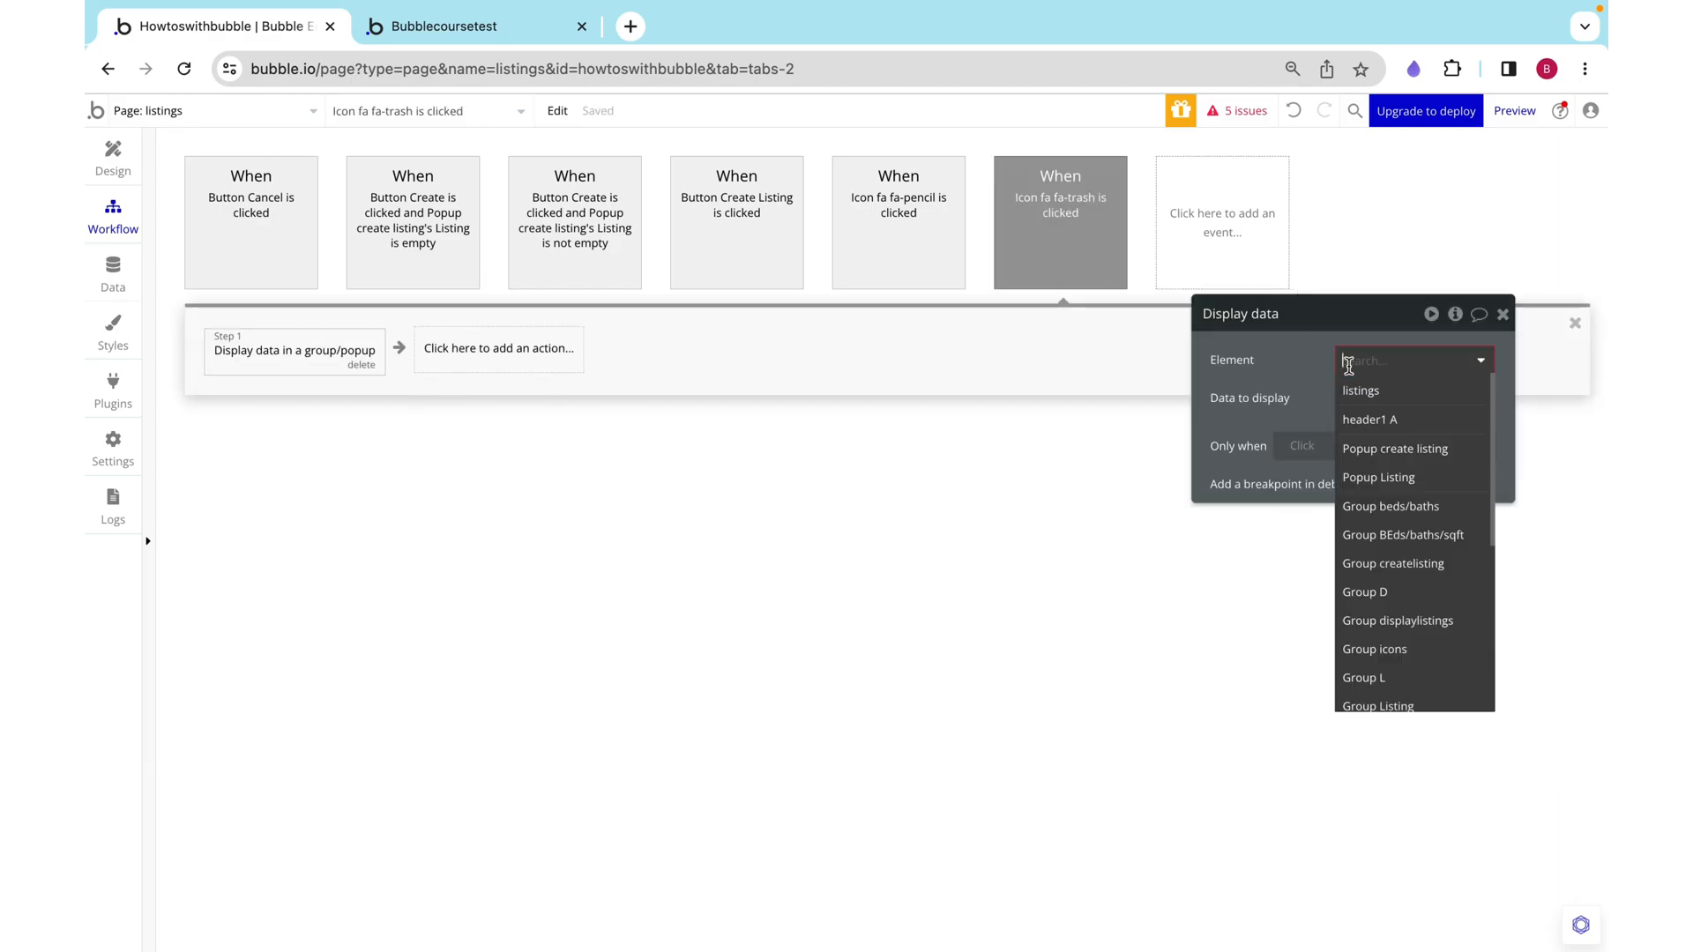
left_click(1379, 477)
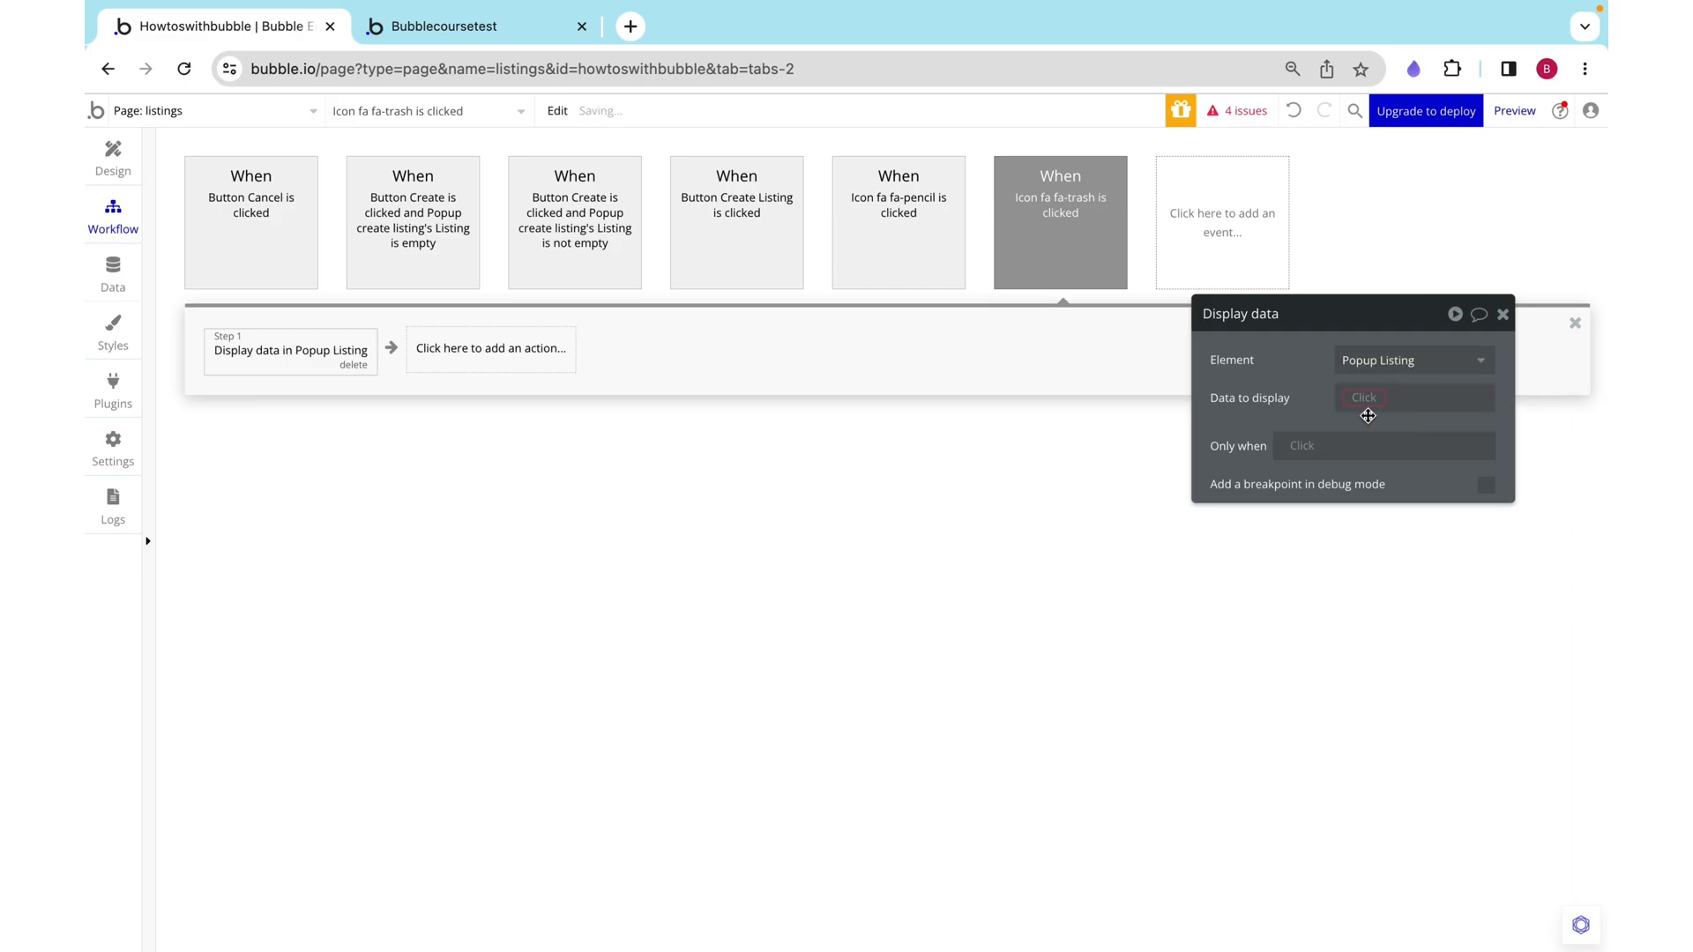
left_click(112, 155)
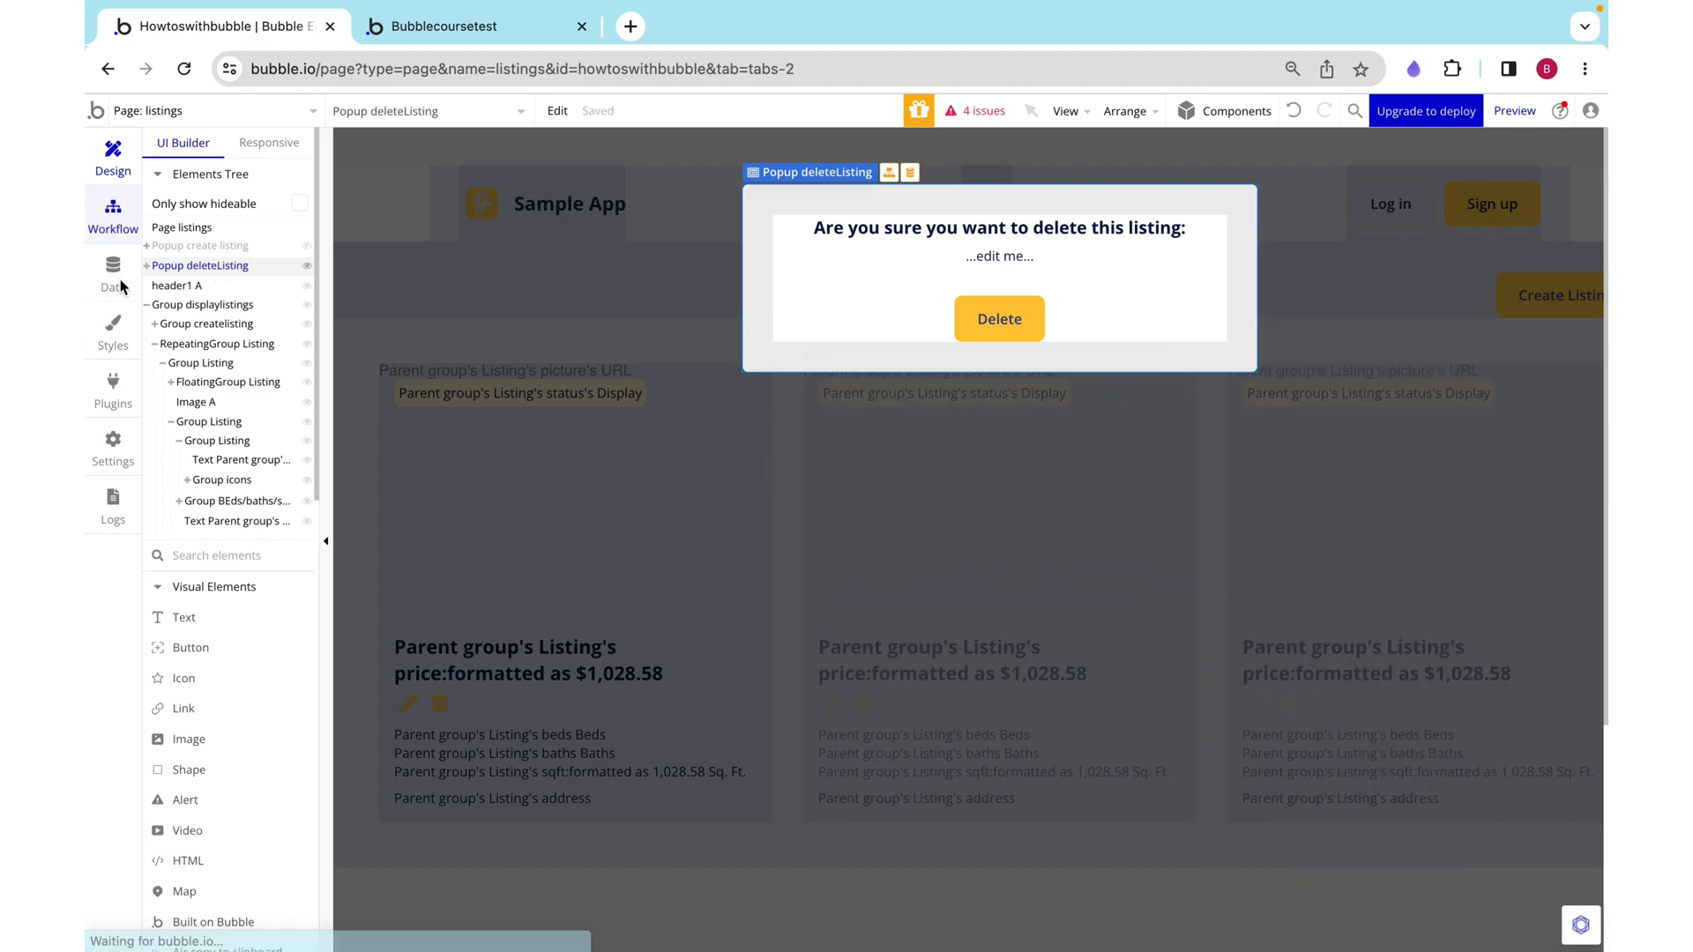
left_click(113, 215)
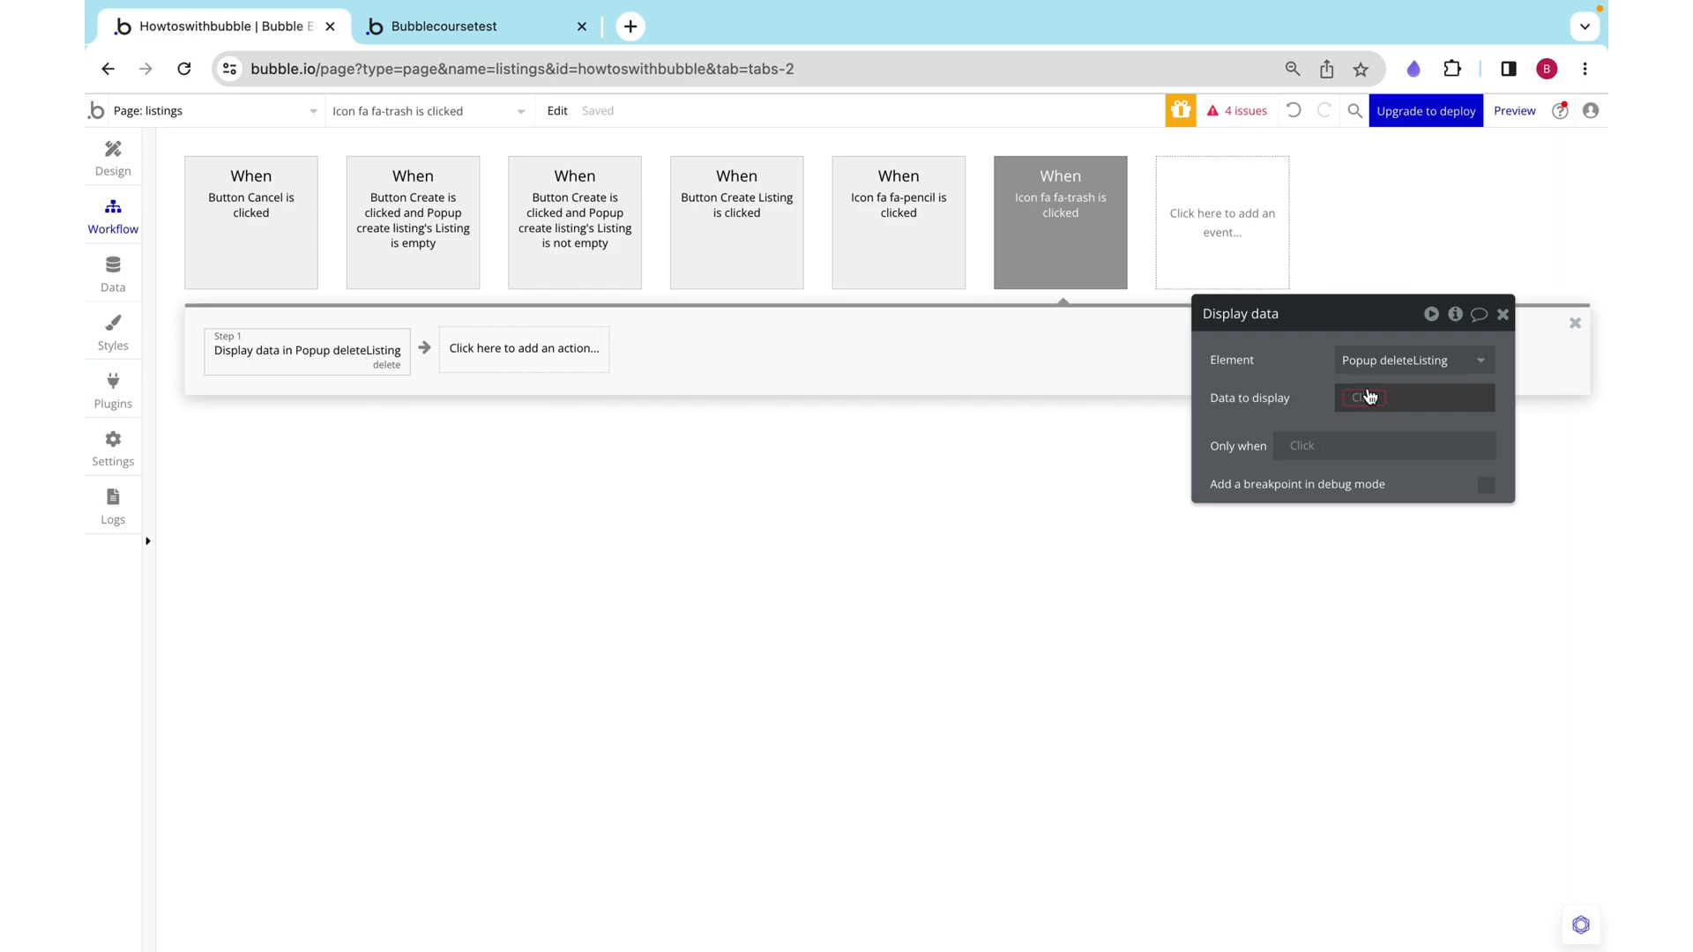
left_click(1366, 399)
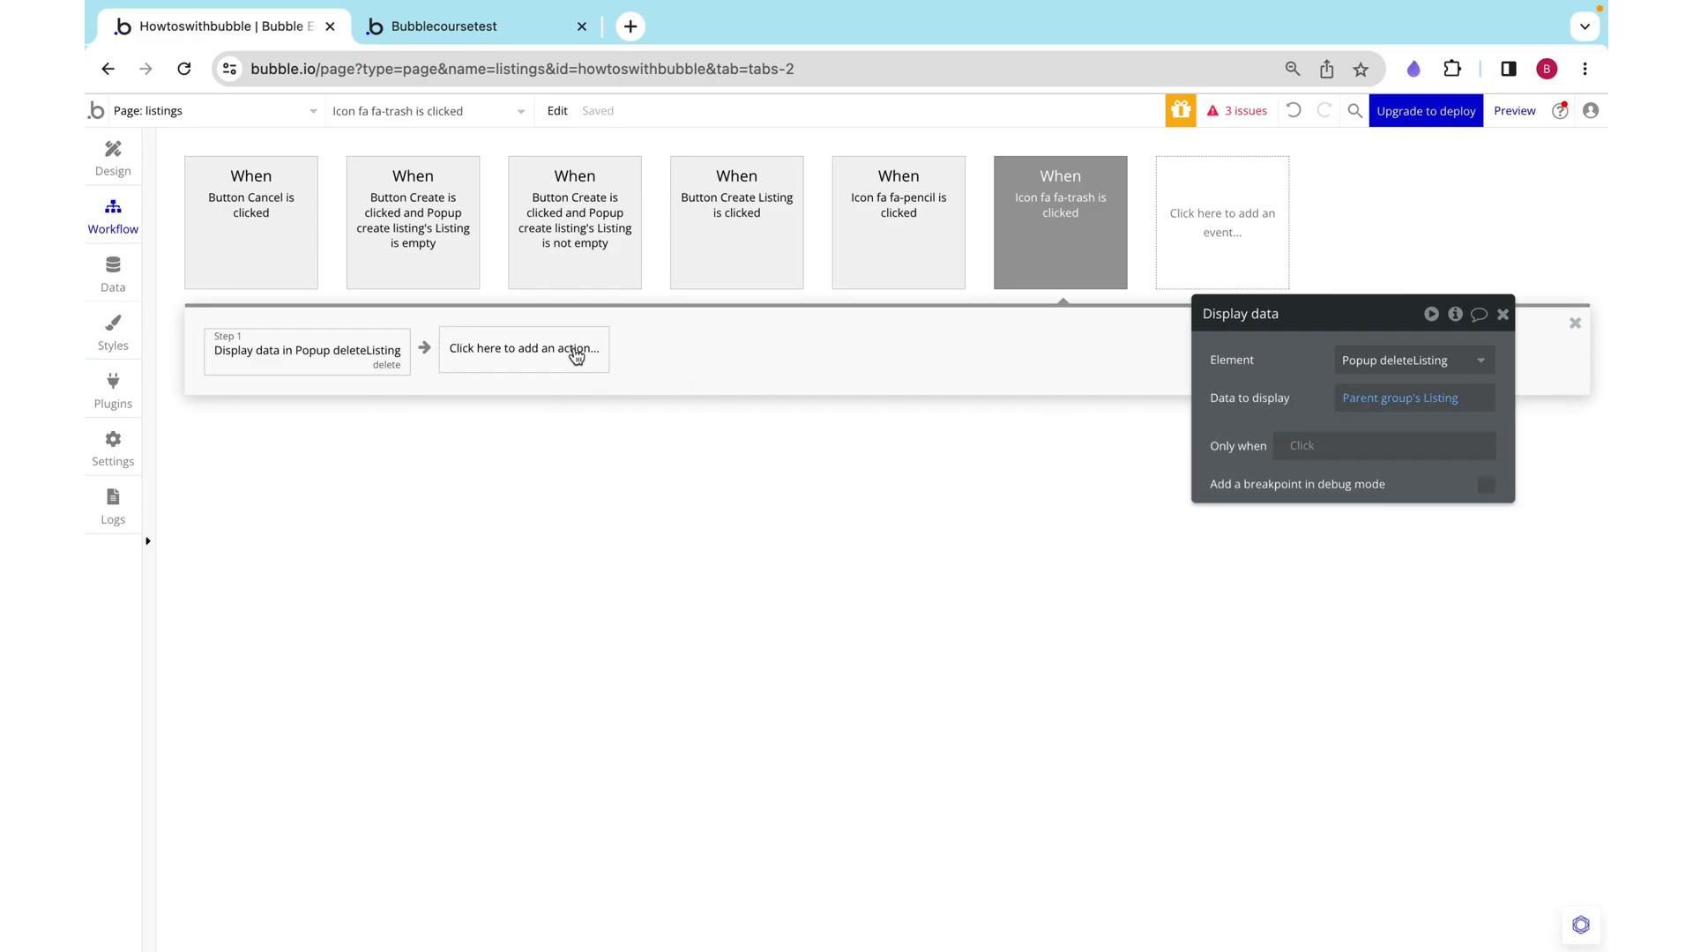
Step: Add a second action that shows Popup deleteListing
left_click(523, 349)
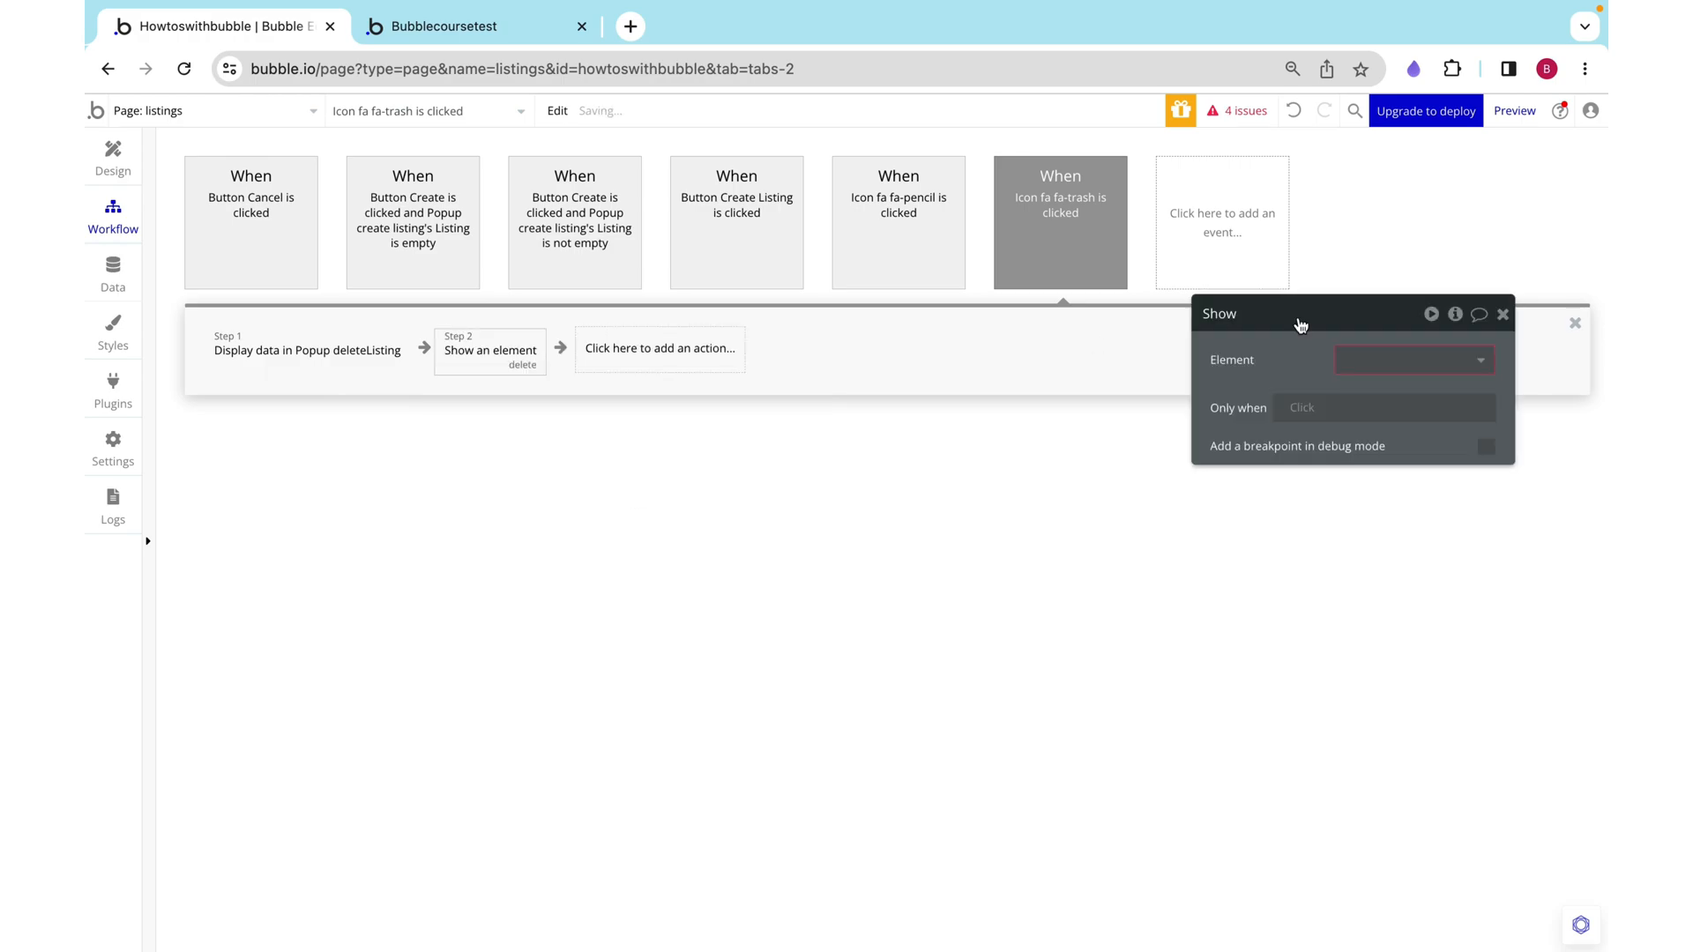
left_click(1414, 359)
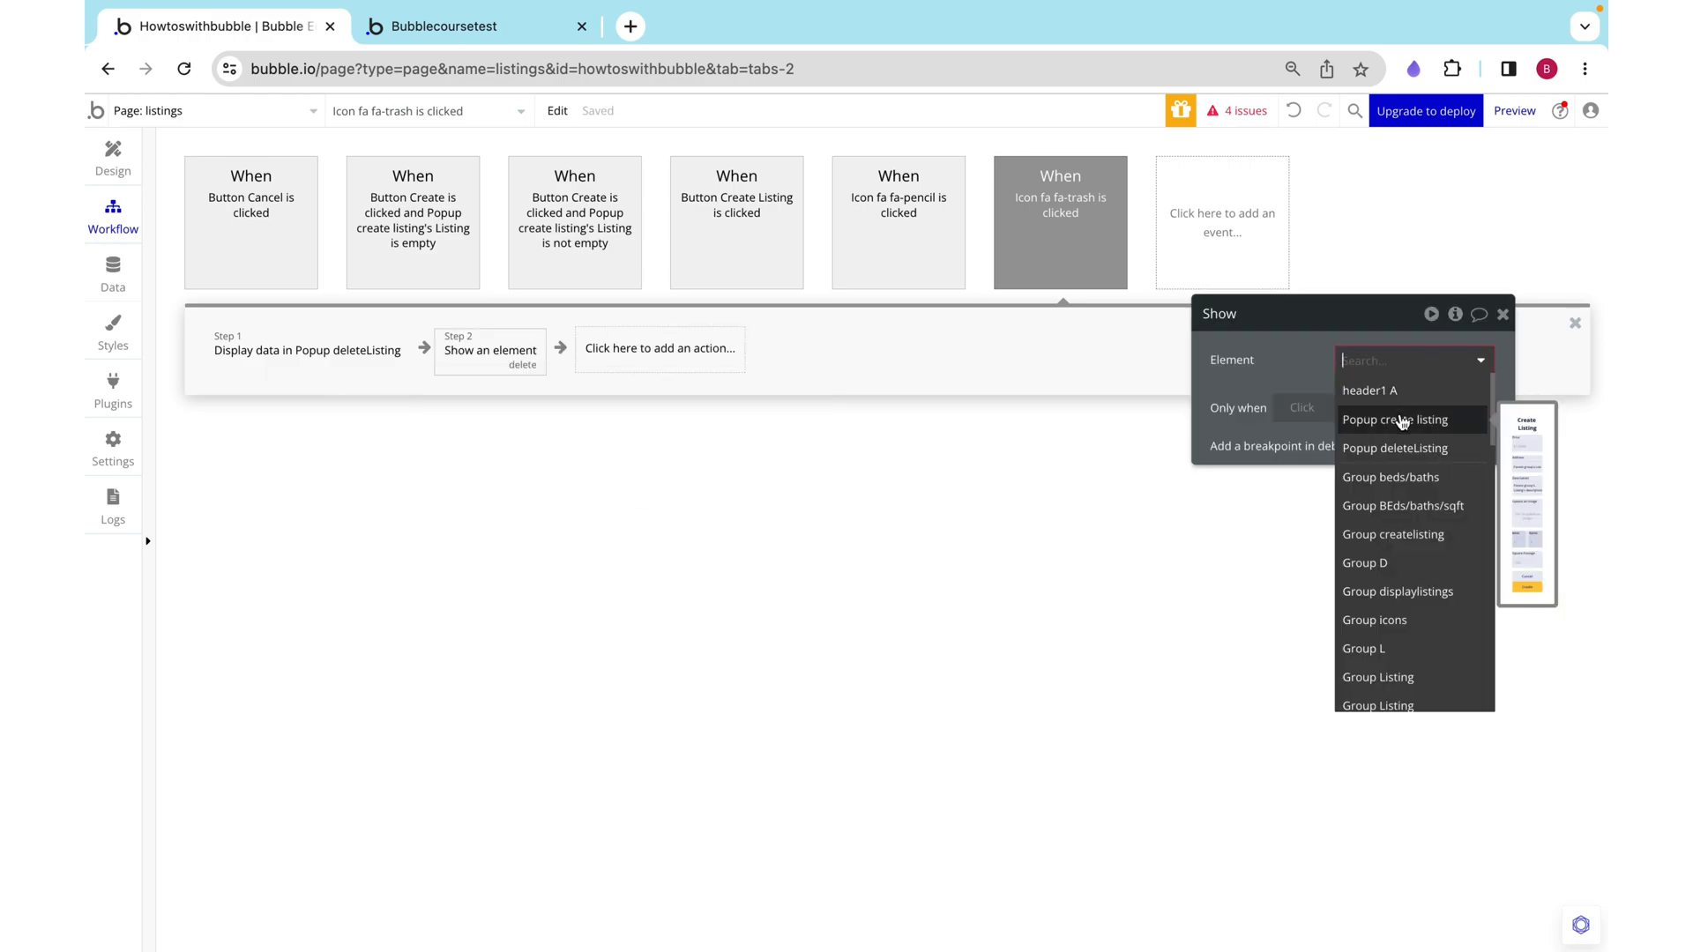
left_click(1394, 449)
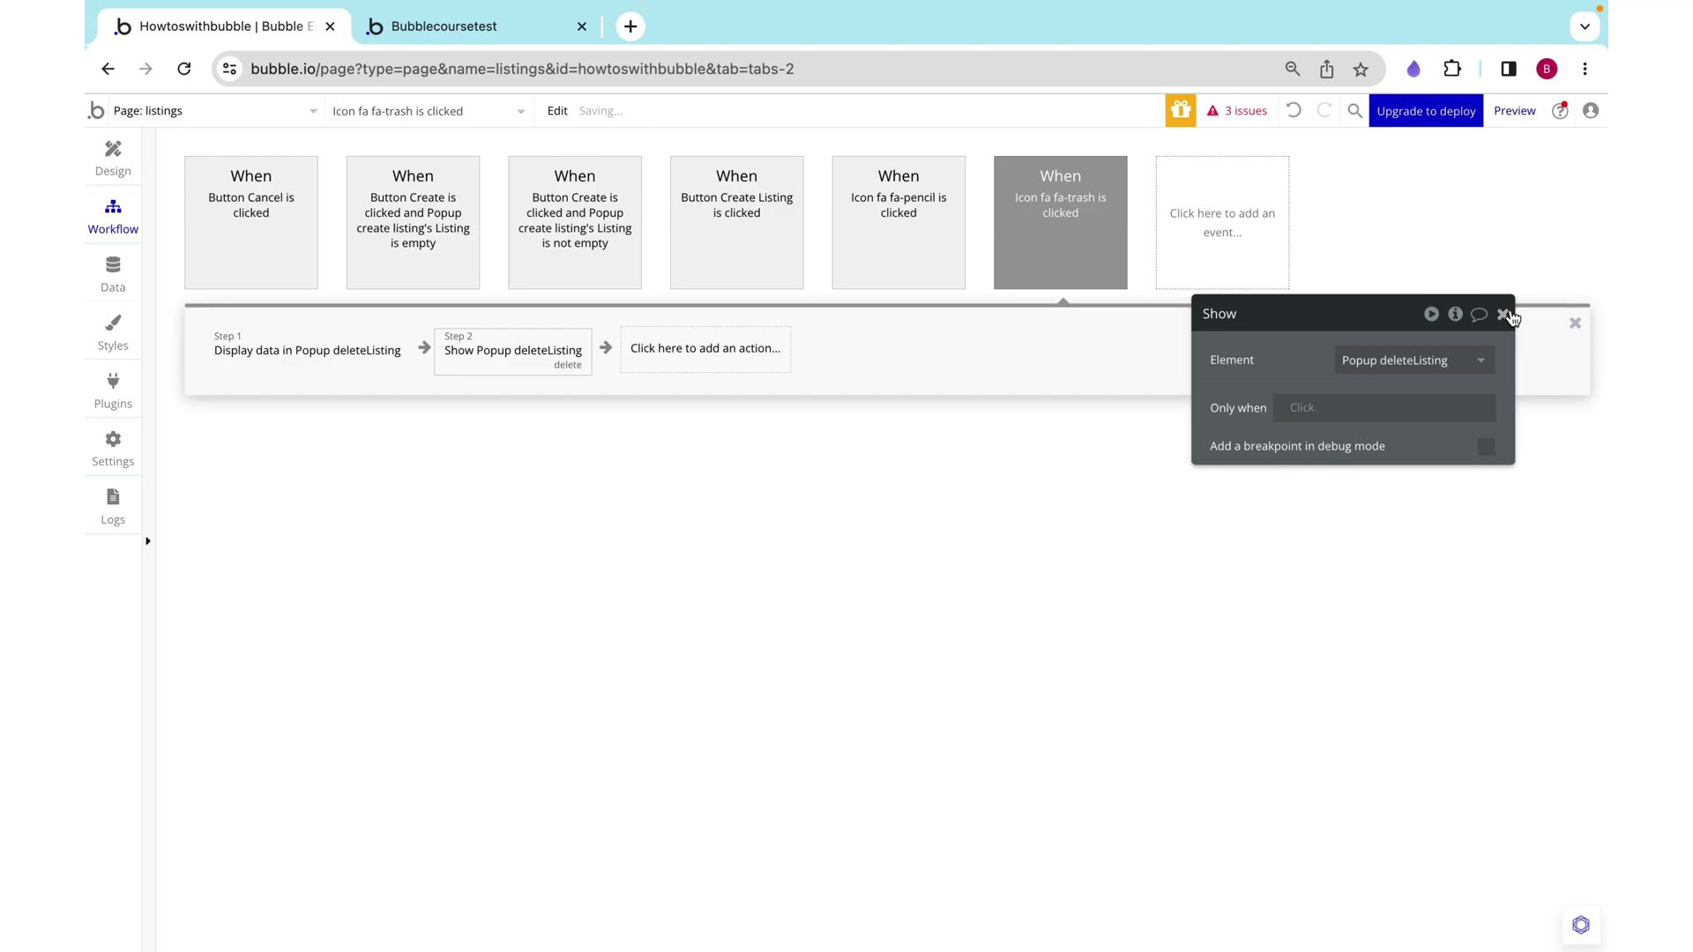
left_click(1502, 314)
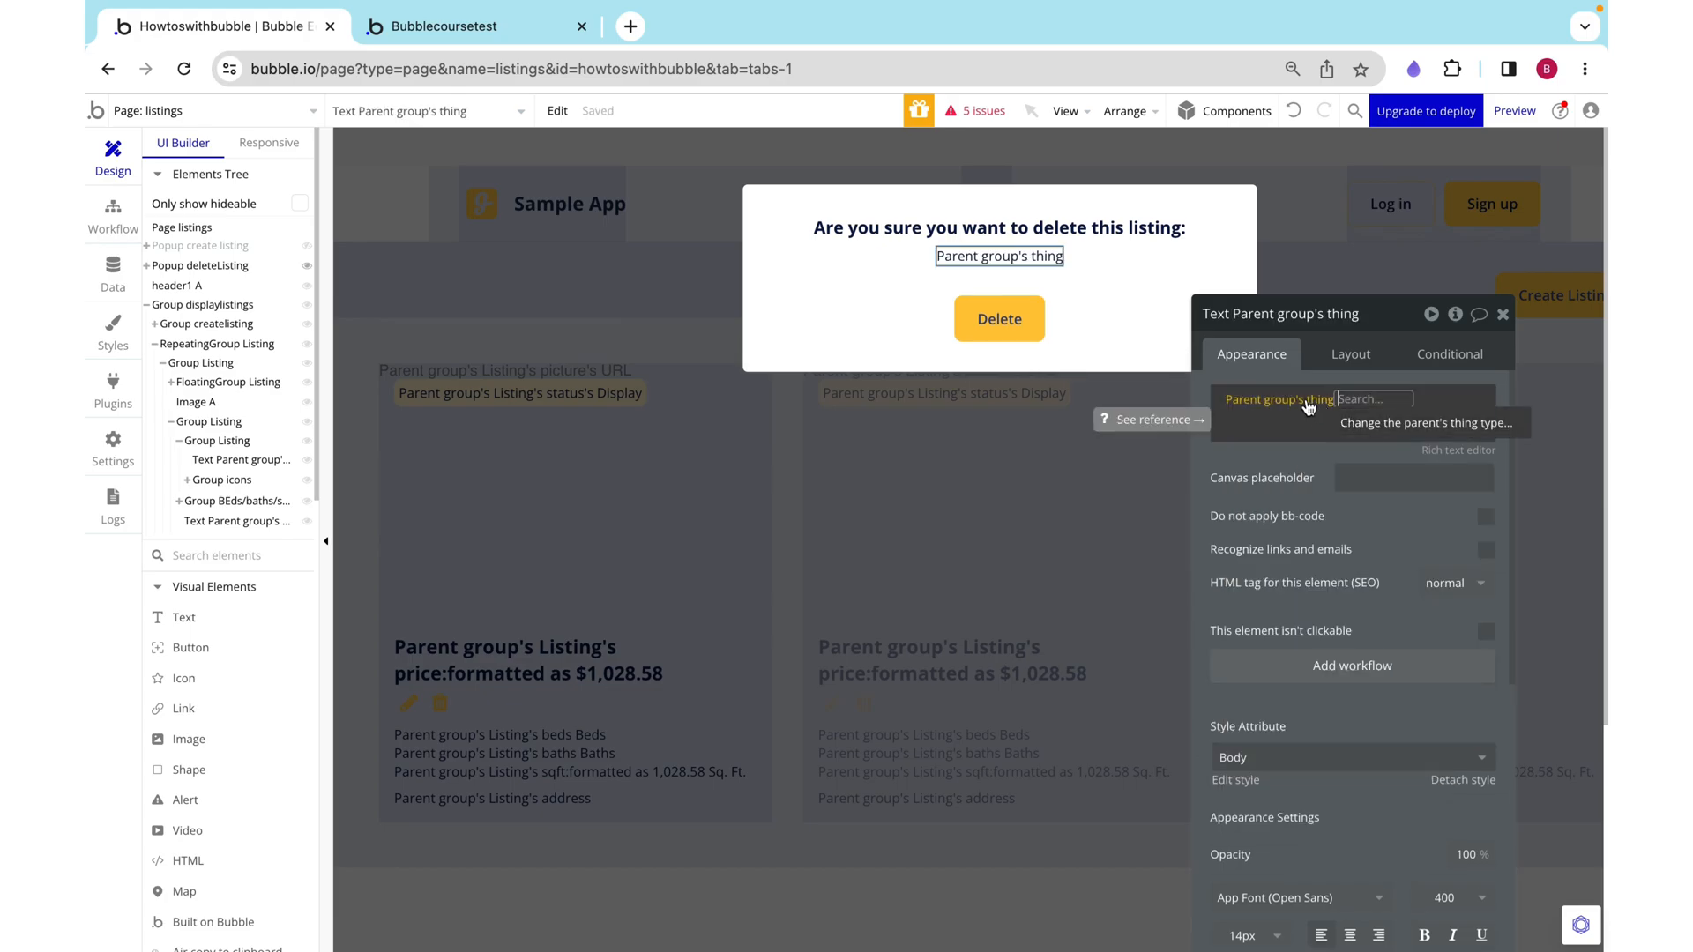
Step: Point the popup message's dynamic expression at Popup deleteListing's Listing
type("pop")
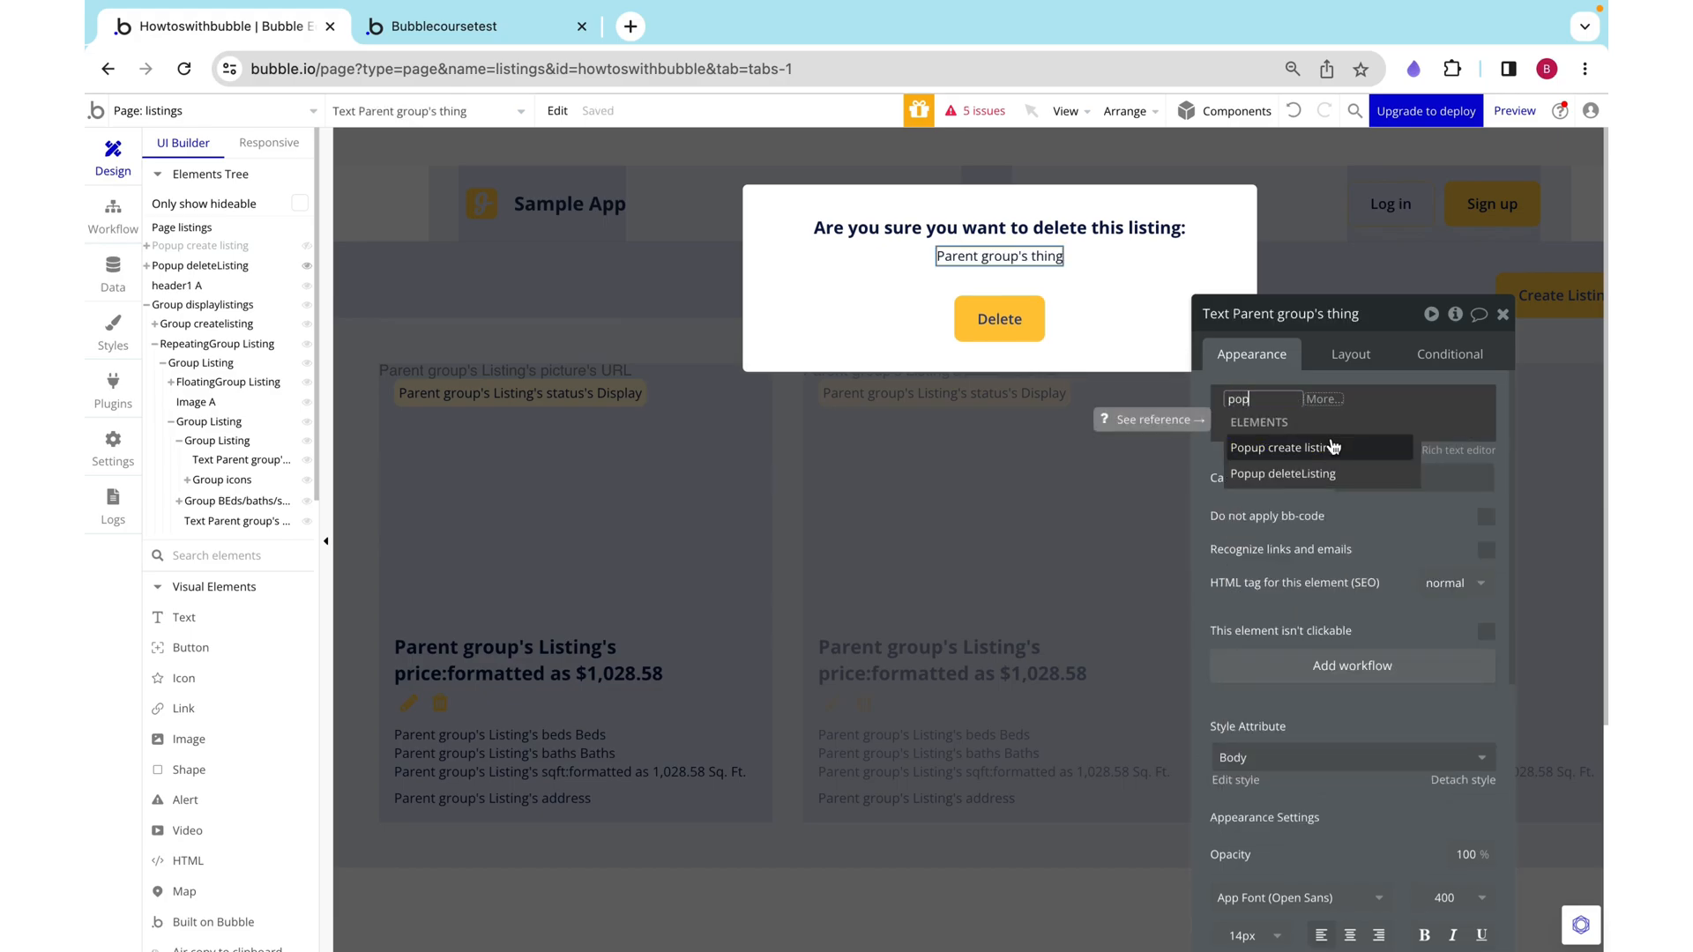
left_click(1282, 473)
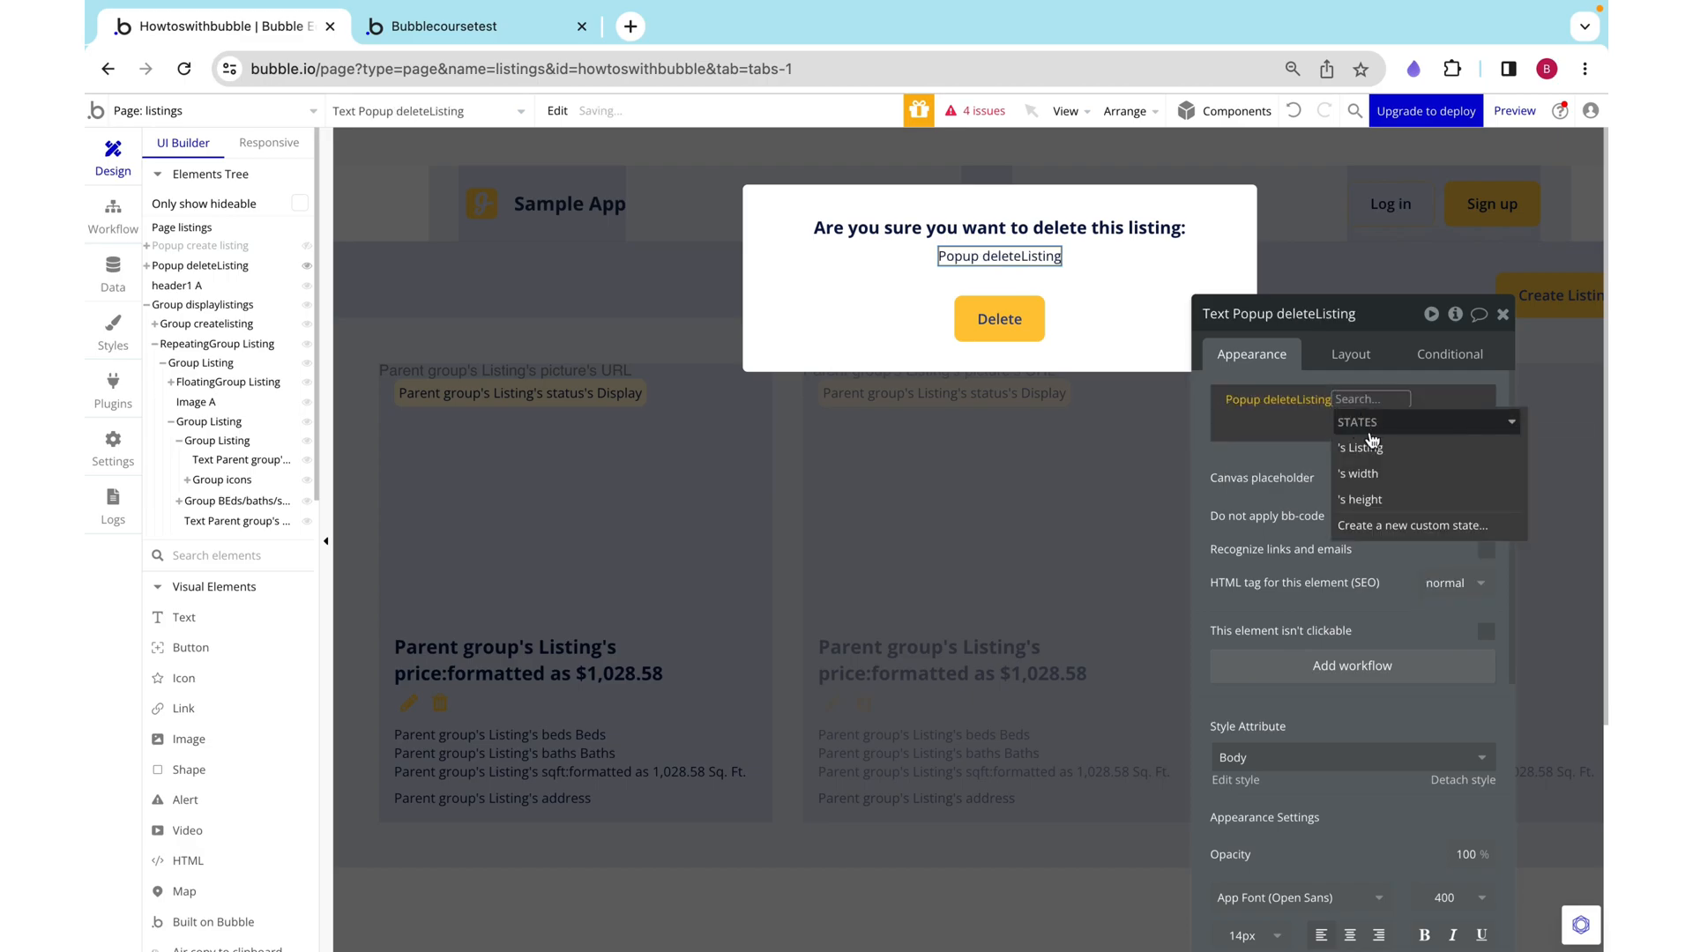
left_click(1358, 447)
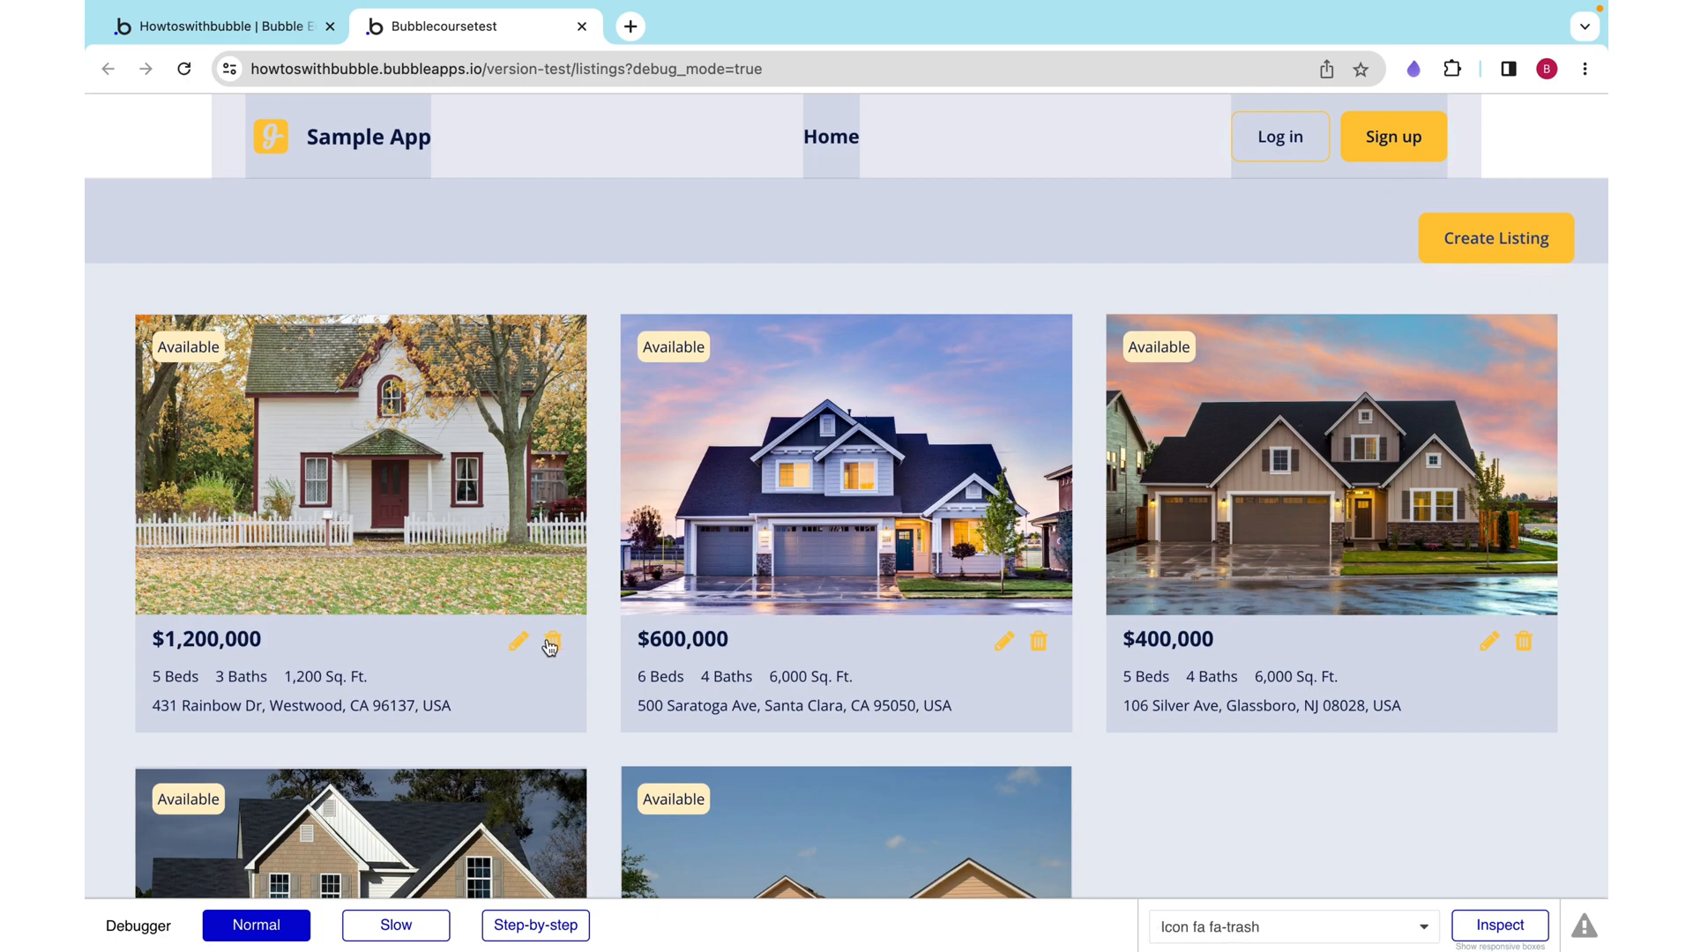
Step: Try the trash icon on the first listing in the preview
left_click(550, 642)
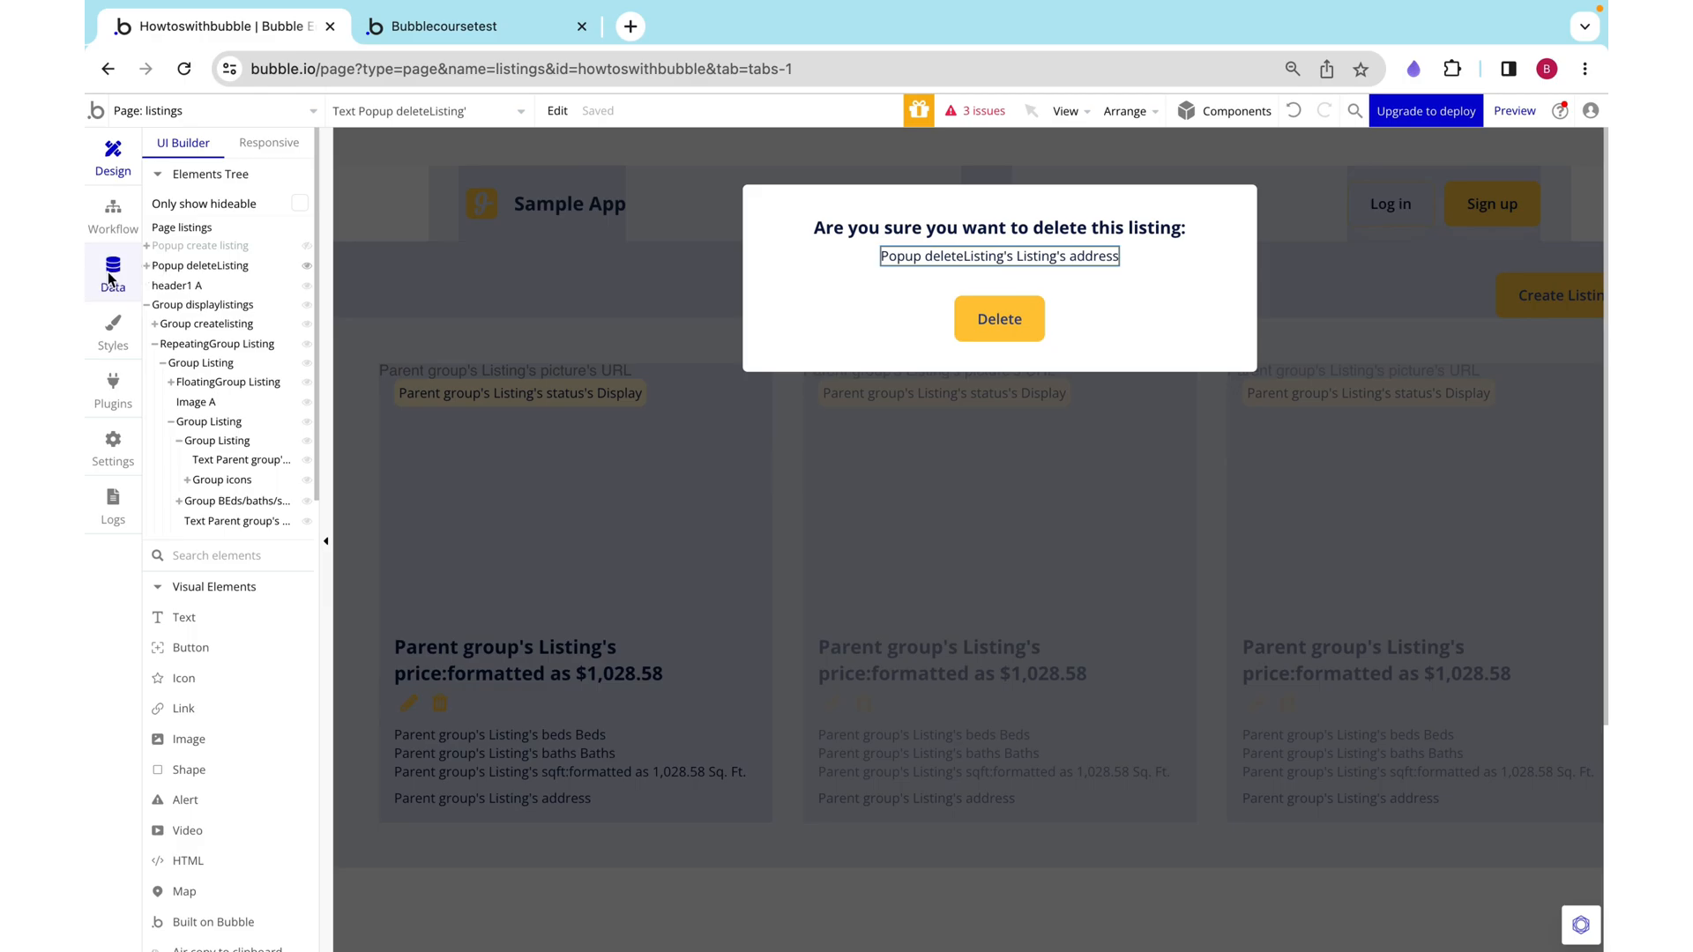
Step: Start a new workflow for the popup's Delete button from the Design canvas
left_click(113, 211)
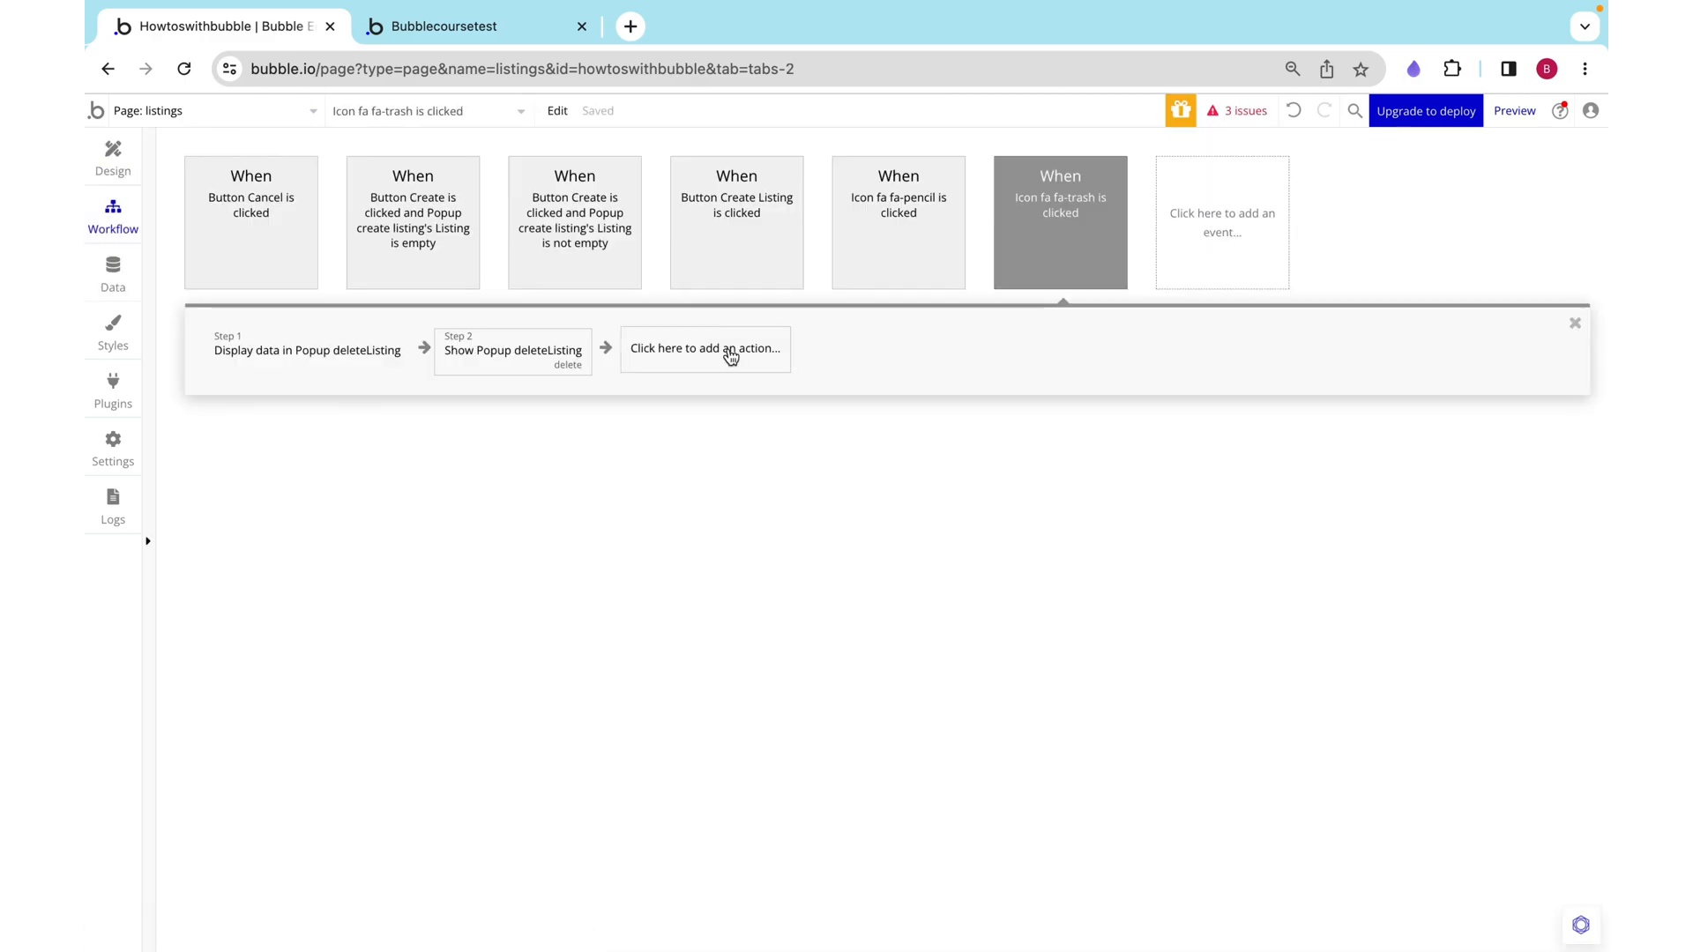
left_click(113, 152)
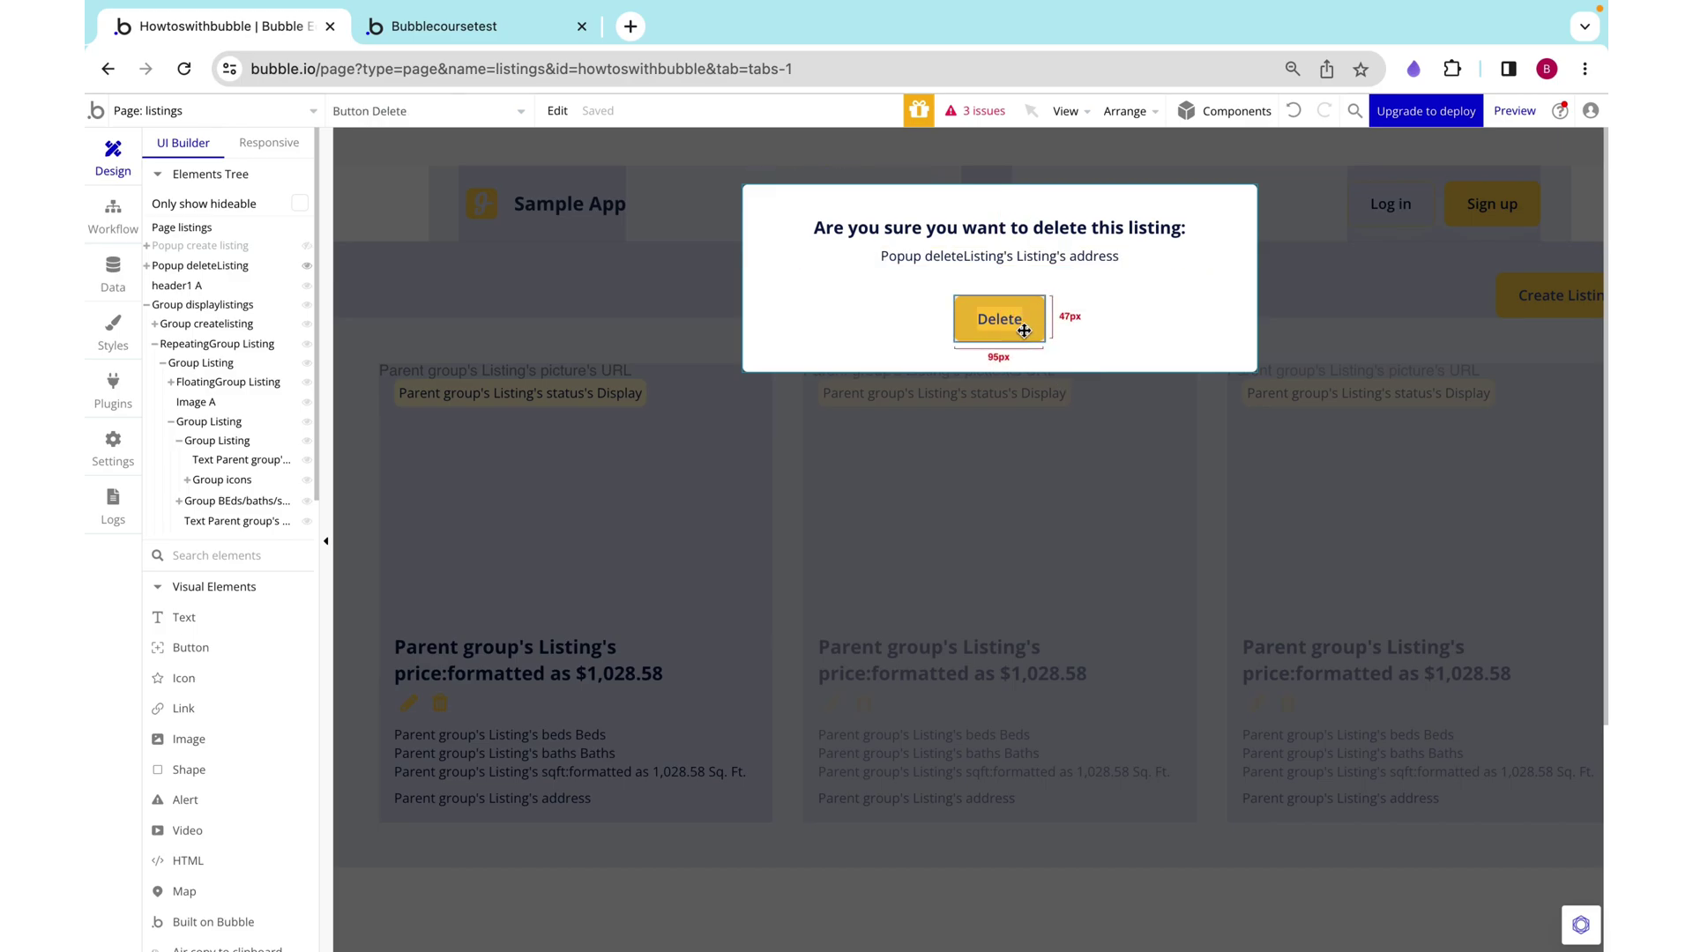
right_click(998, 319)
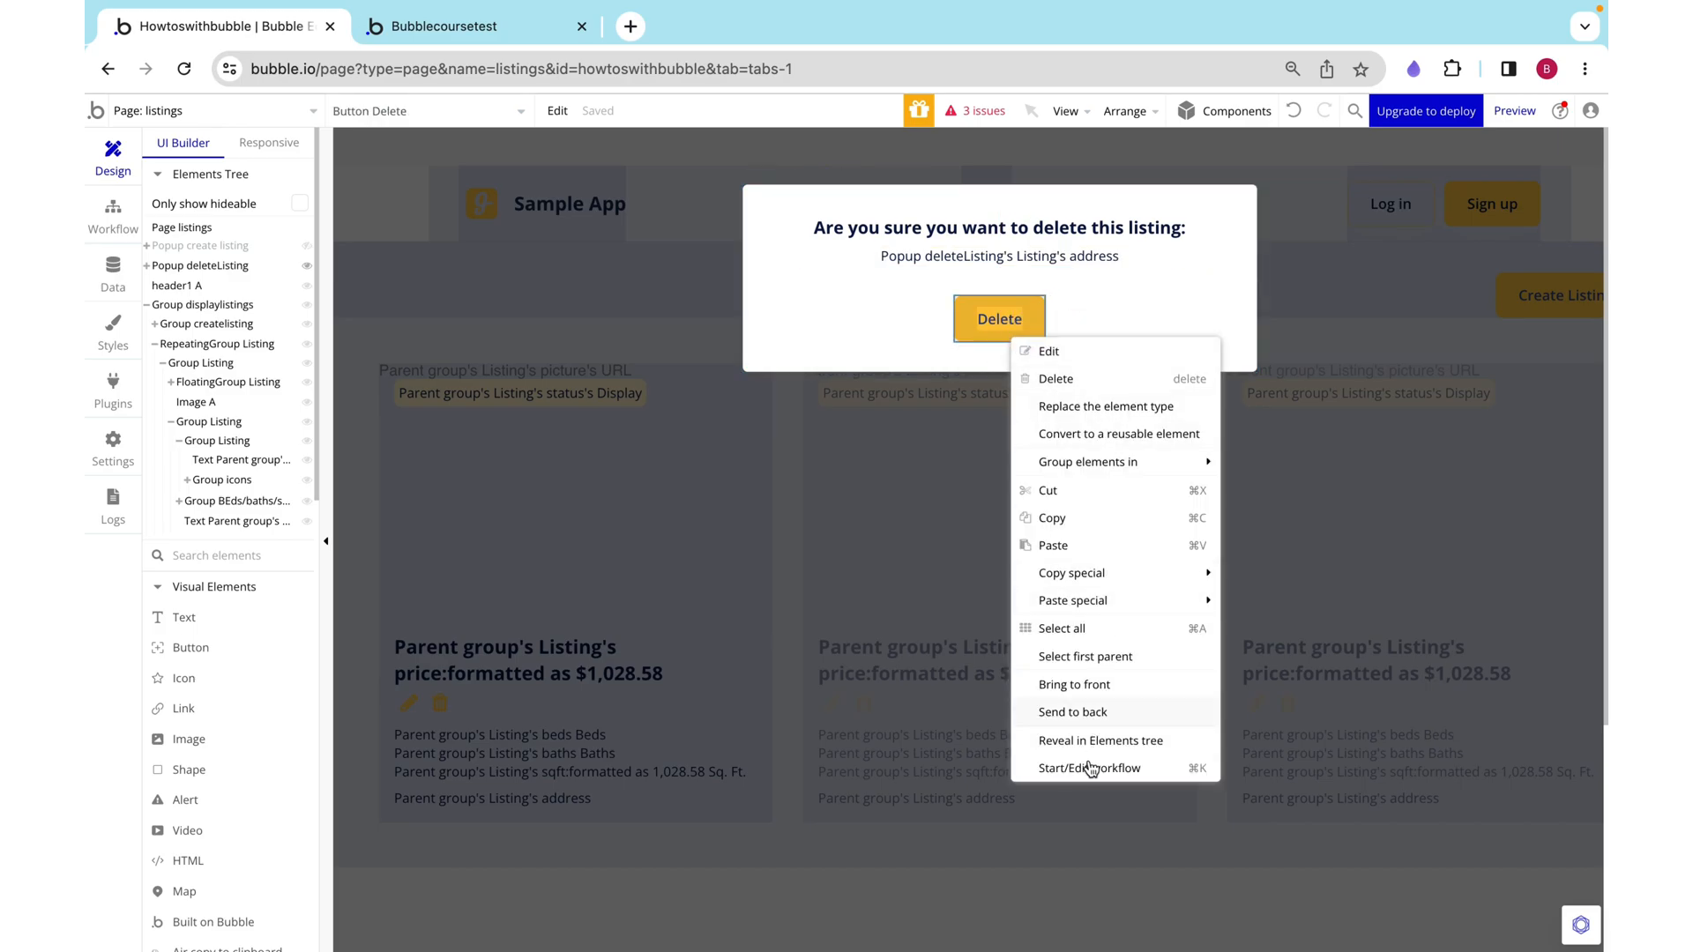
left_click(1090, 769)
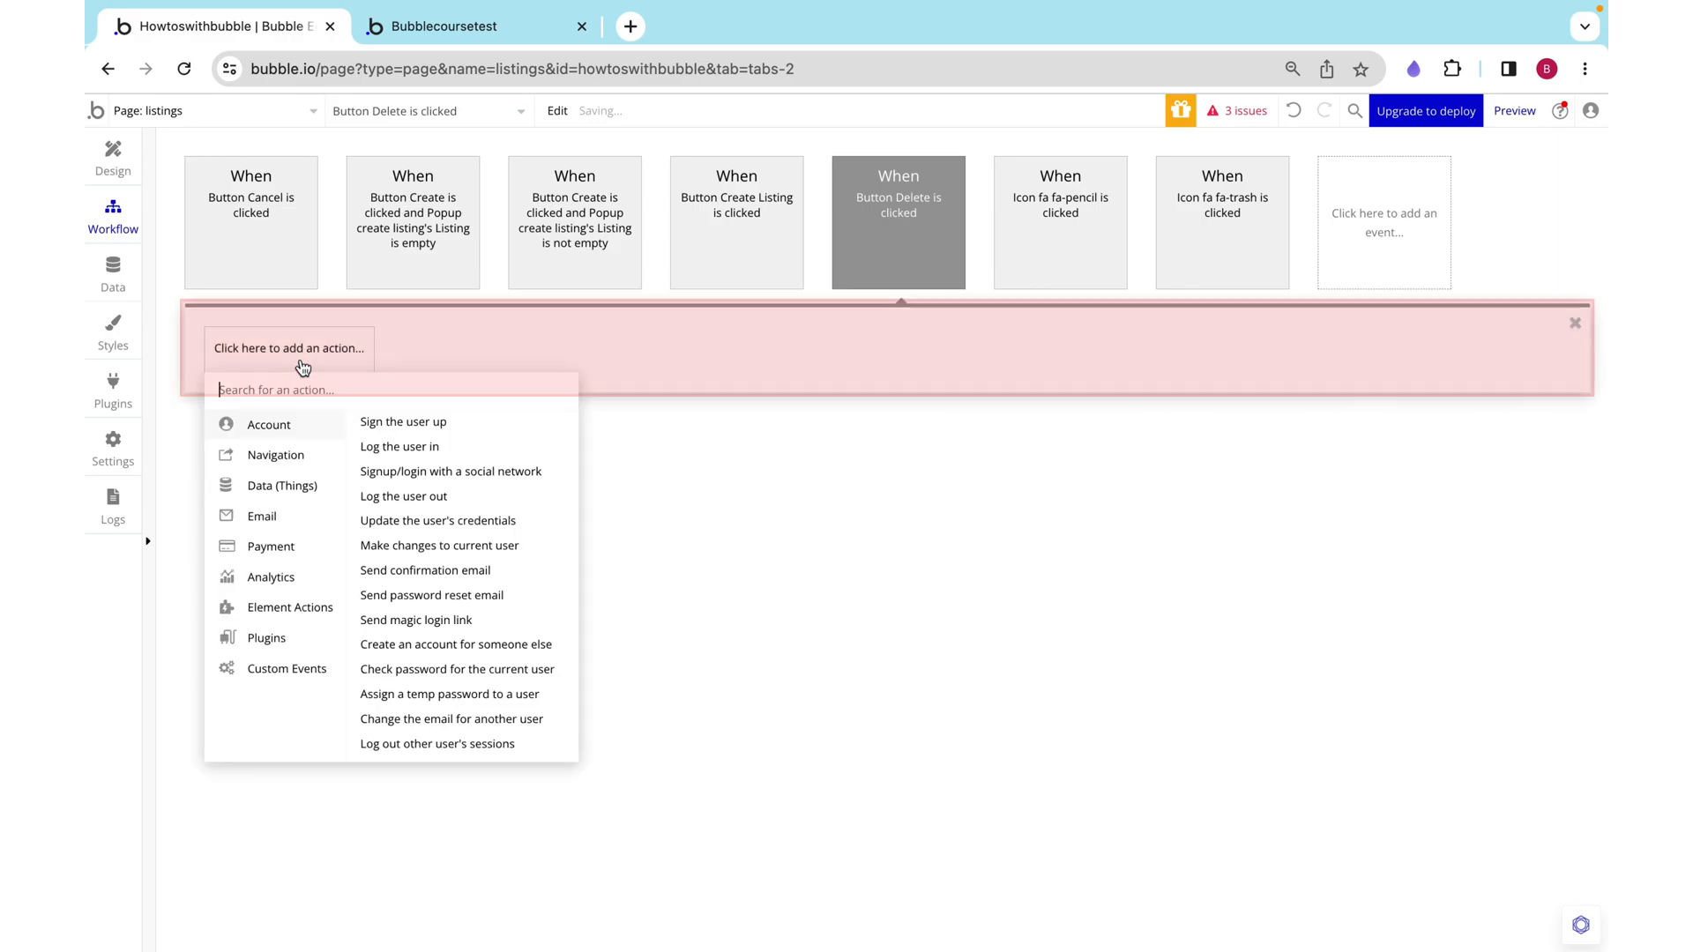
Step: Add a Data > Delete thing action targeting Parent group's Listing
left_click(282, 485)
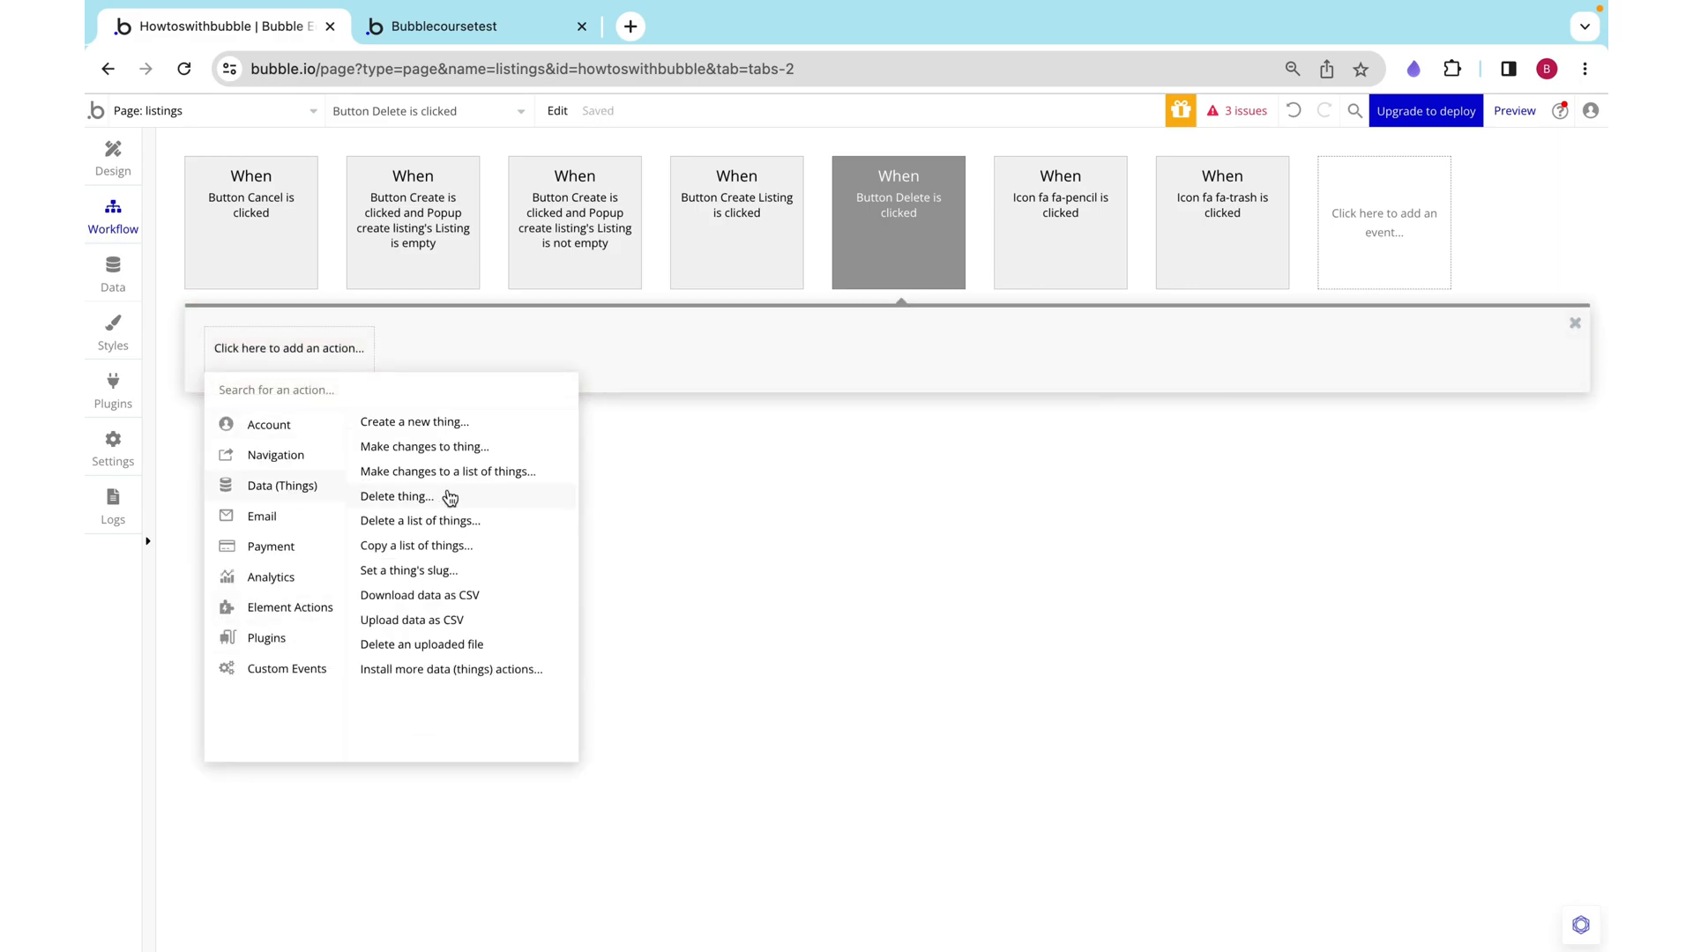
left_click(395, 497)
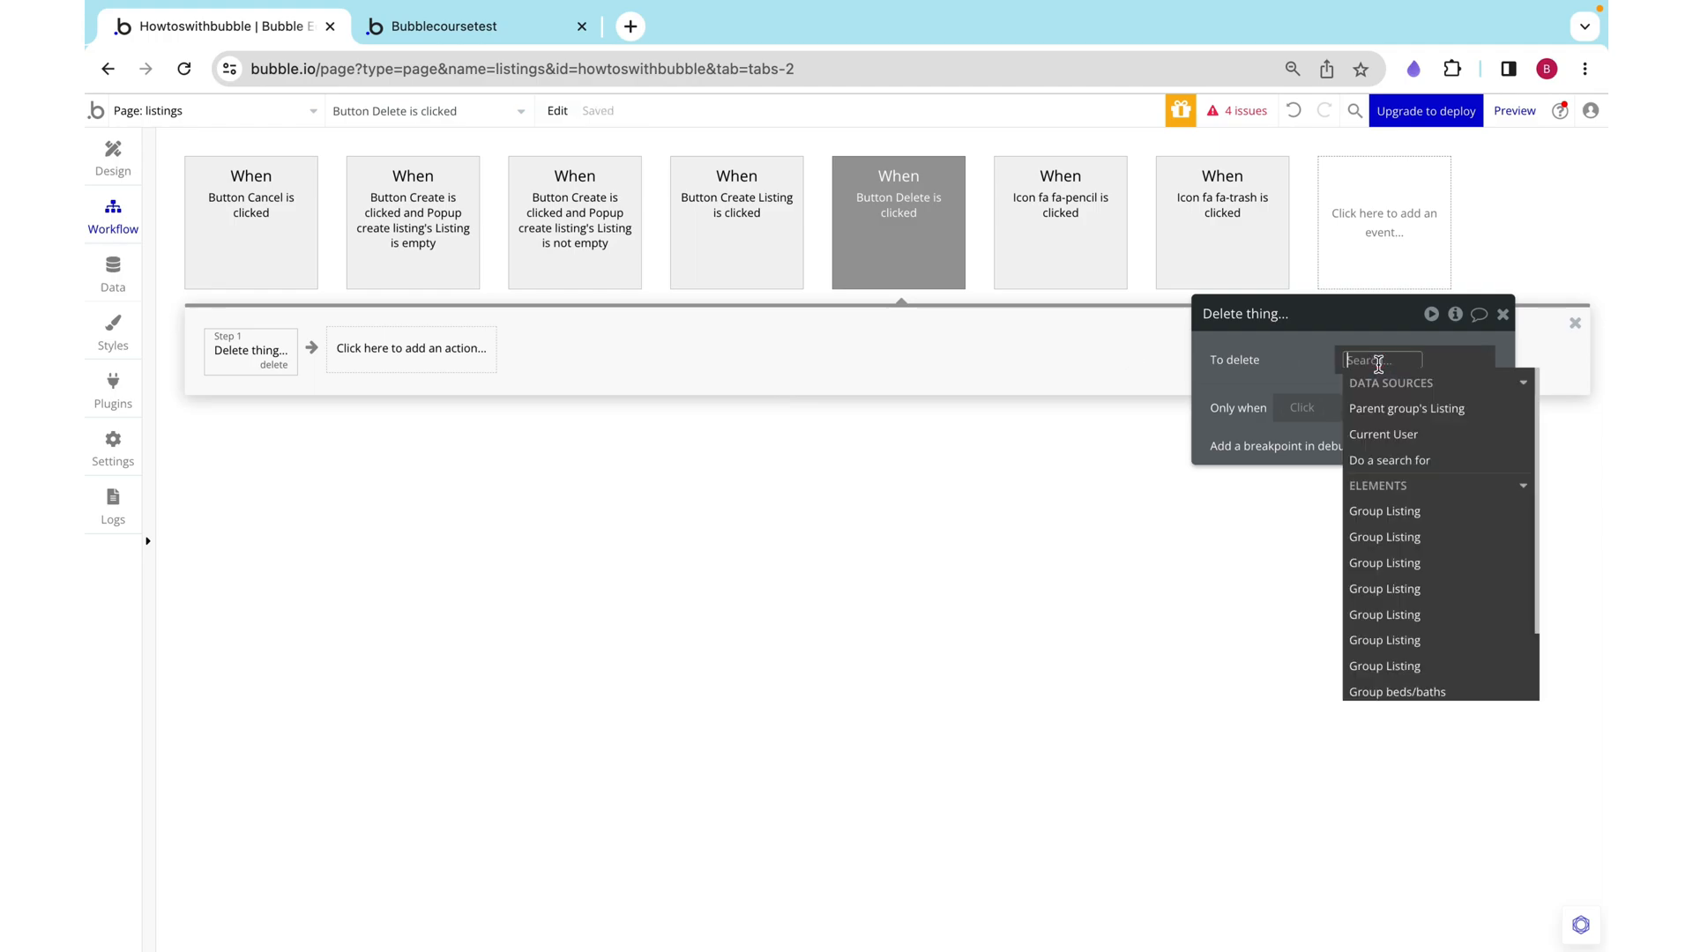
left_click(1407, 409)
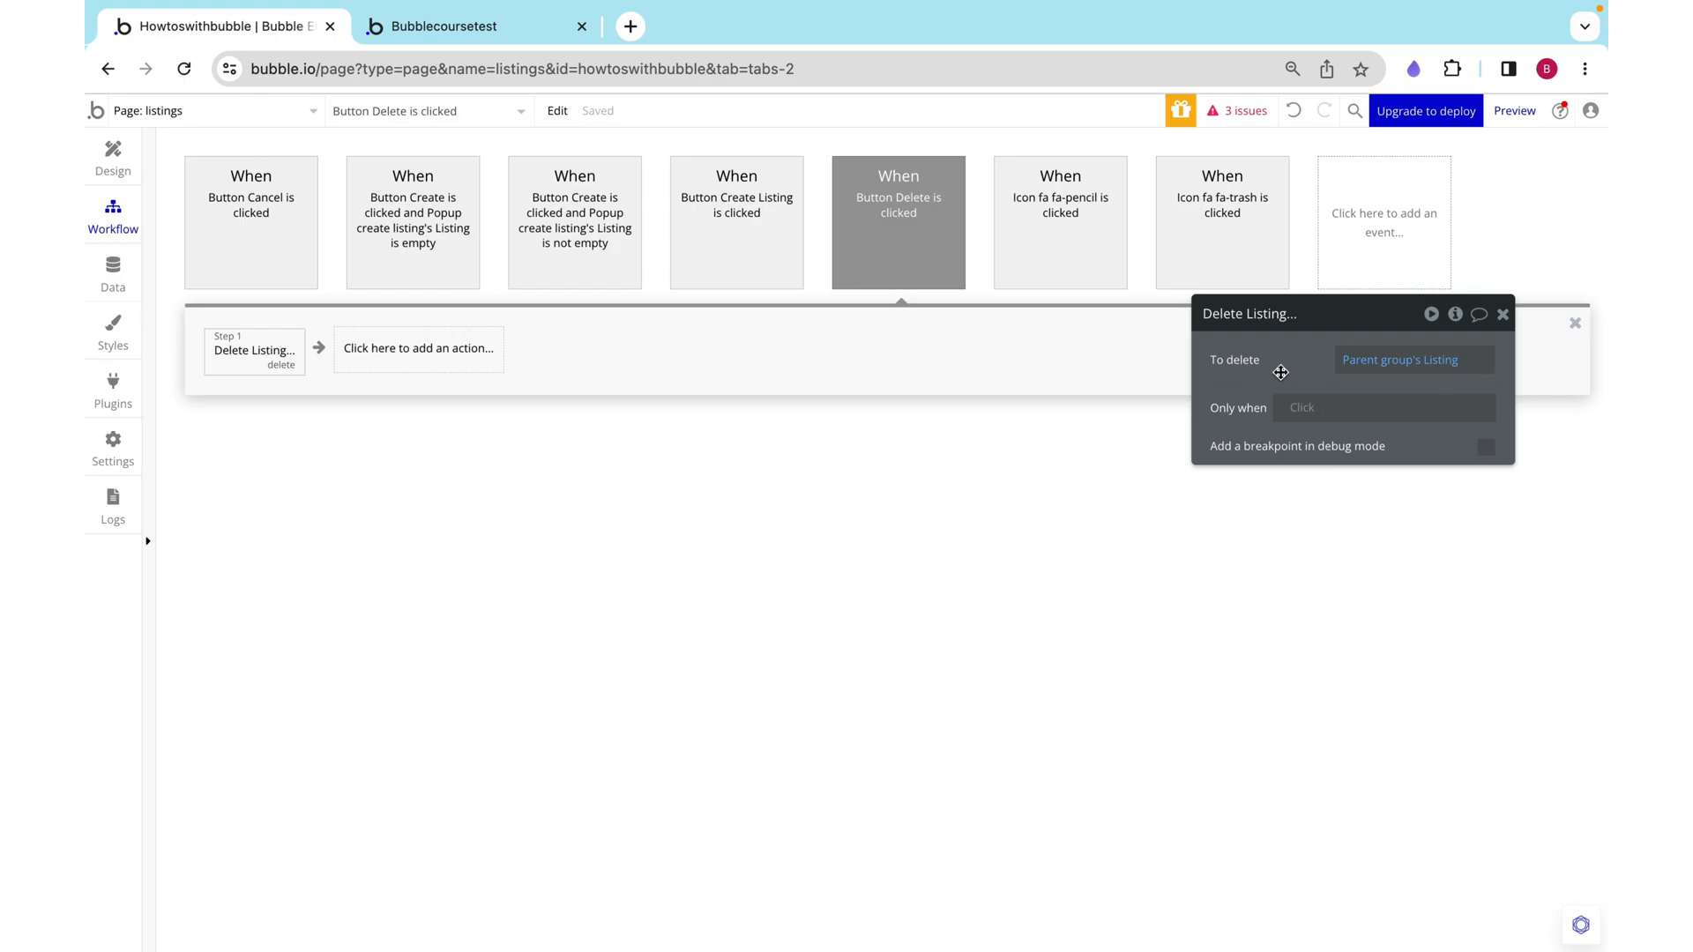
mouse_move(261, 309)
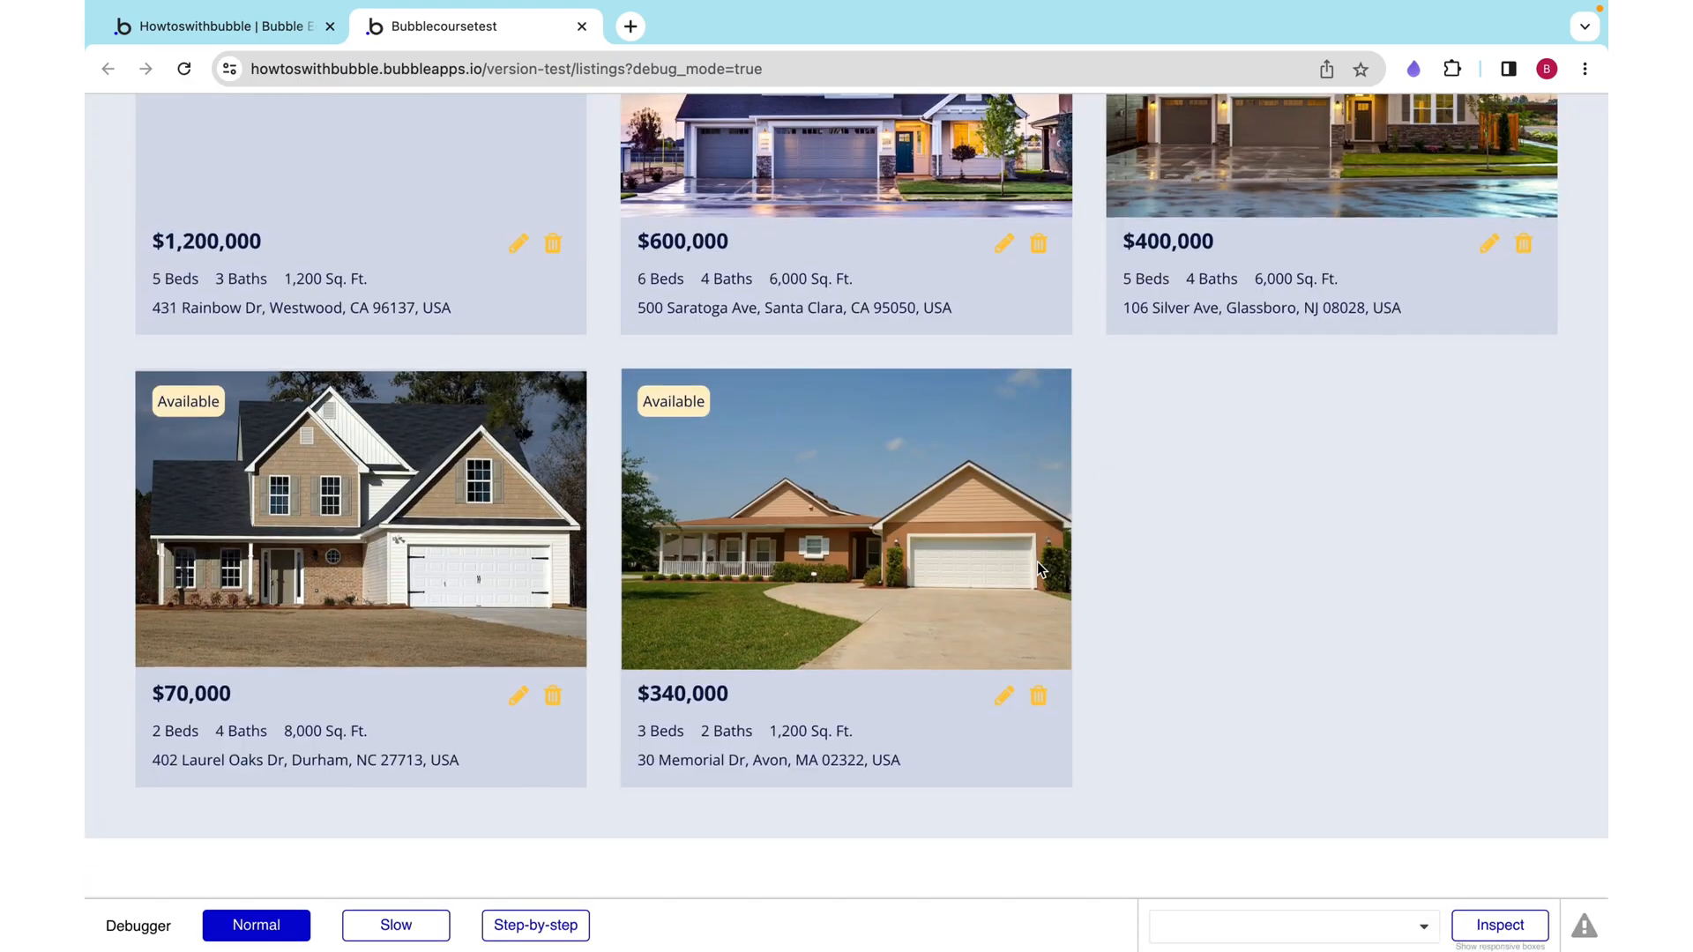
double_click(208, 760)
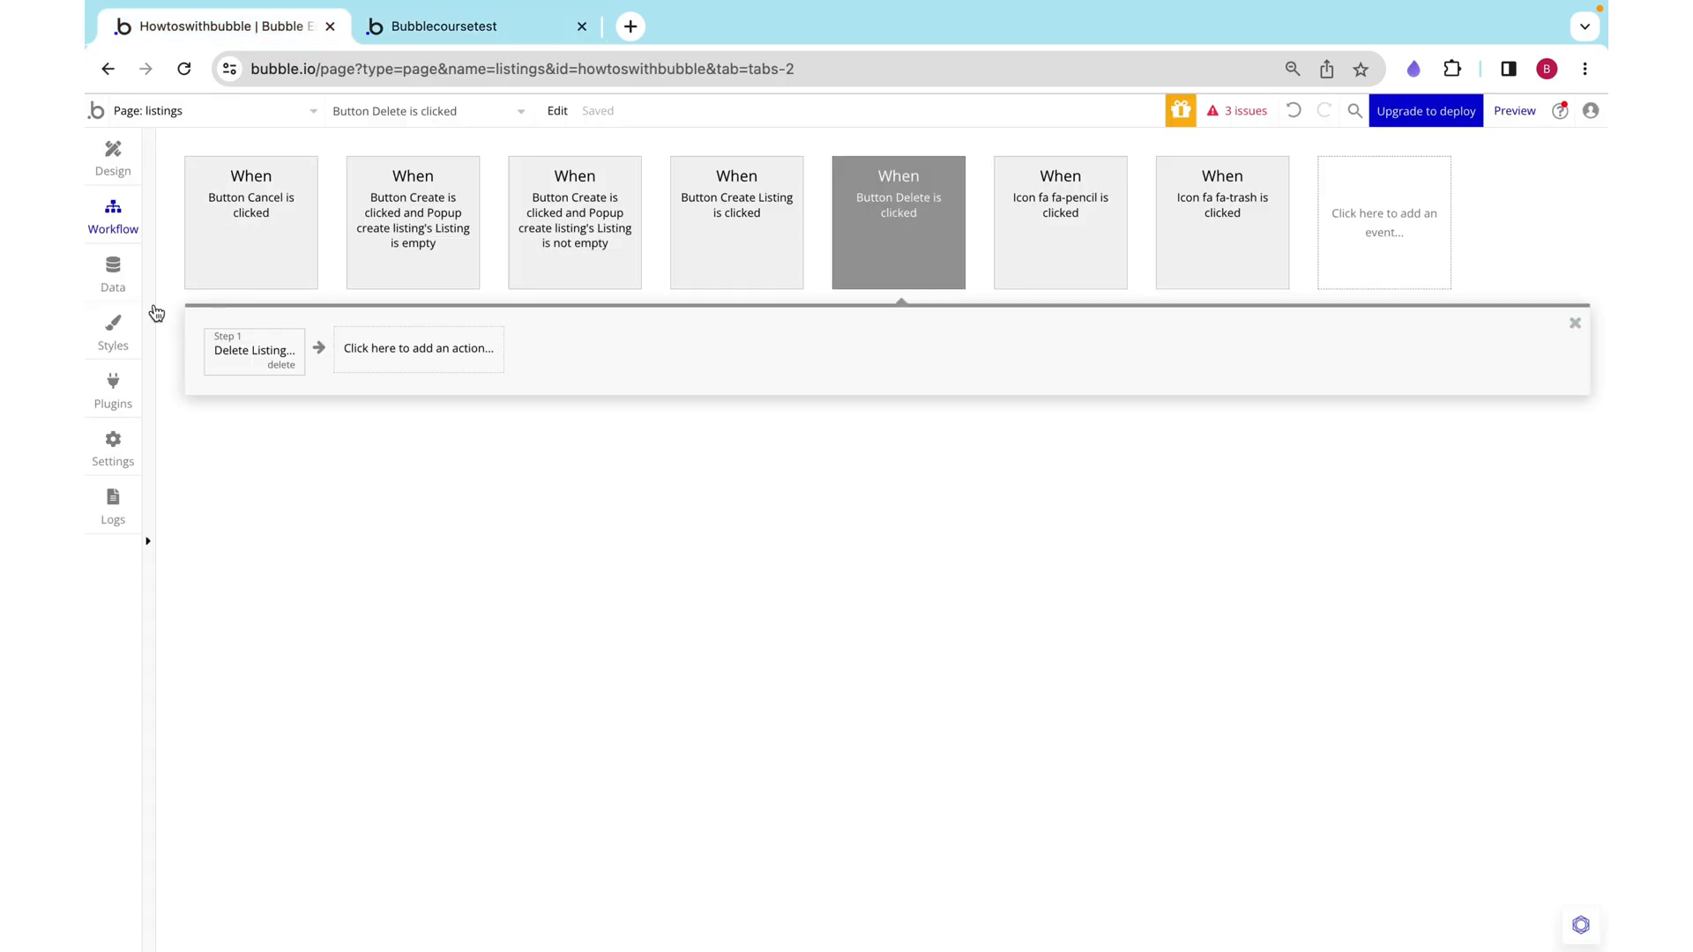
left_click(113, 271)
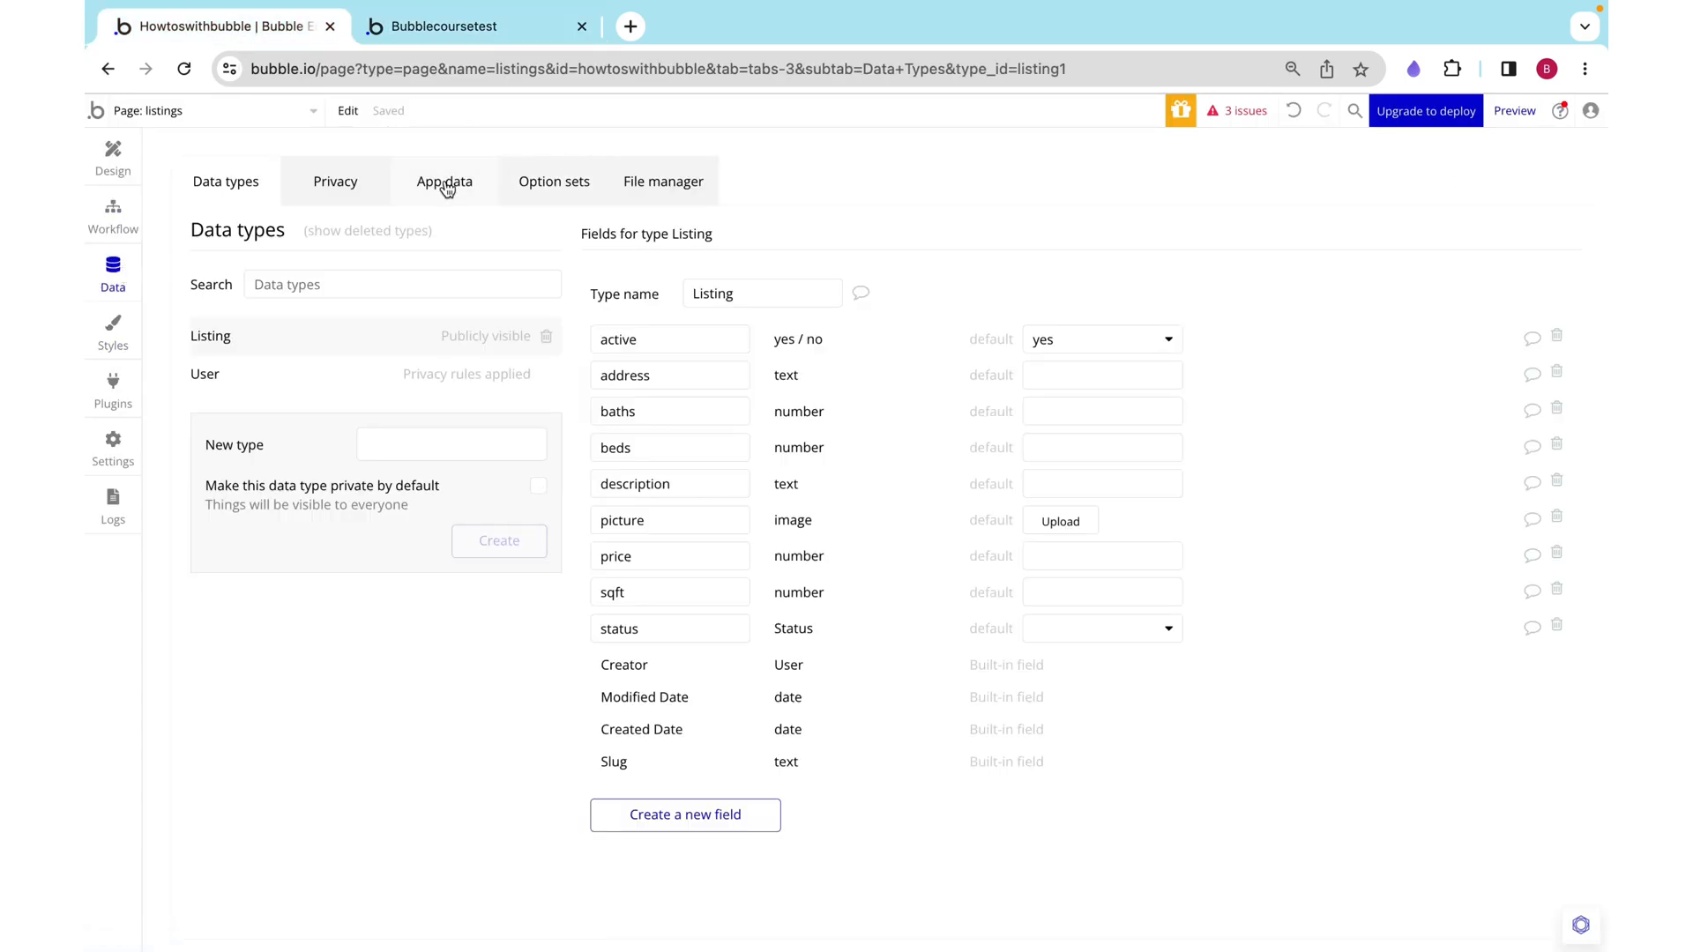
left_click(445, 182)
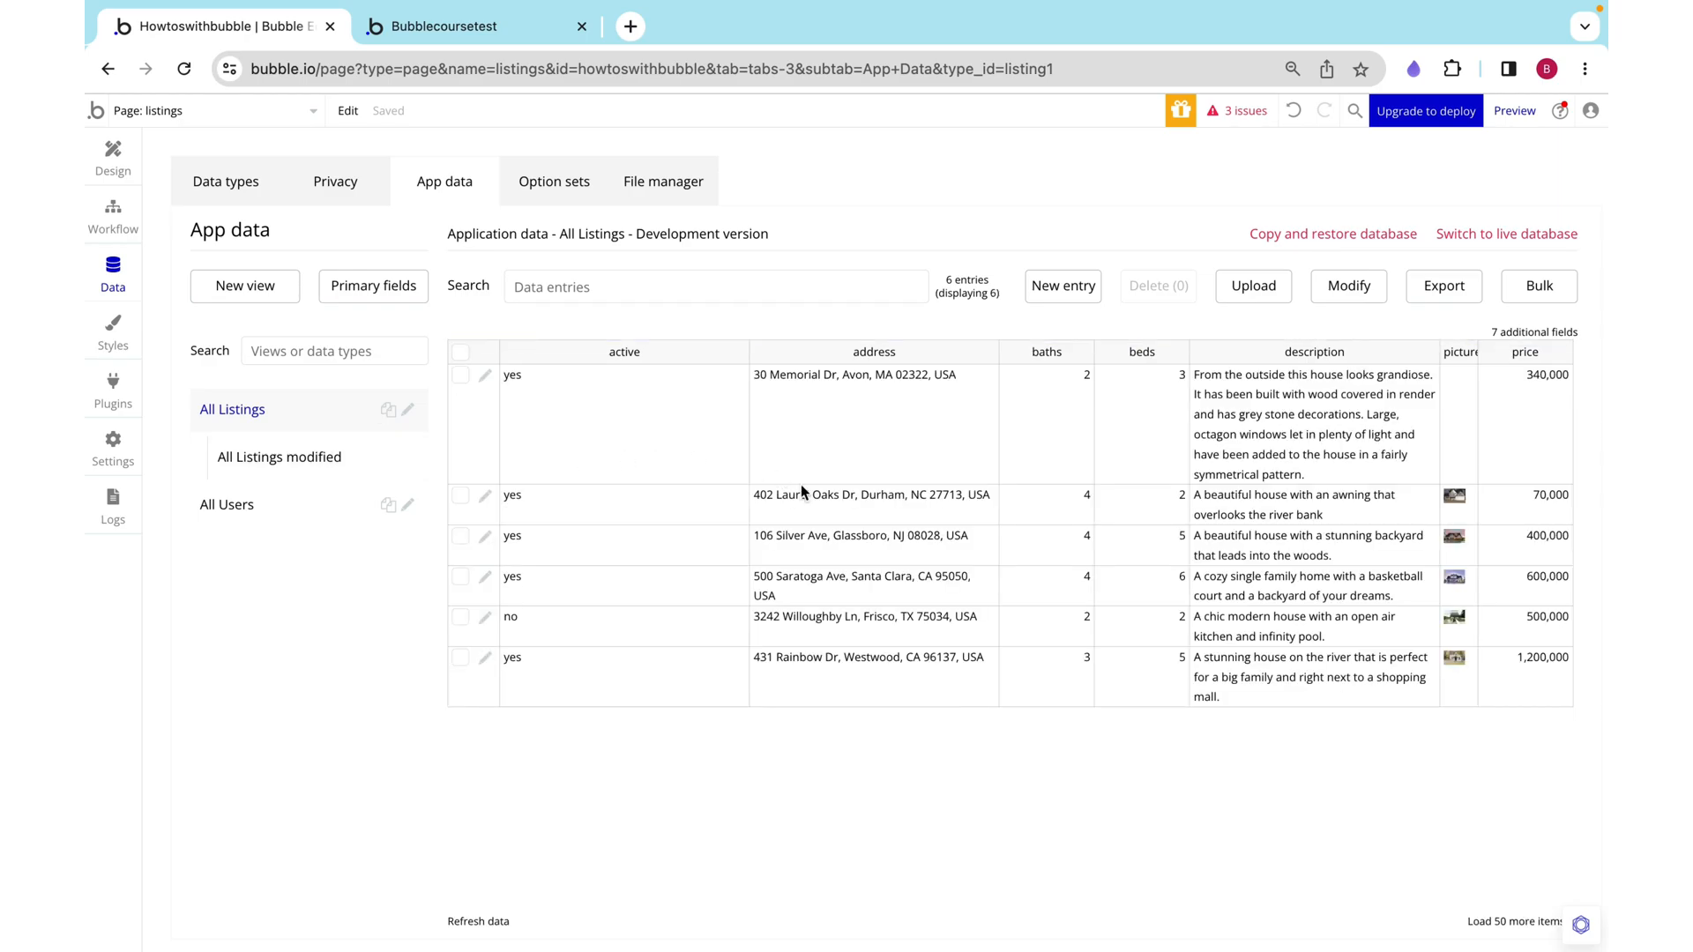
left_click(868, 494)
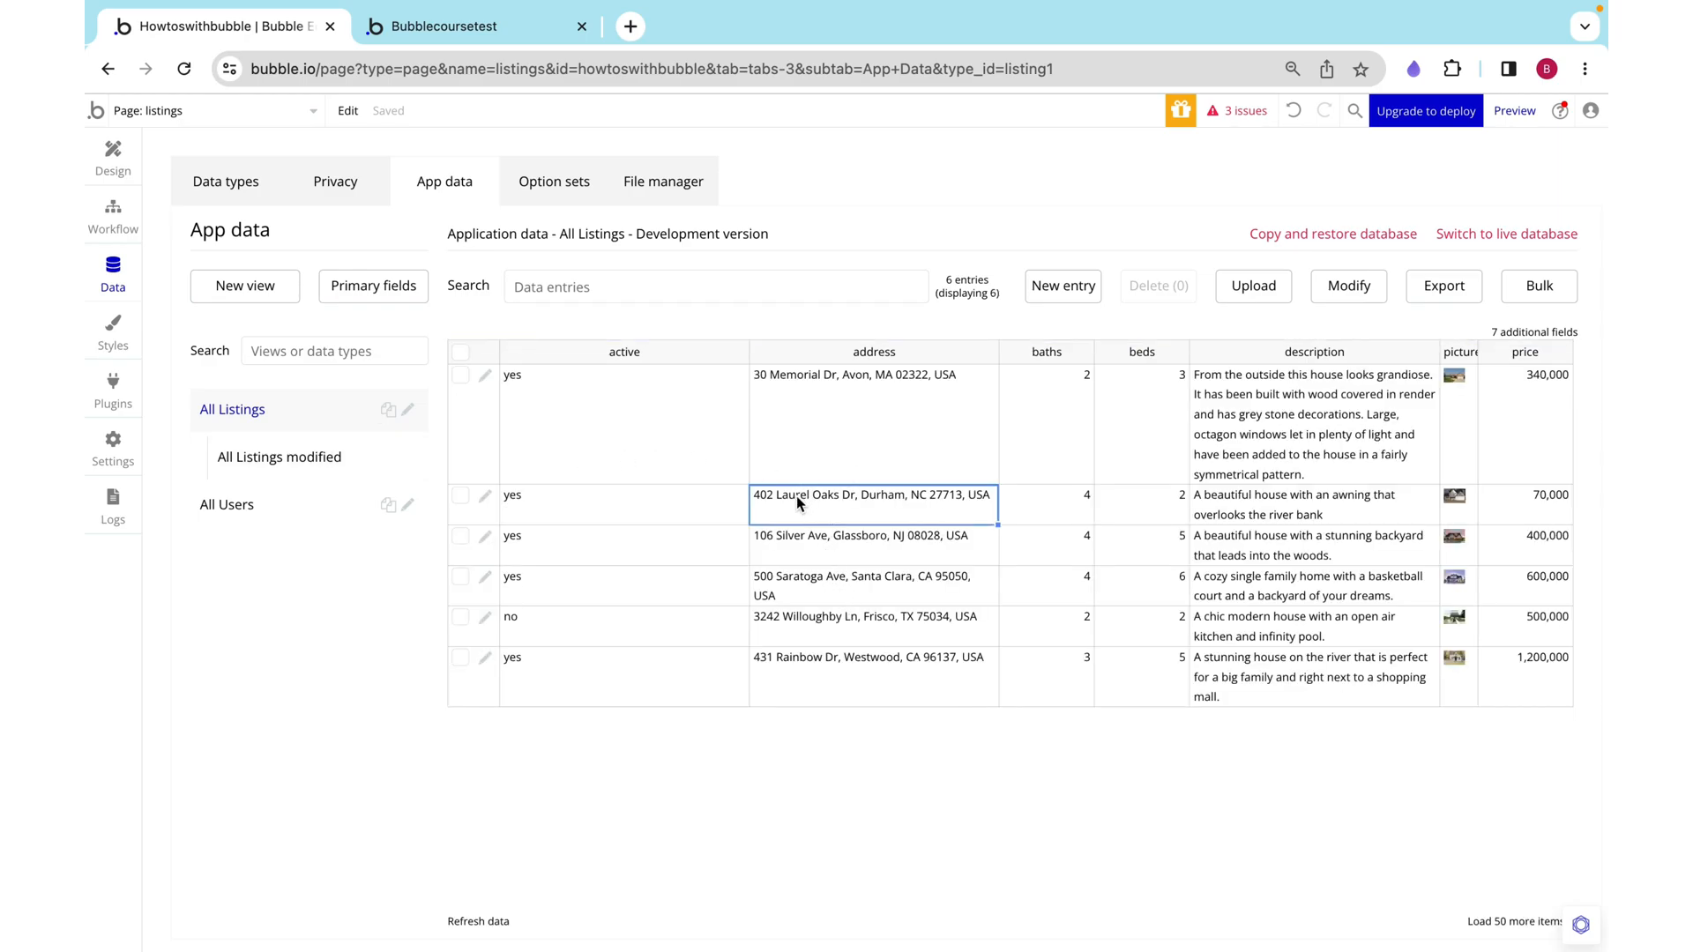
Step: Delete the 402 Laurel Oaks Dr listing from the preview via the trash popup's Delete button
left_click(484, 25)
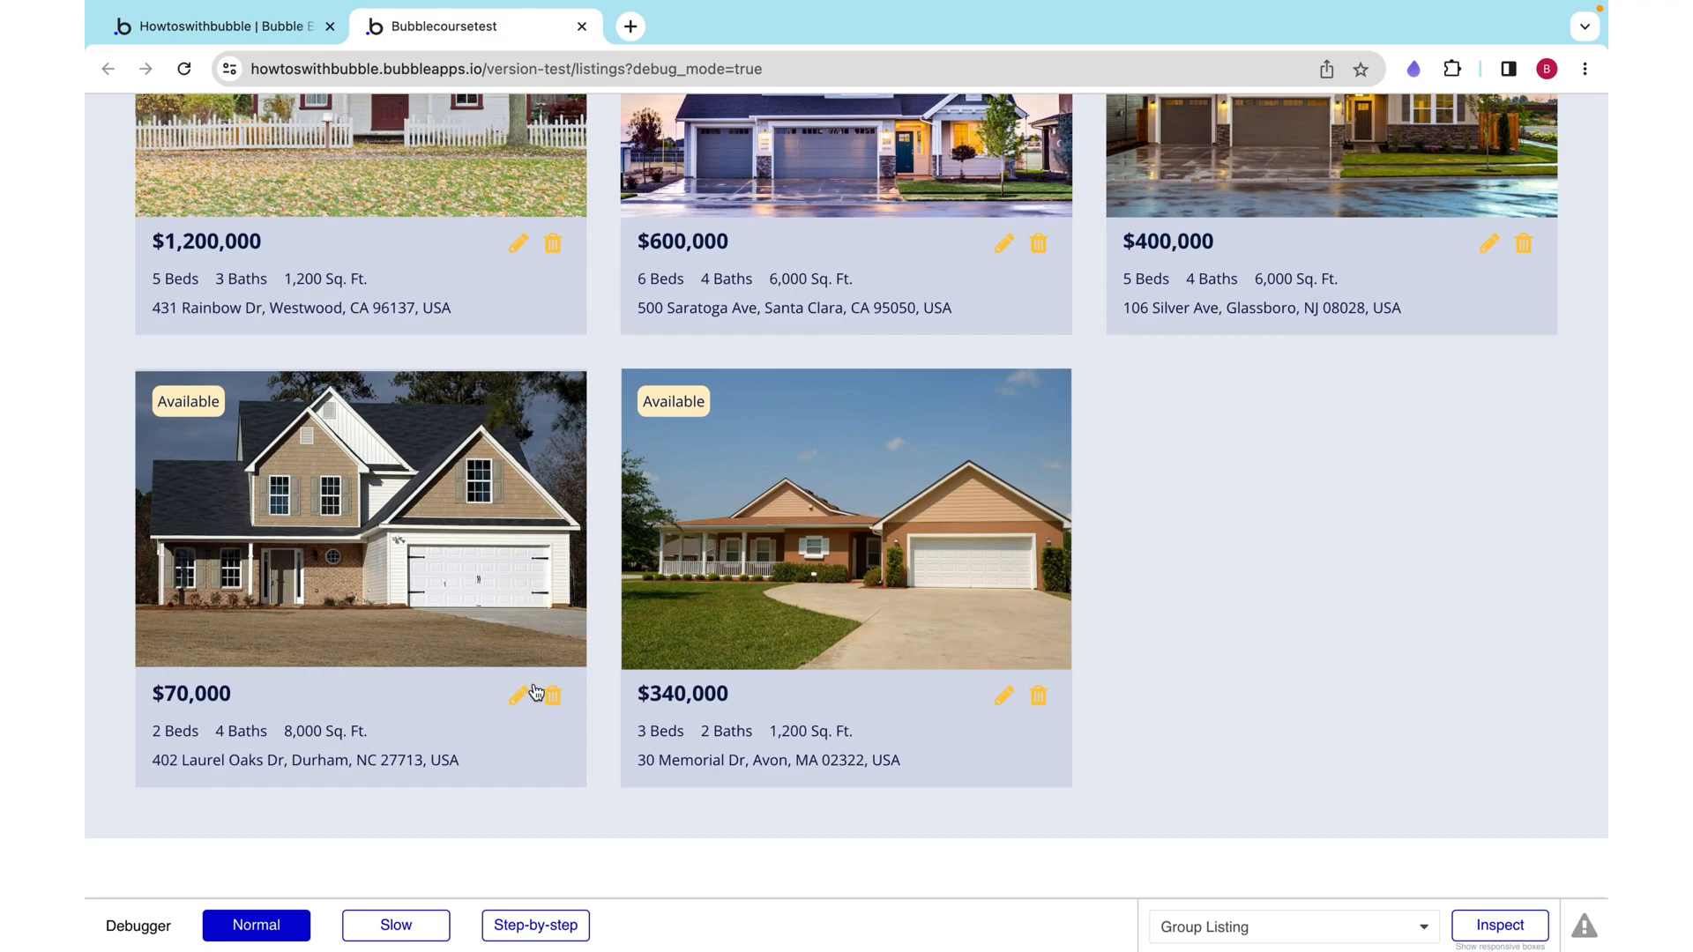
left_click(548, 697)
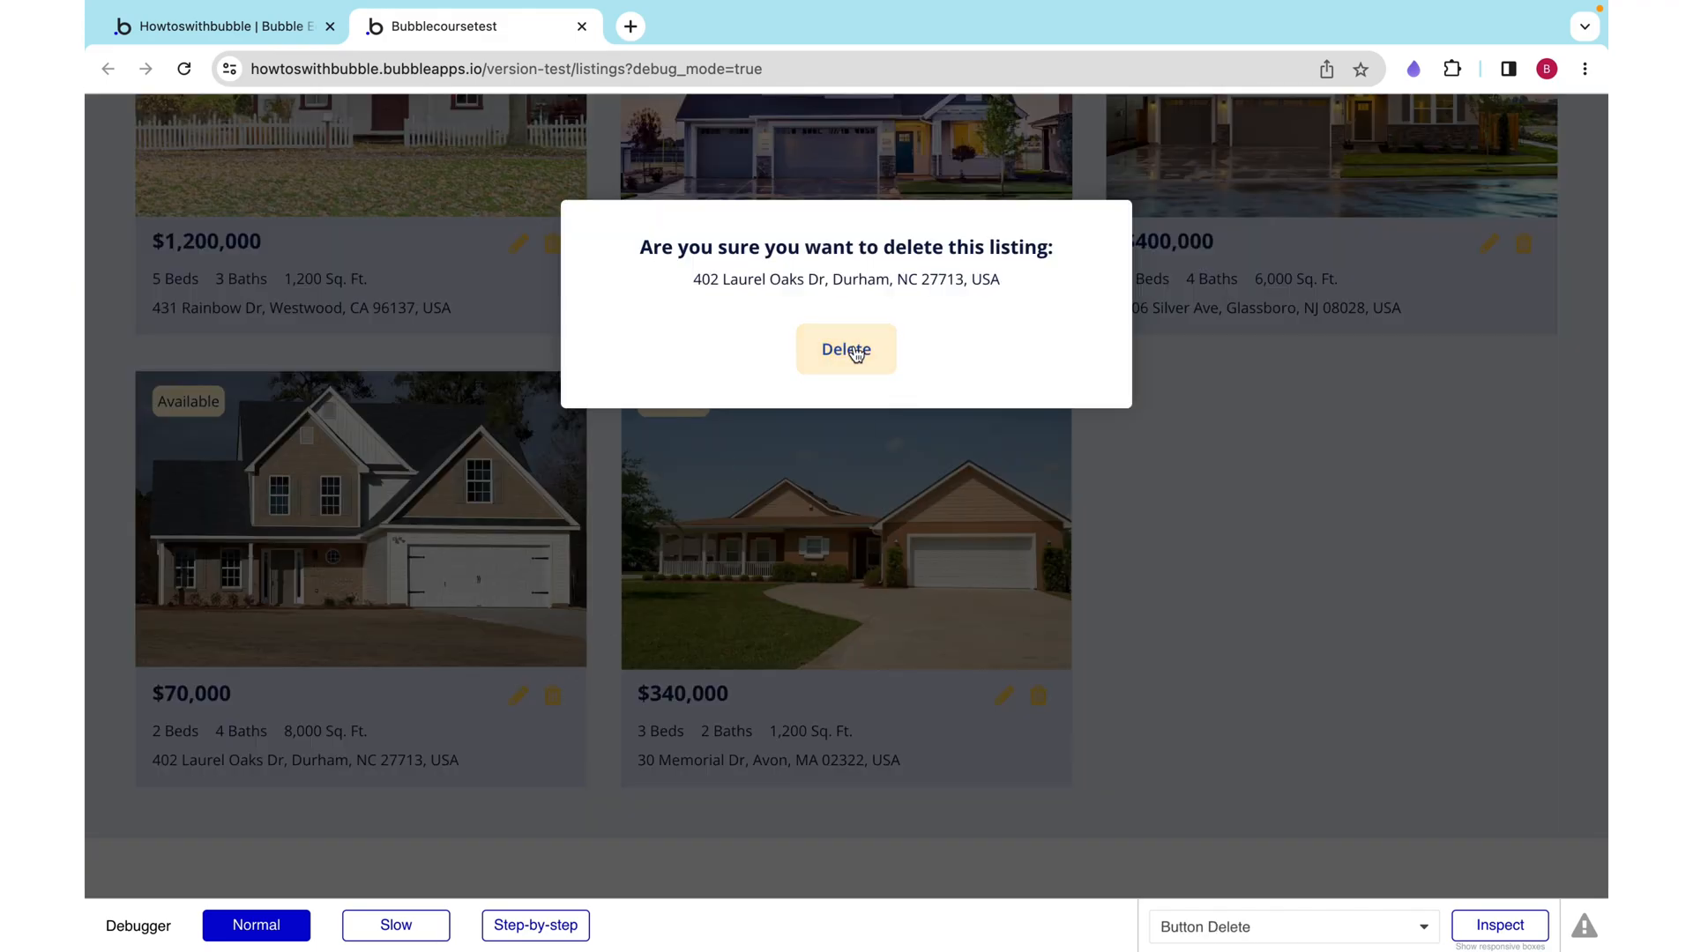
left_click(846, 349)
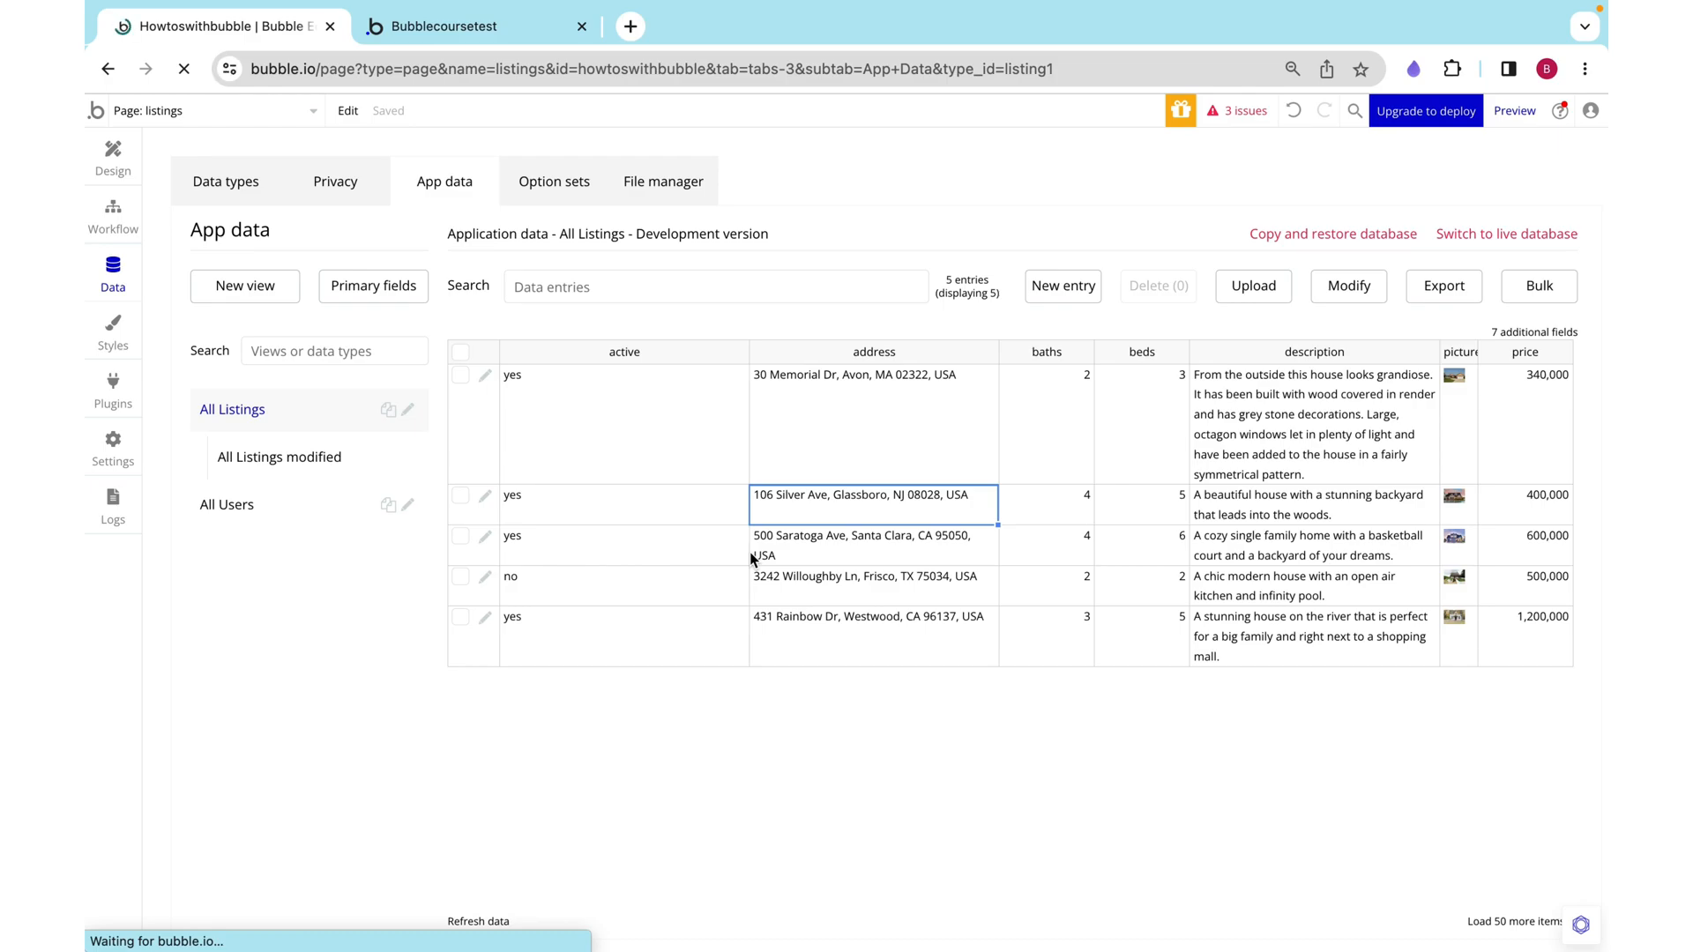
mouse_move(197, 245)
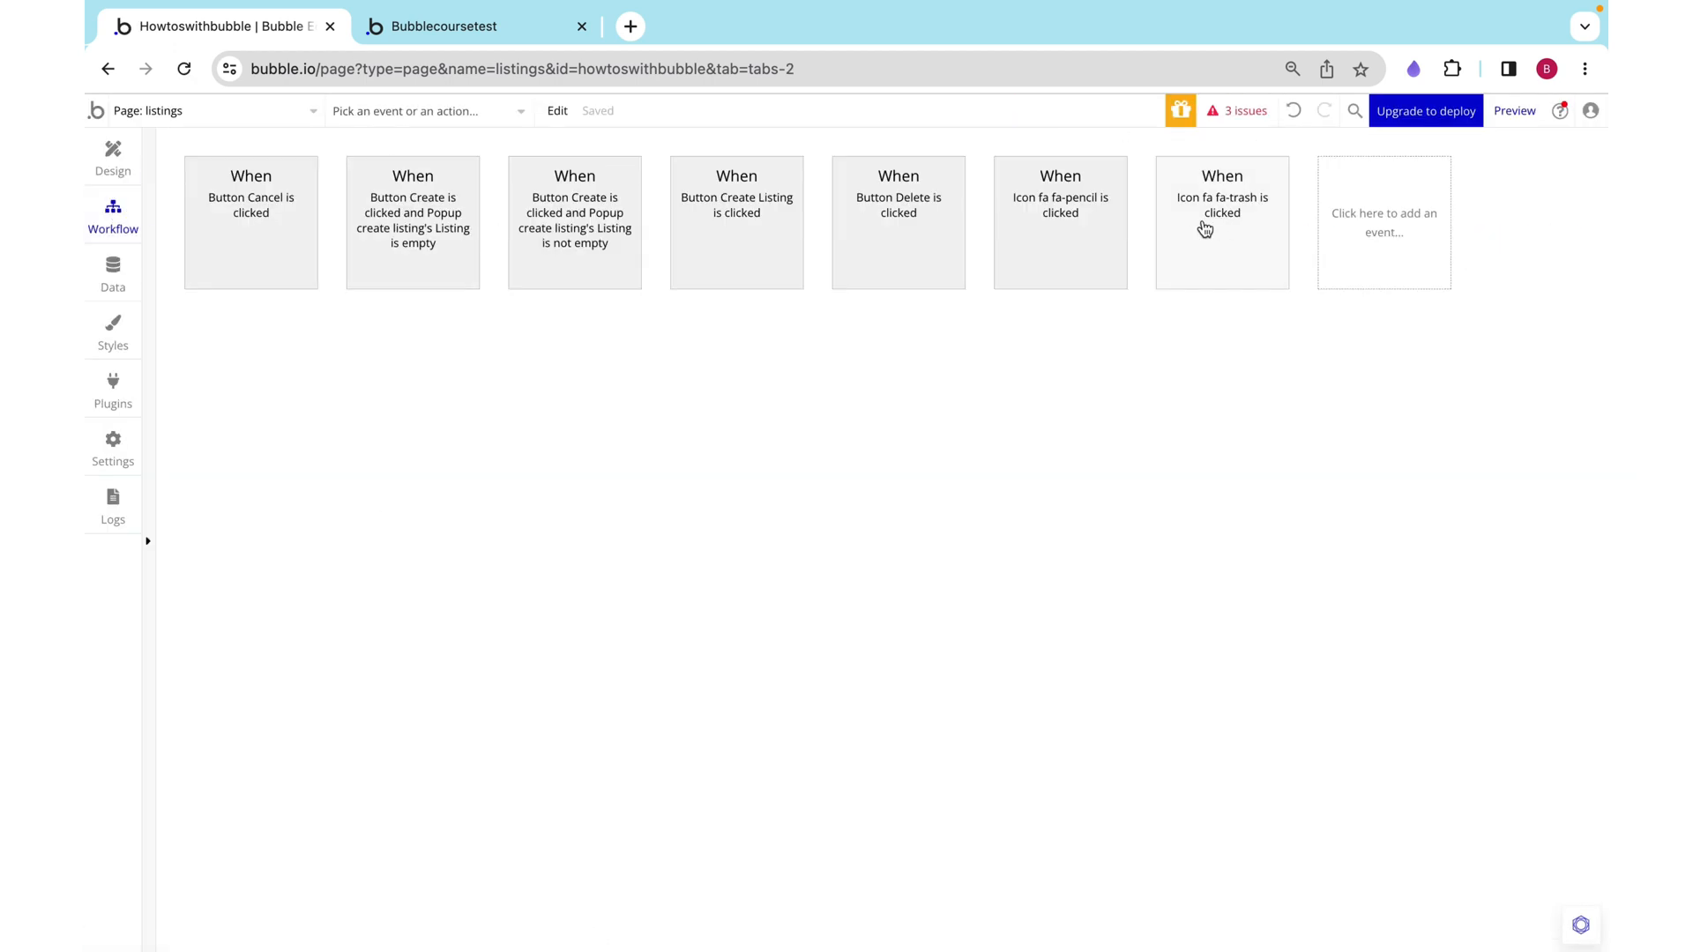
Step: Add a Reset data action on Popup deleteListing to the Delete button's workflow
left_click(898, 212)
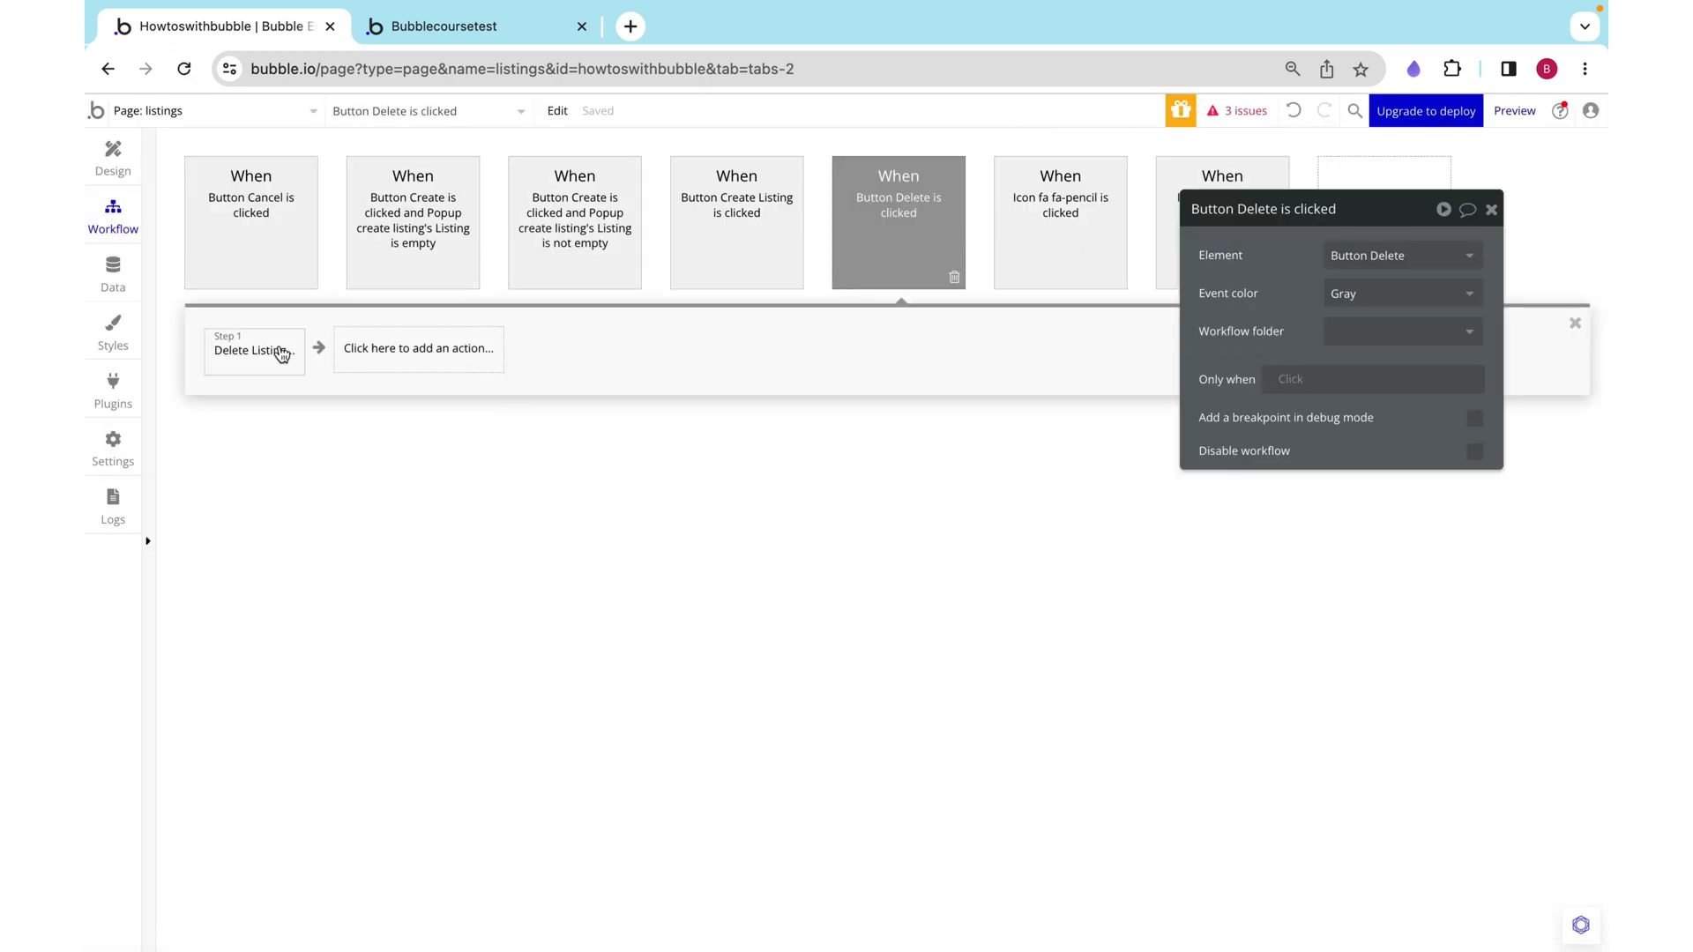
left_click(418, 348)
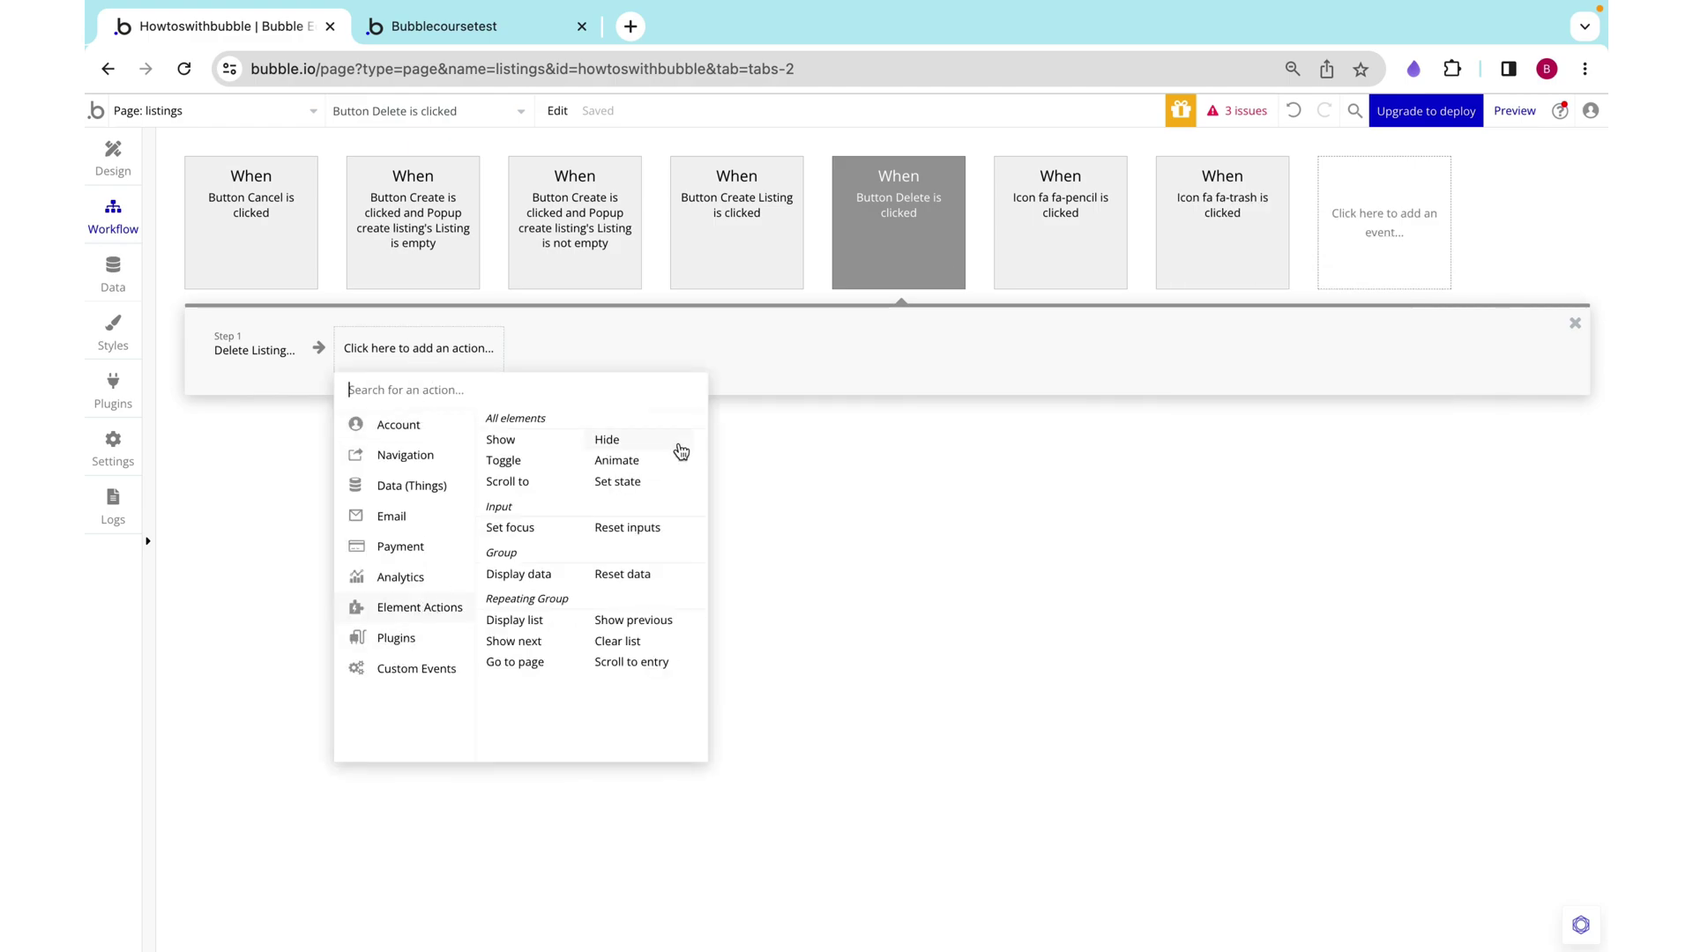
left_click(622, 575)
type("pop")
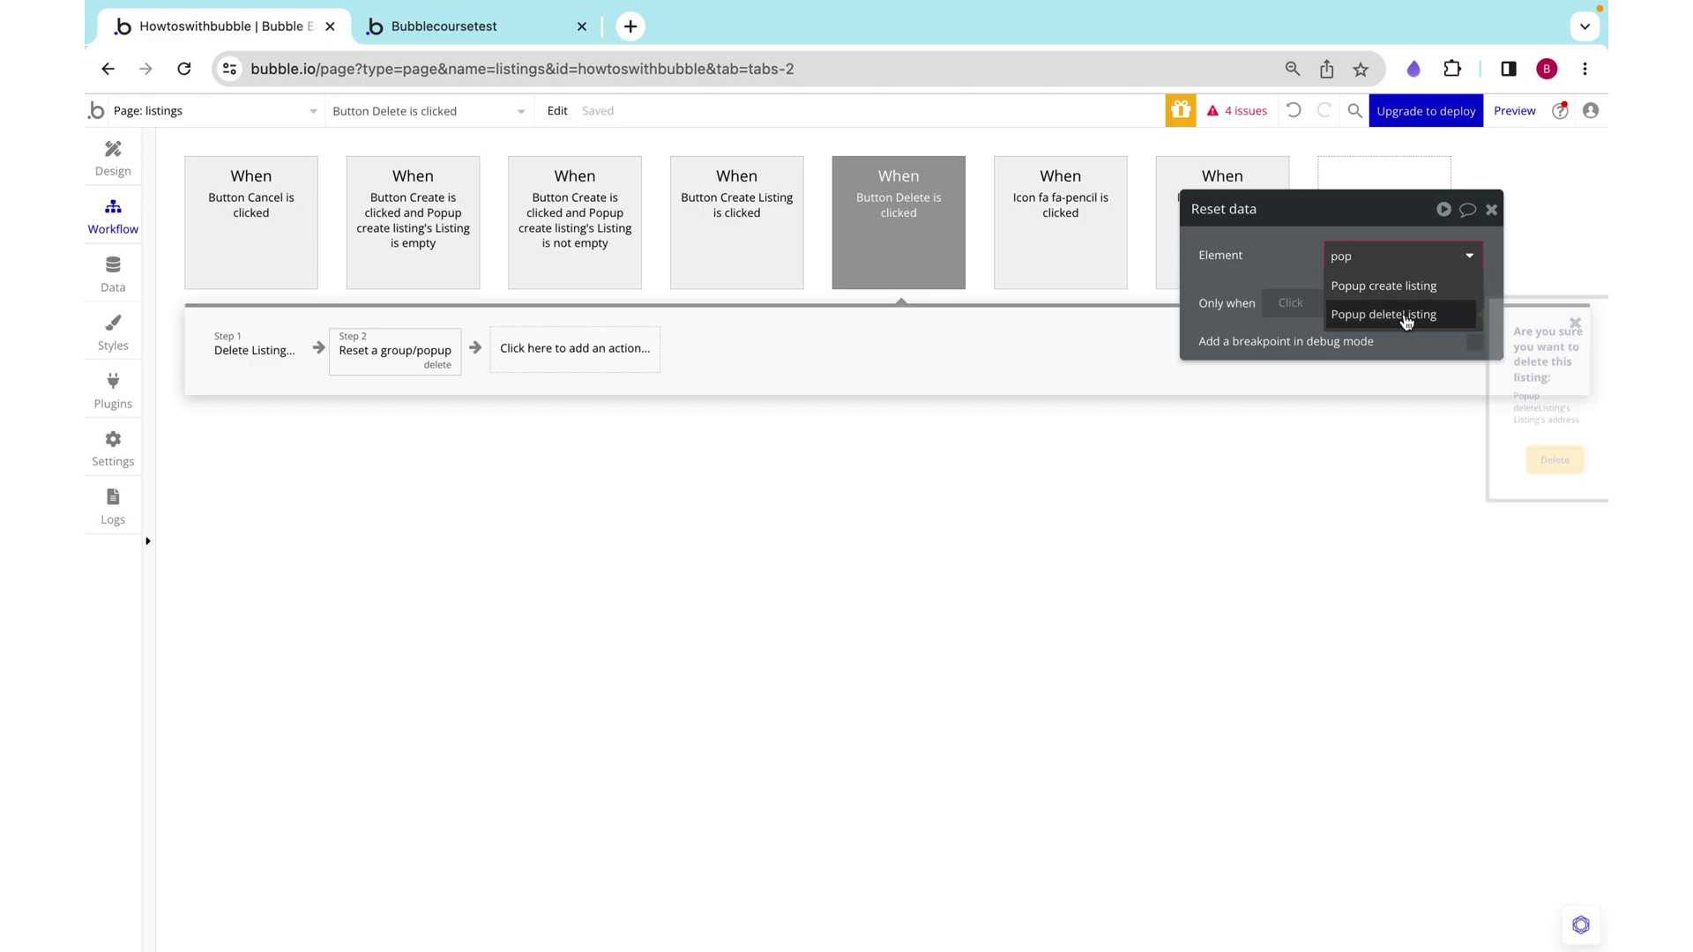
left_click(1383, 314)
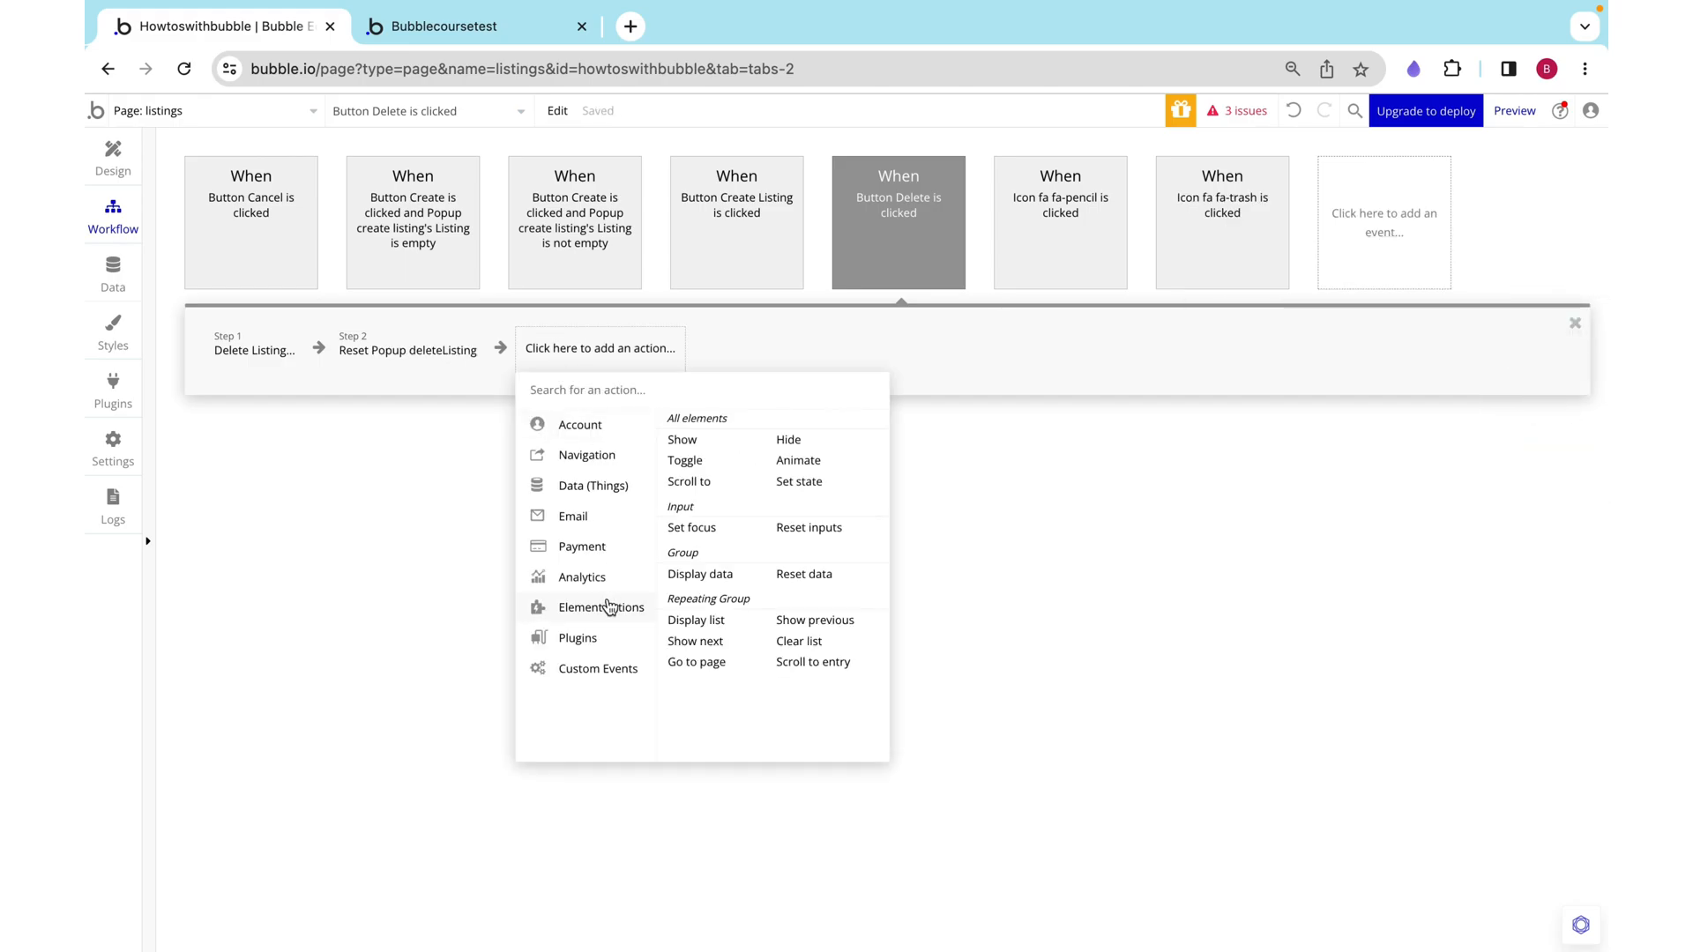
left_click(786, 439)
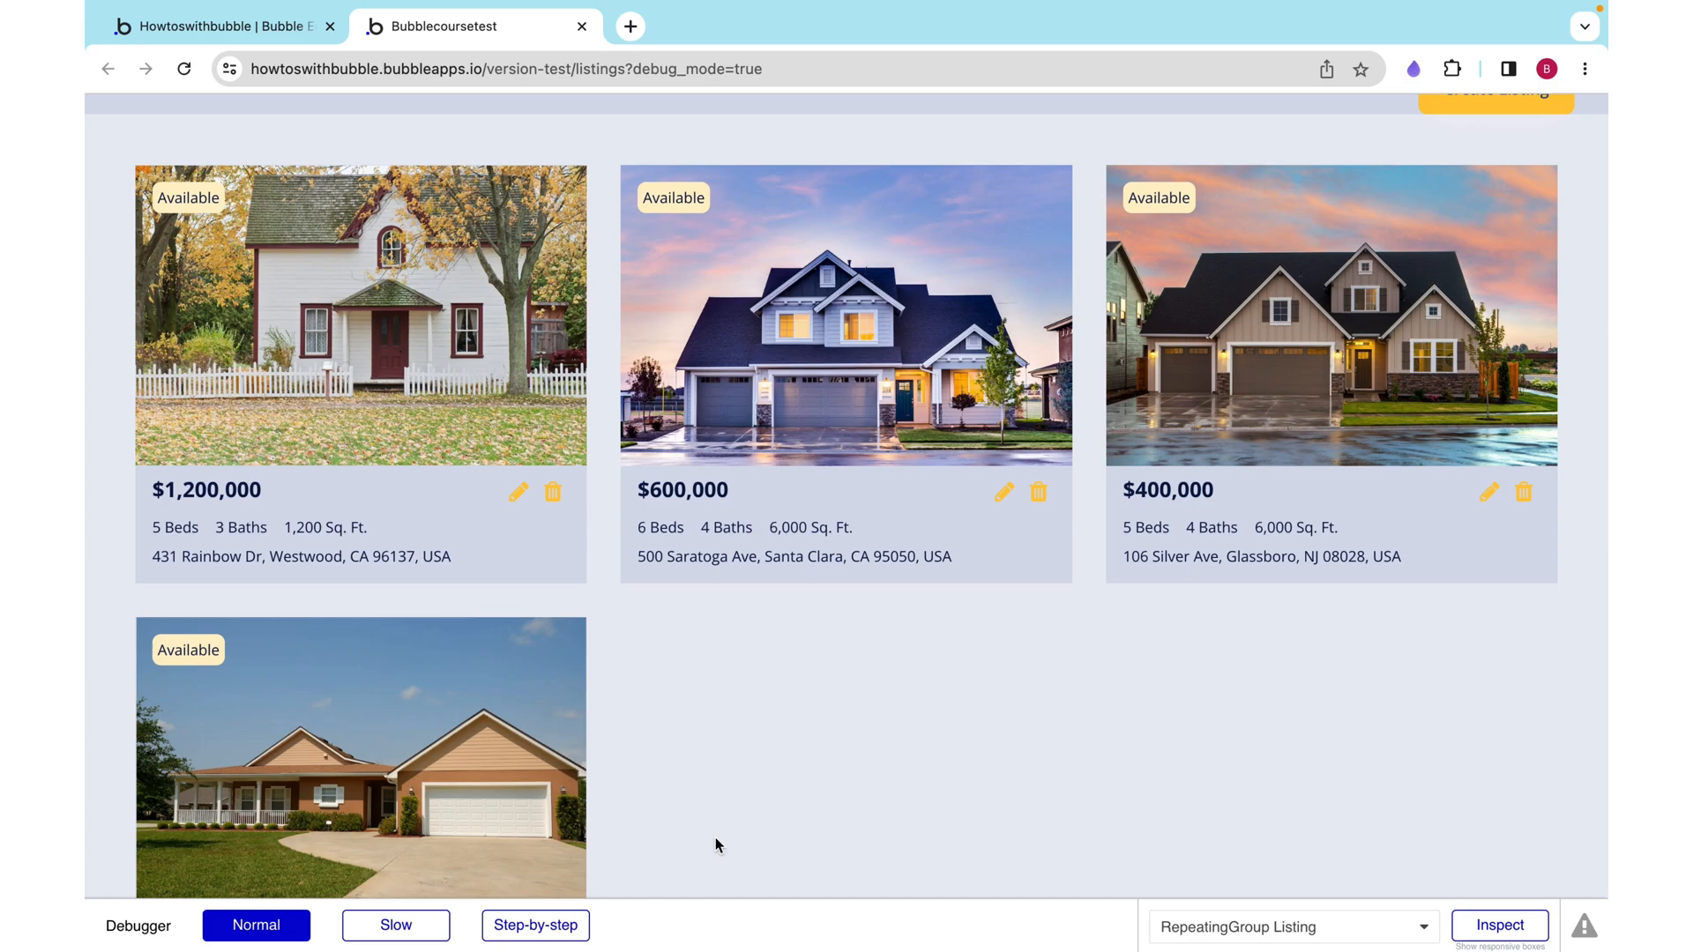
mouse_move(529, 331)
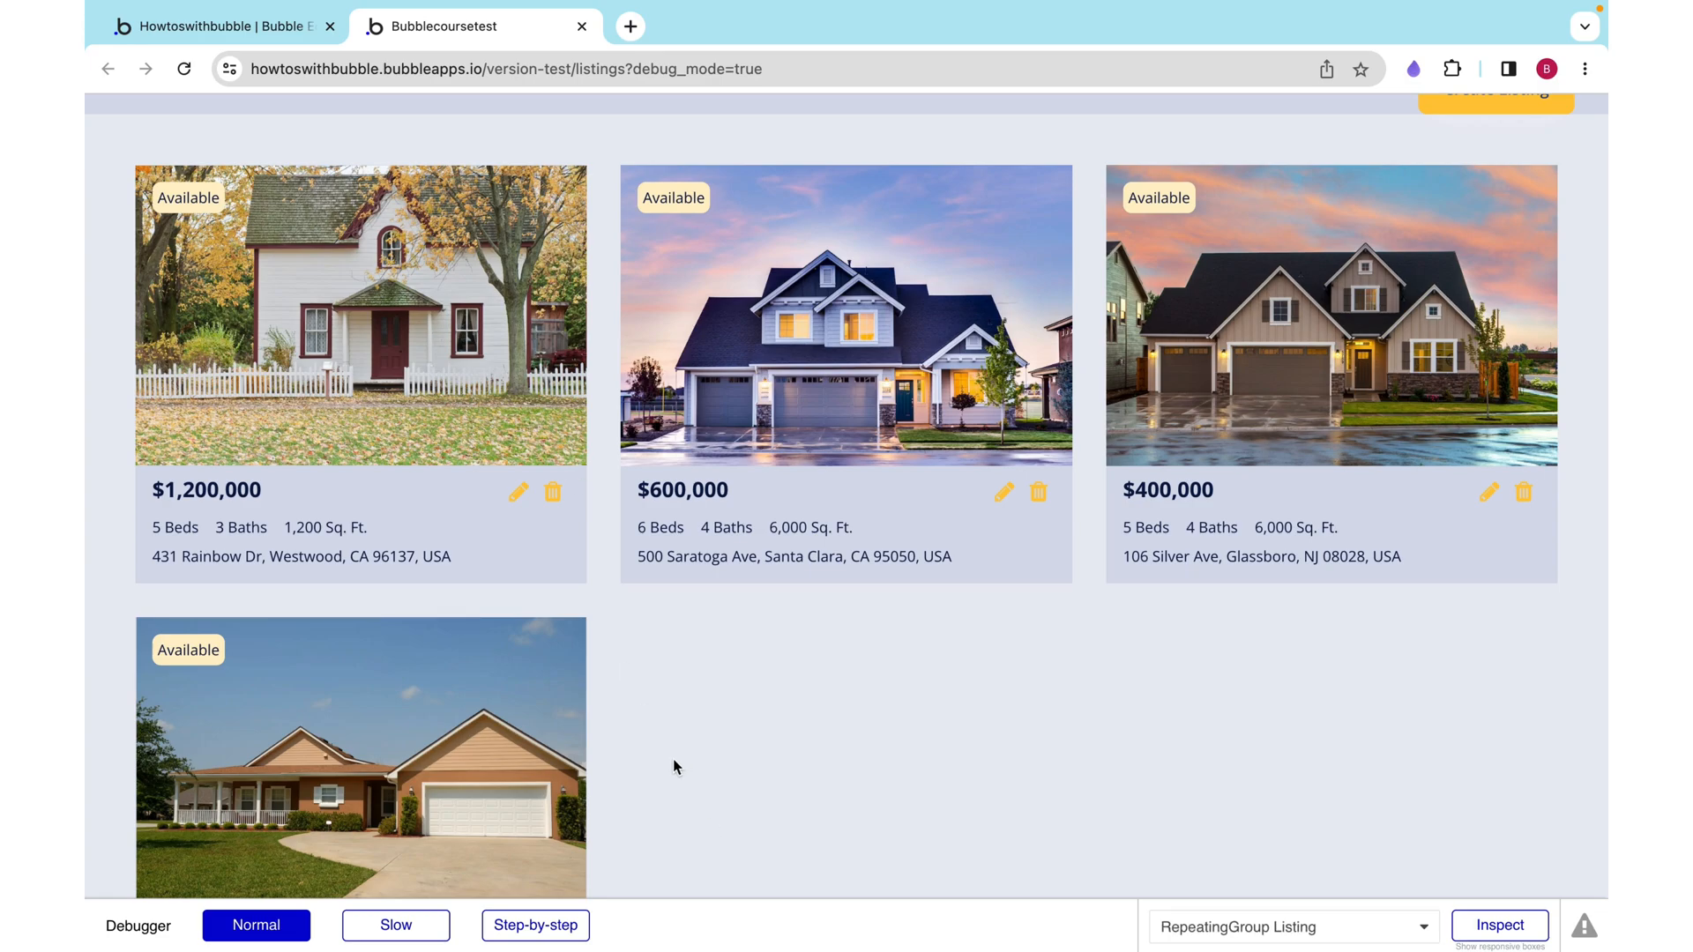
mouse_move(836, 686)
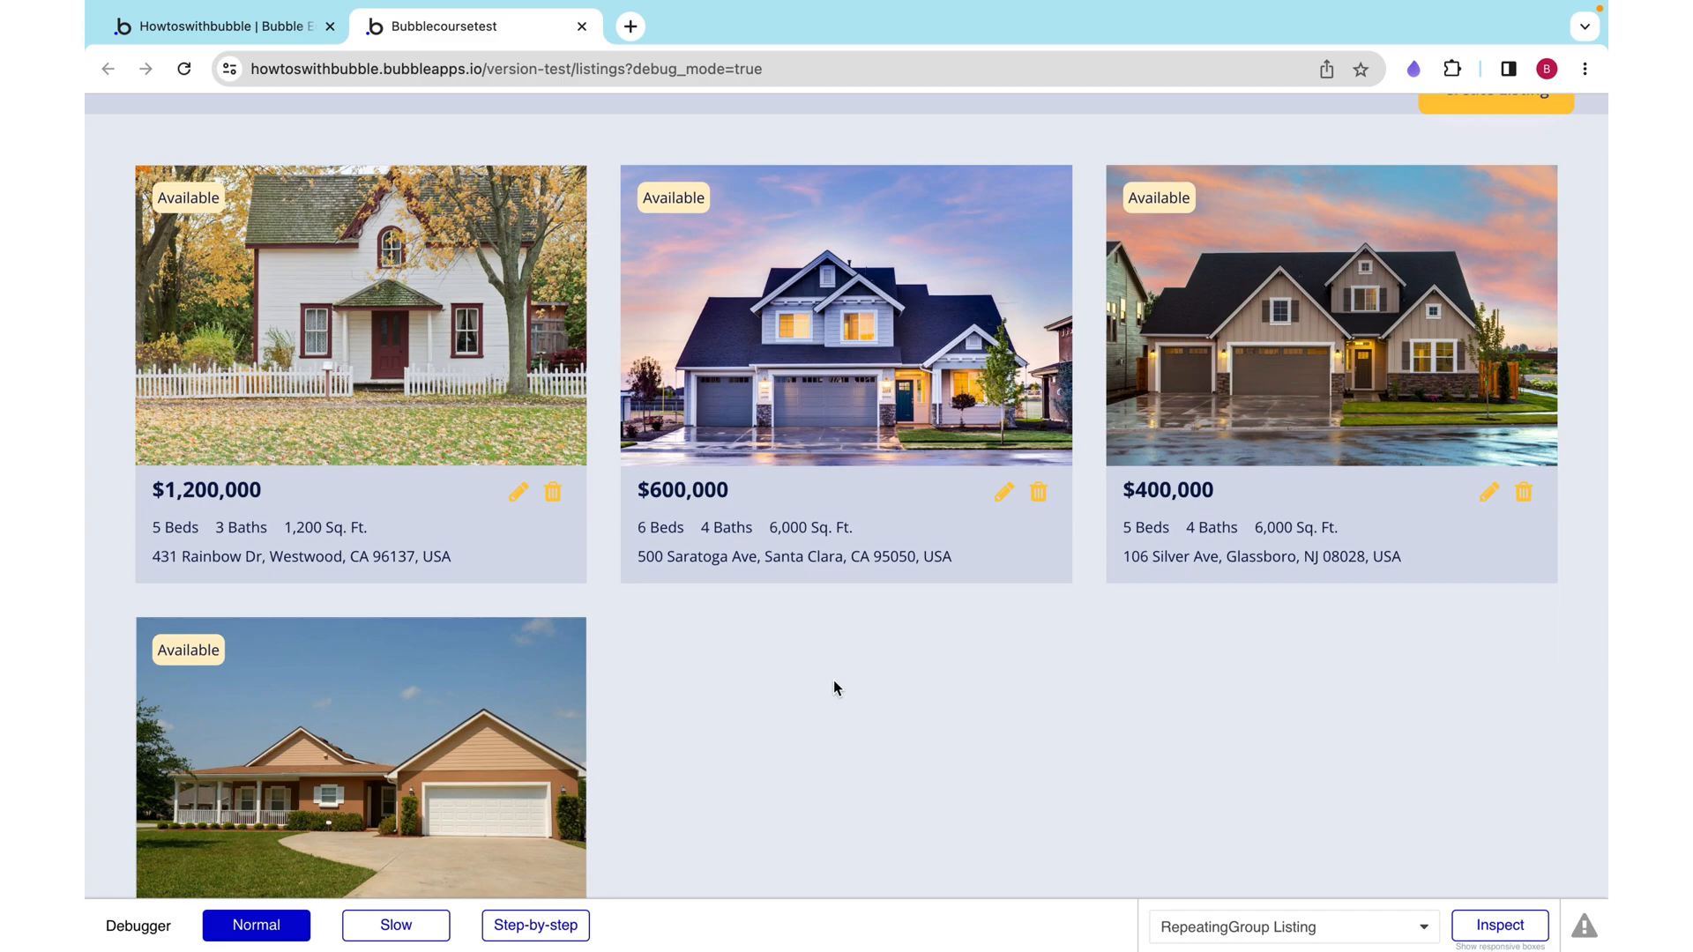
mouse_move(825, 652)
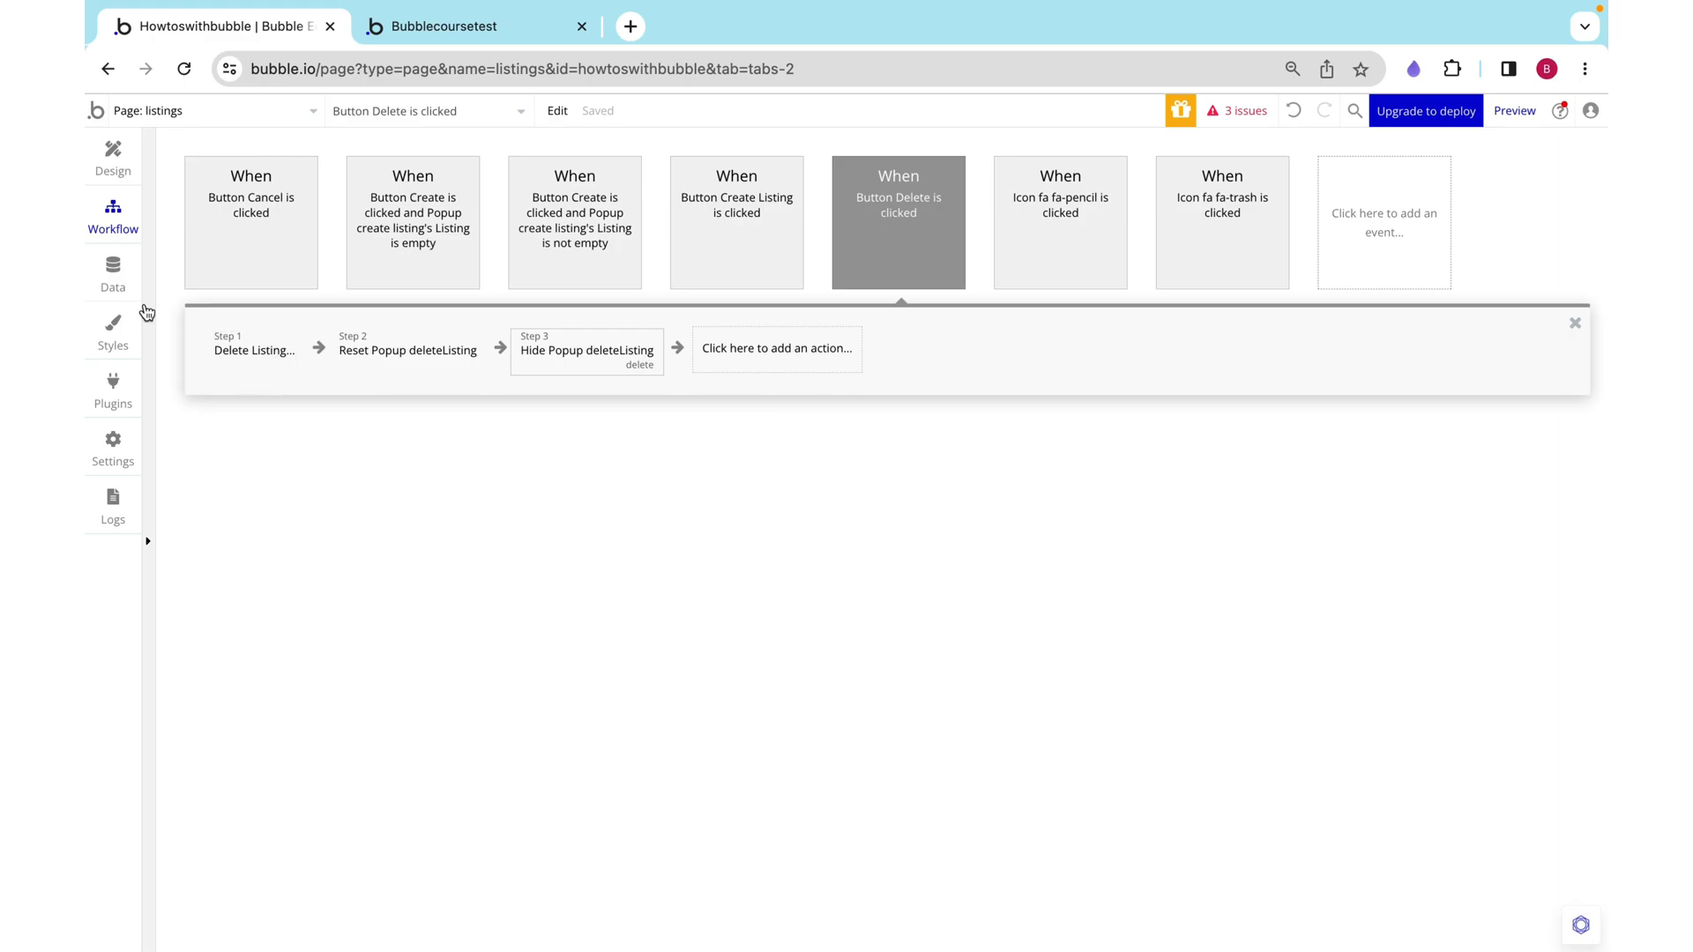
Step: Check the Listing data type's active field, then return to the Delete button workflow
left_click(113, 274)
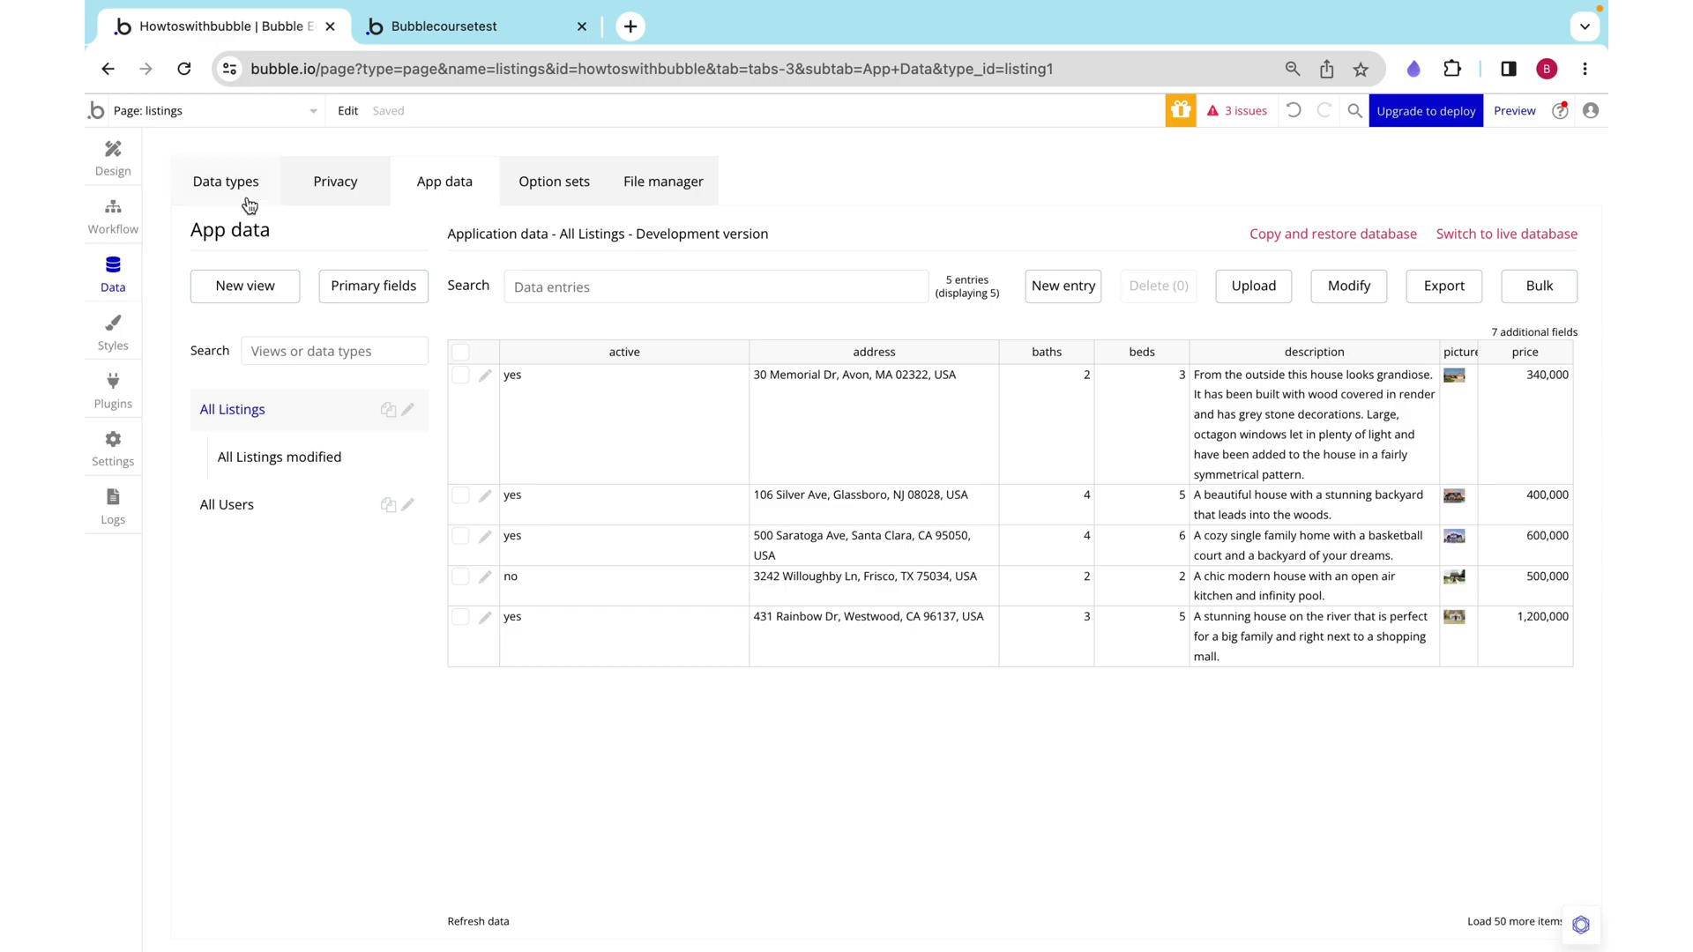
left_click(226, 182)
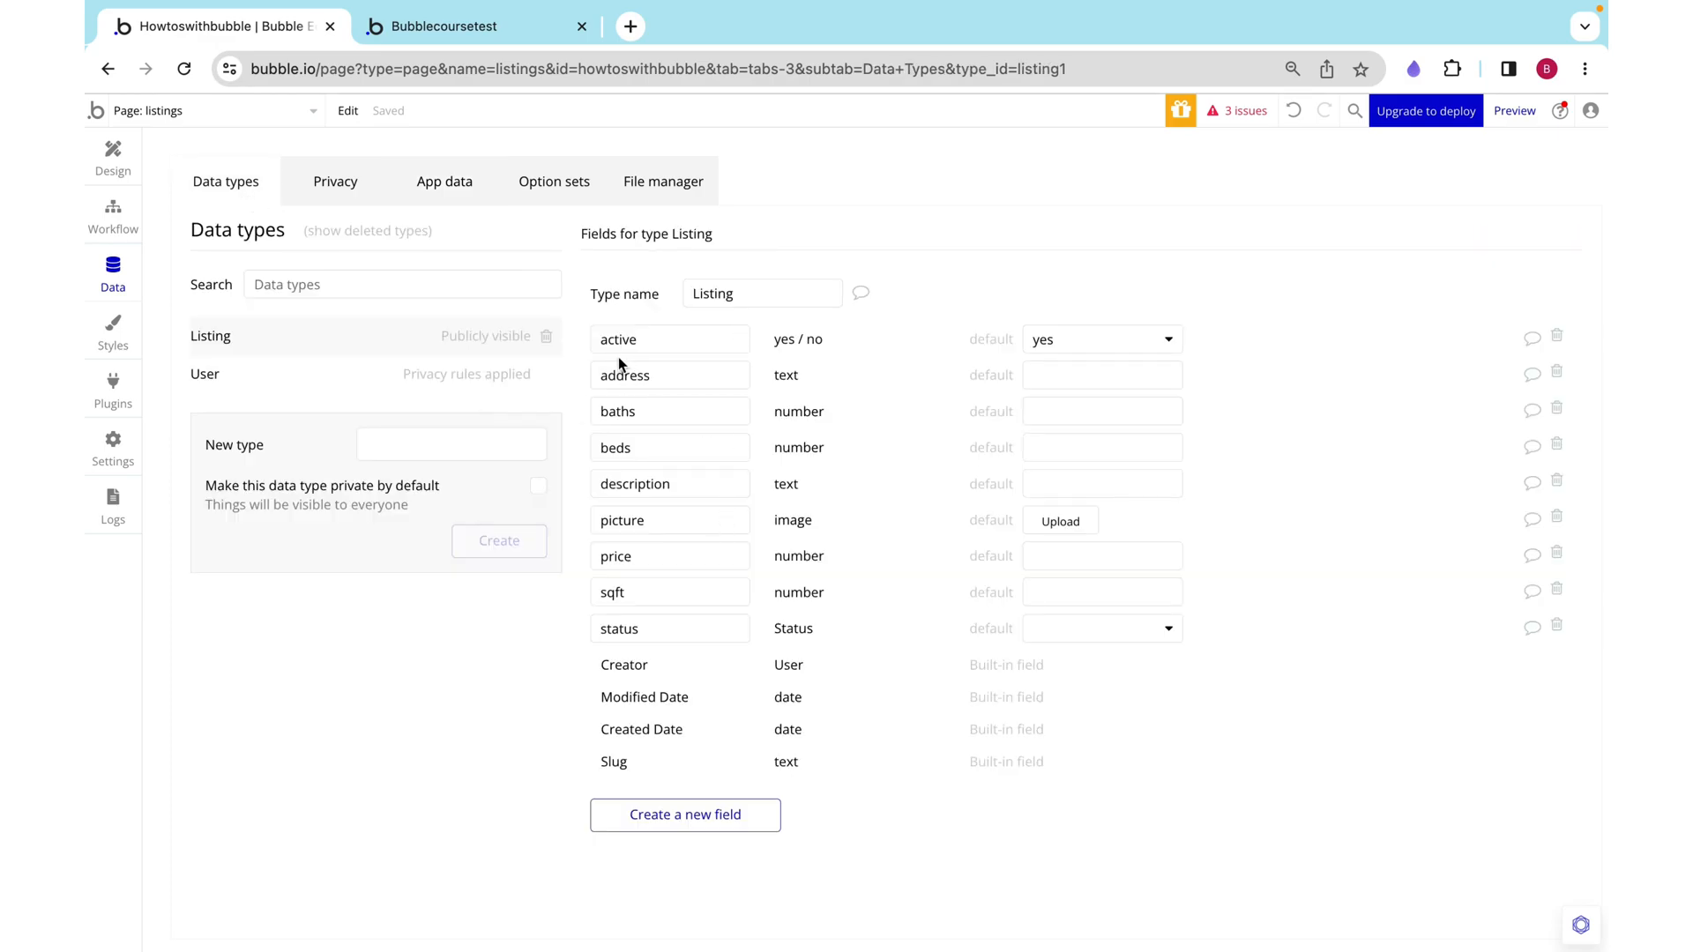
double_click(617, 341)
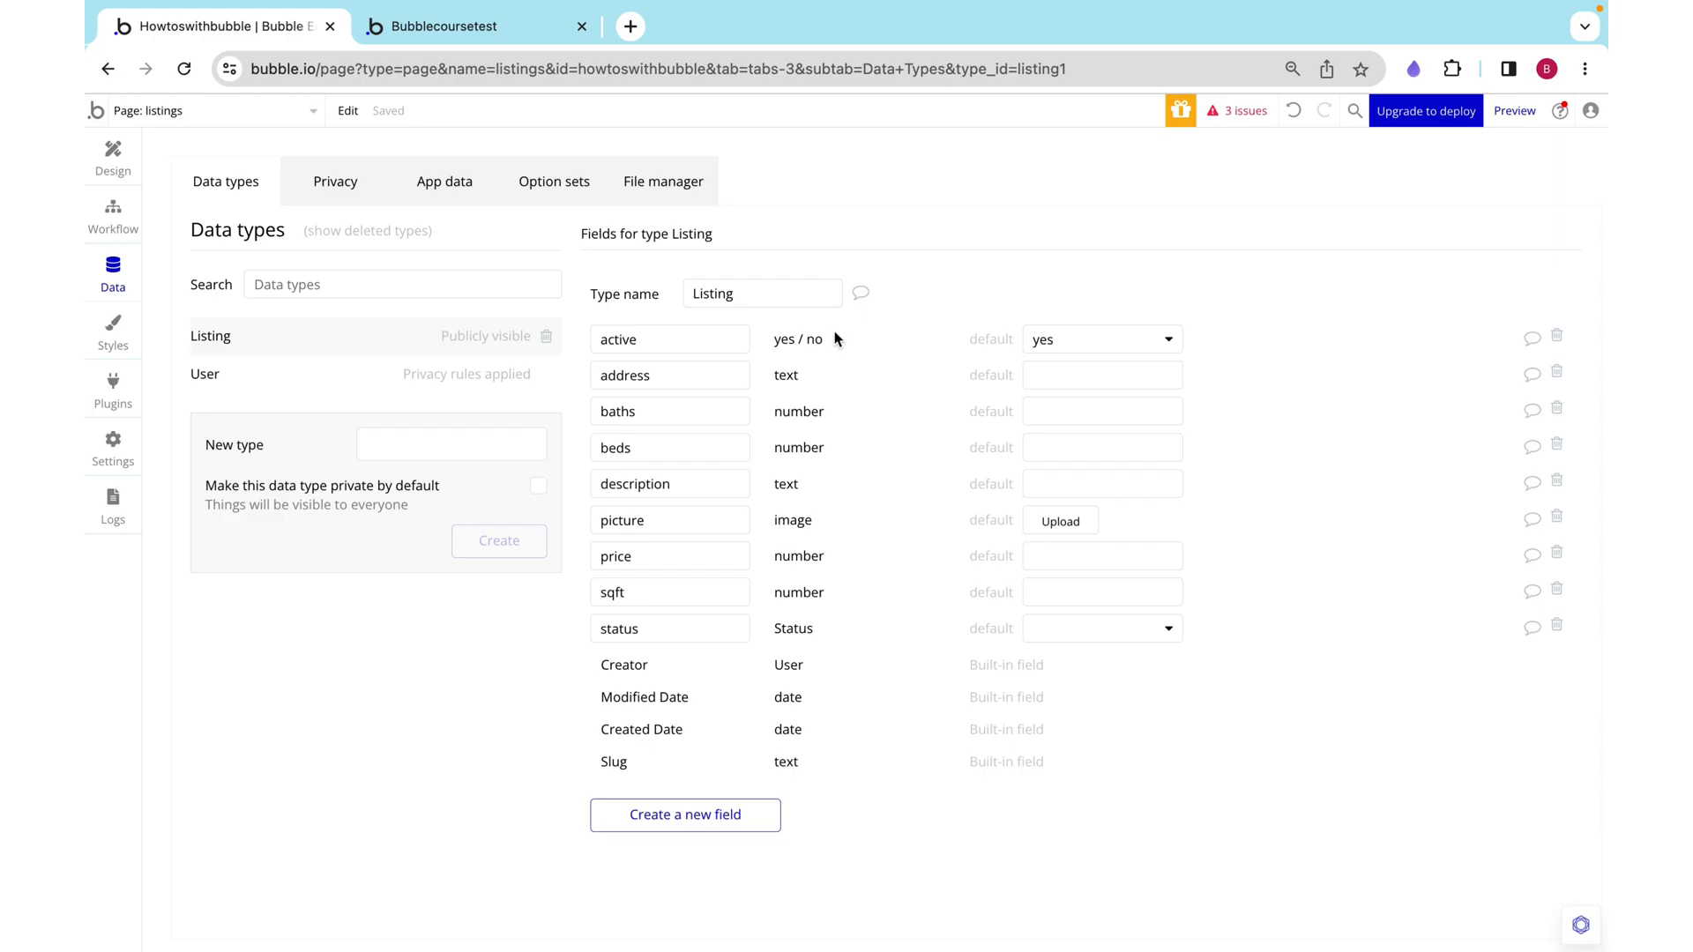
left_click(112, 212)
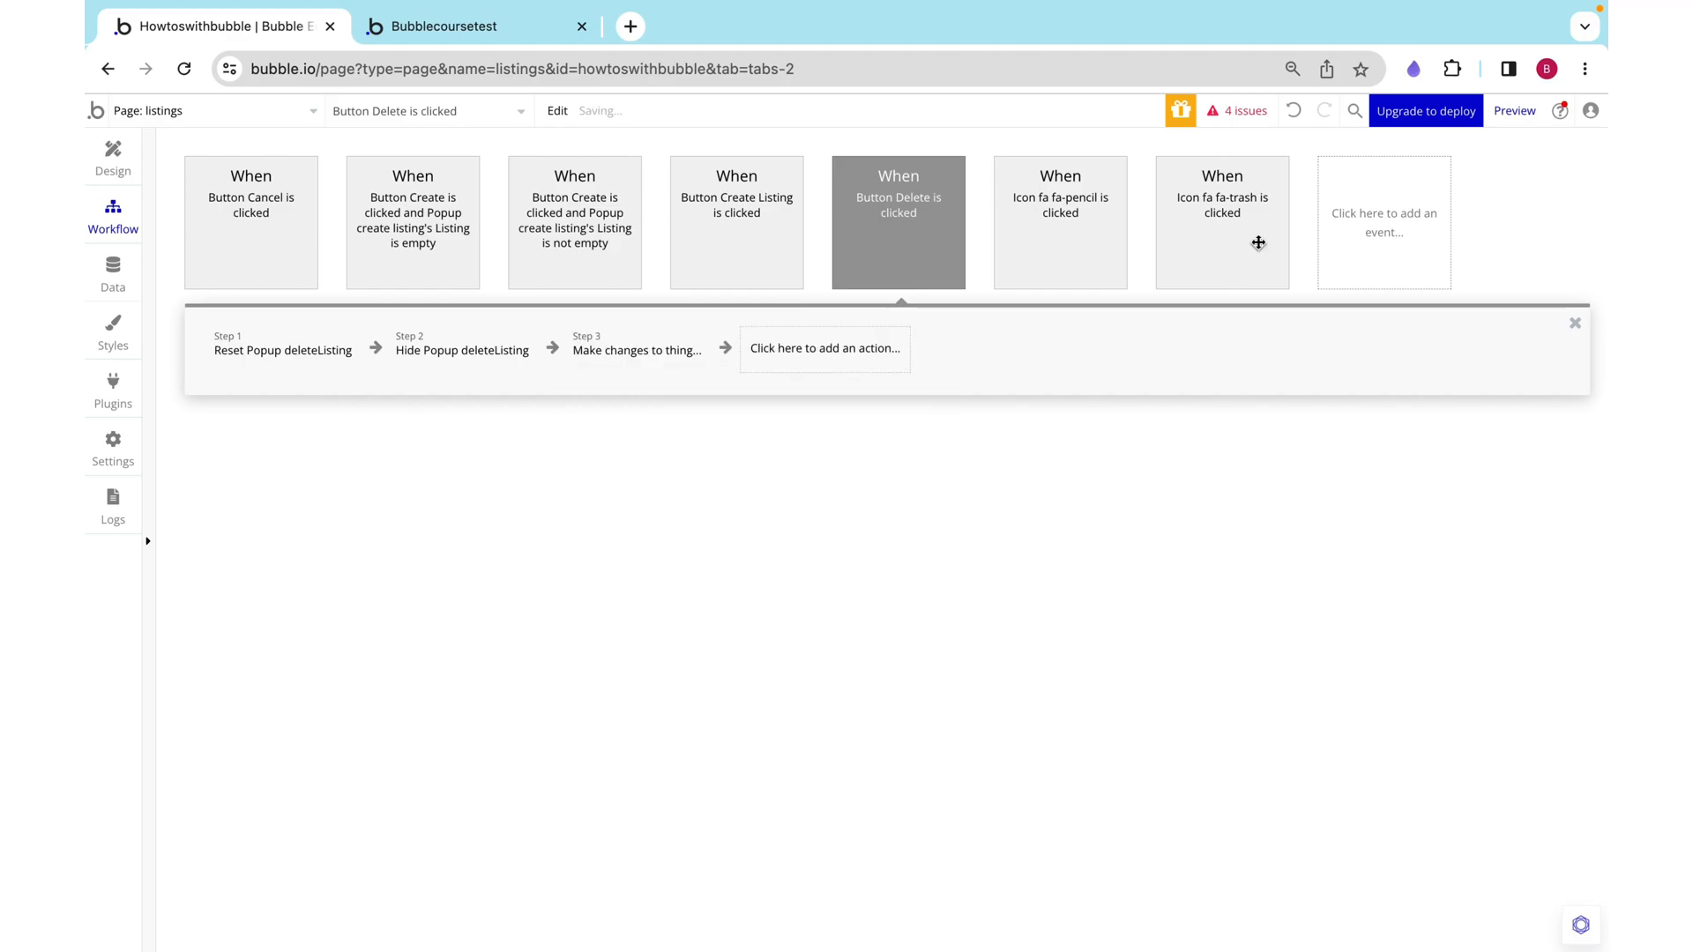
Step: Make changes to Parent group's Listing setting active, moved to Step 1, then preview
left_click(636, 349)
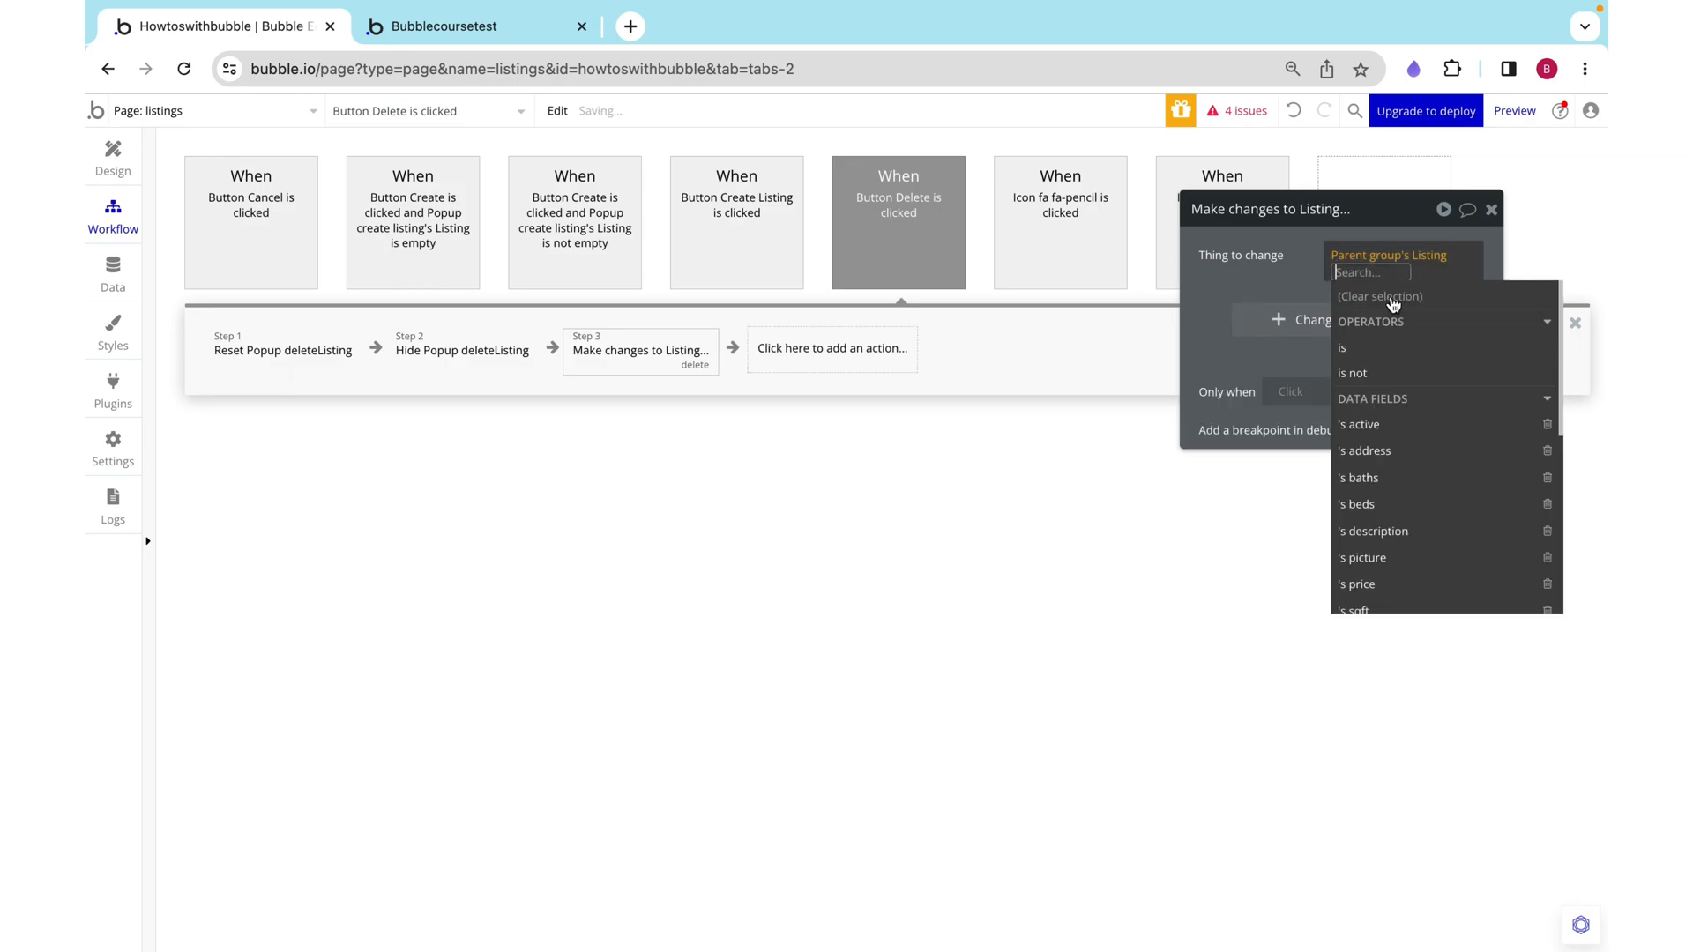
left_click(1388, 254)
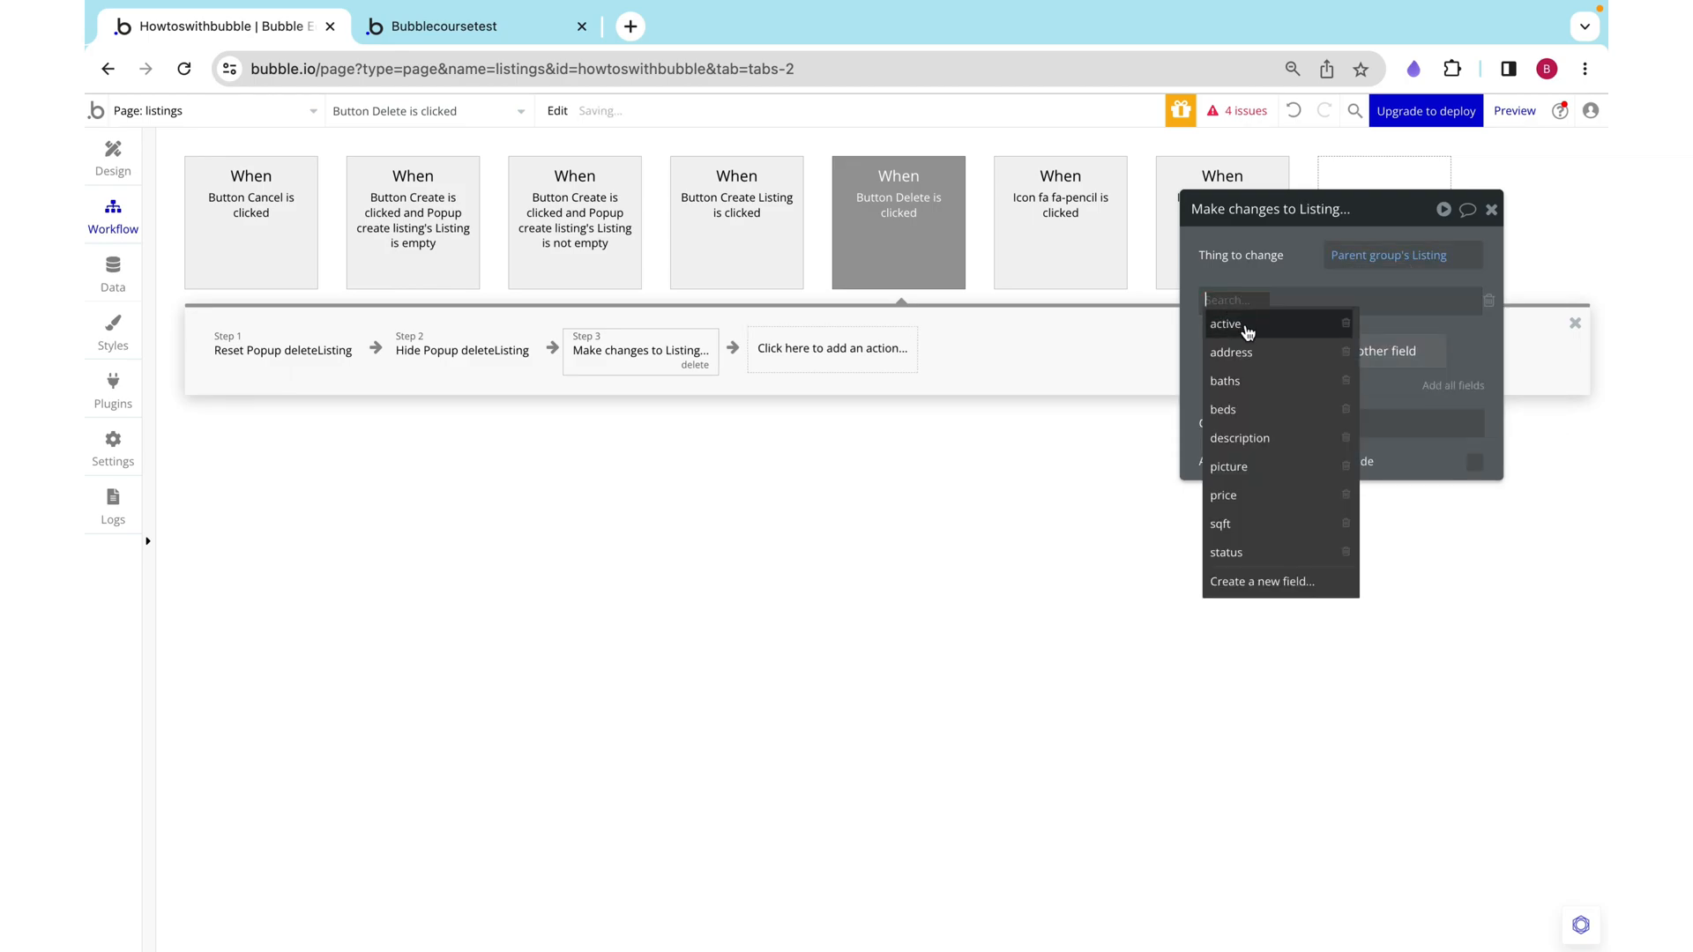
left_click(1224, 324)
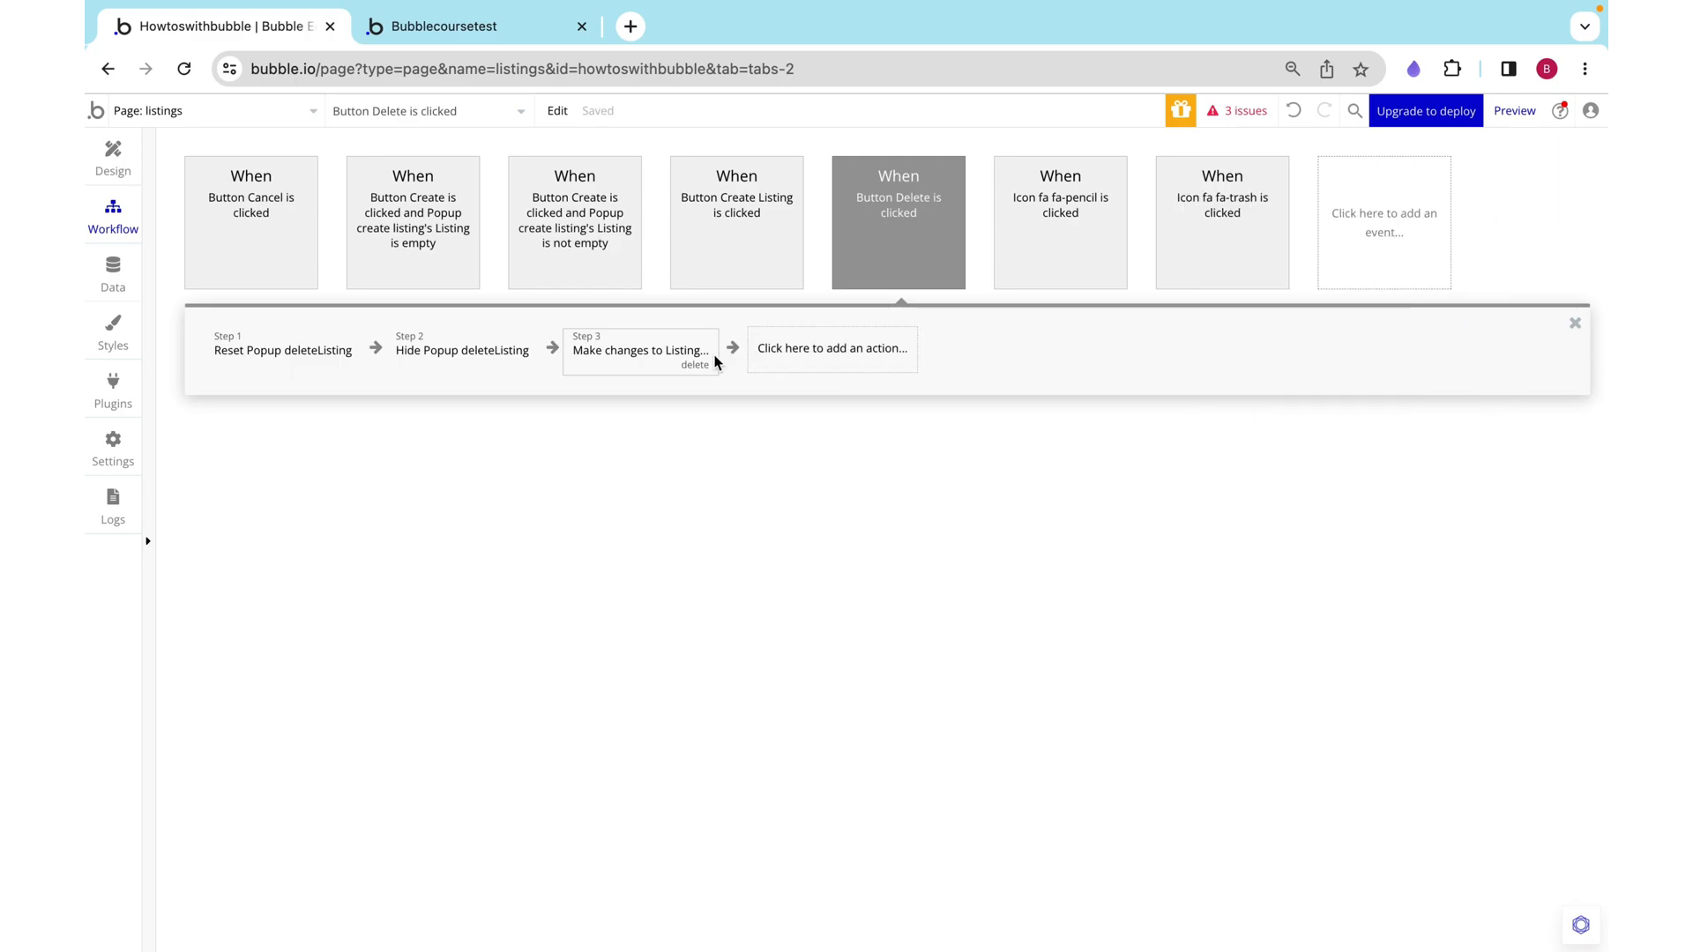
left_click_drag(638, 347, 280, 347)
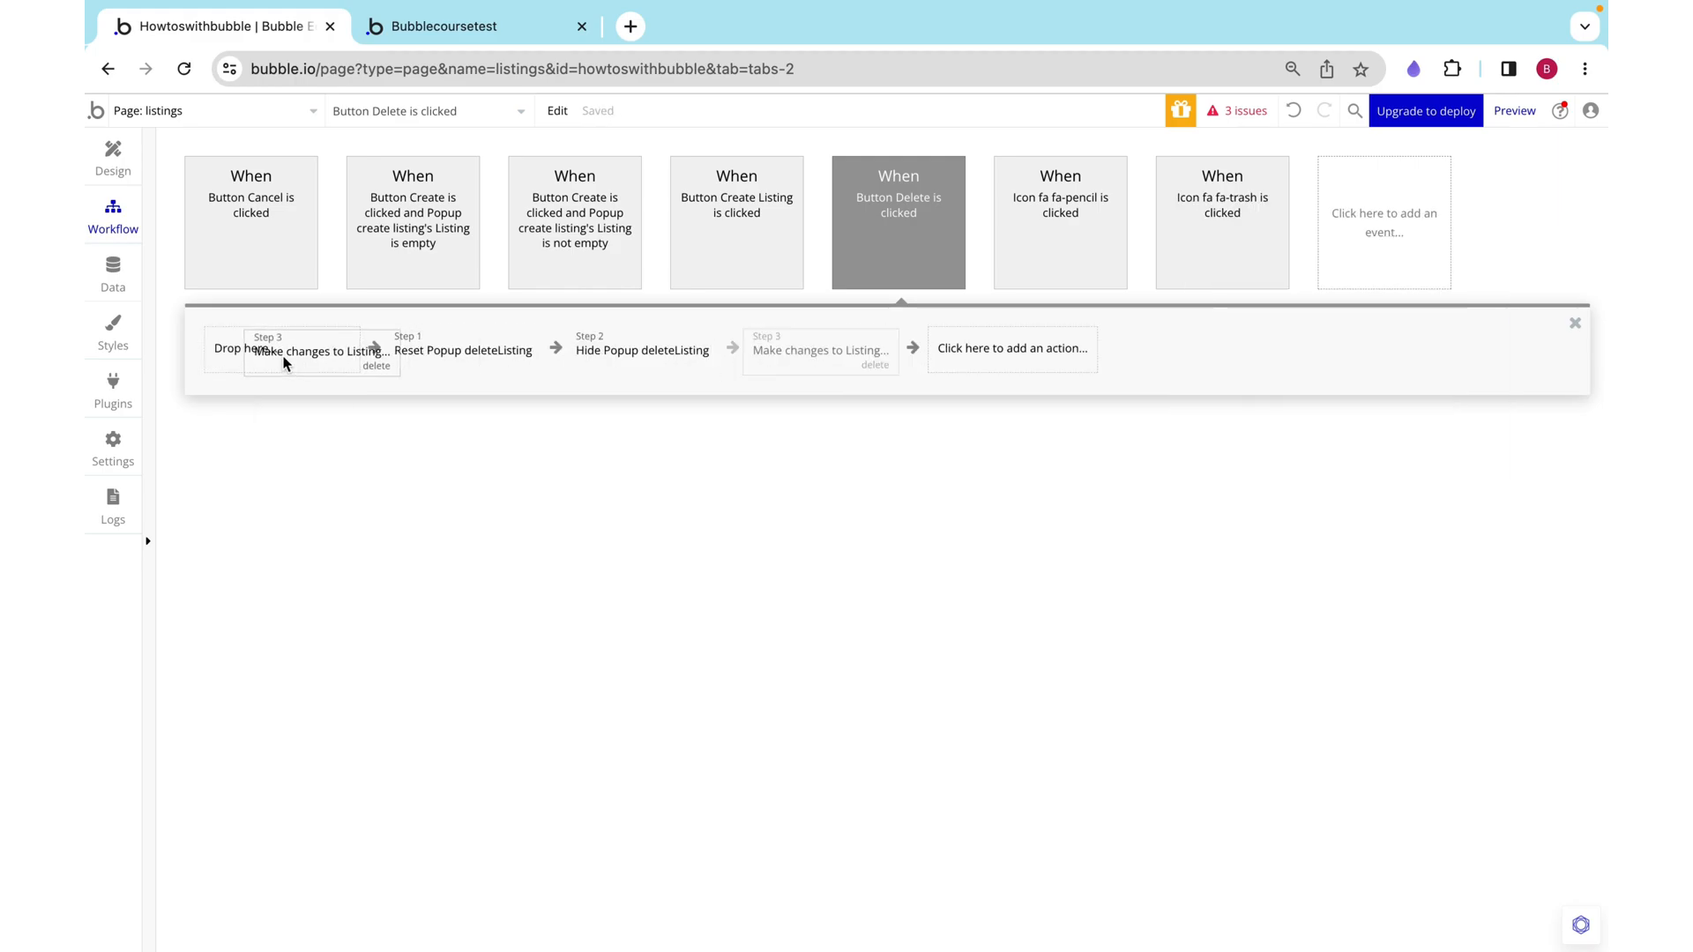
left_click(434, 25)
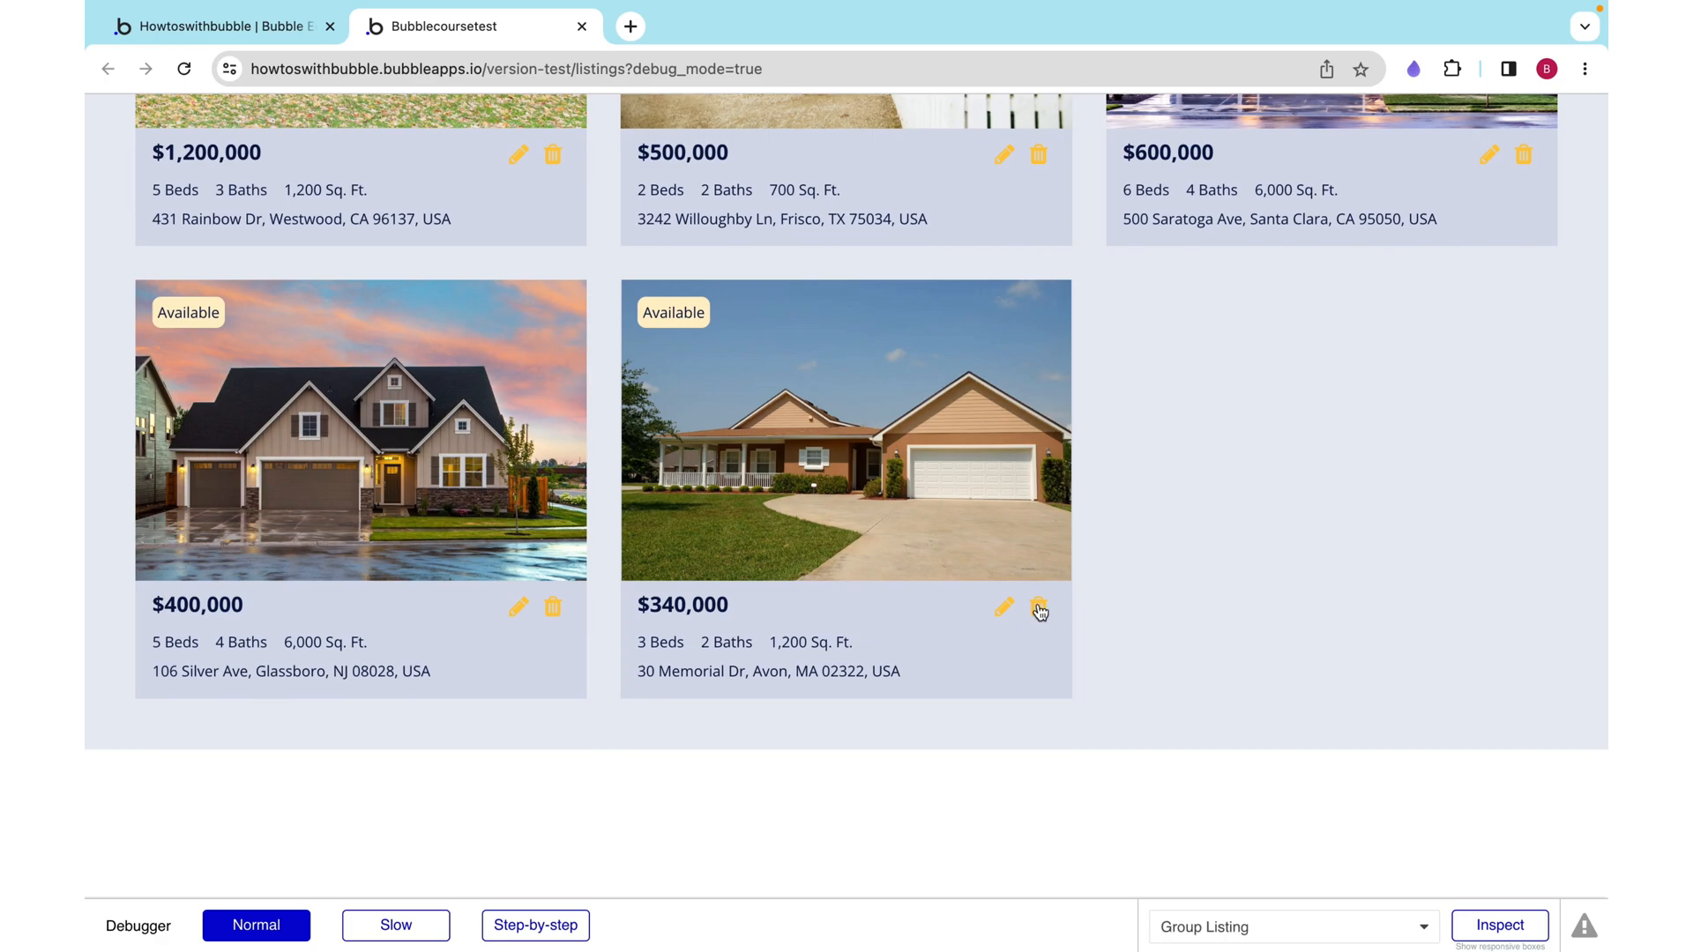
Step: Soft-delete 30 Memorial Dr in preview, then select the listings repeating group in Design
left_click(1037, 606)
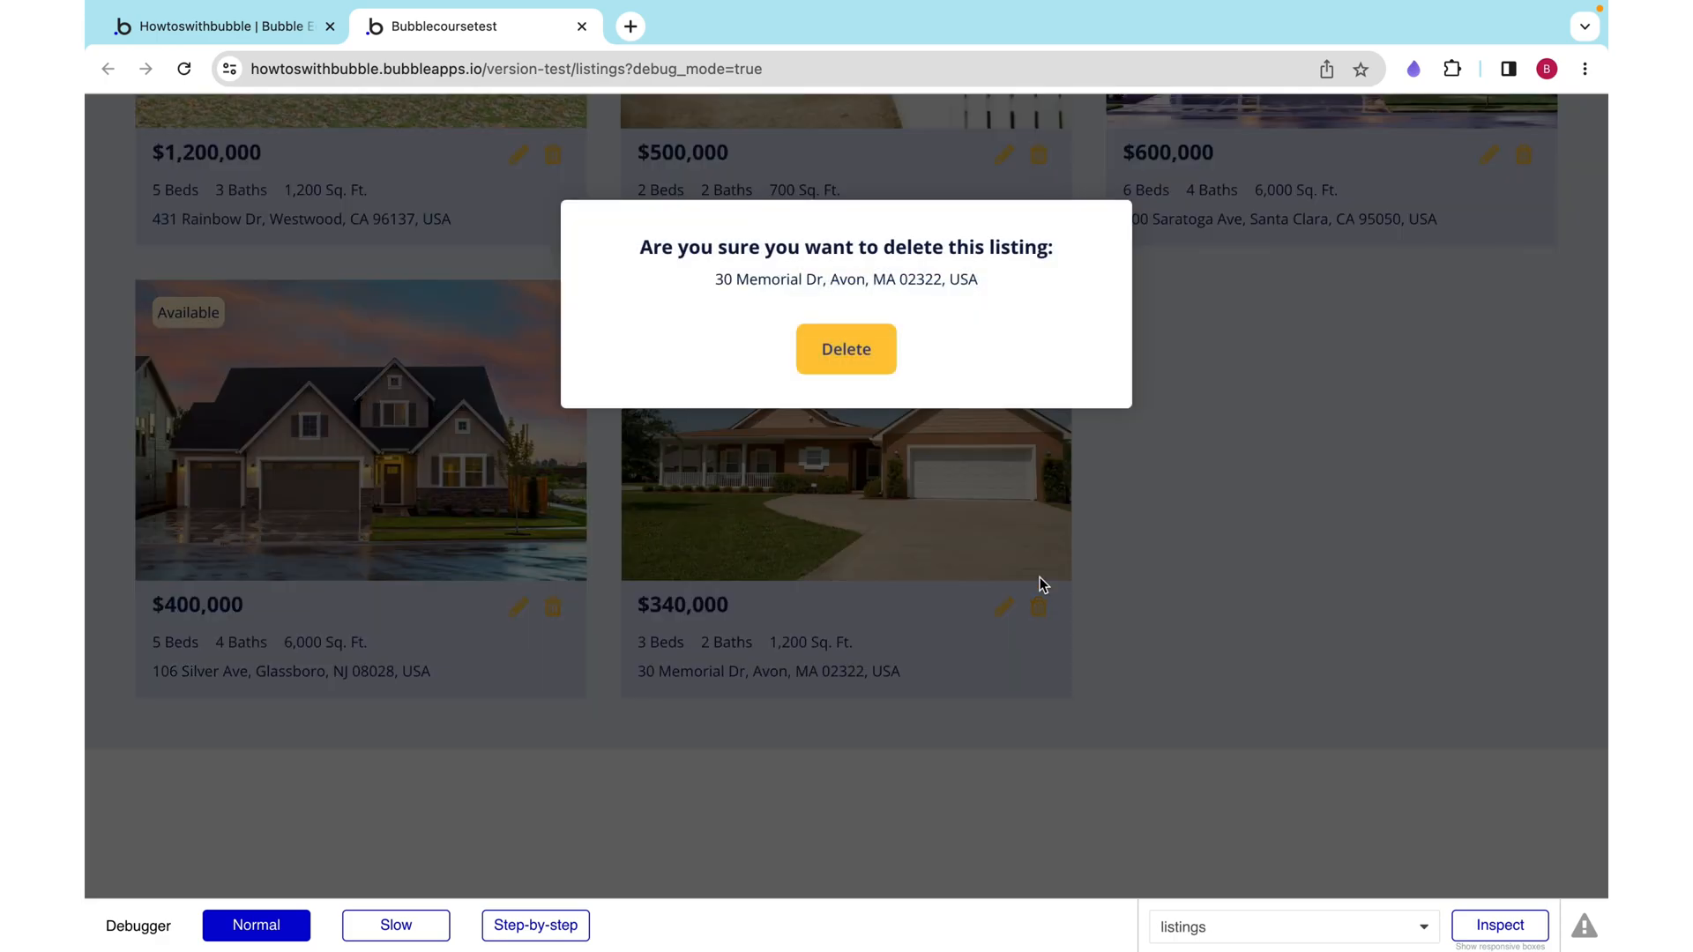
left_click(847, 349)
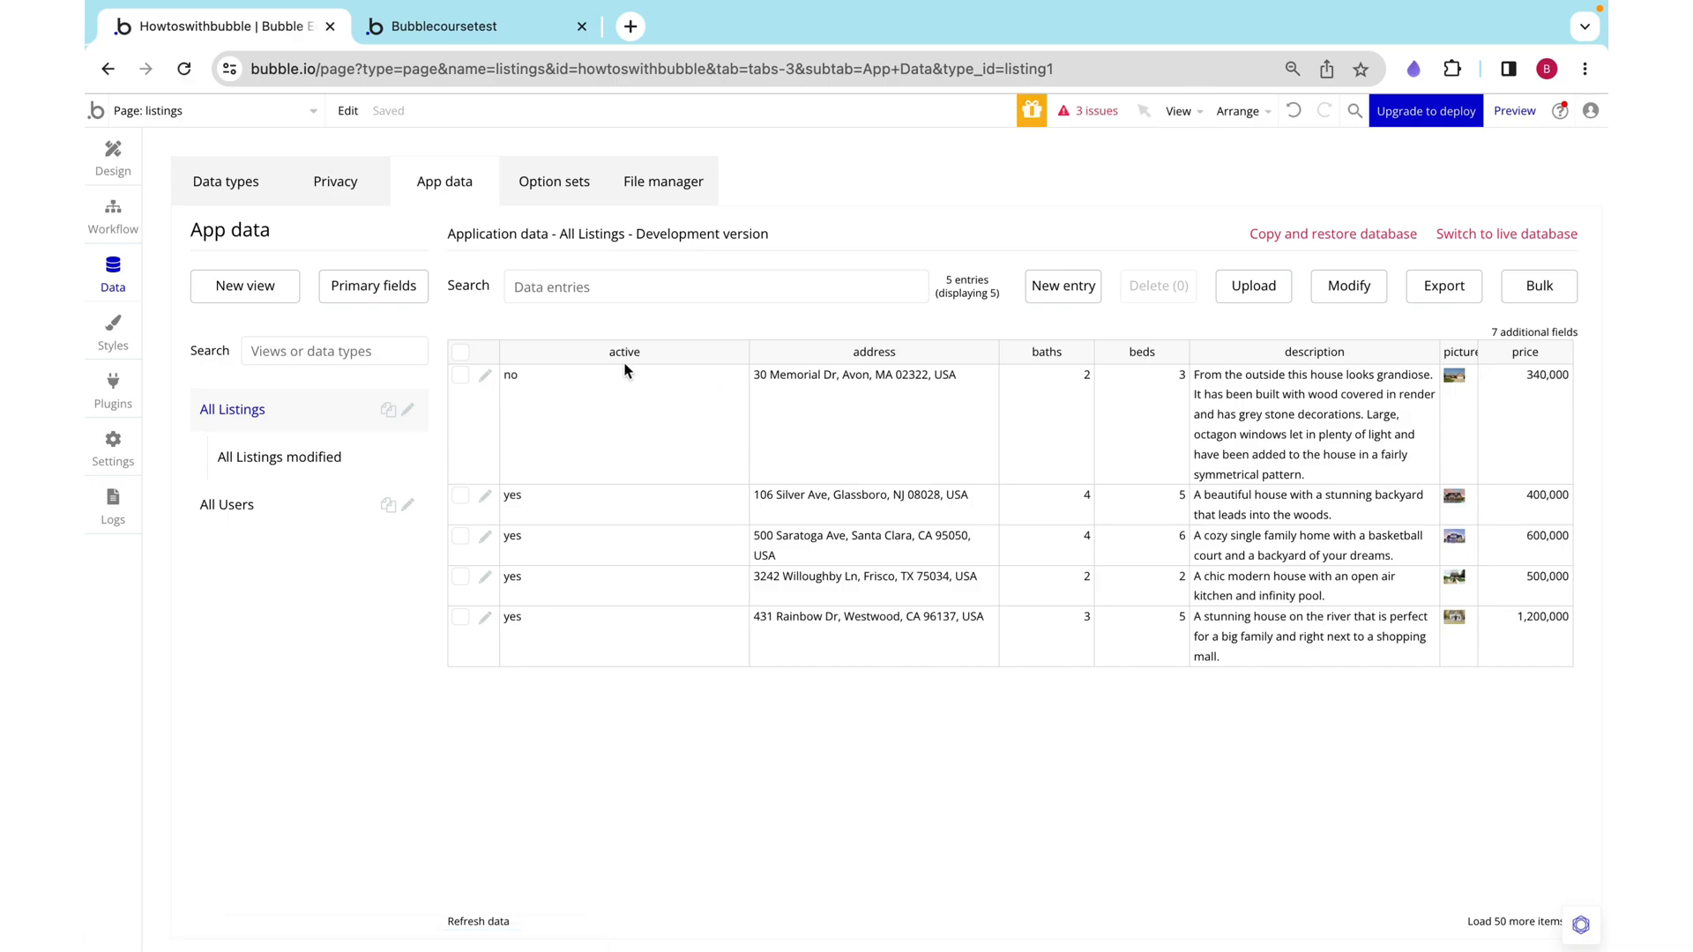
left_click(113, 151)
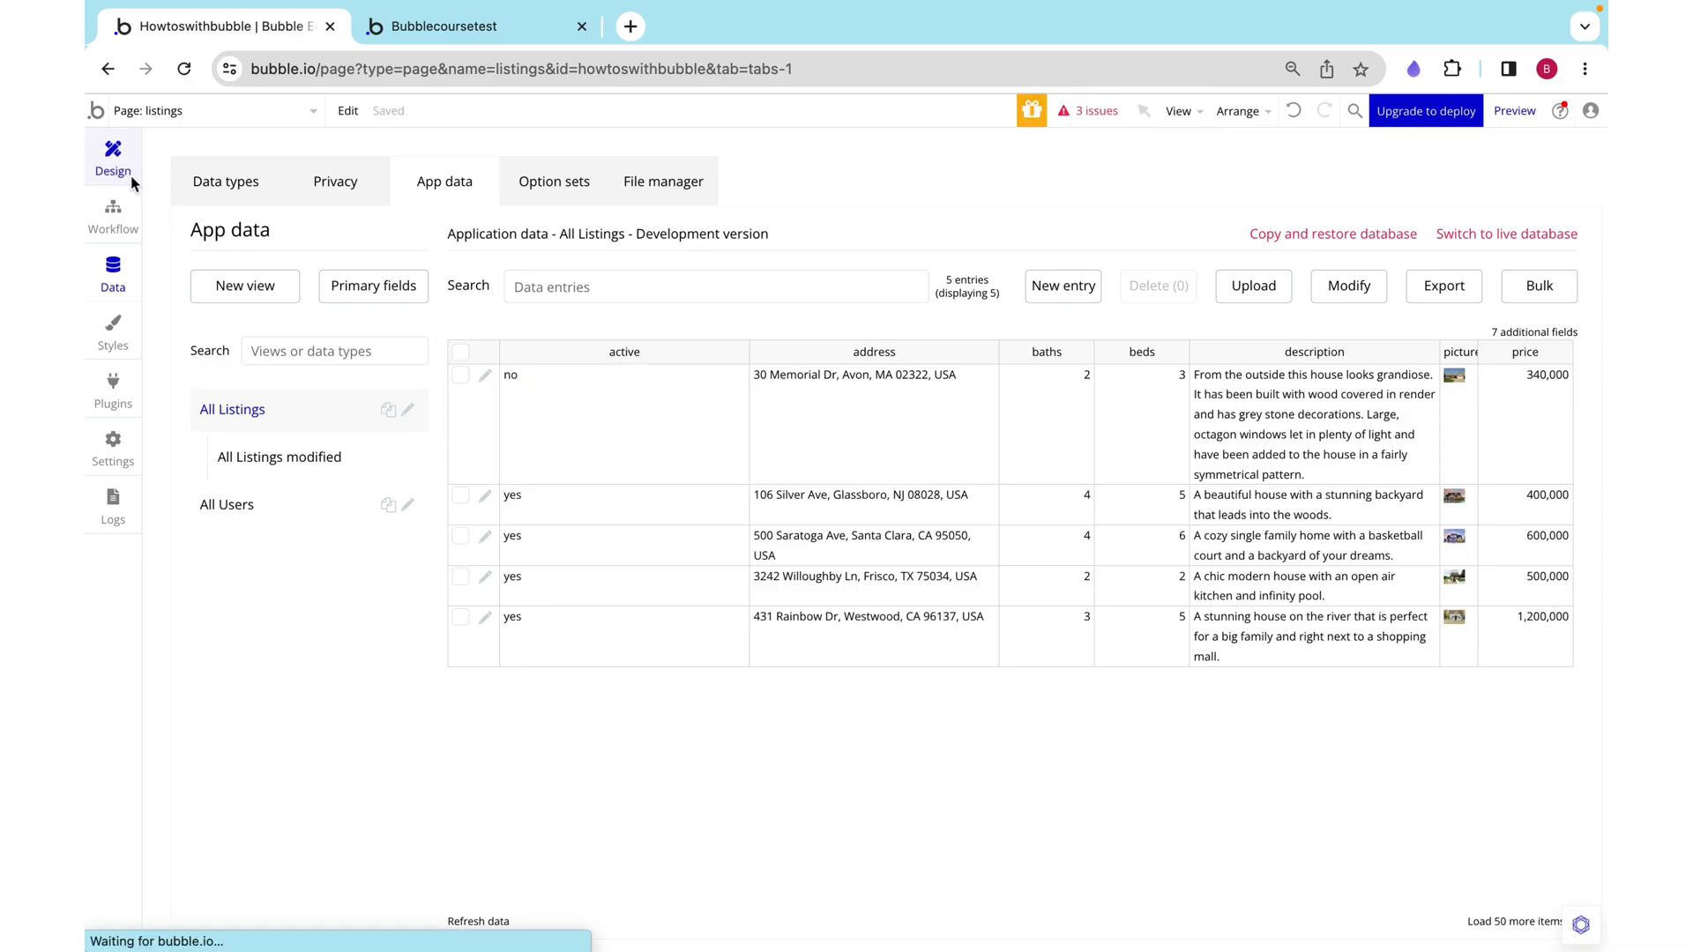
left_click(113, 159)
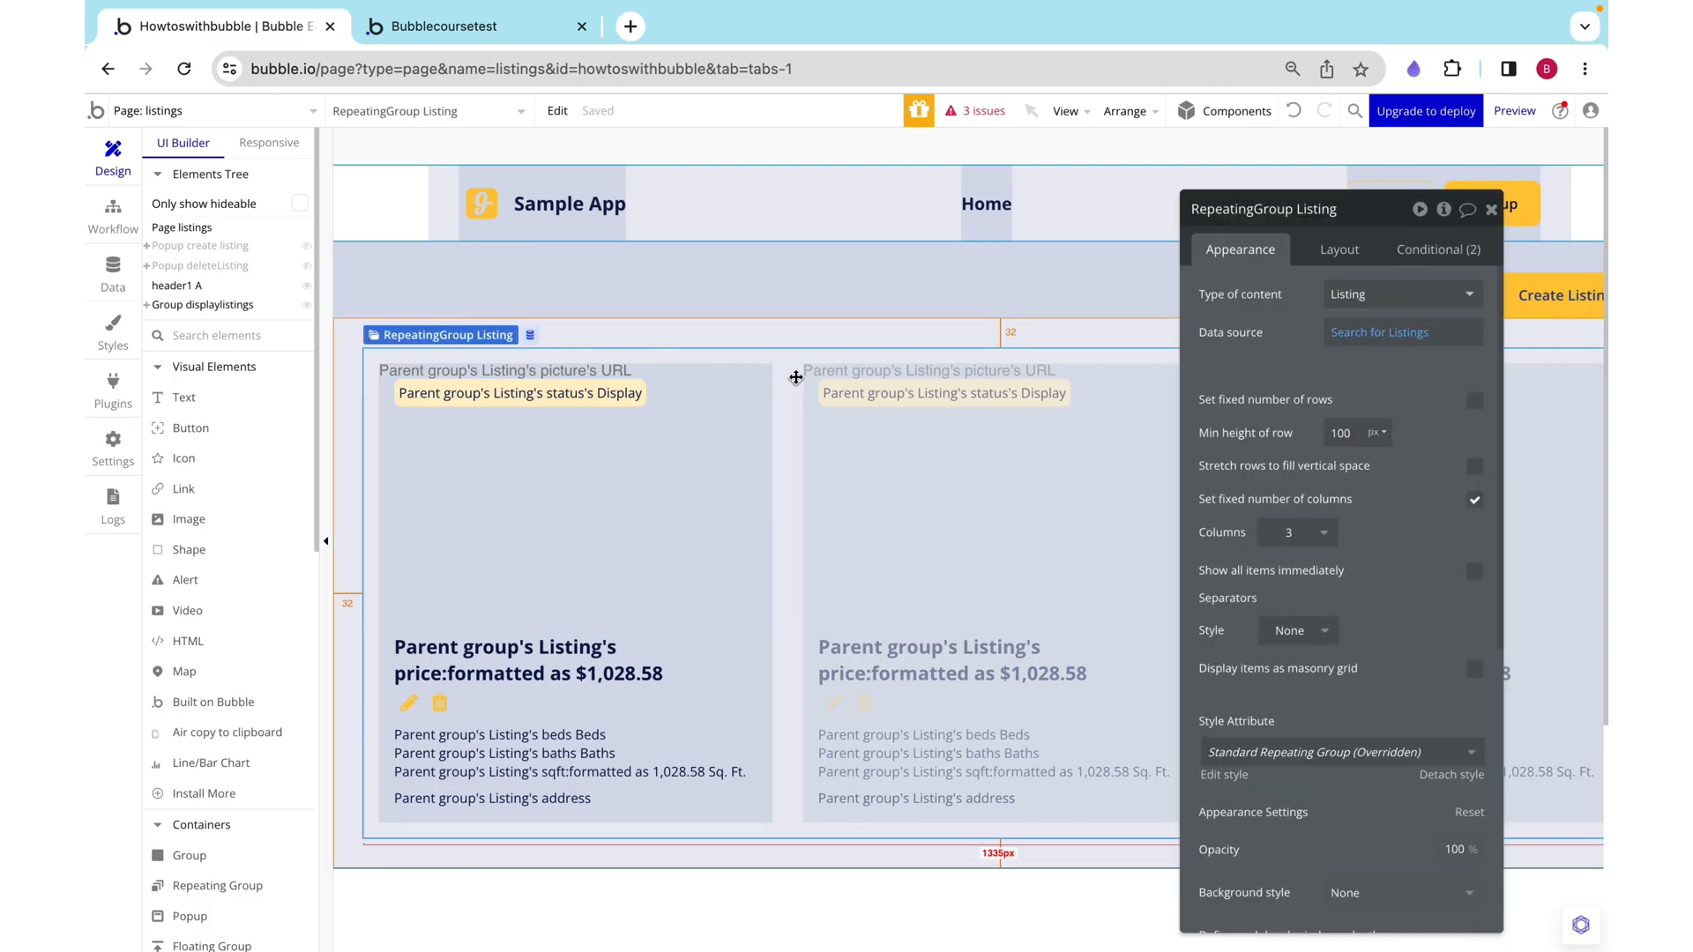
Step: Constrain Search for Listings to active = "yes" and reload the preview page
left_click(1400, 332)
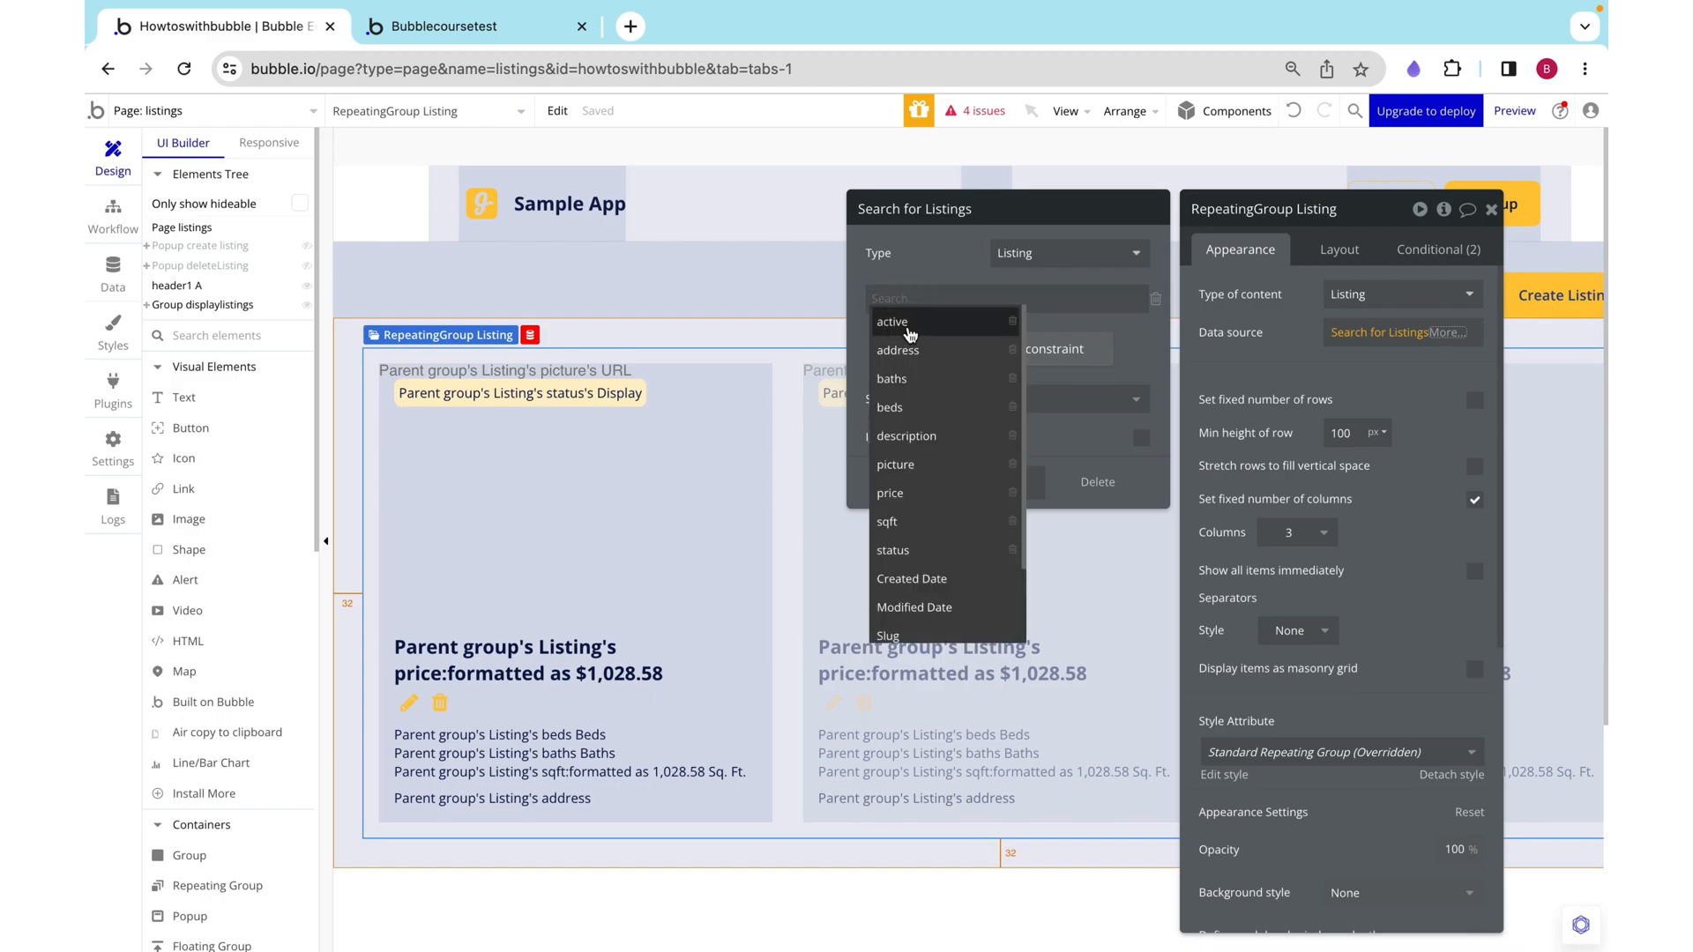
left_click(891, 321)
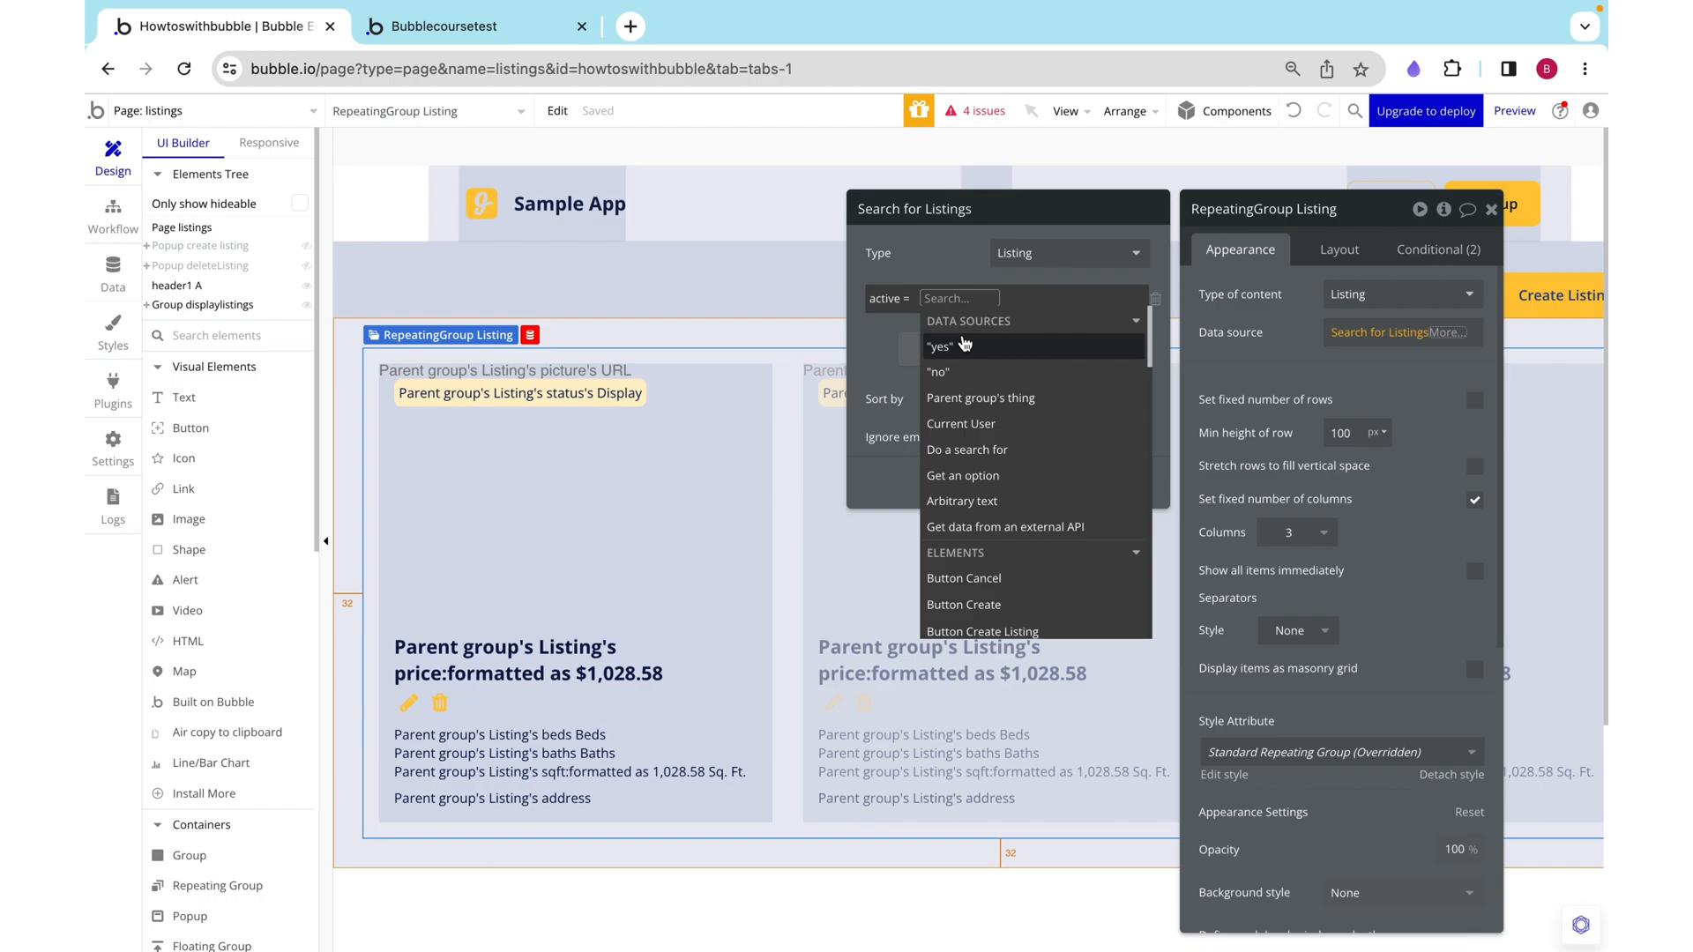
left_click(938, 346)
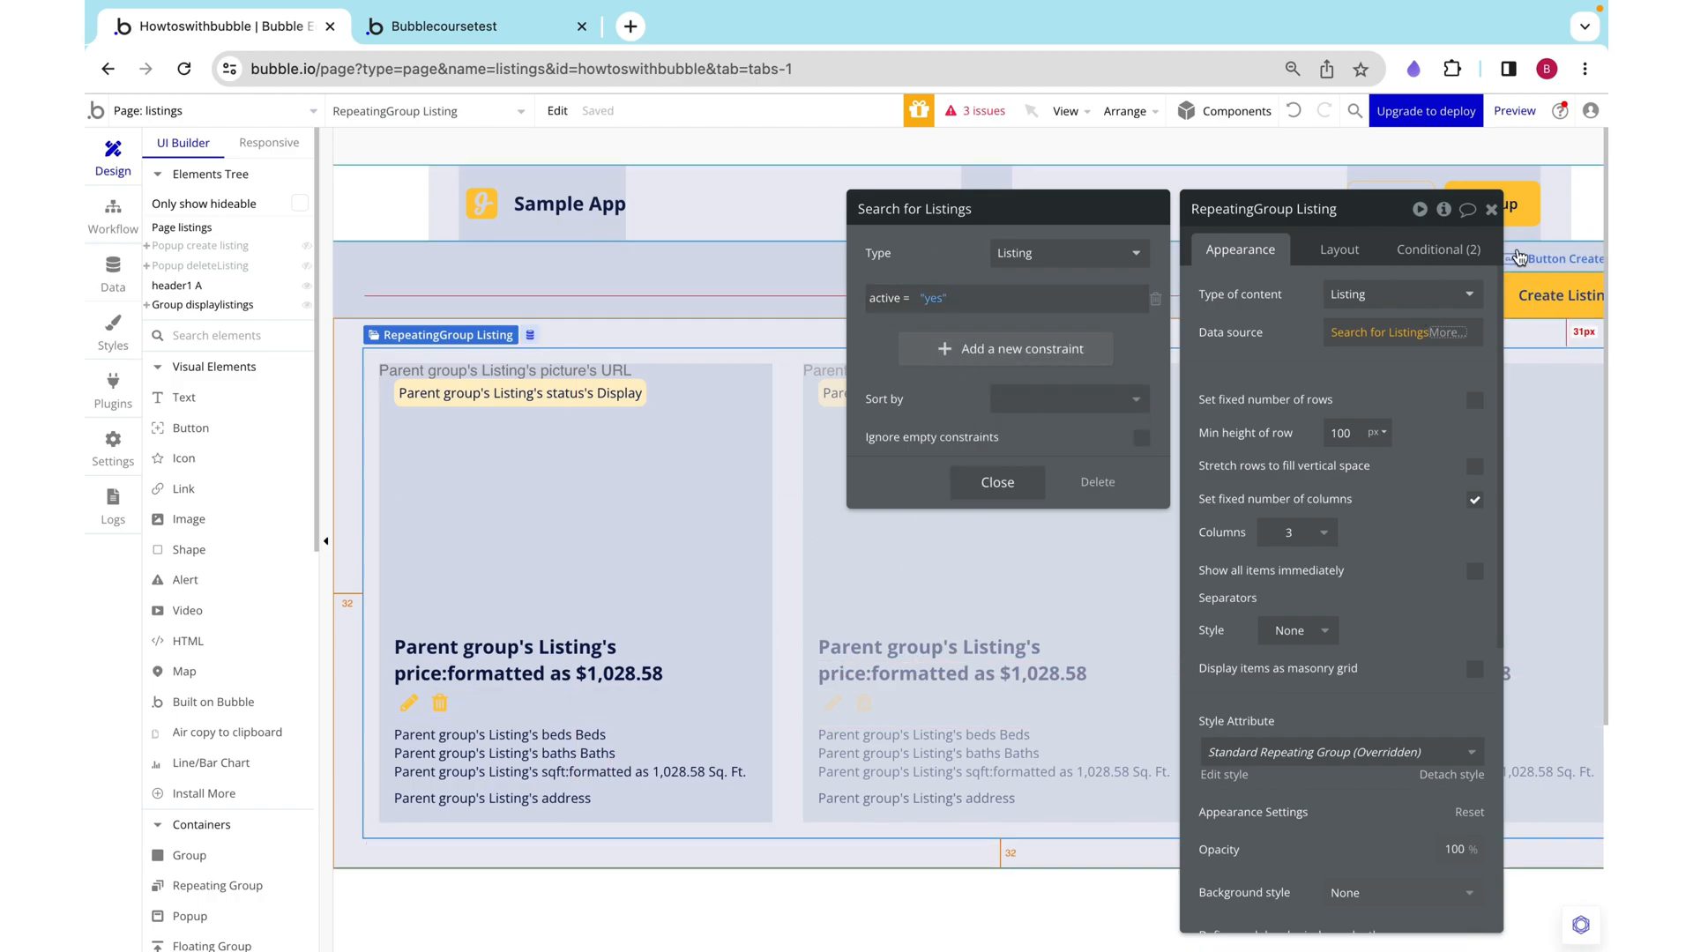
left_click(1492, 208)
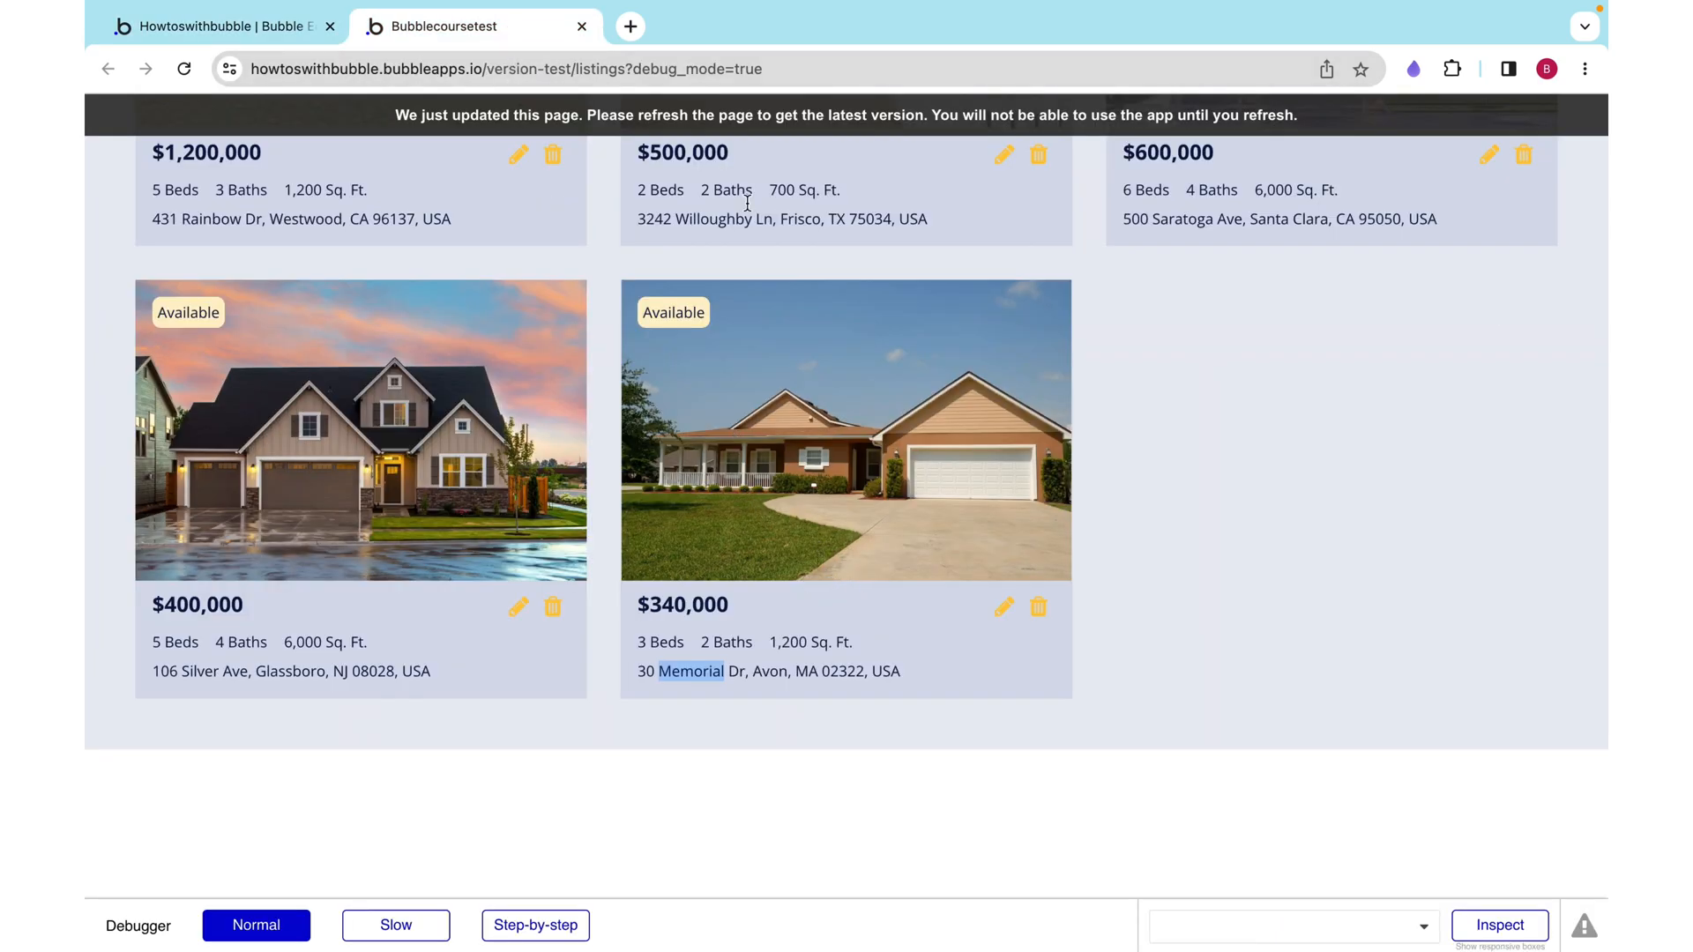
left_click(185, 69)
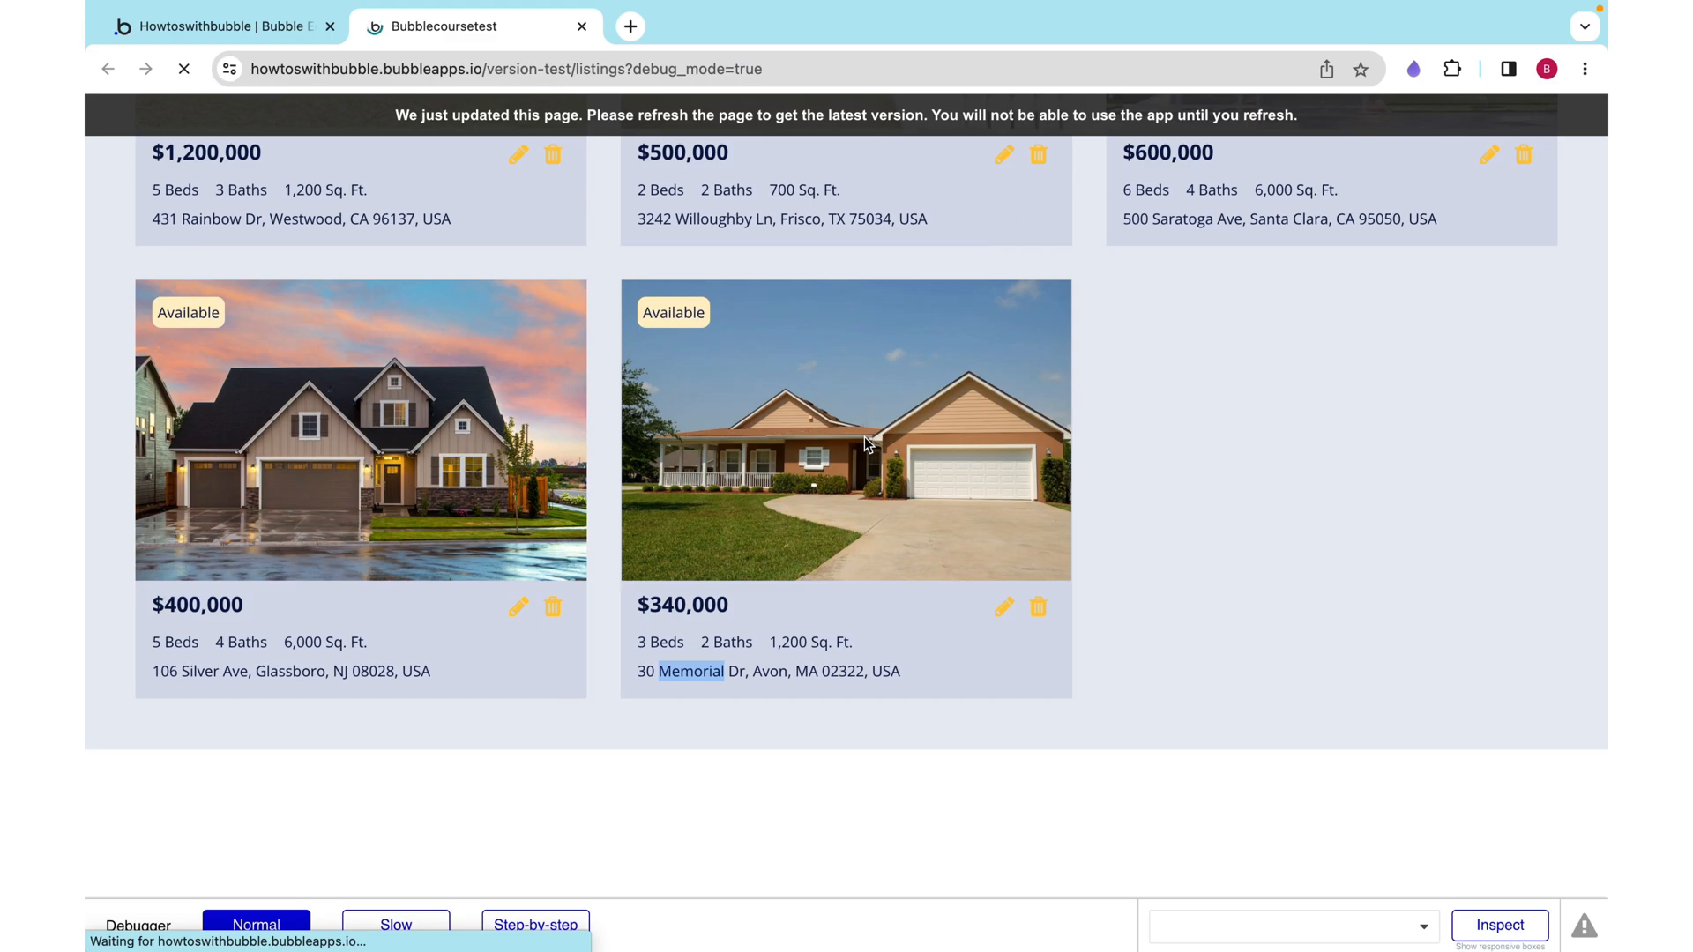